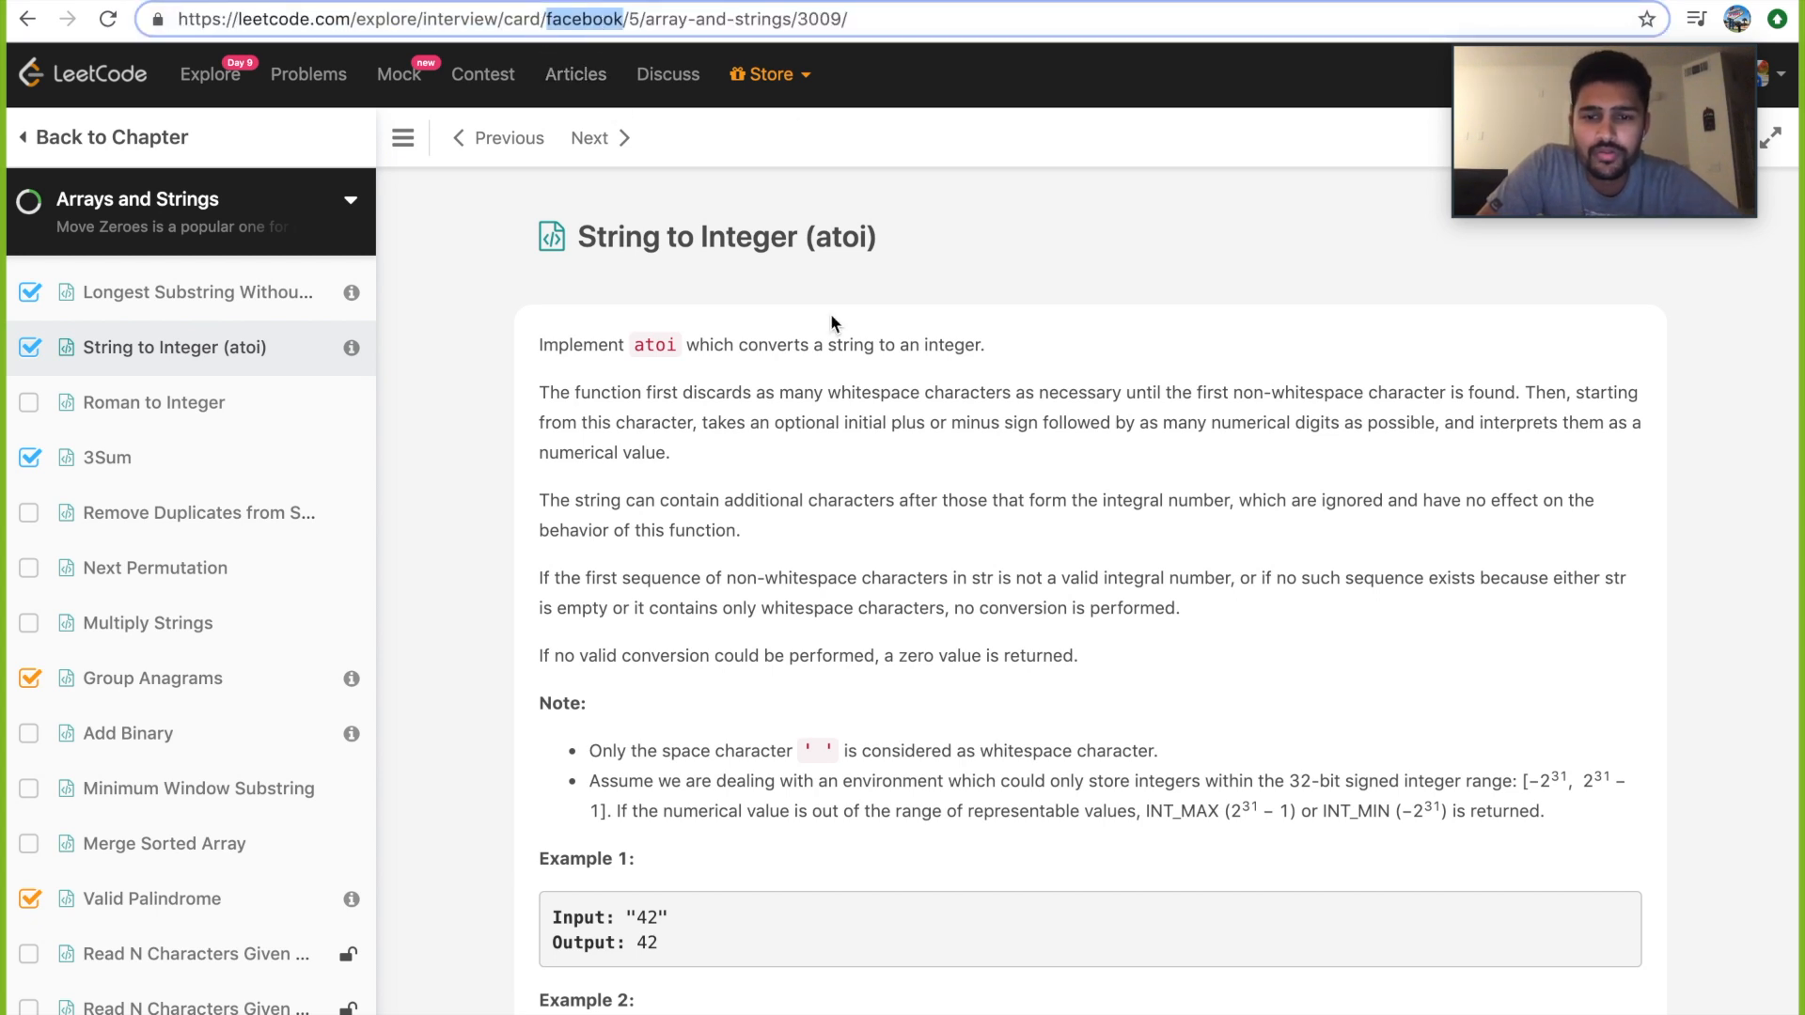
Read the atoi rules, highlighting the leading-whitespace, optional-sign and no-conversion conditions.
scroll("down", 3)
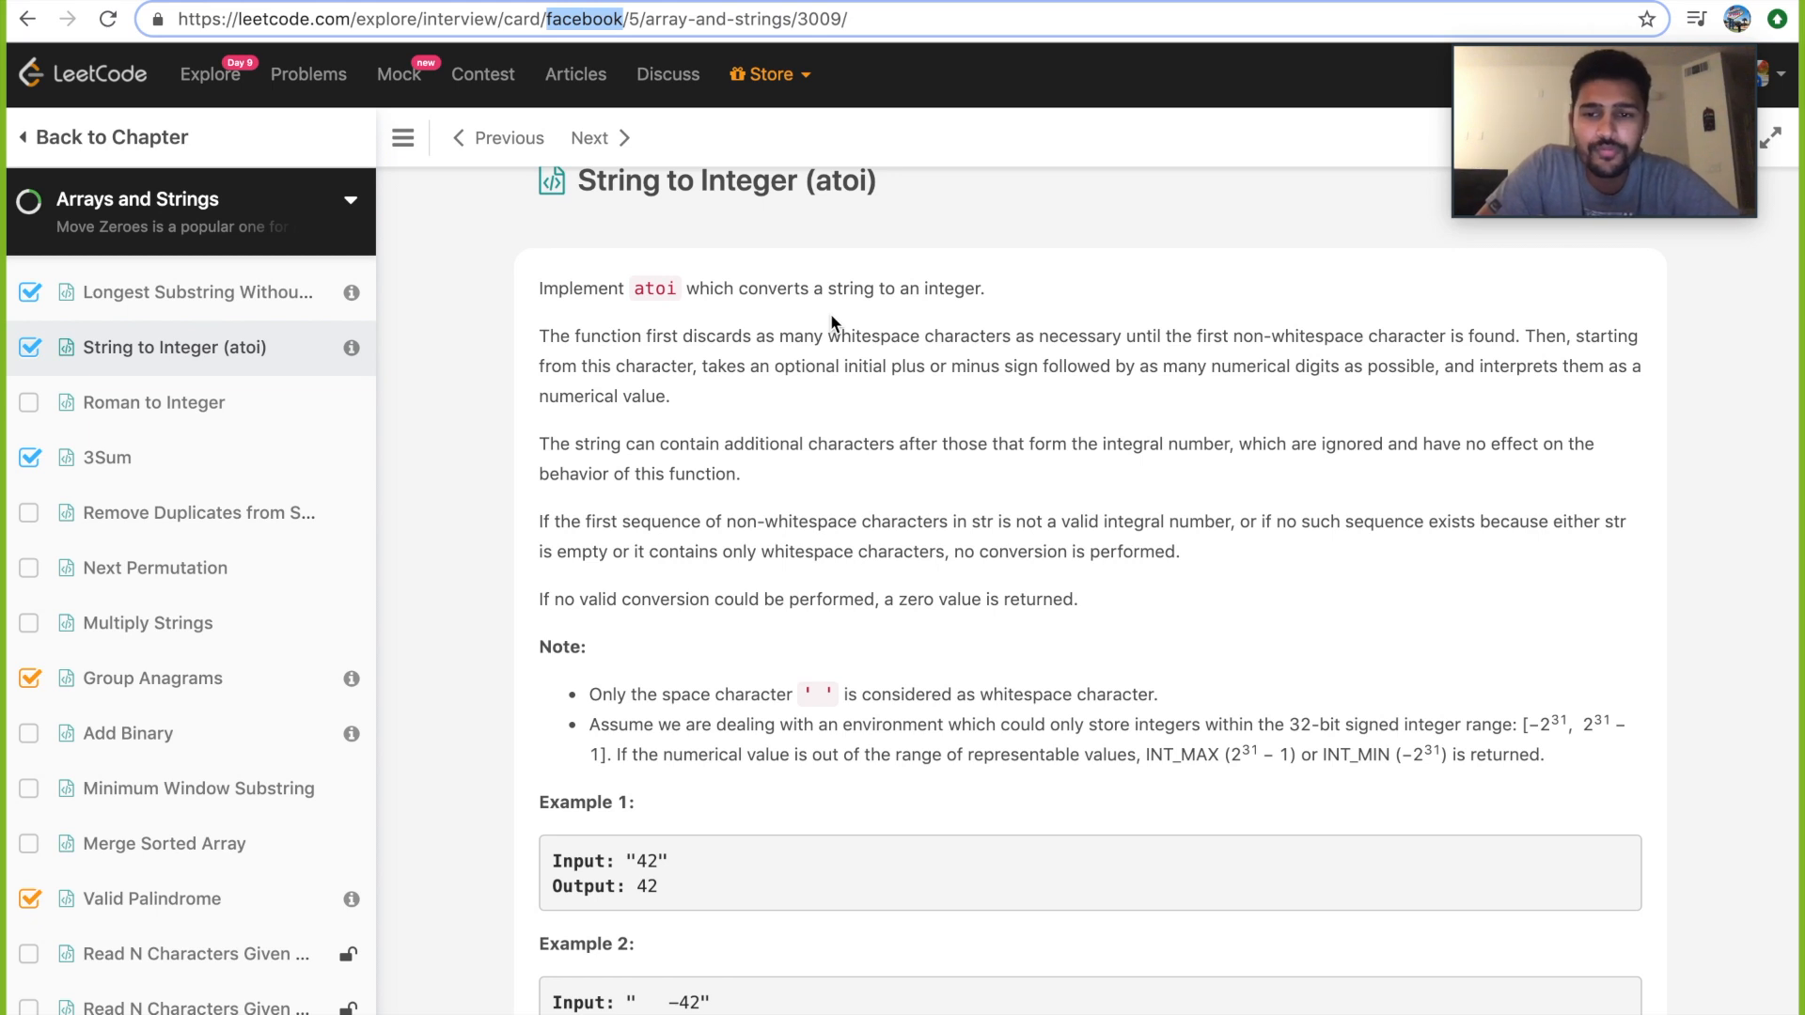
scroll("down", 3)
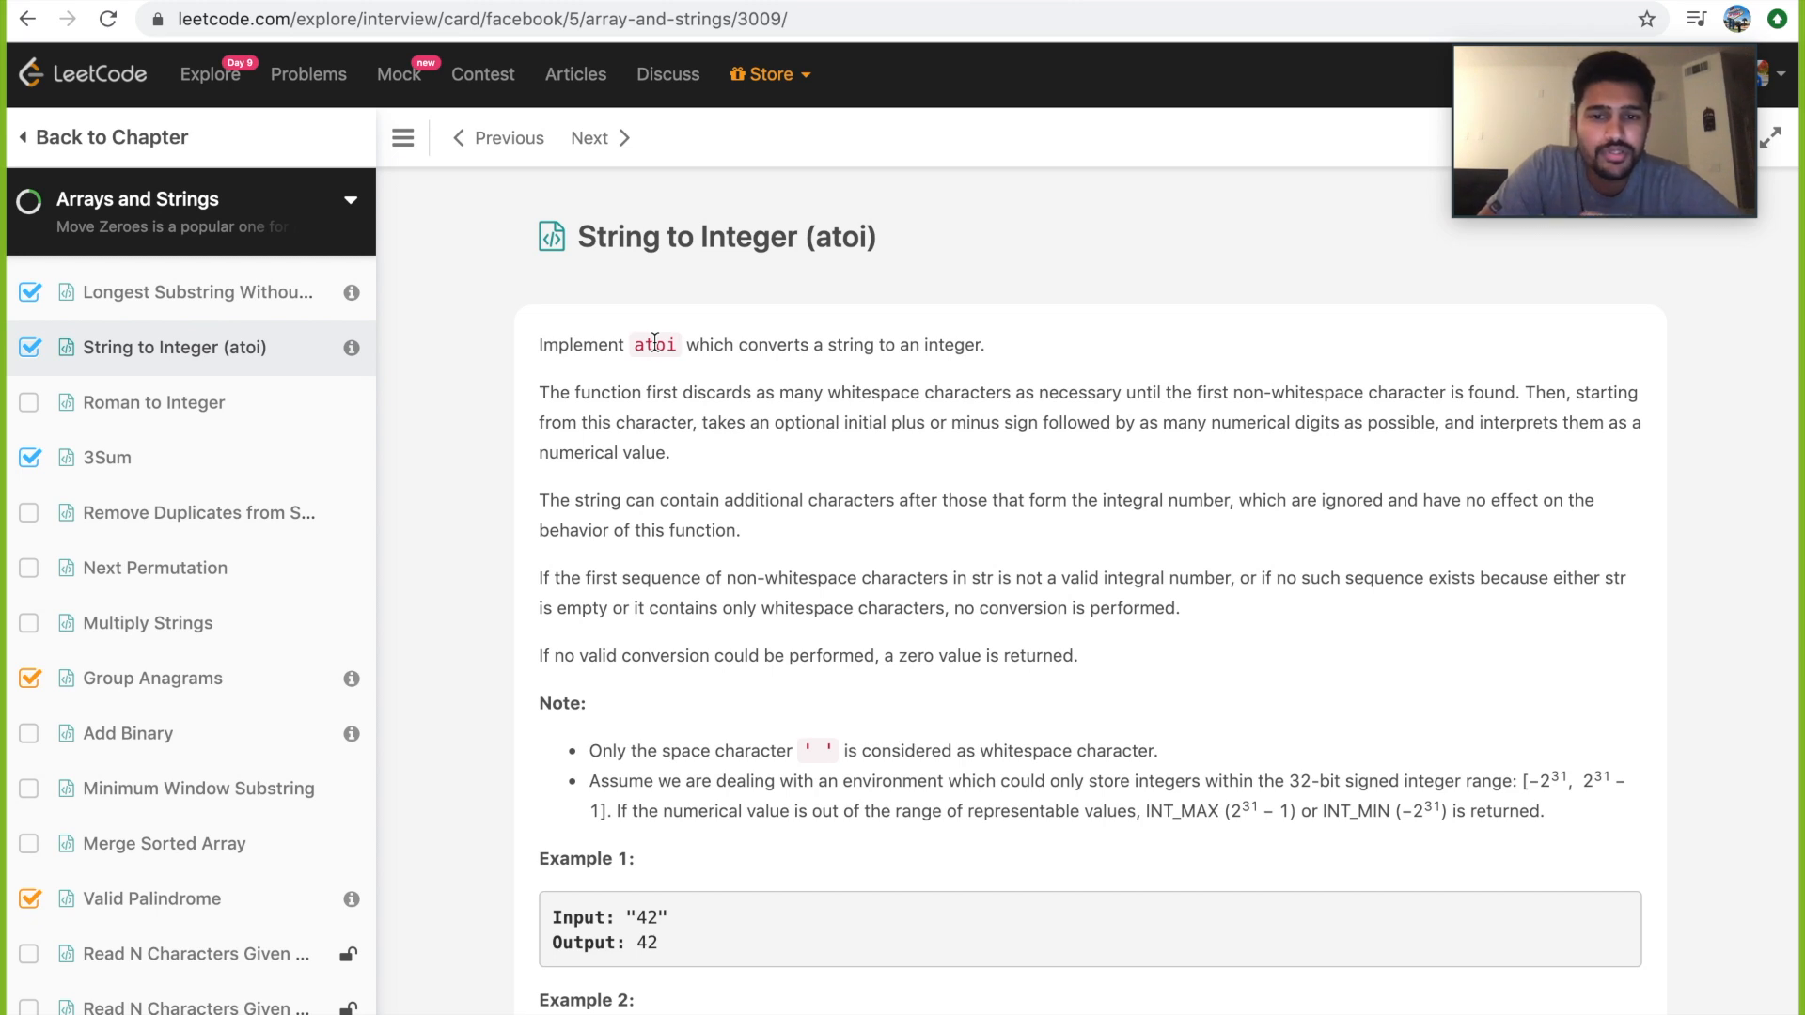
mouse_move(1007, 359)
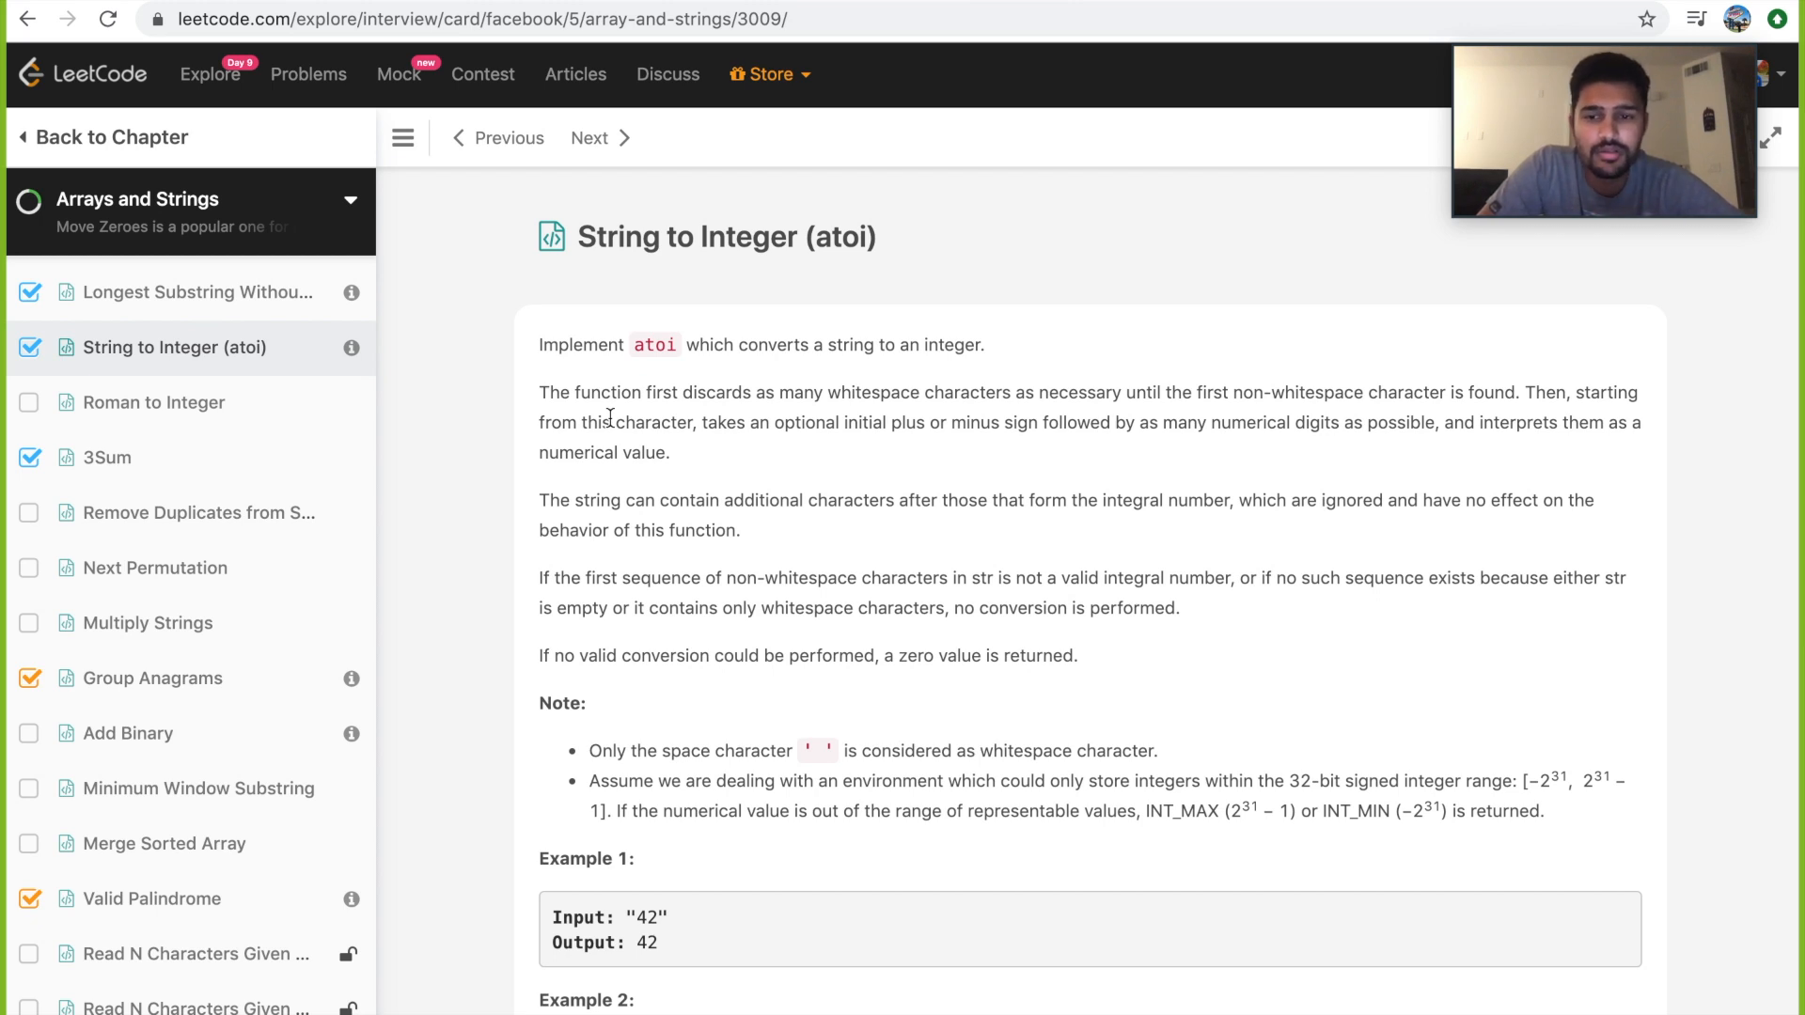
left_click_drag(539, 391, 825, 391)
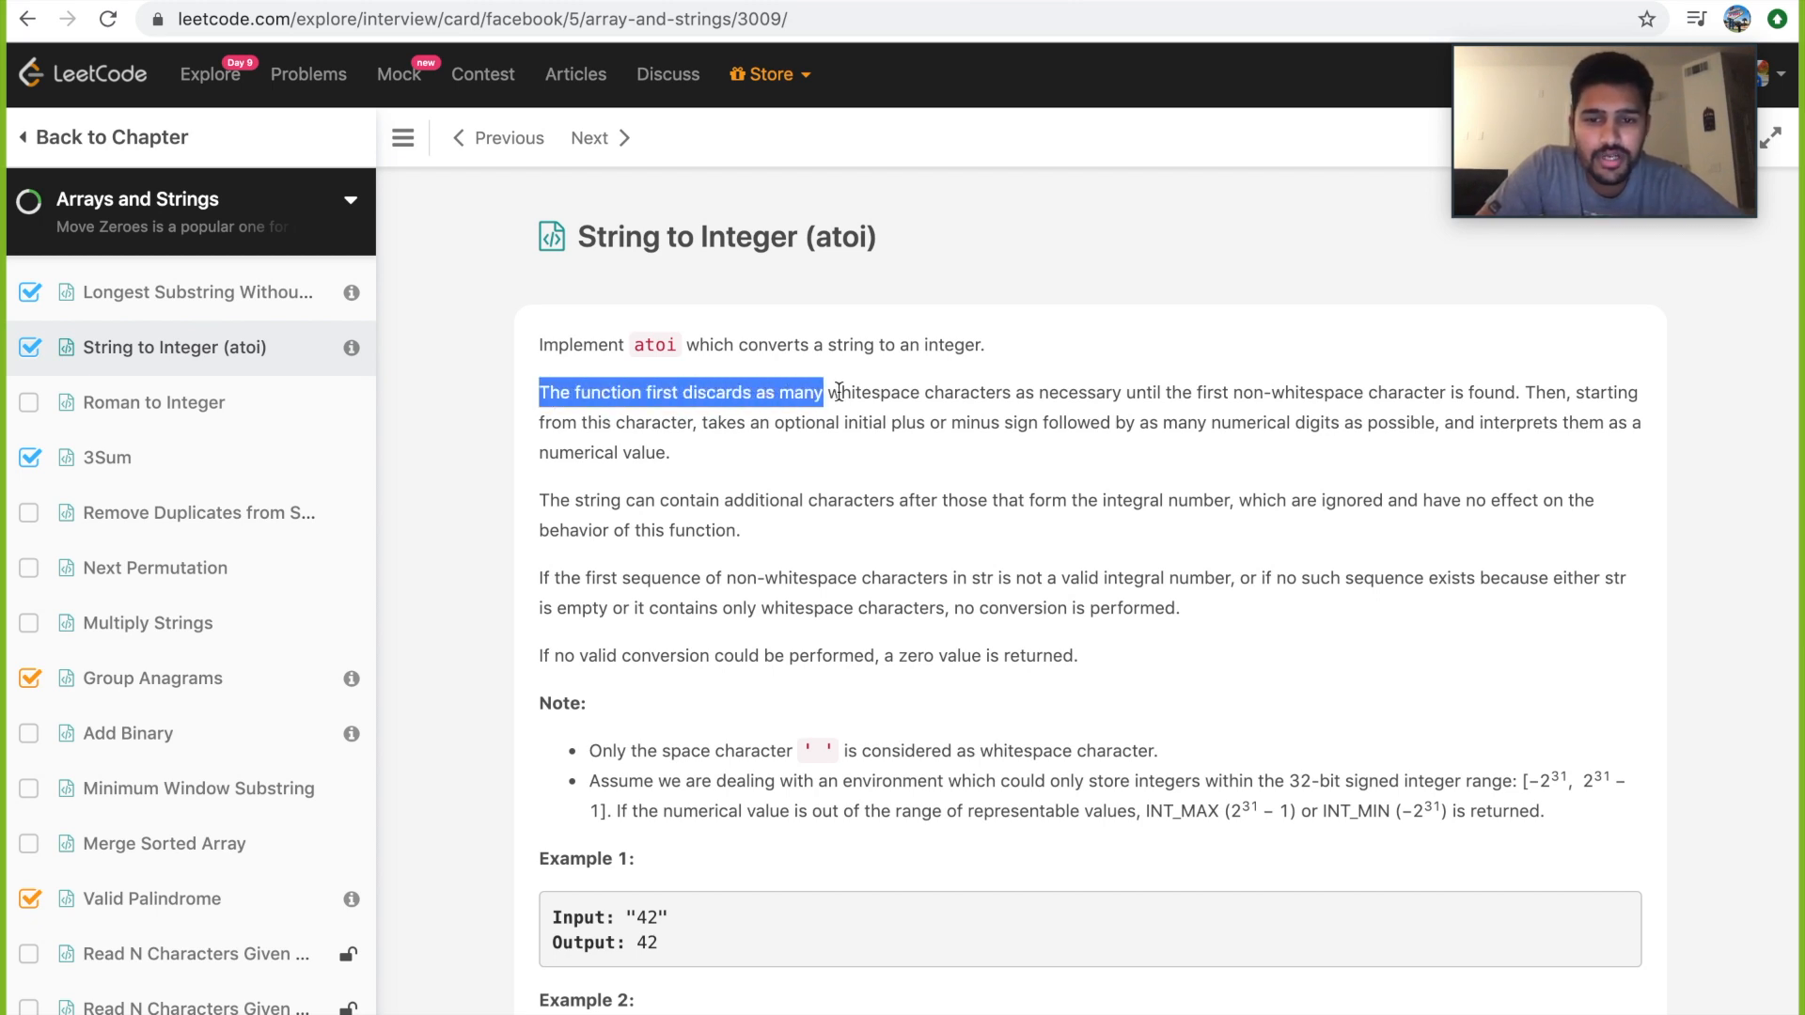
left_click_drag(823, 391, 1046, 391)
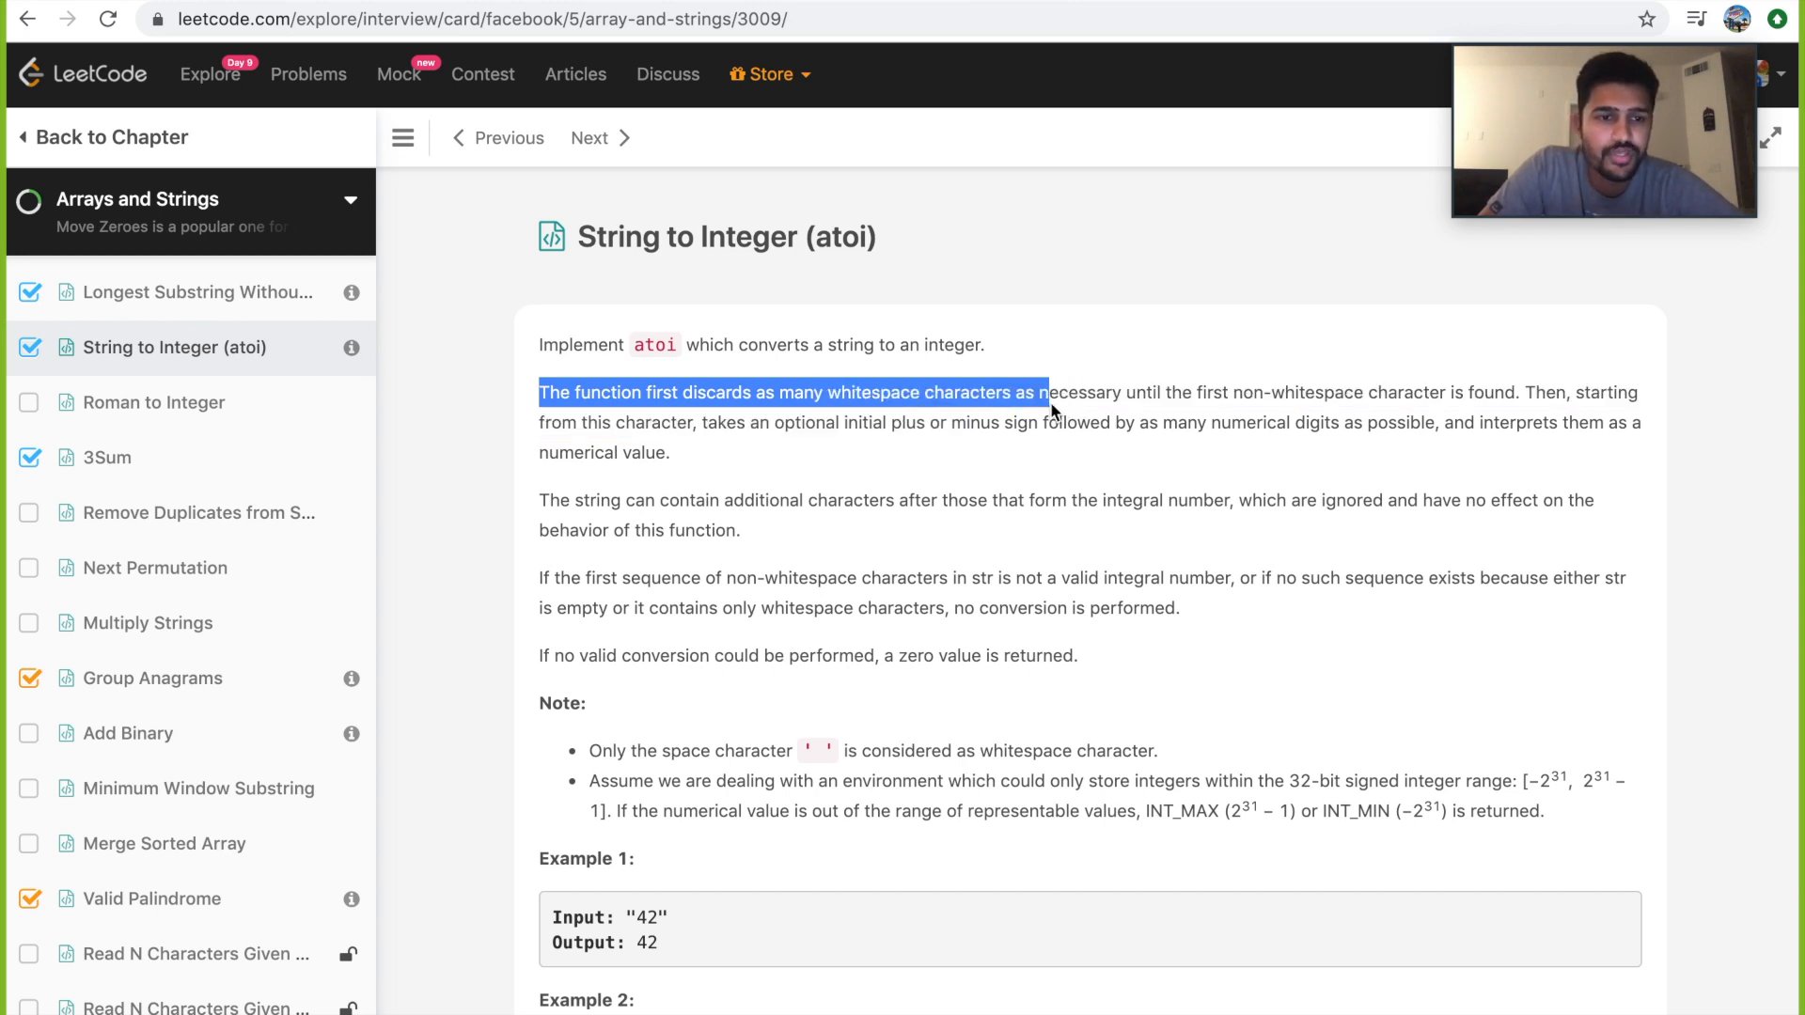
left_click(707, 422)
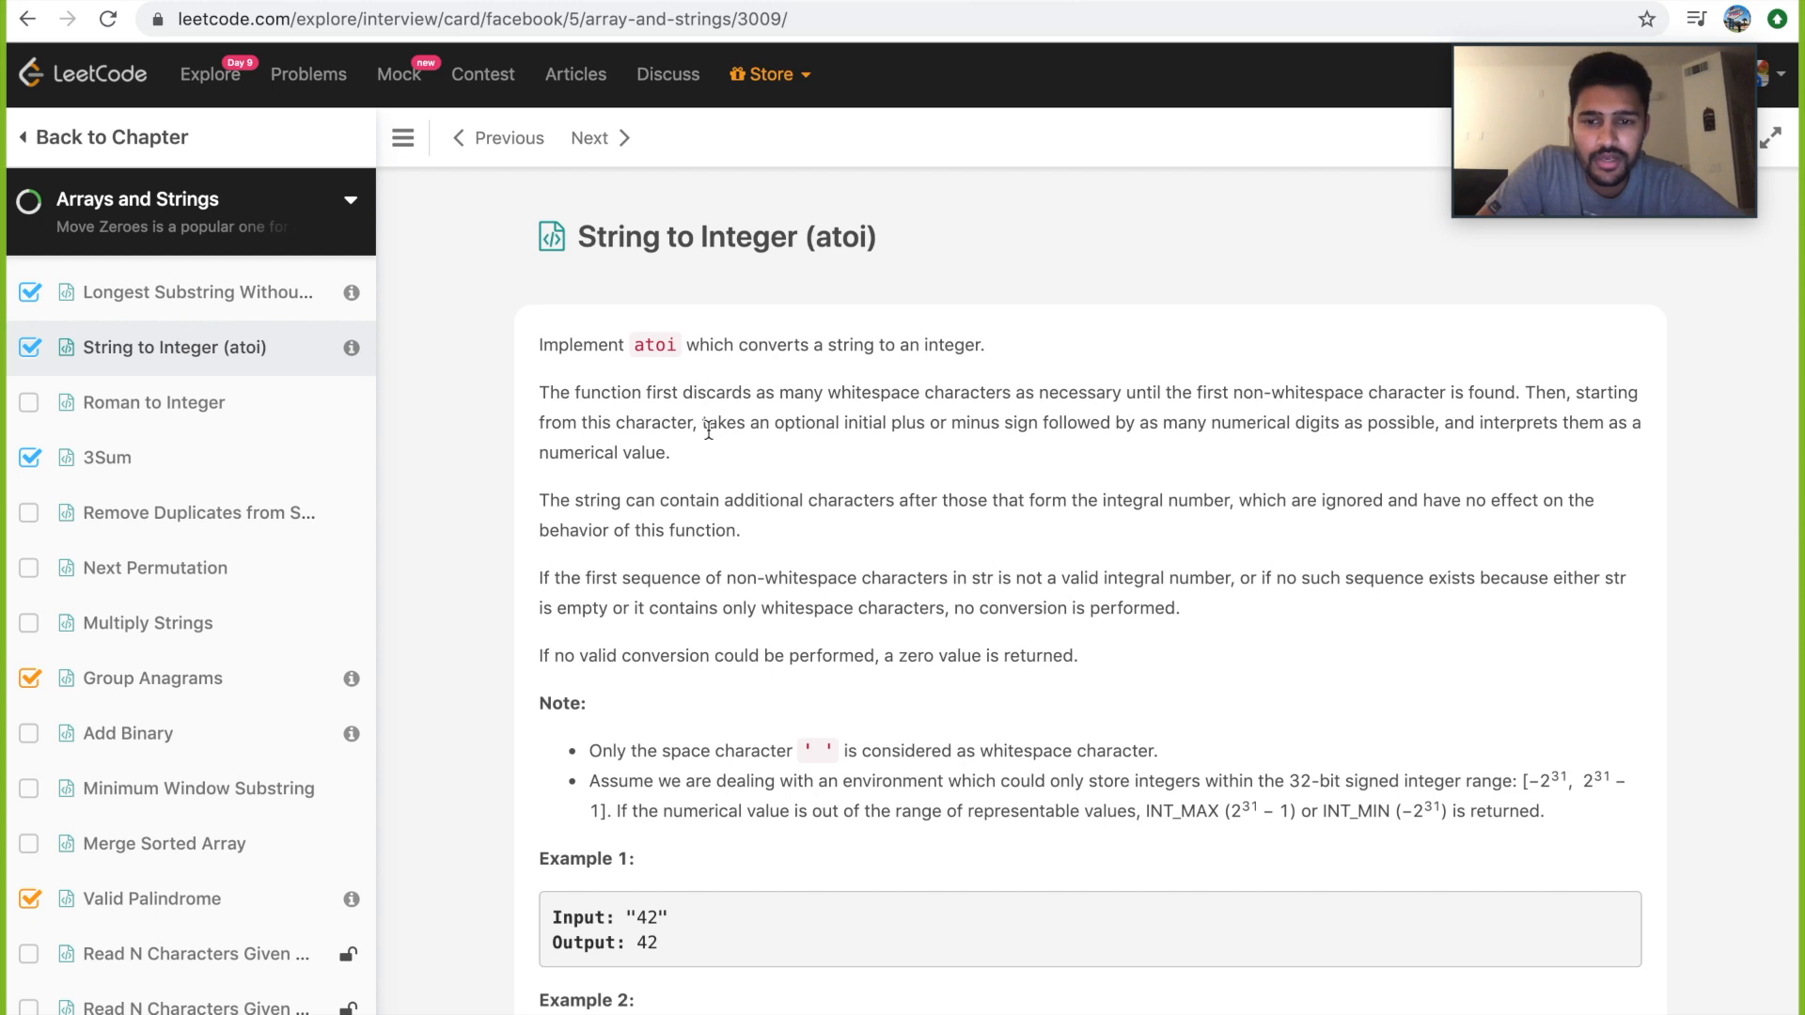
left_click_drag(700, 422, 886, 423)
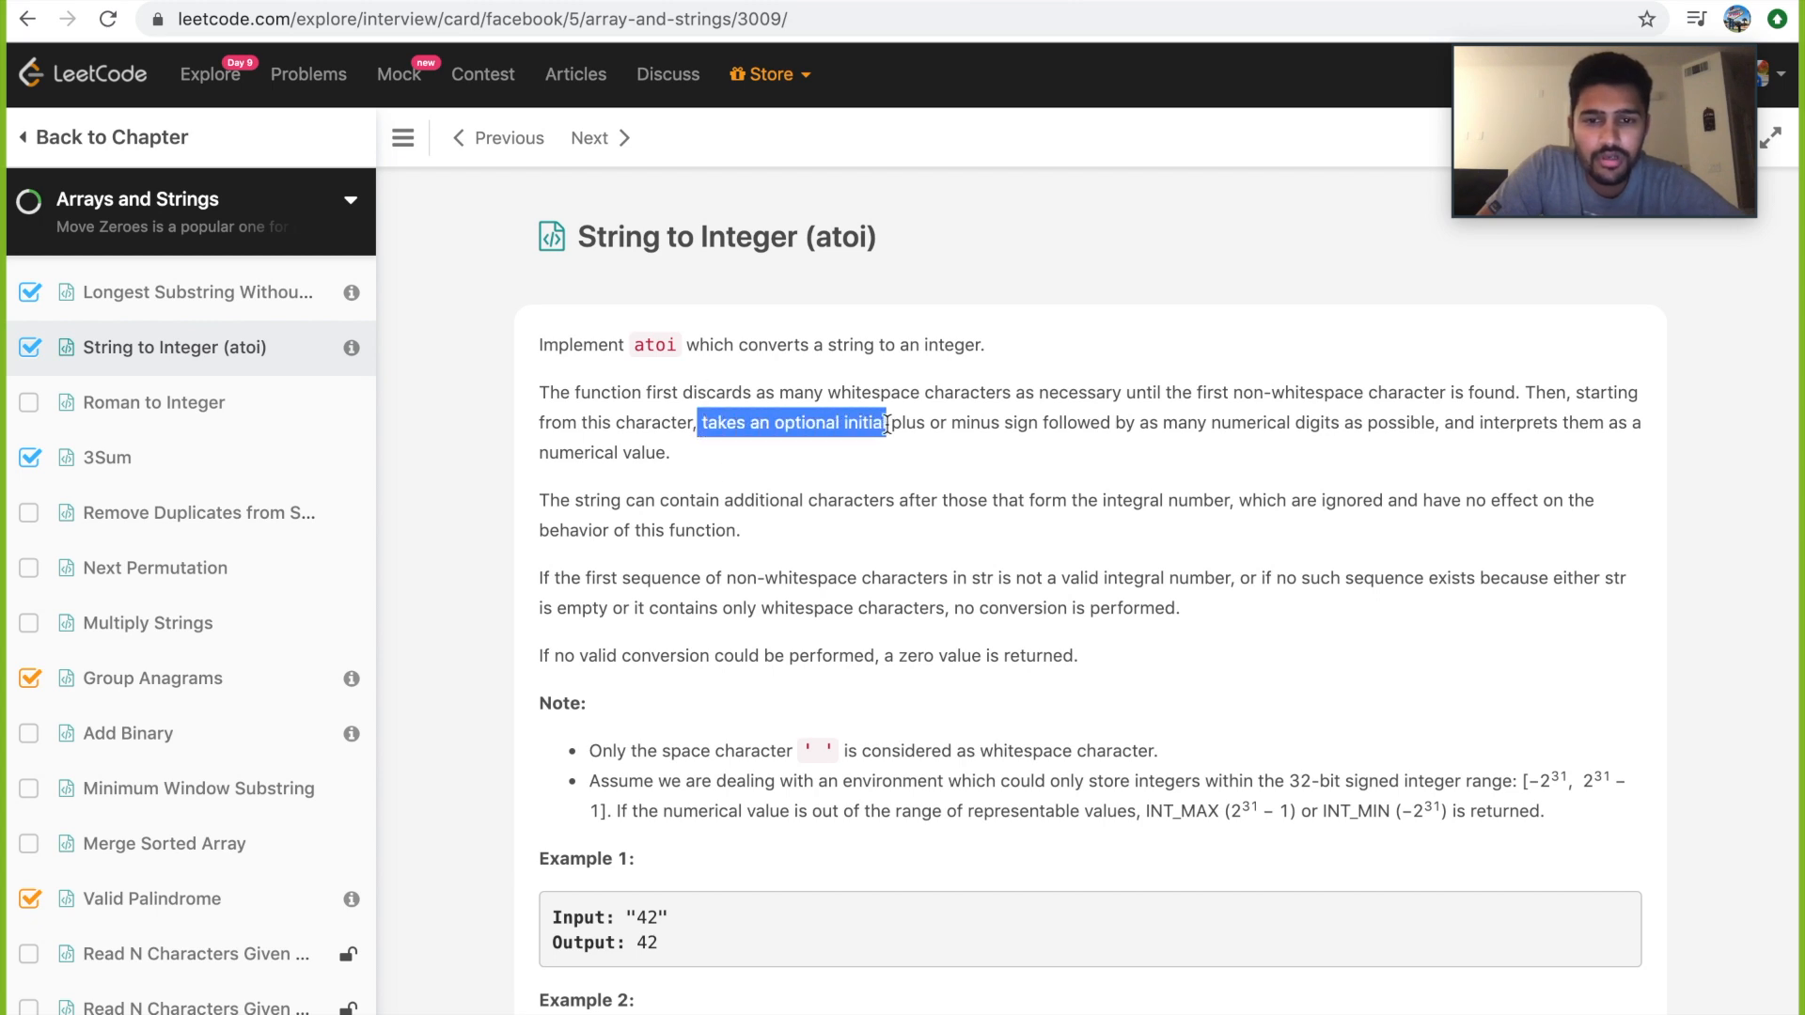
left_click_drag(887, 422, 1047, 422)
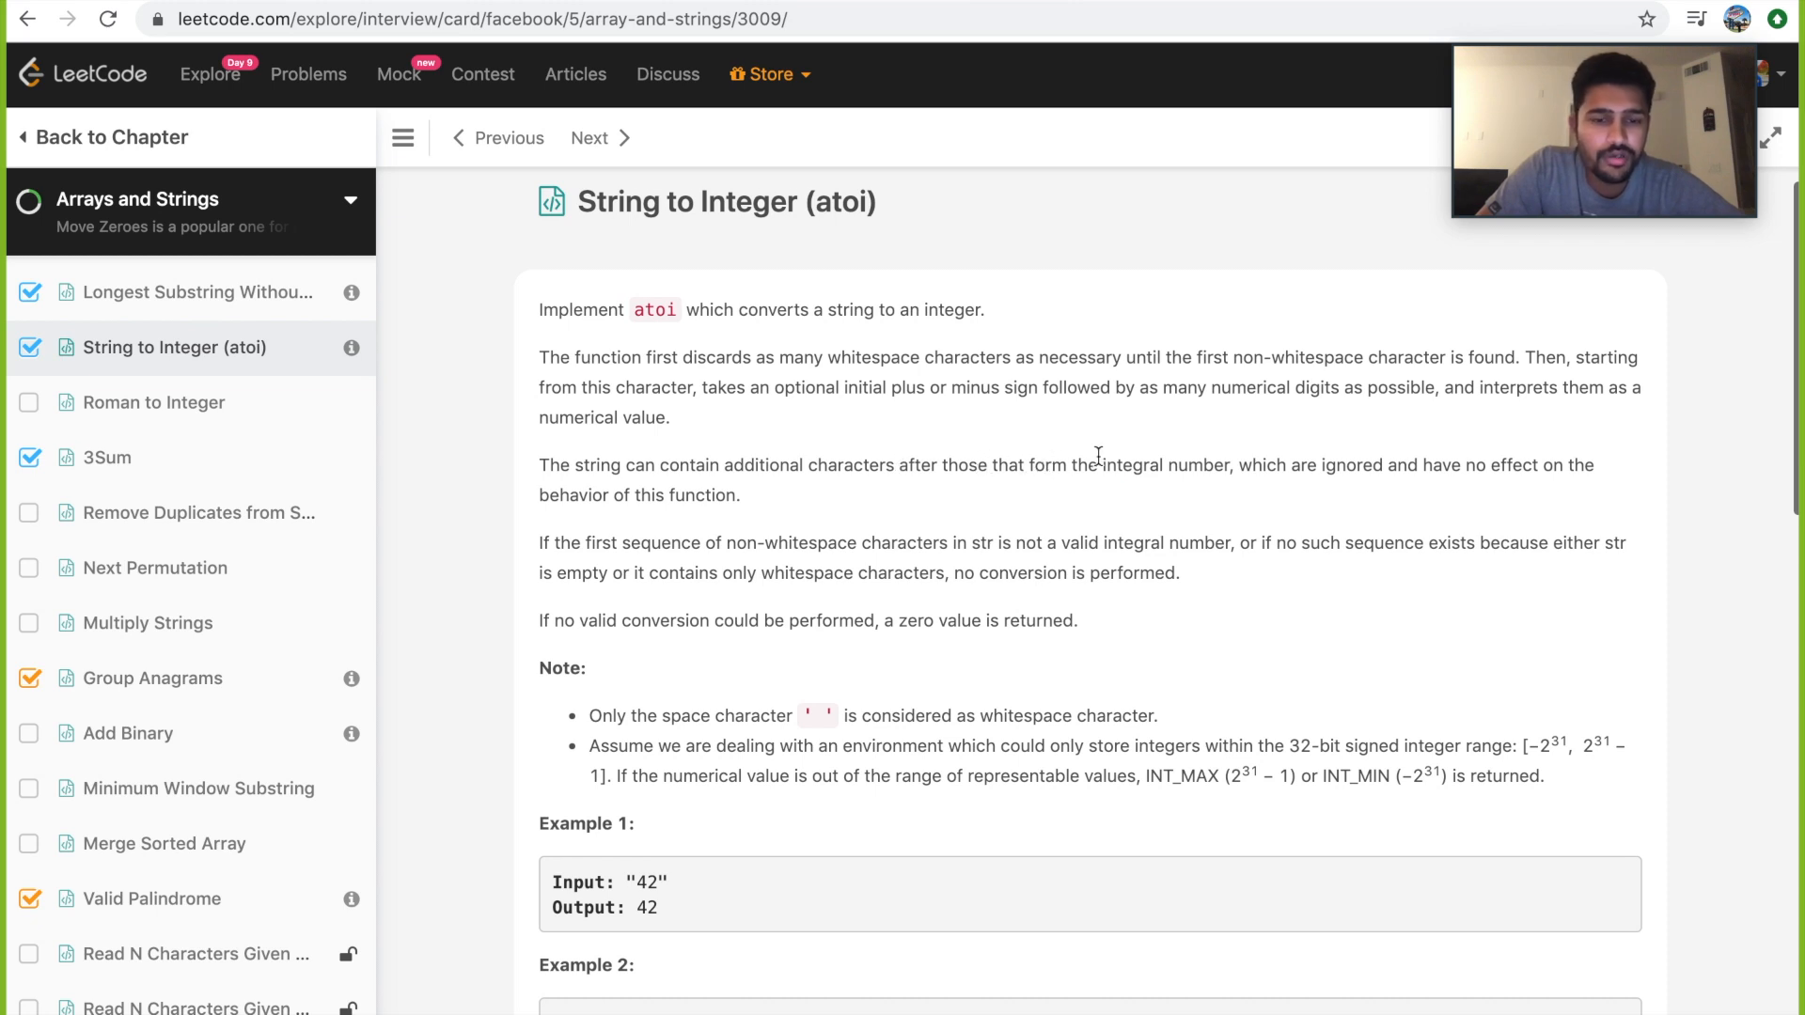
mouse_move(1421, 464)
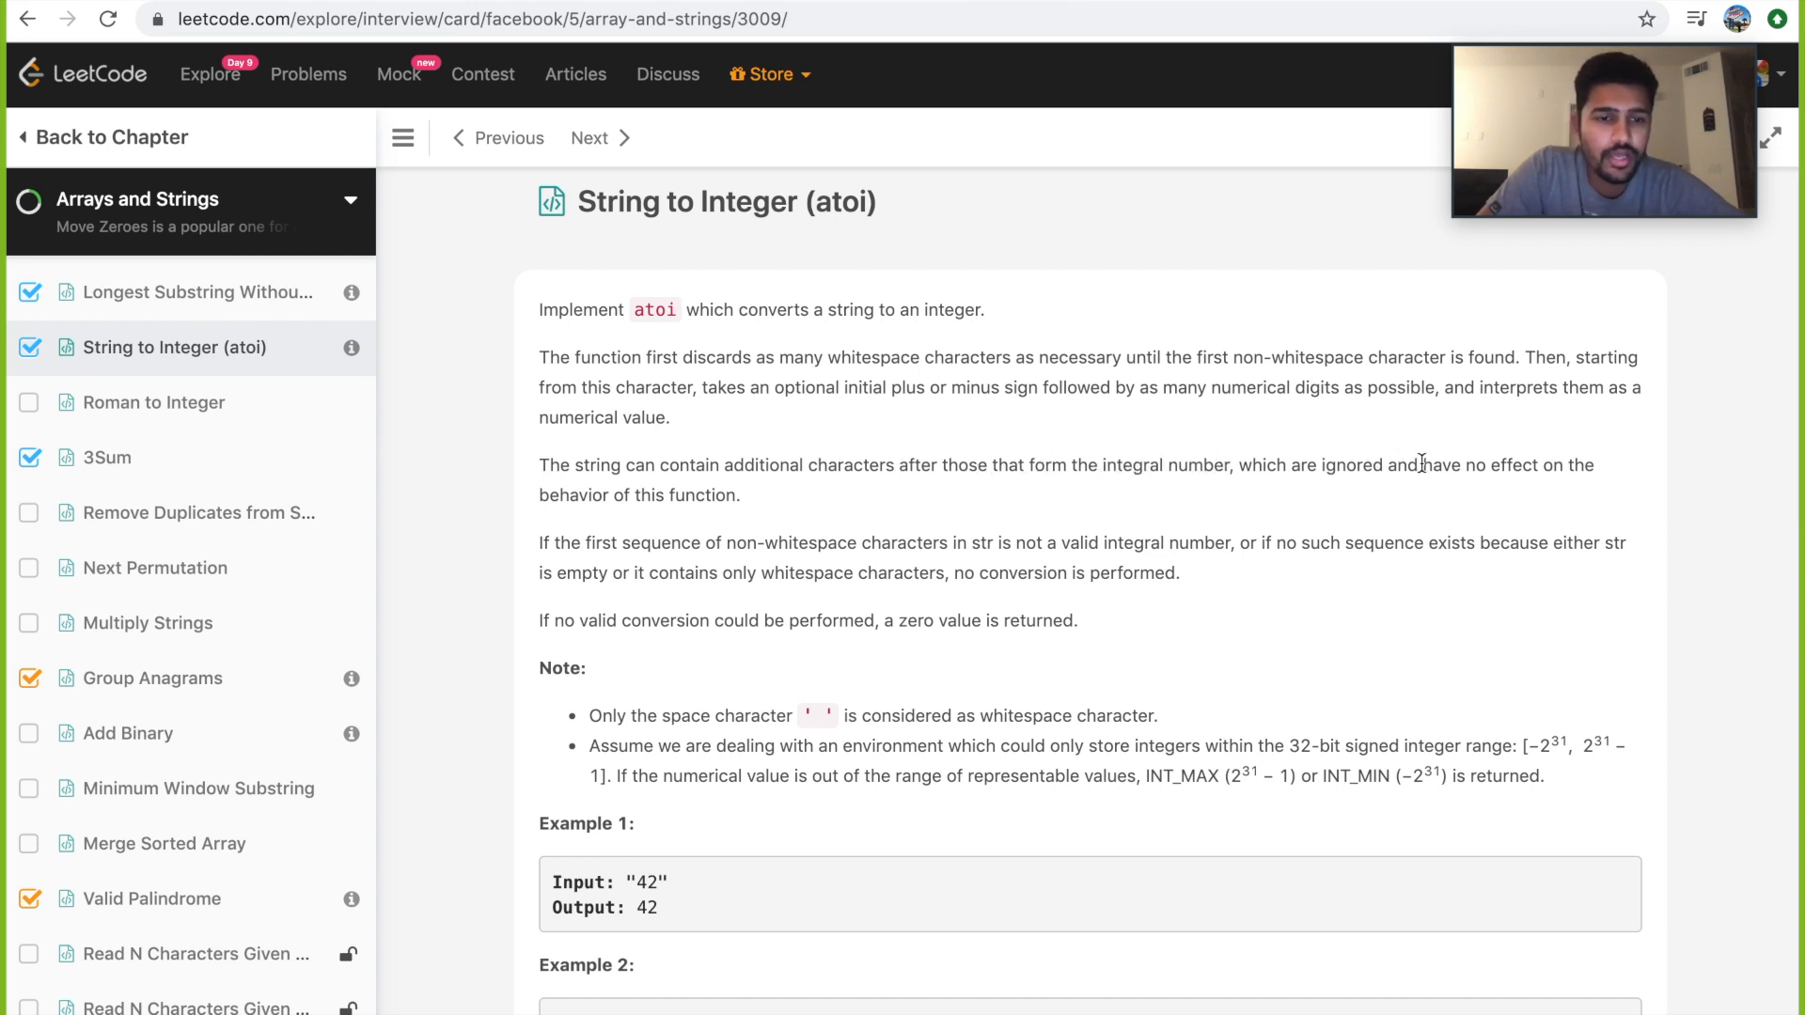
scroll("down", 3)
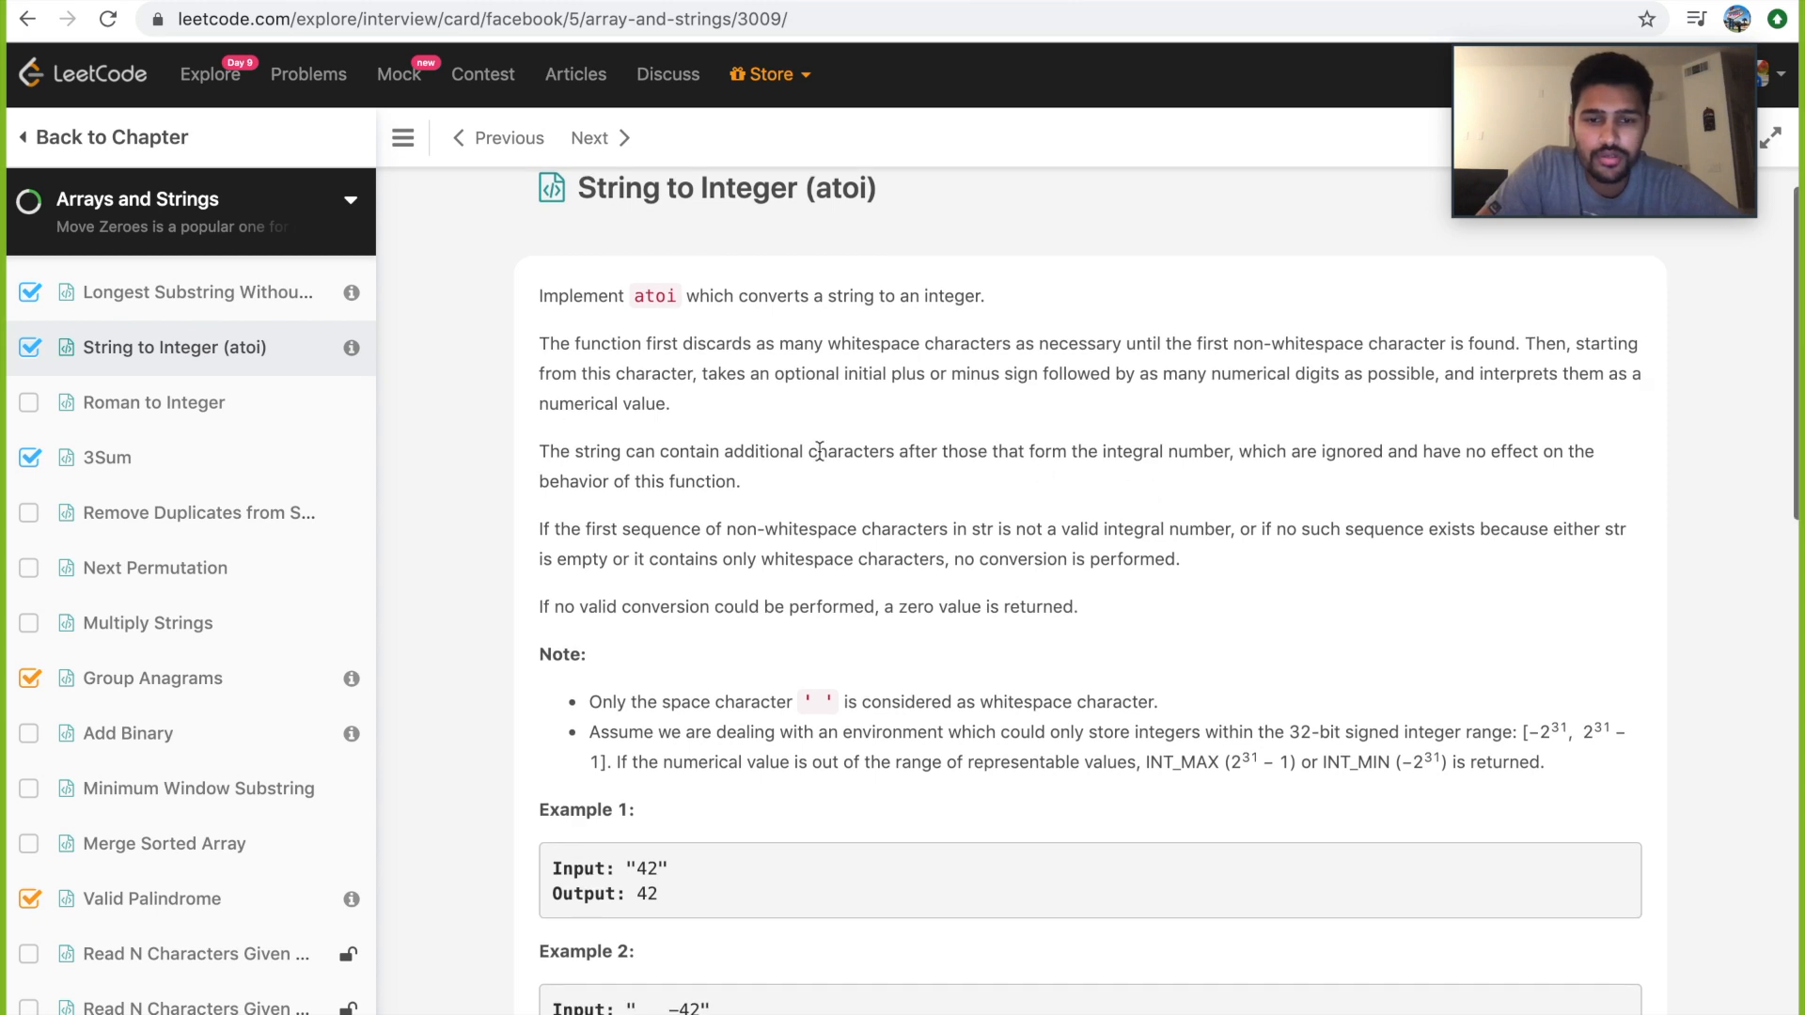
mouse_move(769, 489)
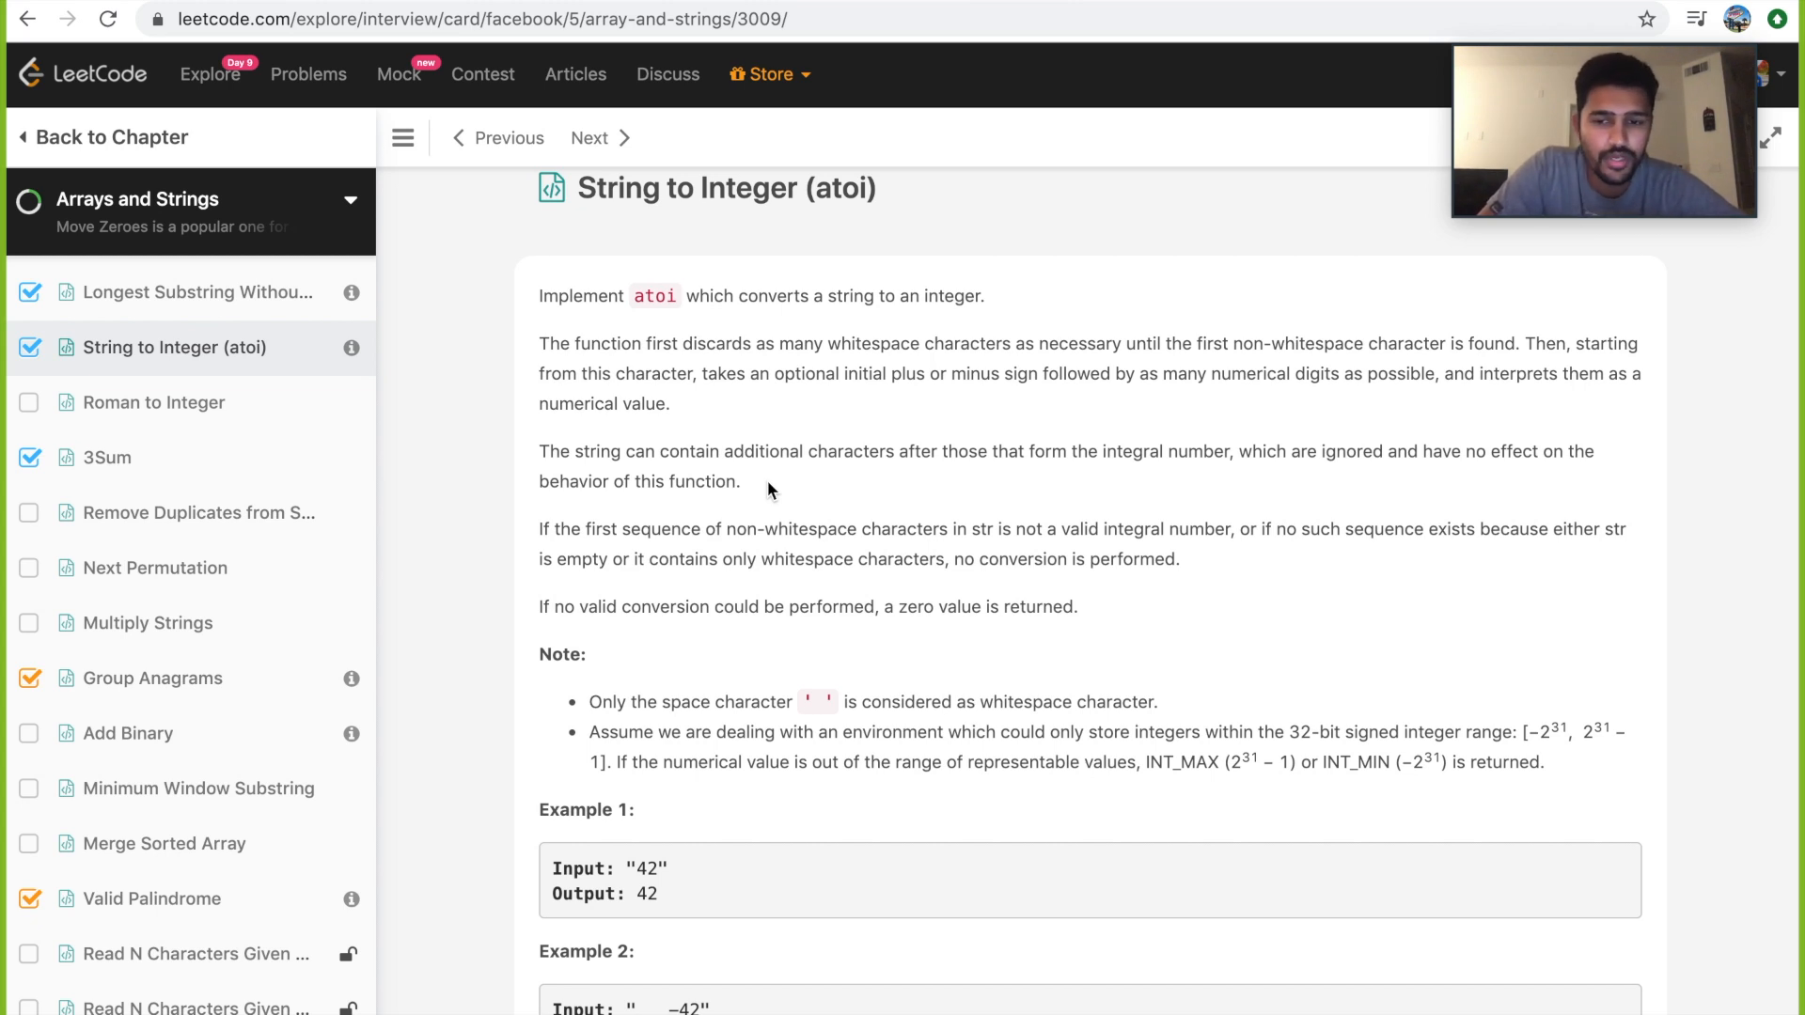
scroll("down", 3)
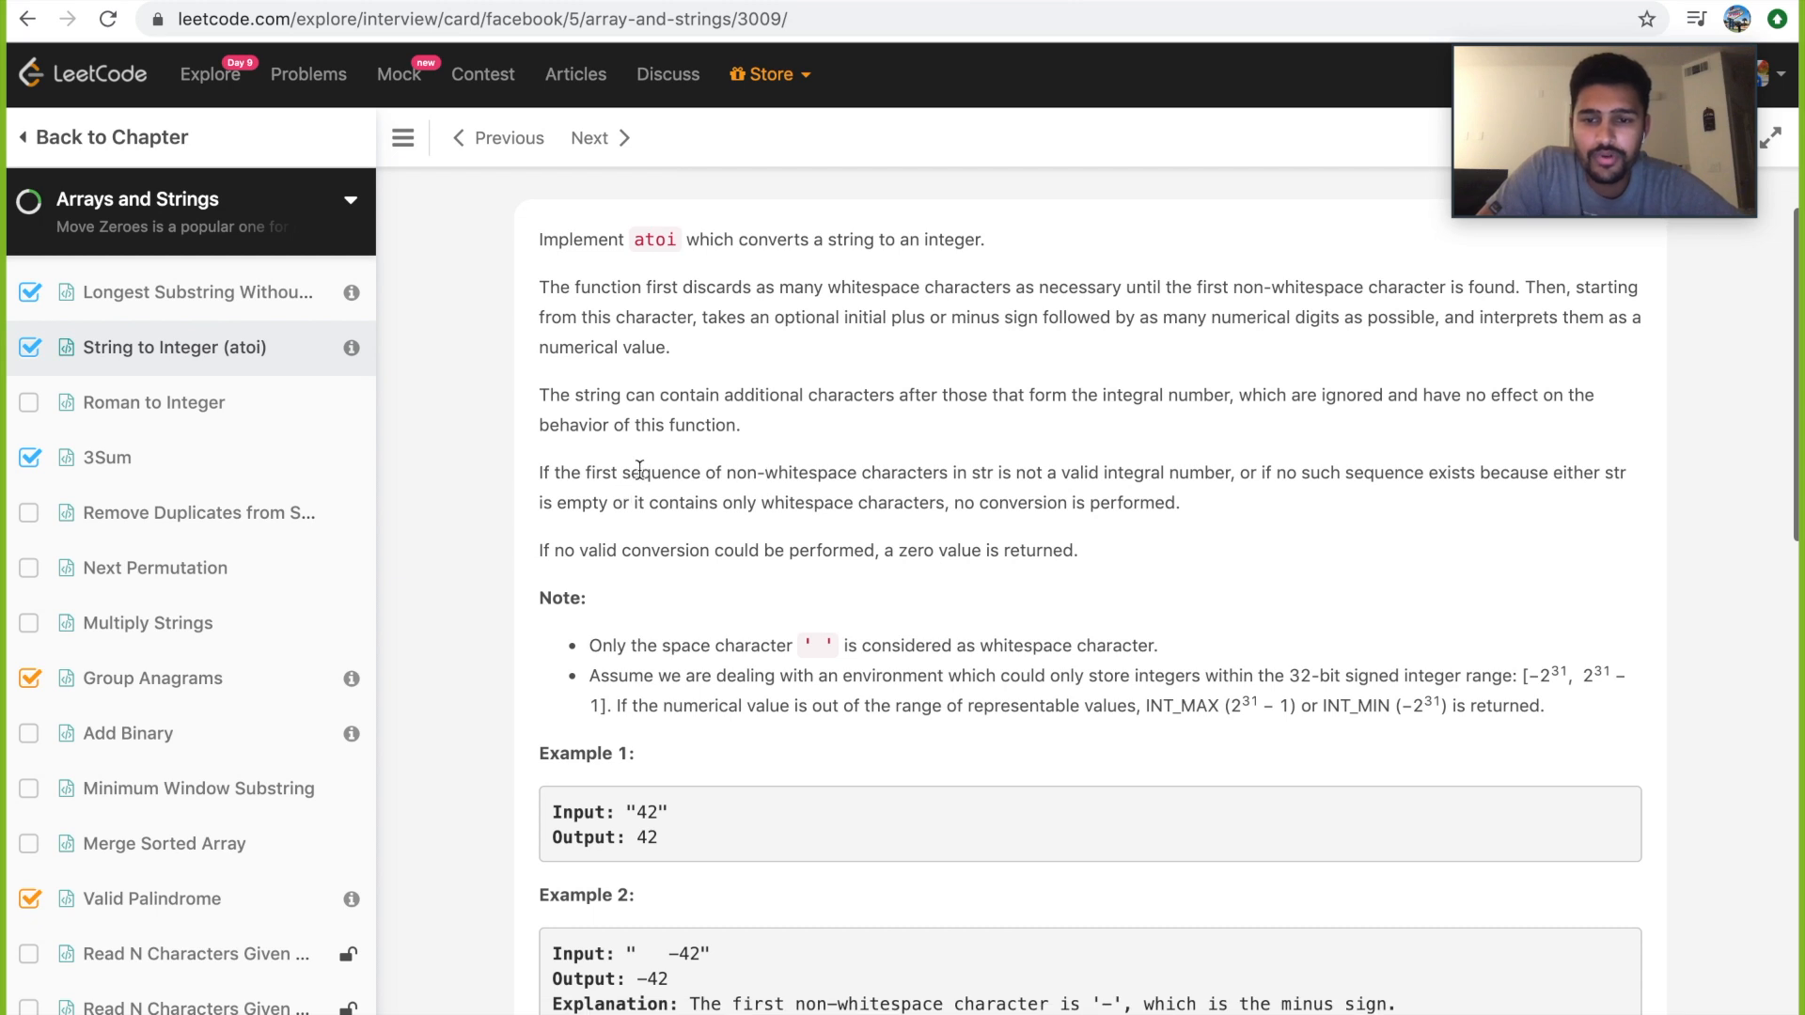
left_click_drag(631, 472, 948, 472)
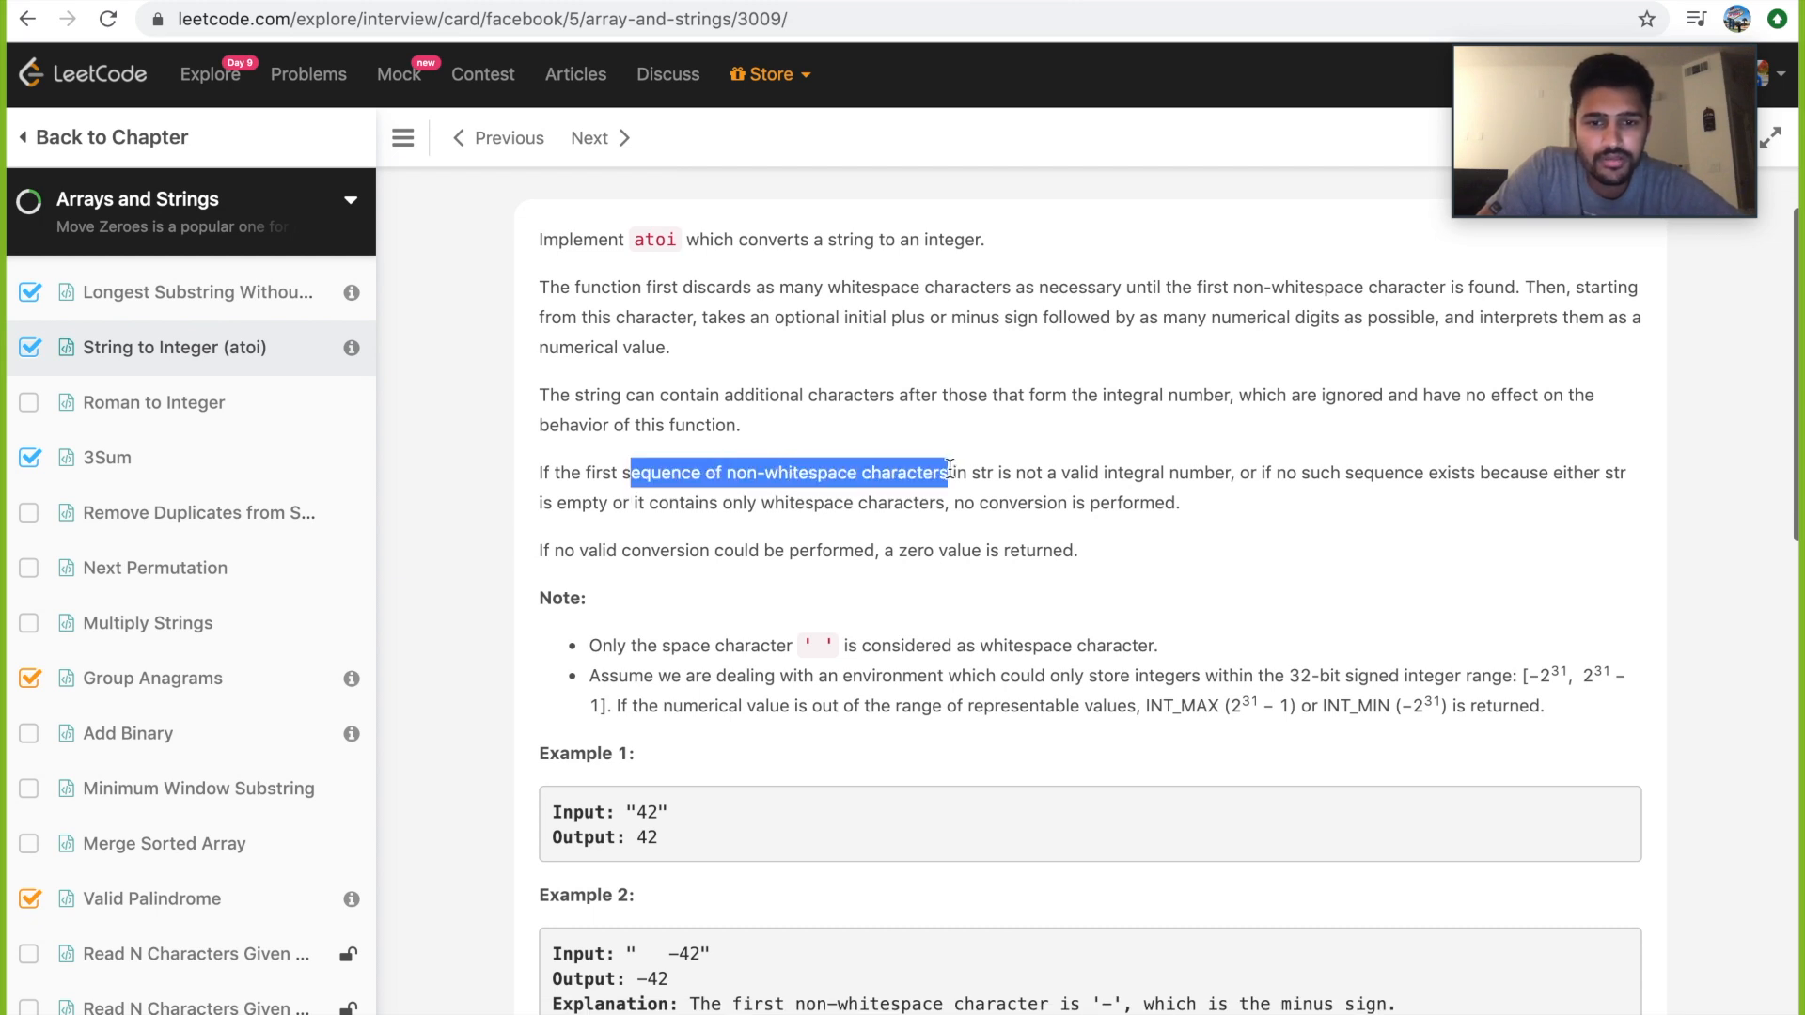
left_click_drag(947, 472, 1179, 503)
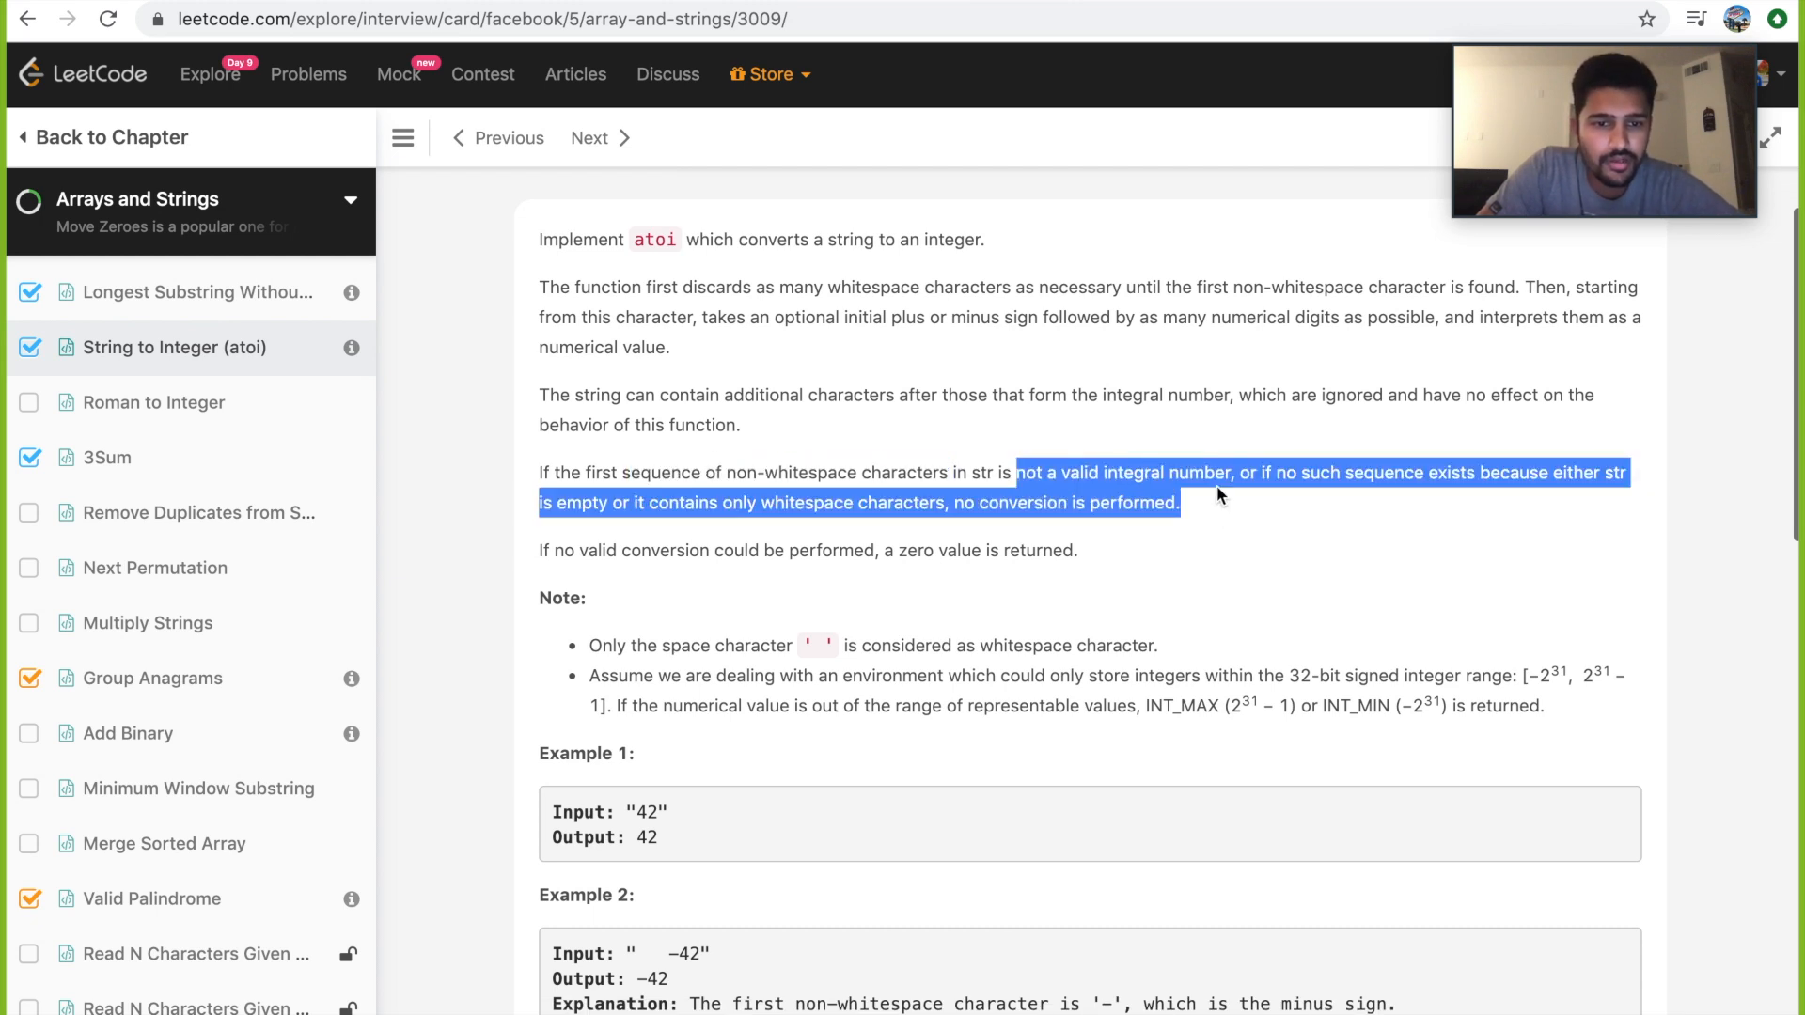
left_click(1456, 483)
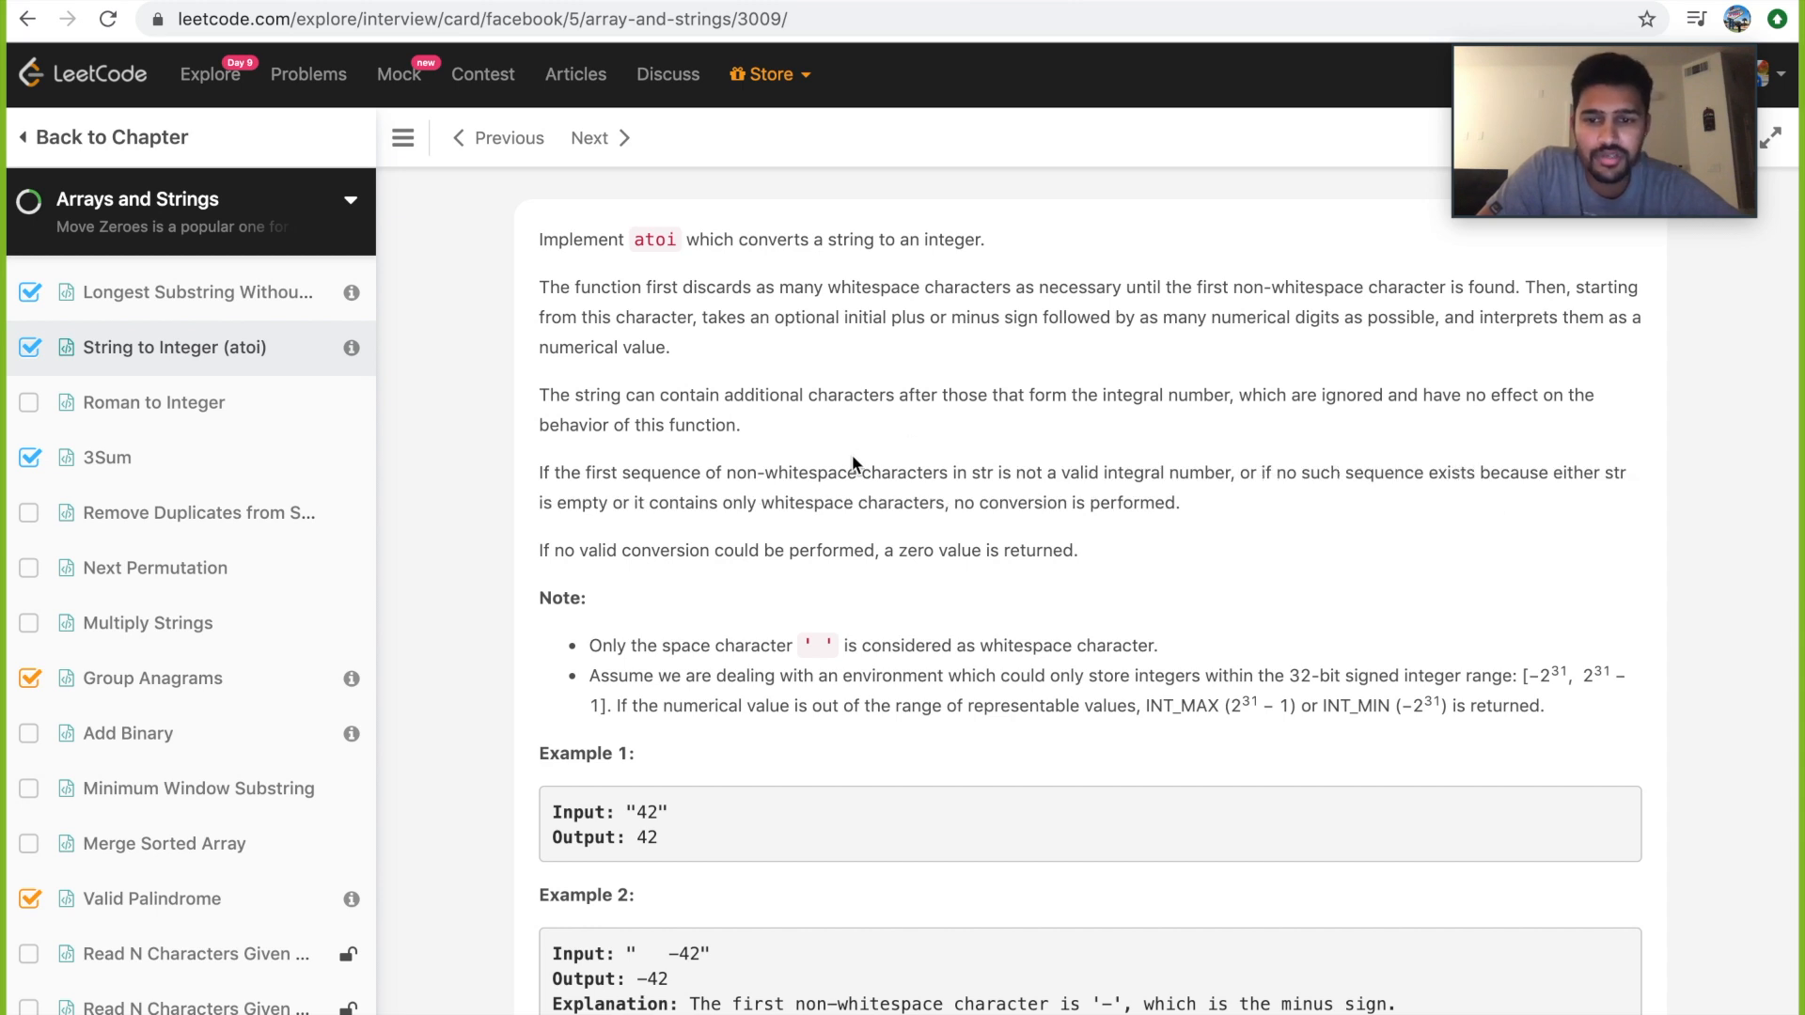
mouse_move(904, 543)
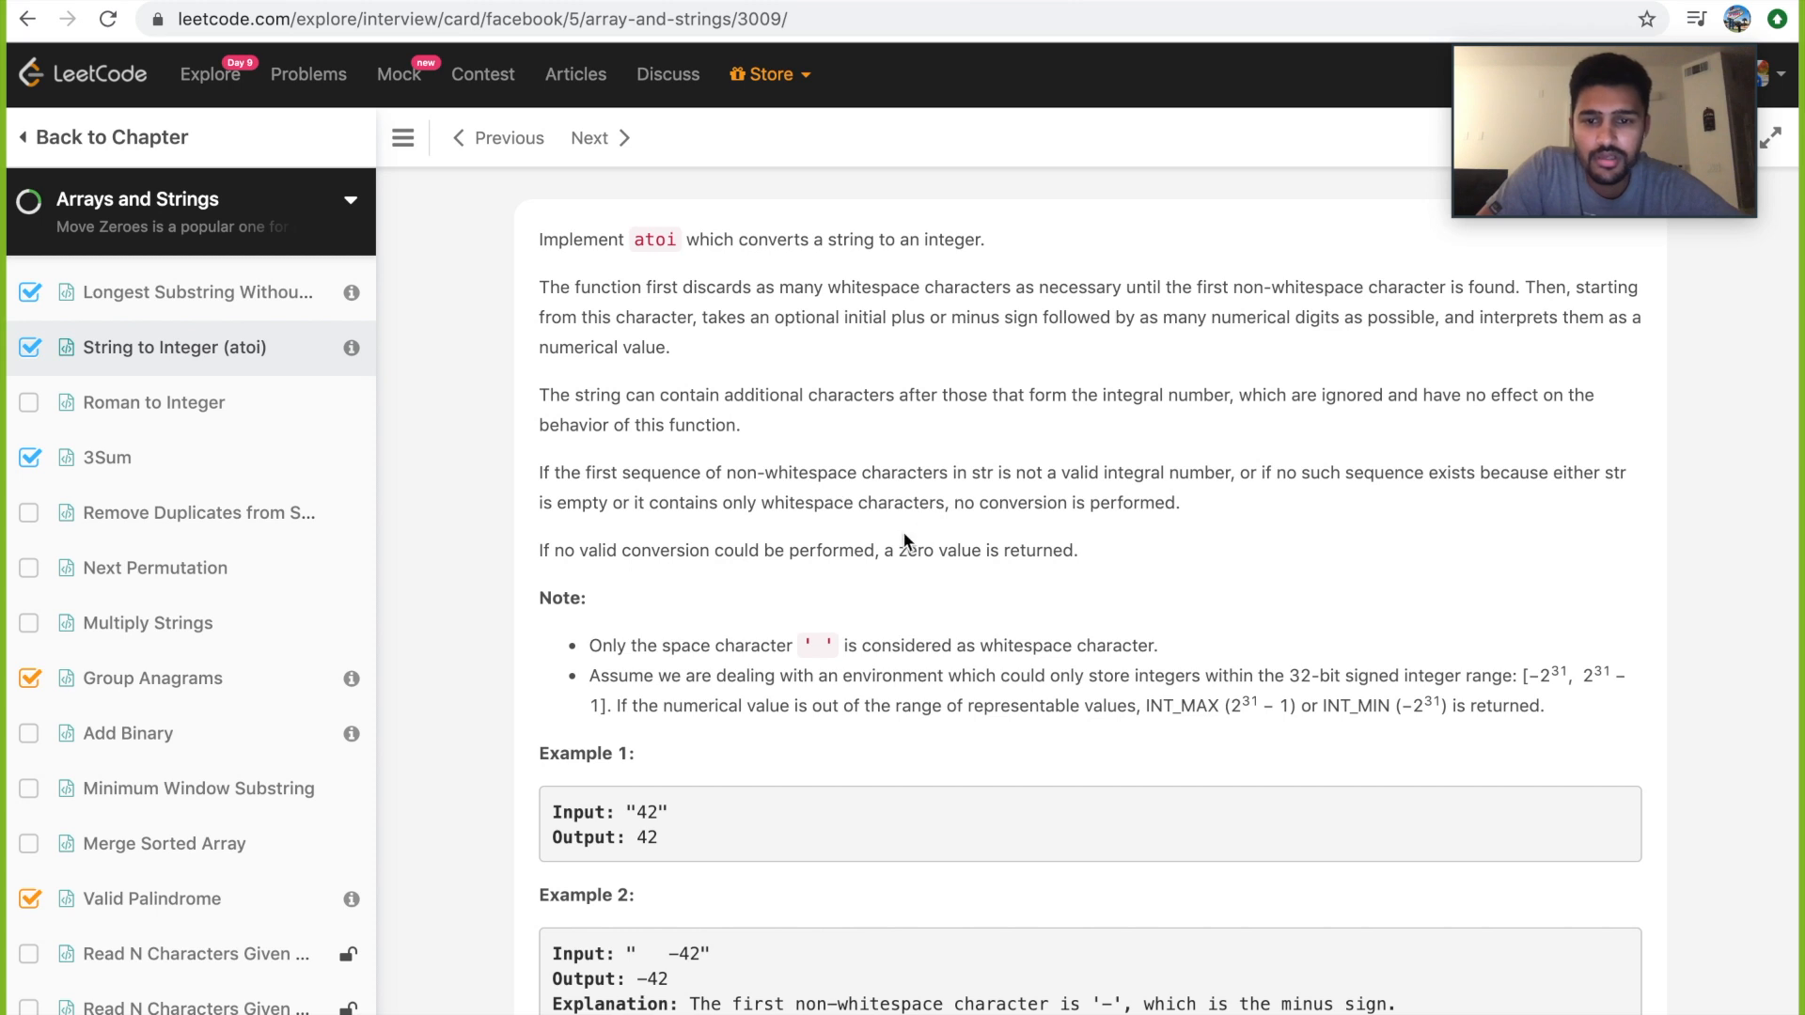
left_click_drag(948, 503, 1180, 503)
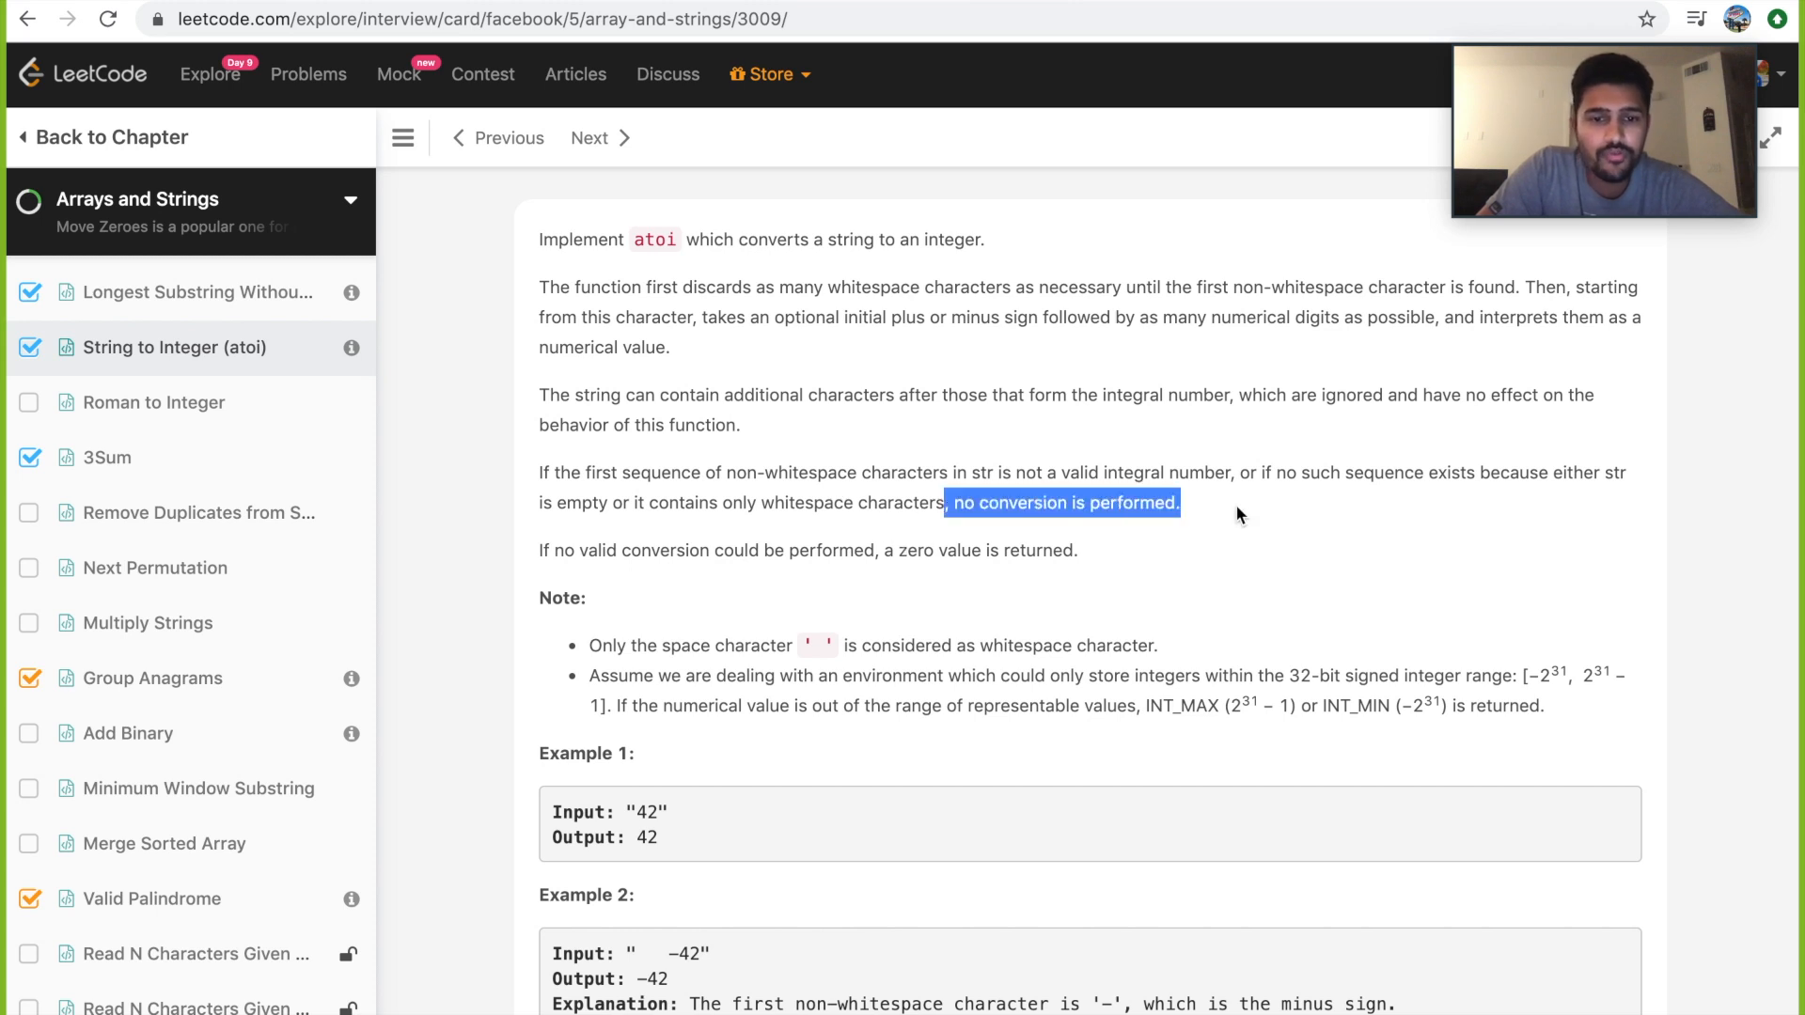
left_click(1241, 514)
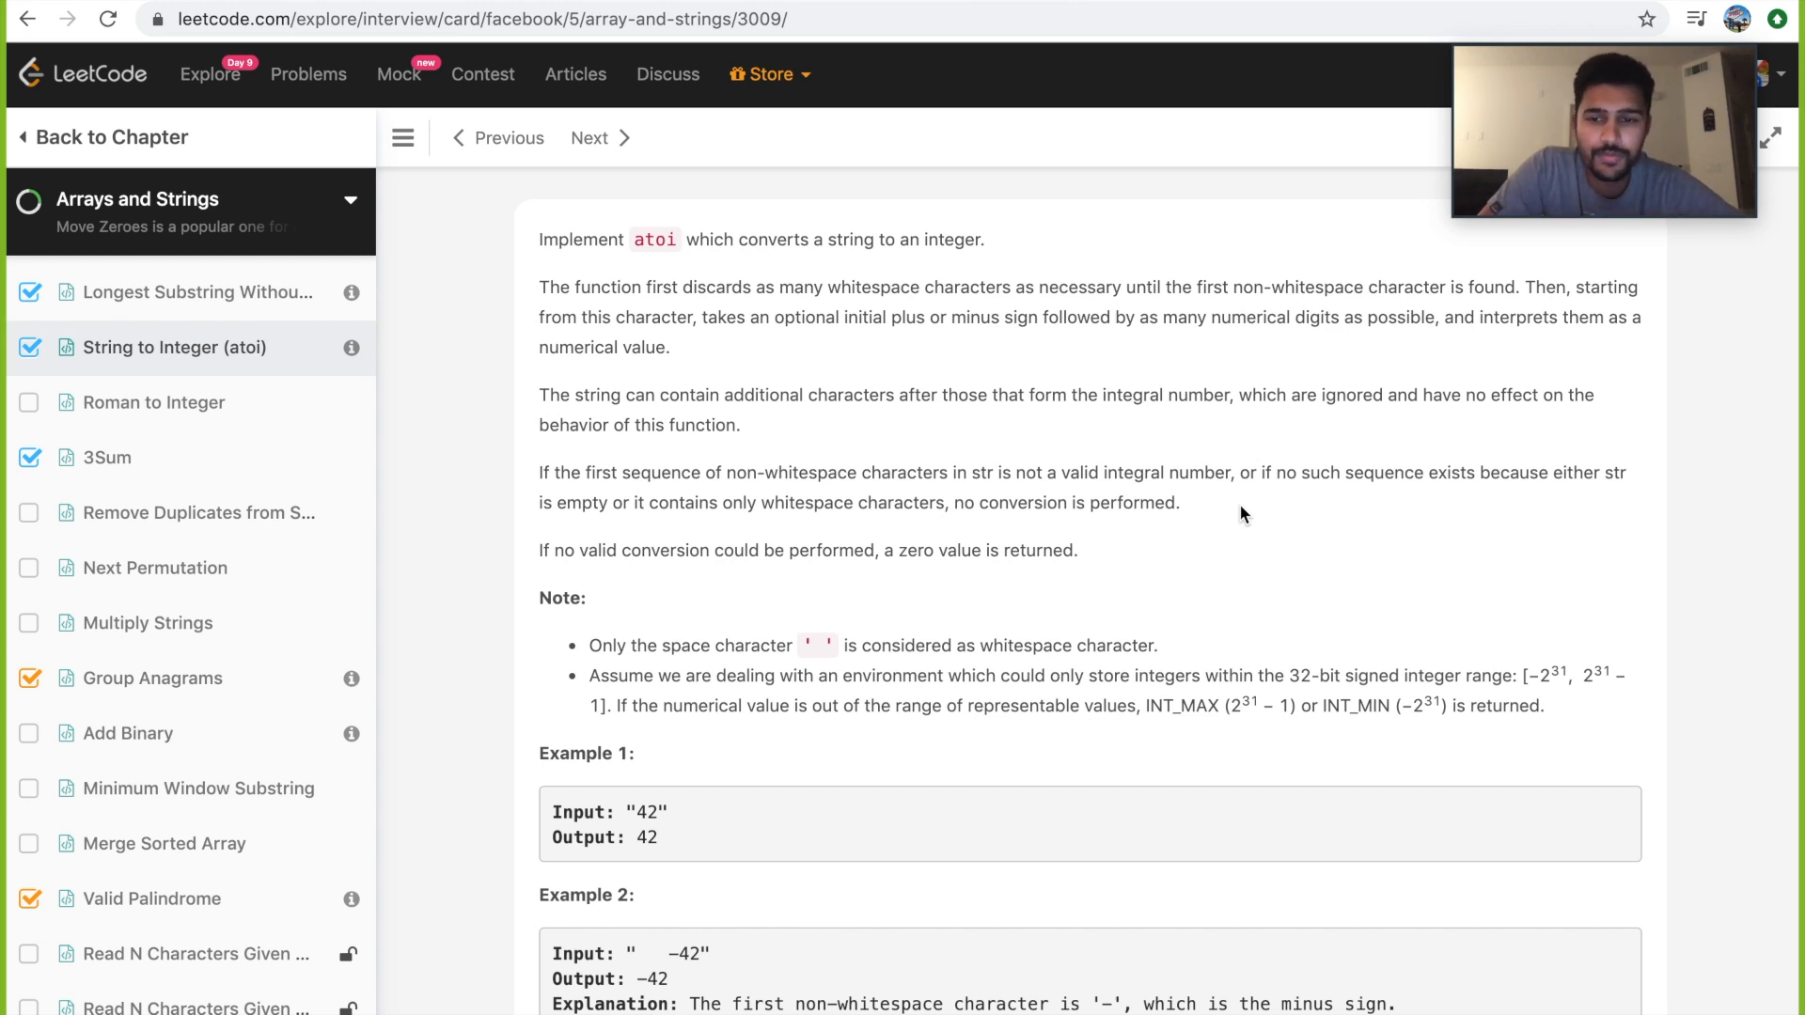
Scroll through the examples, marking the '4193 with words' input and the INT_MIN output.
scroll("down", 3)
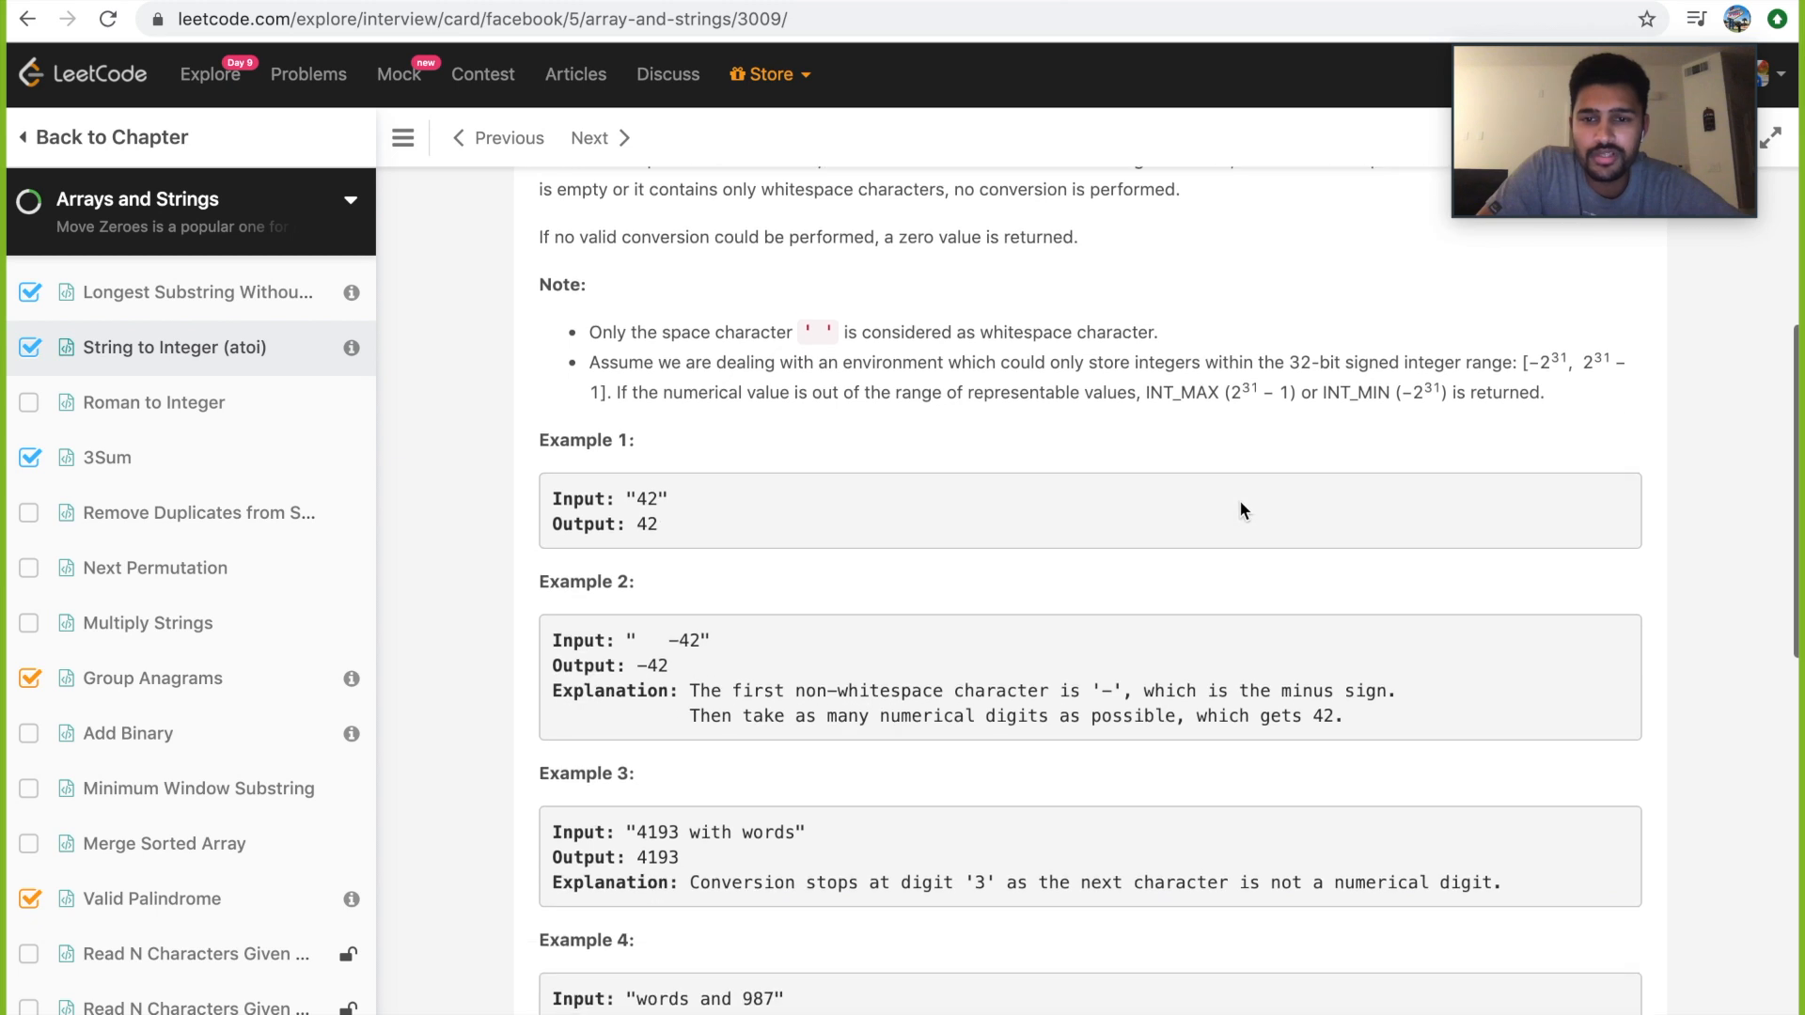
scroll("down", 3)
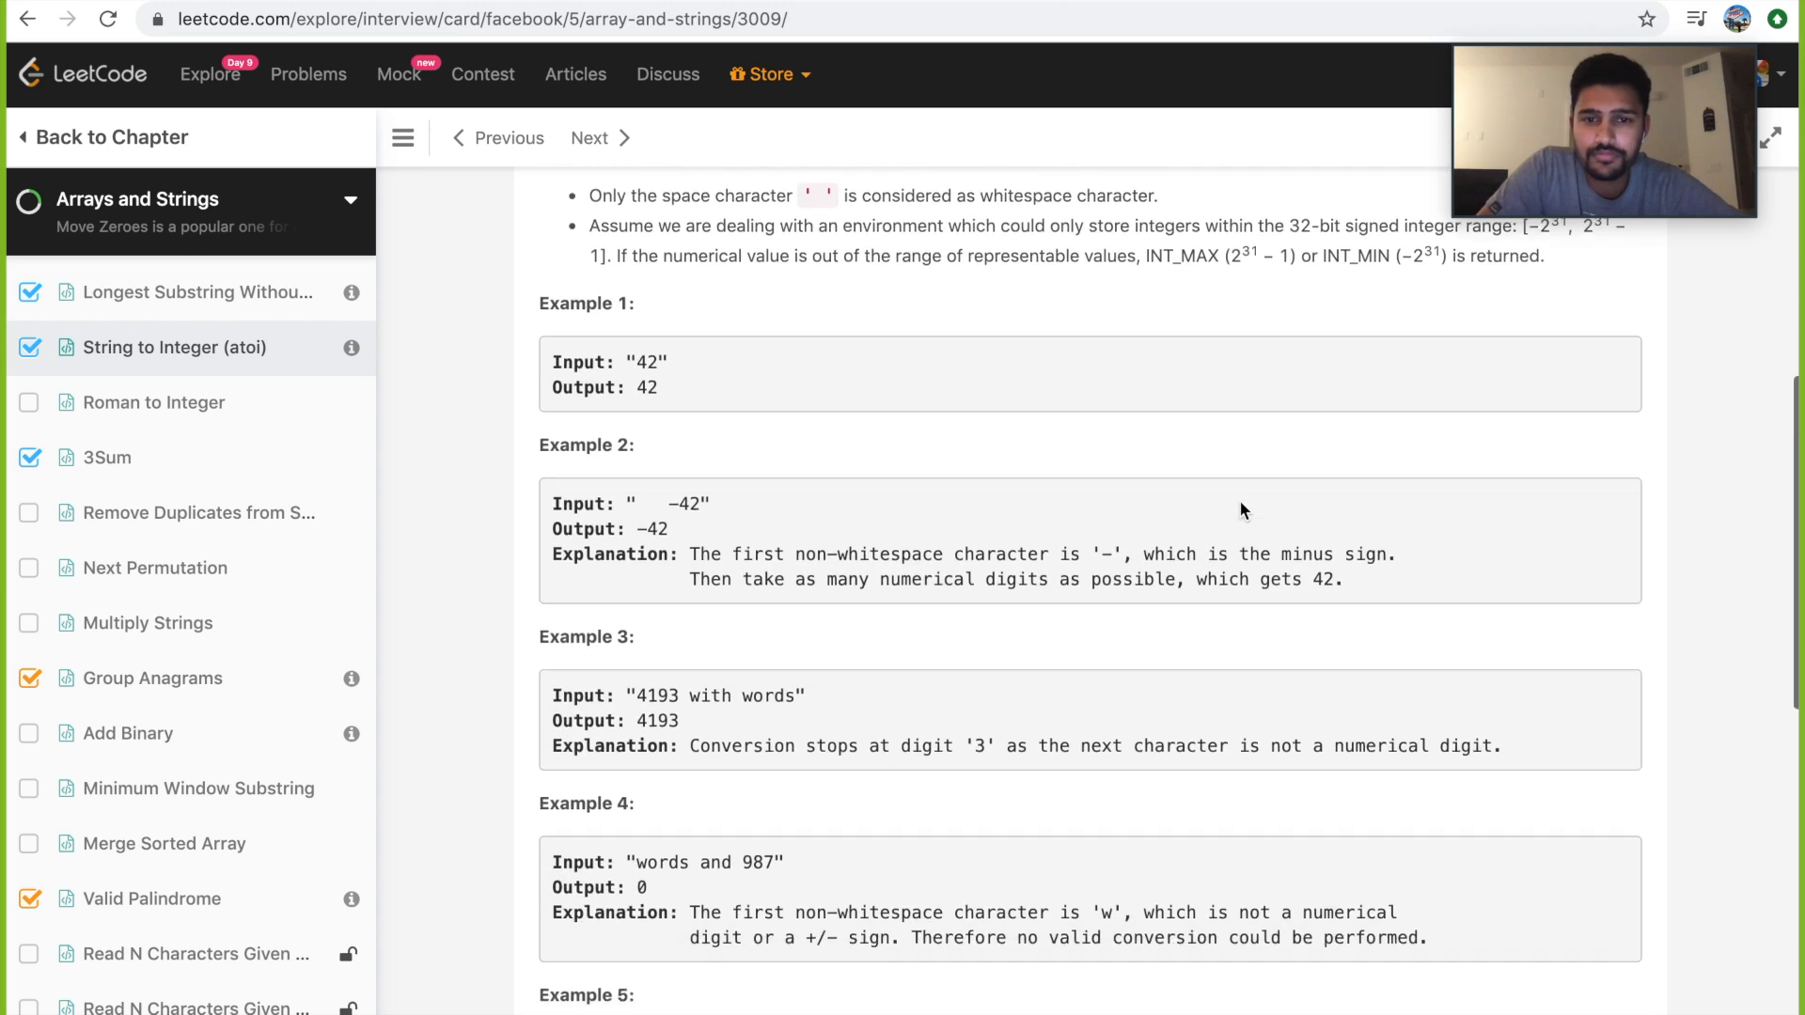
scroll("down", 3)
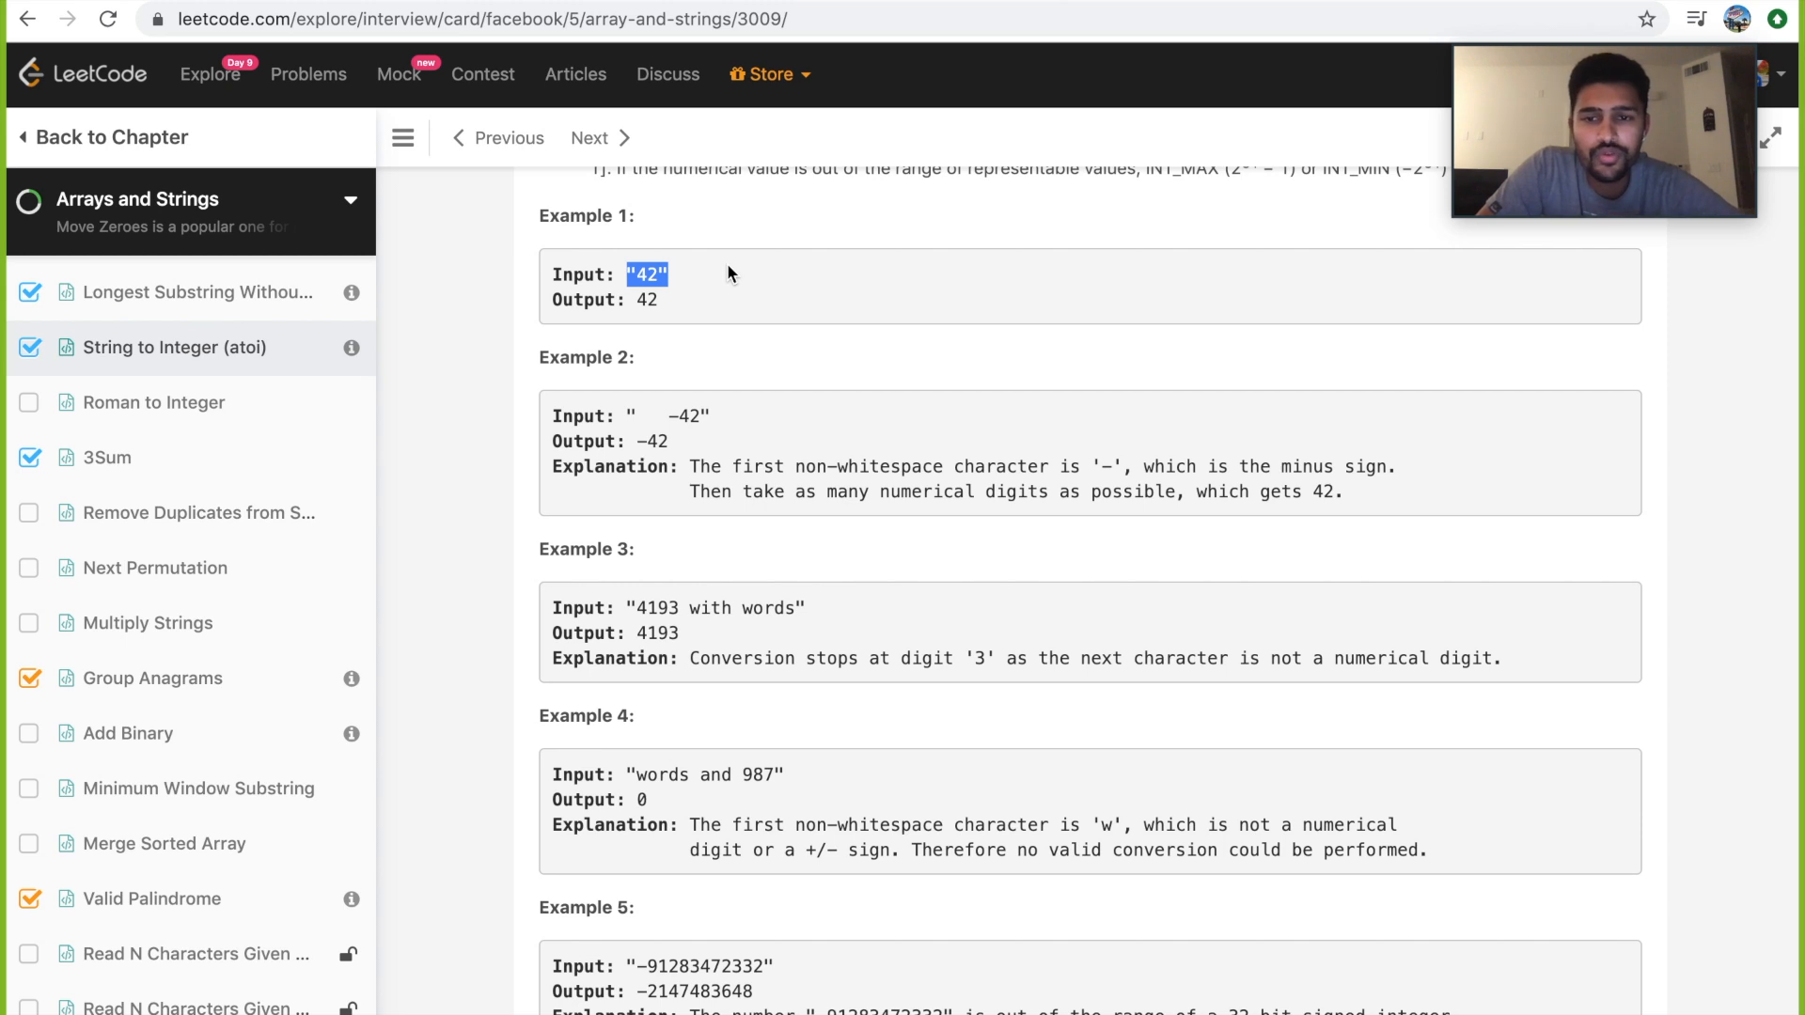
mouse_move(658, 397)
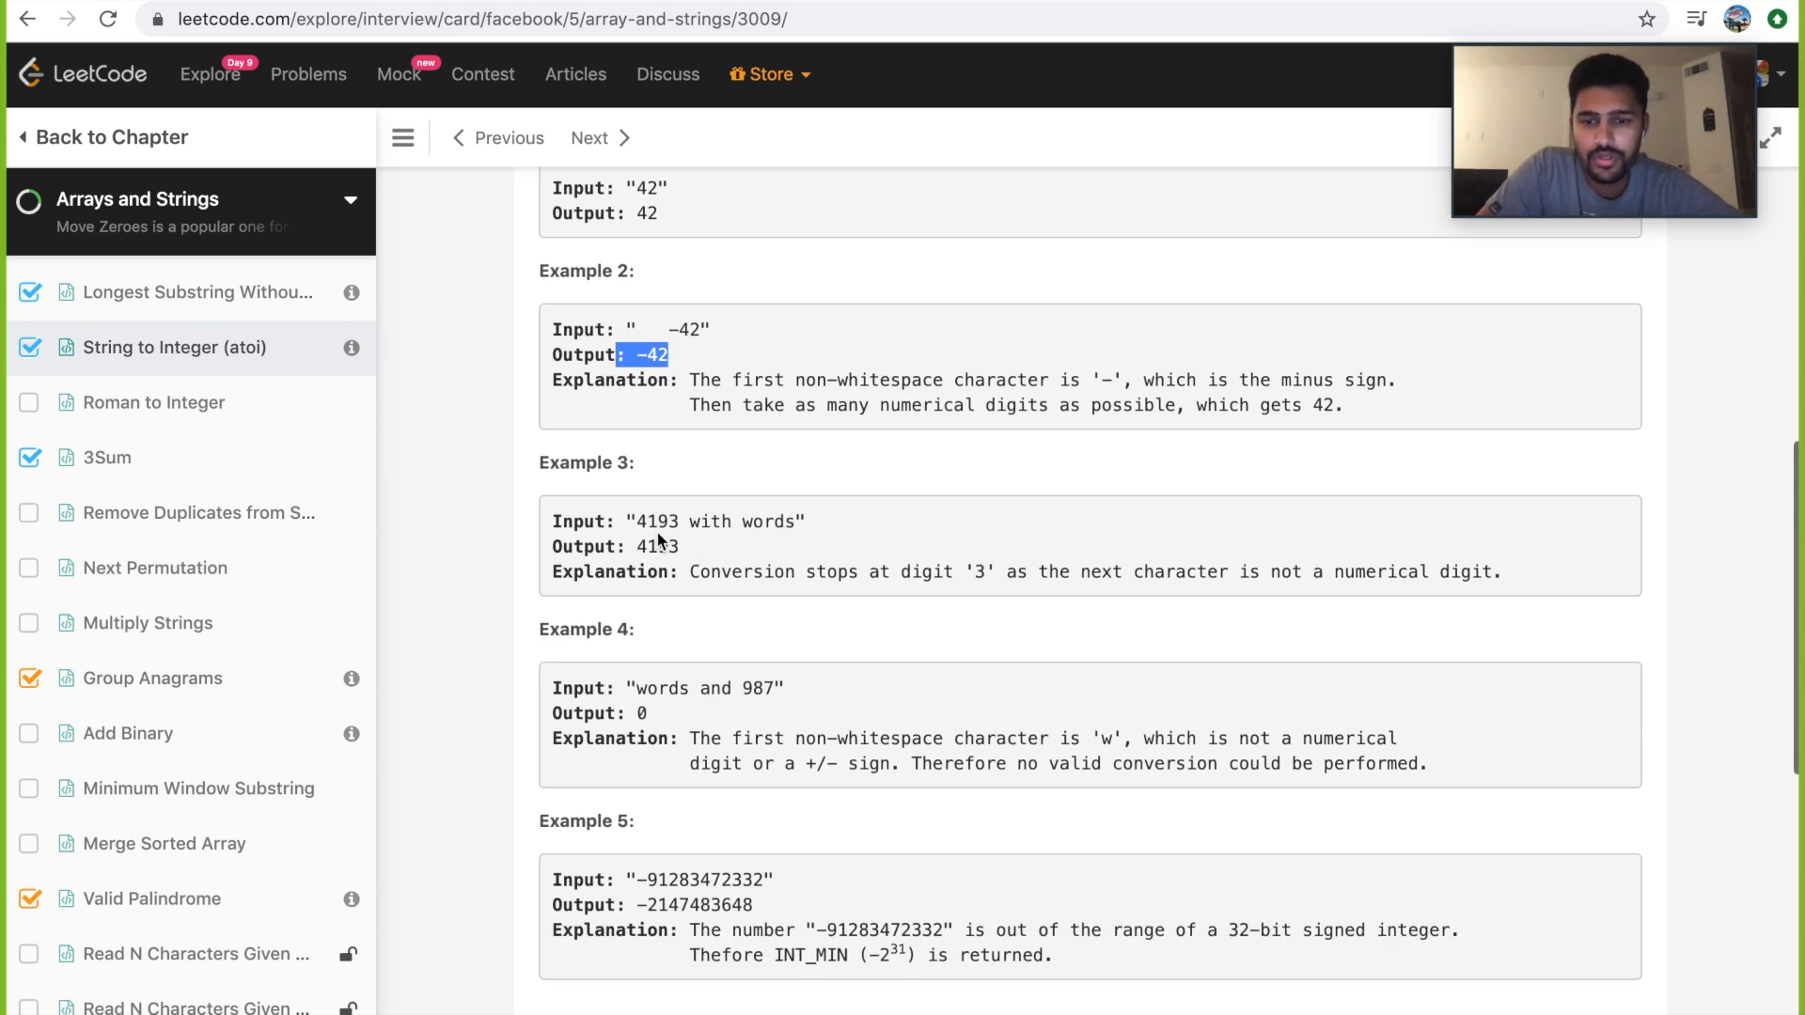
left_click_drag(634, 522, 783, 522)
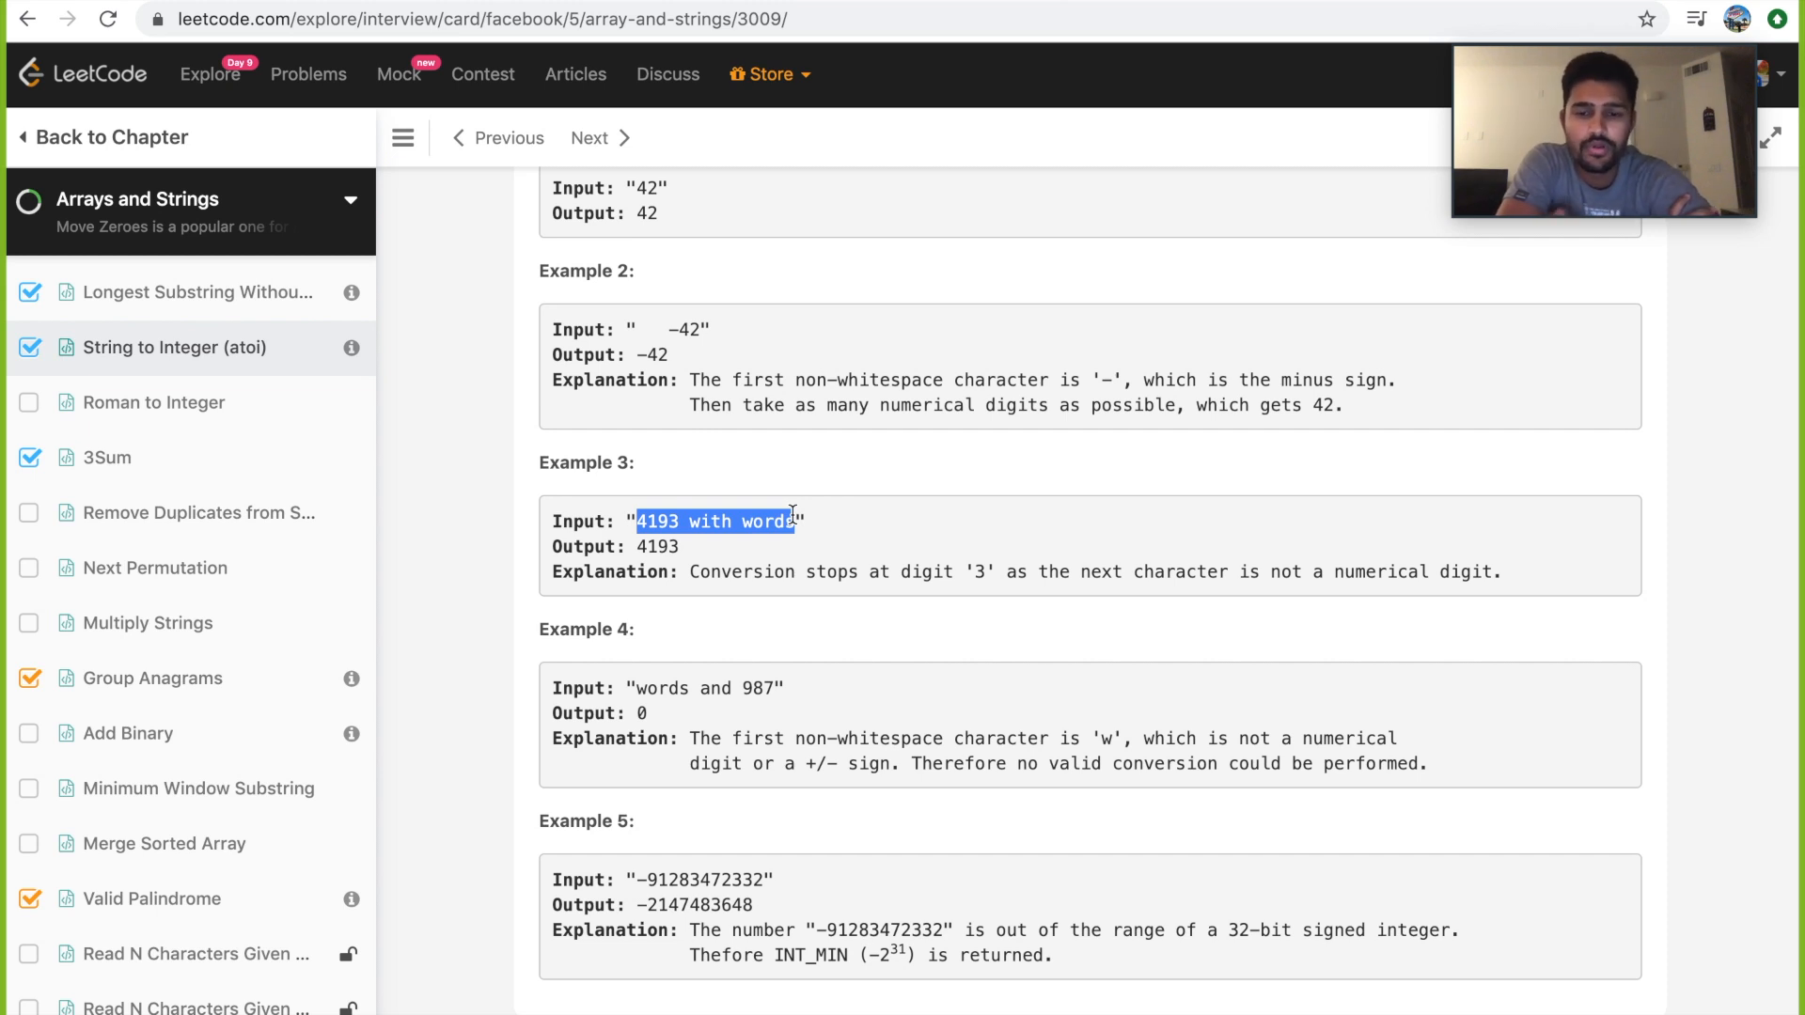
scroll("down", 3)
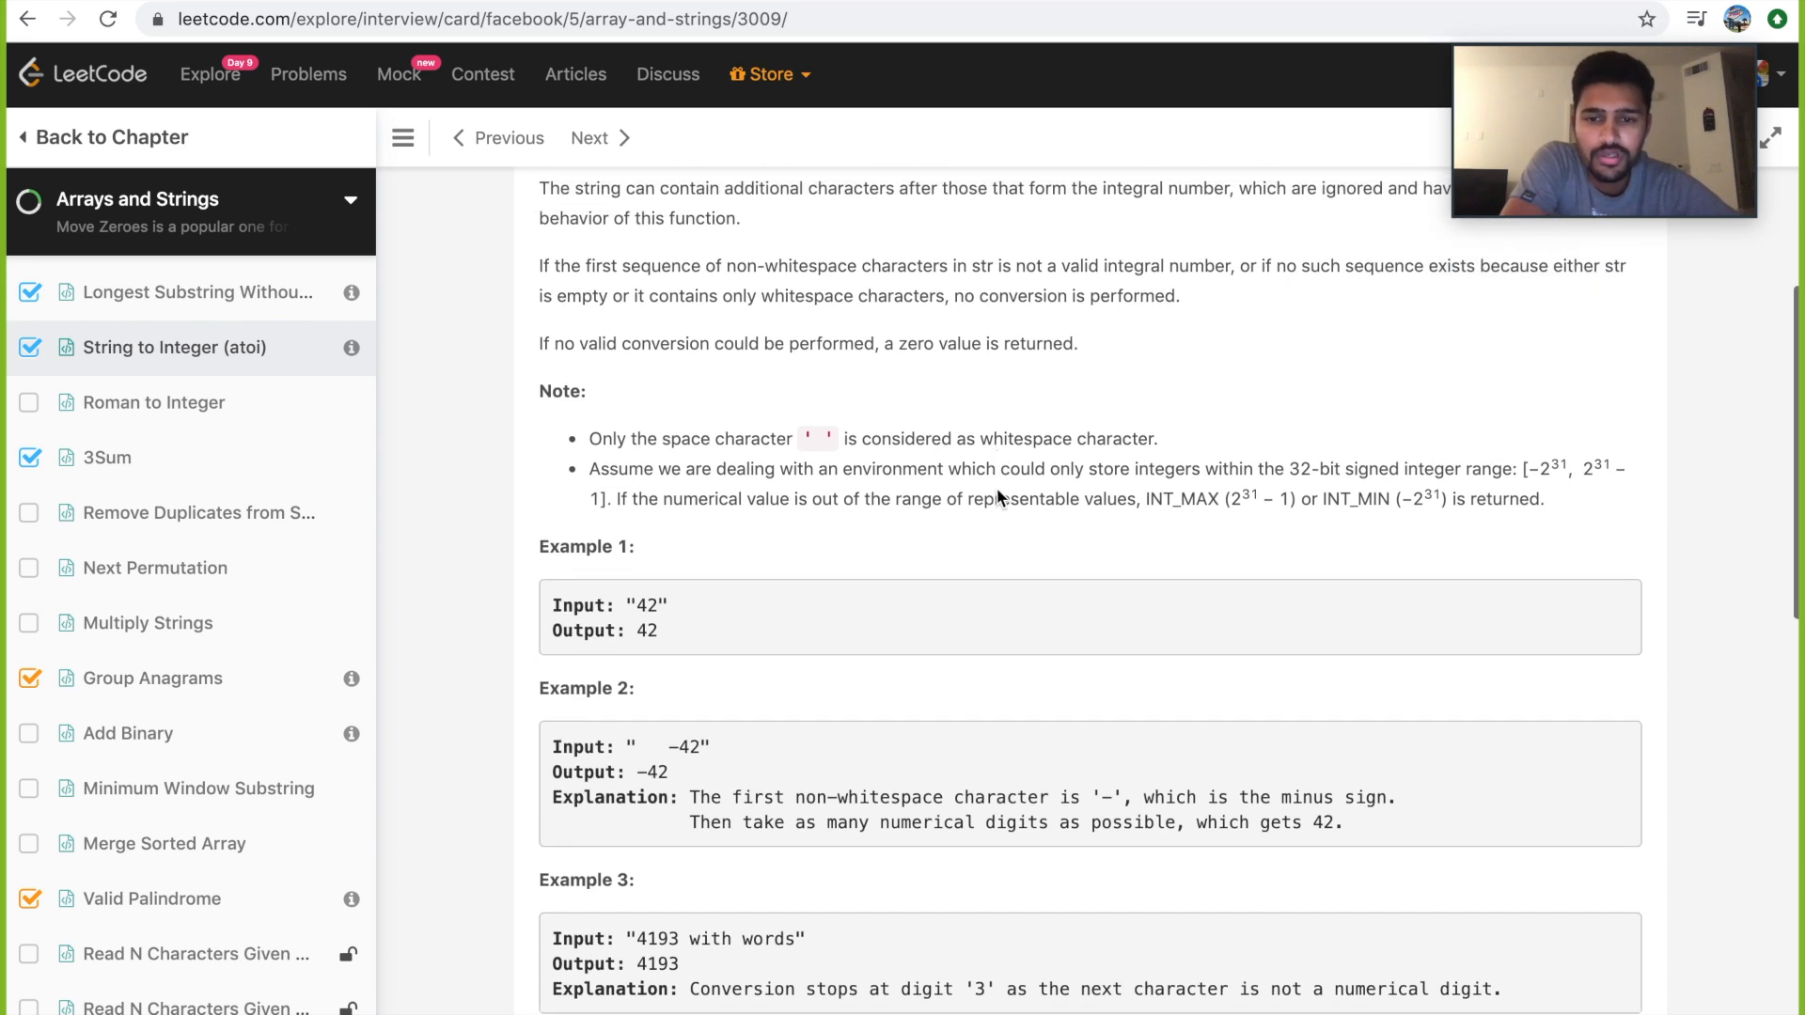
mouse_move(990, 552)
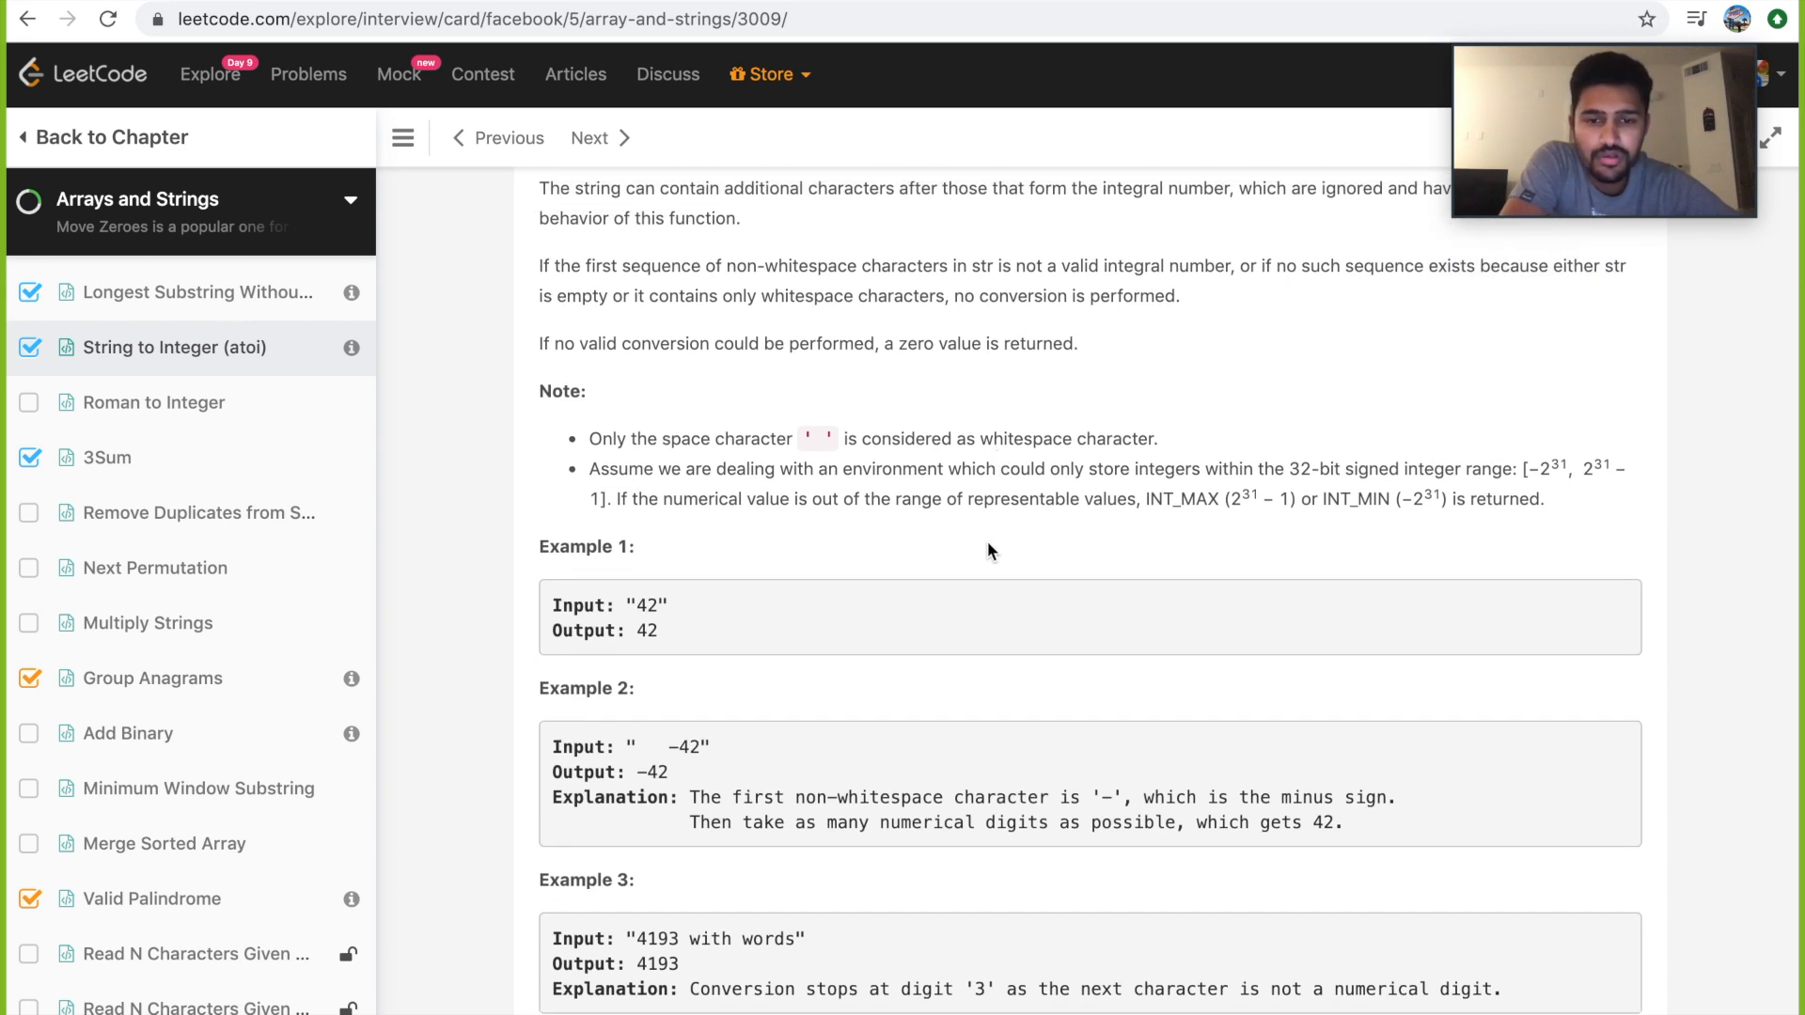
mouse_move(1204, 499)
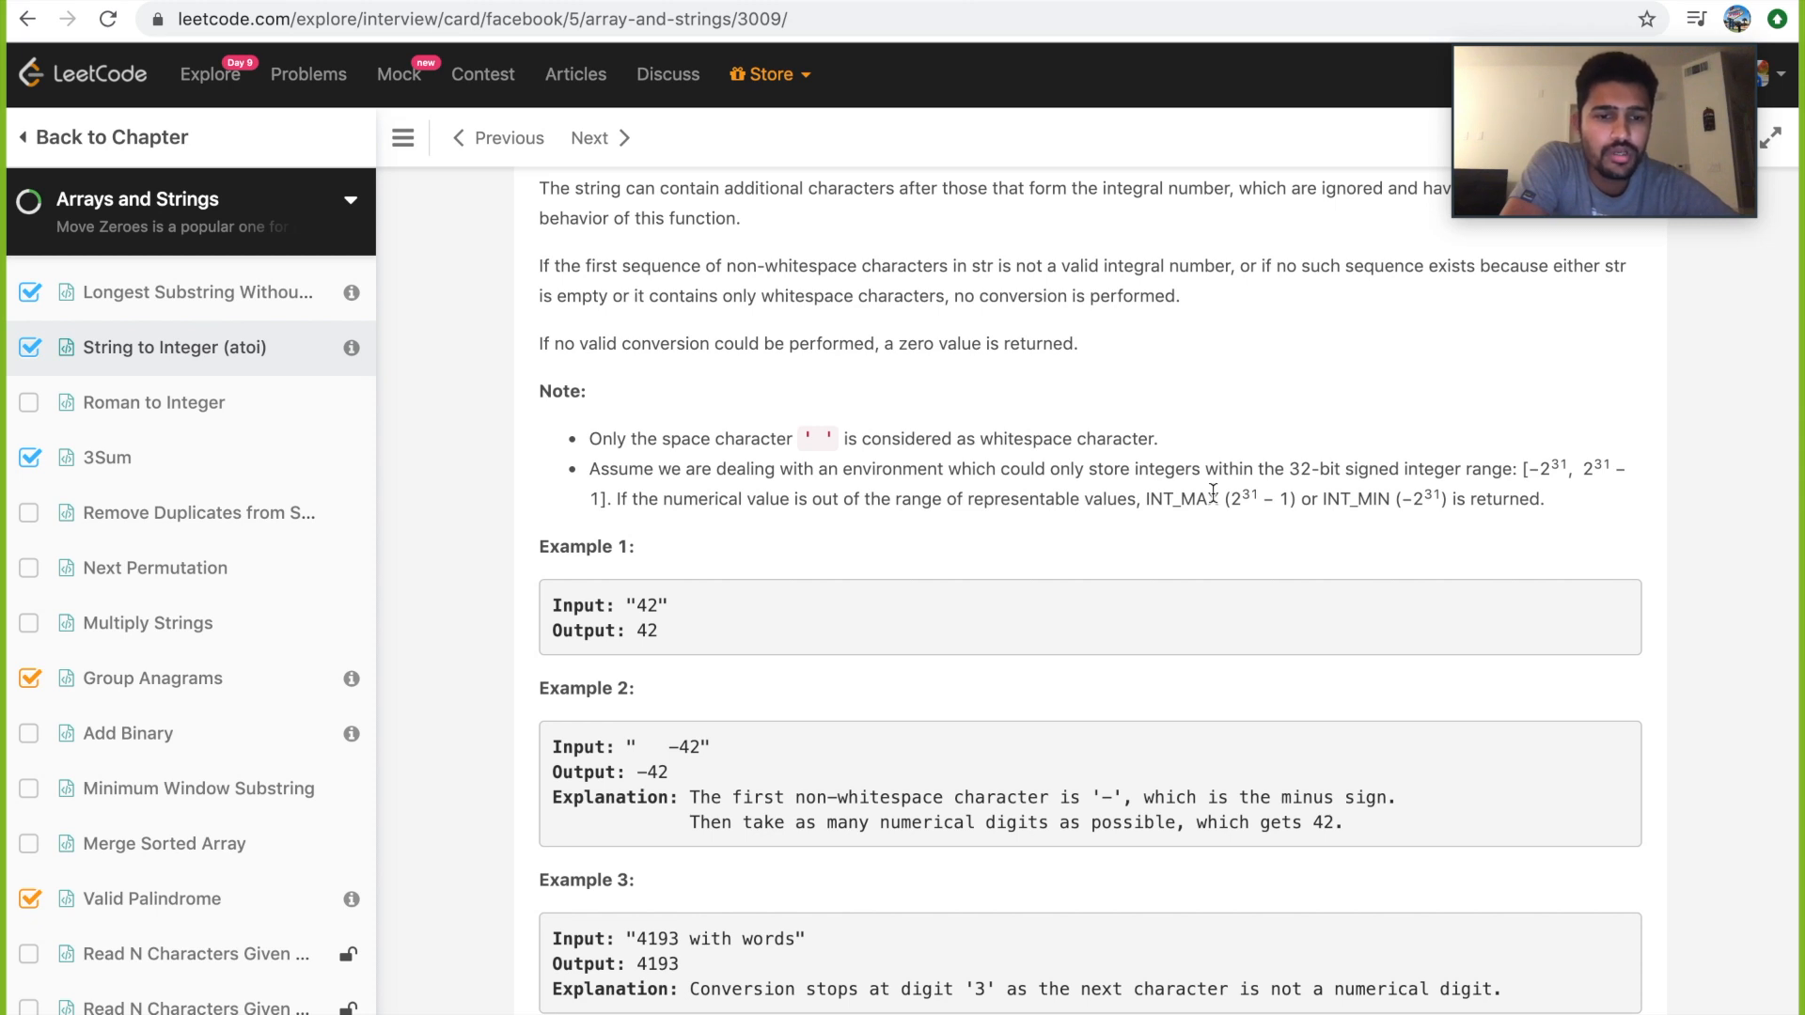
mouse_move(1391, 507)
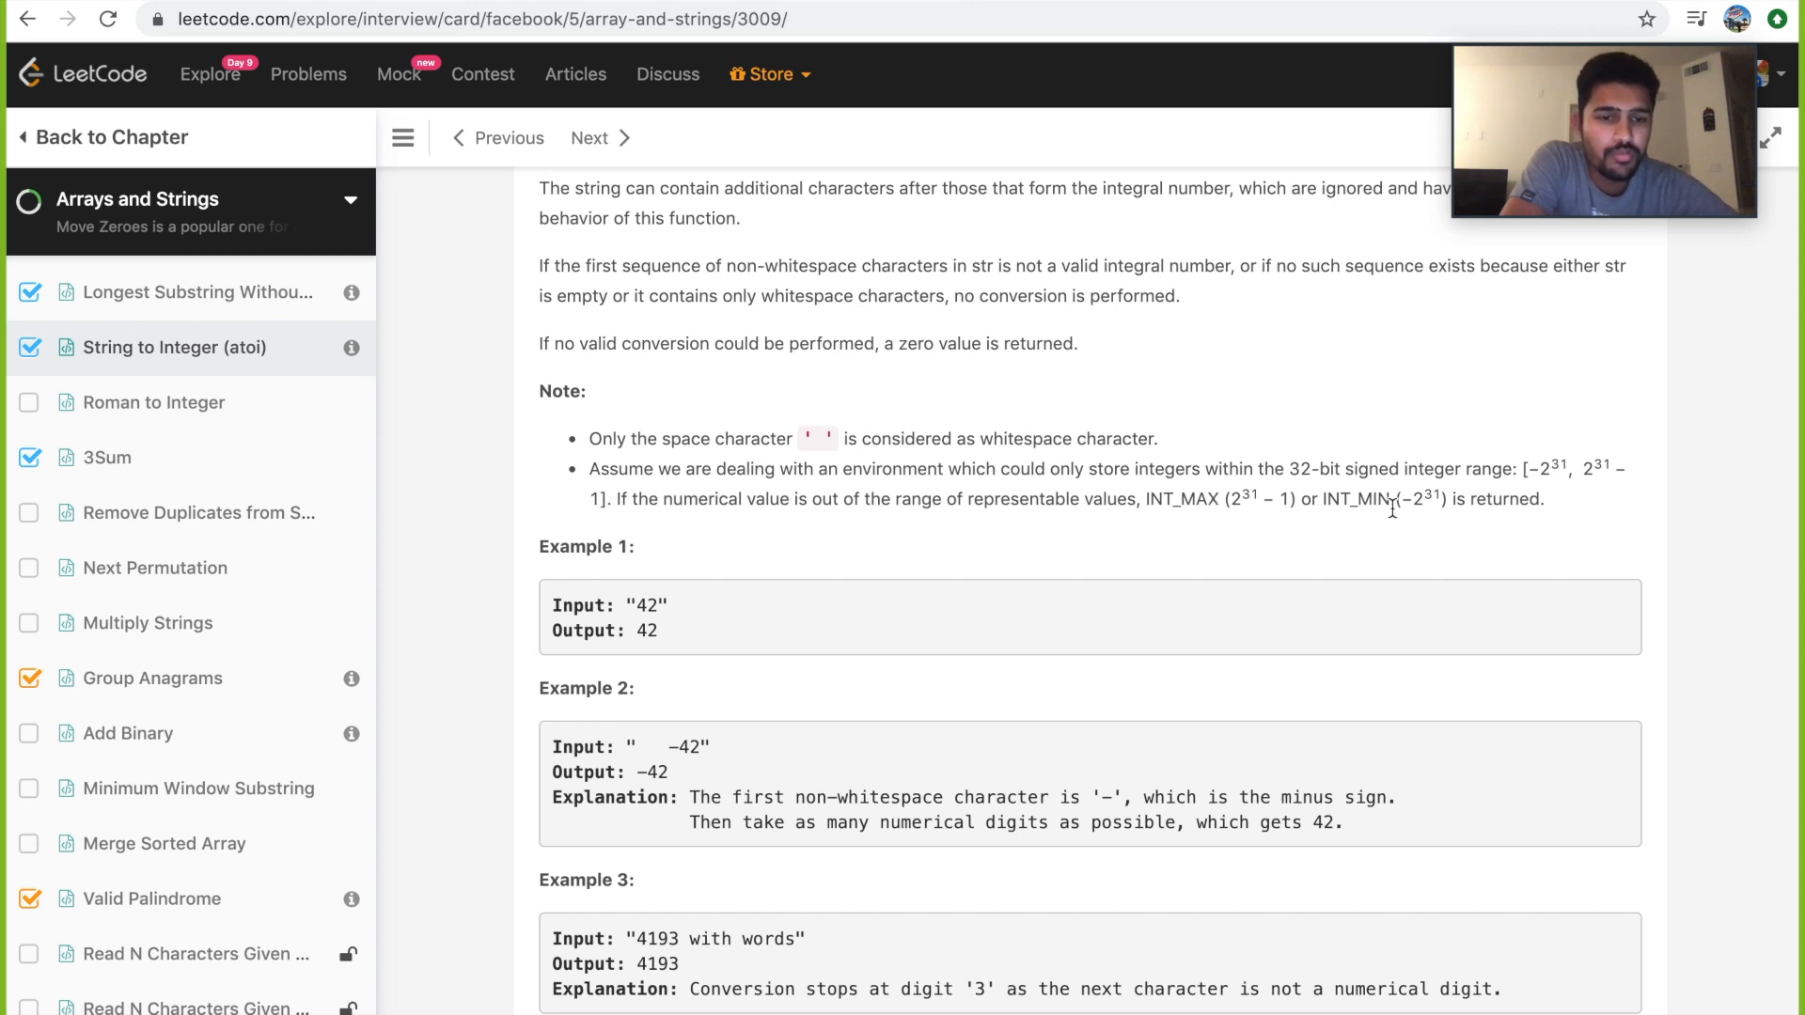
mouse_move(1416, 542)
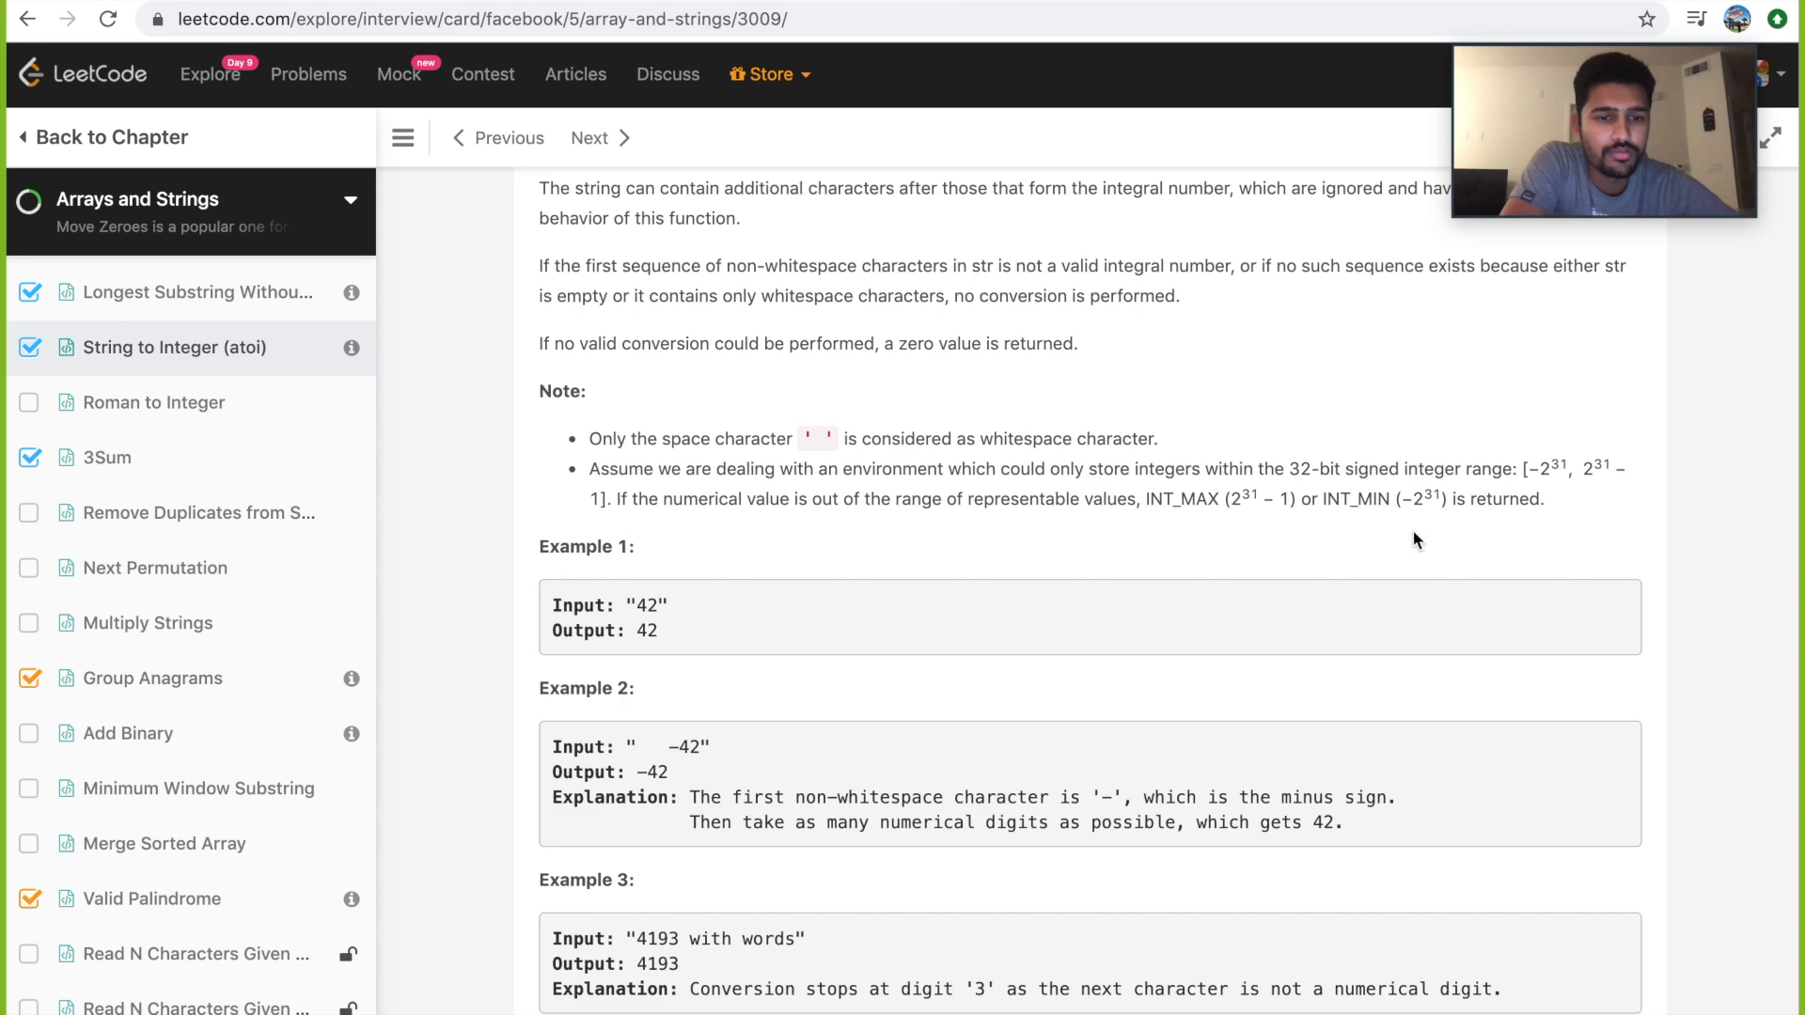
scroll("down", 3)
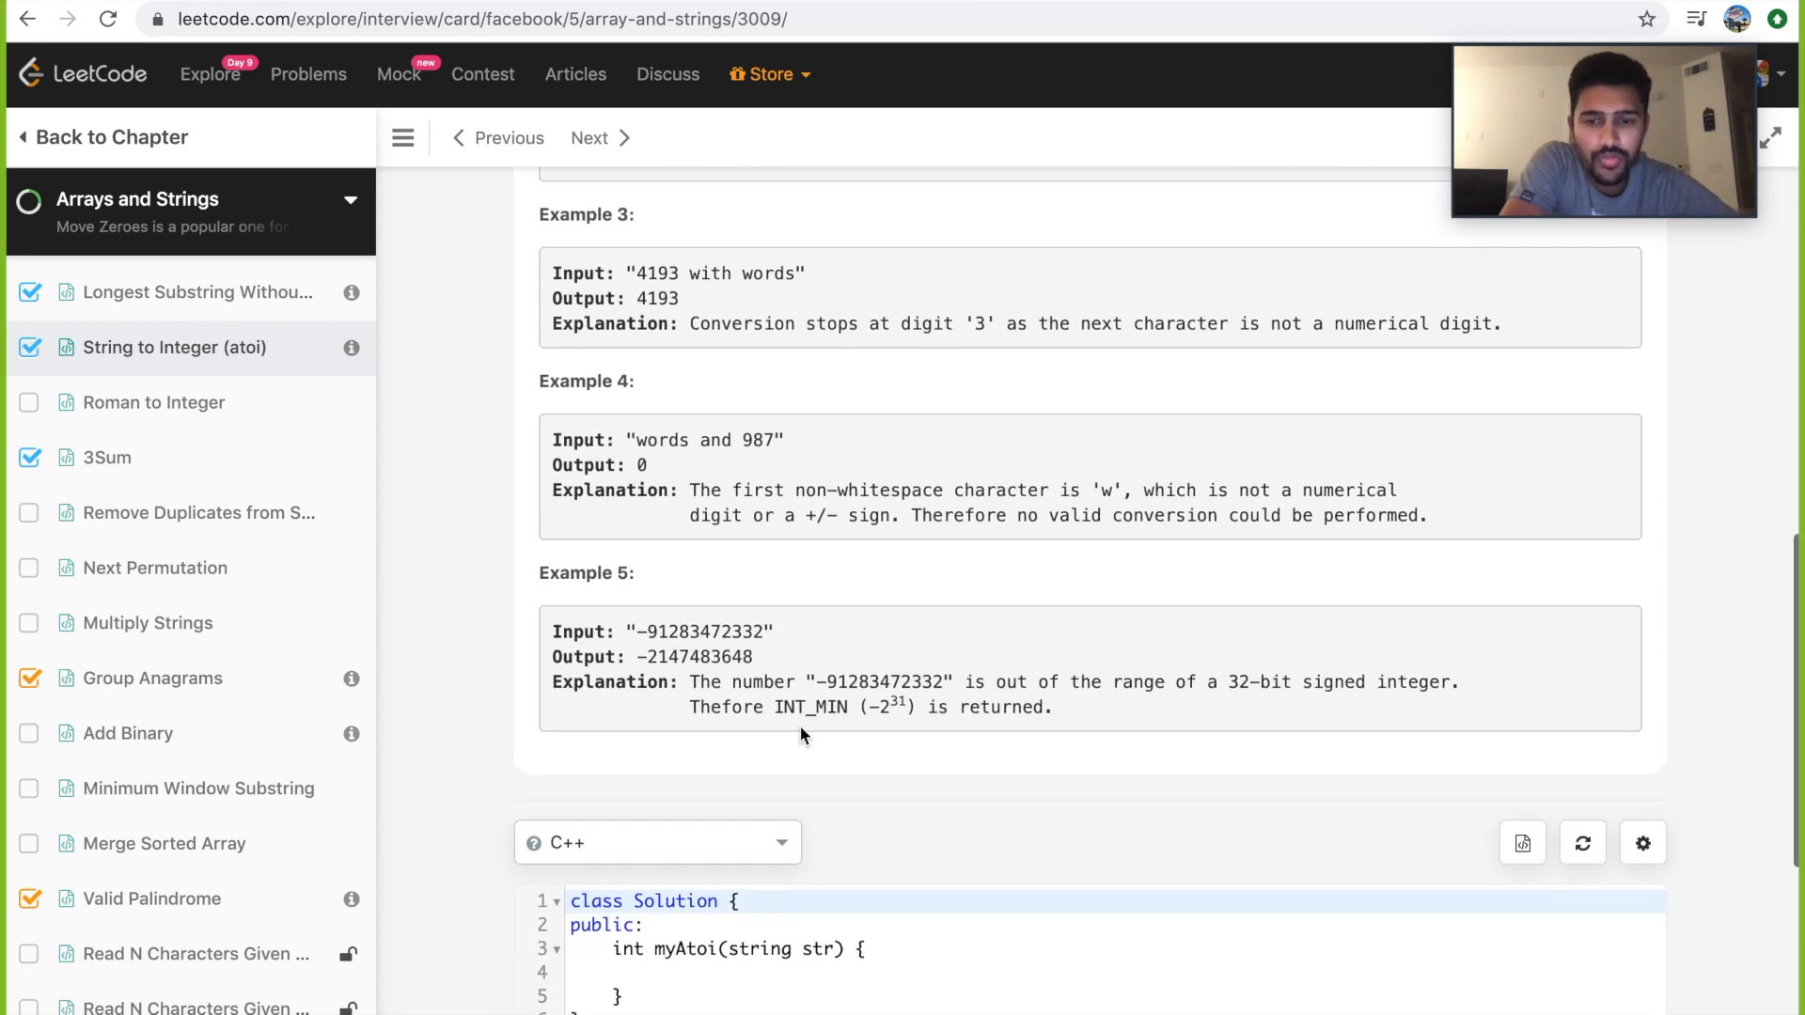
mouse_move(875, 697)
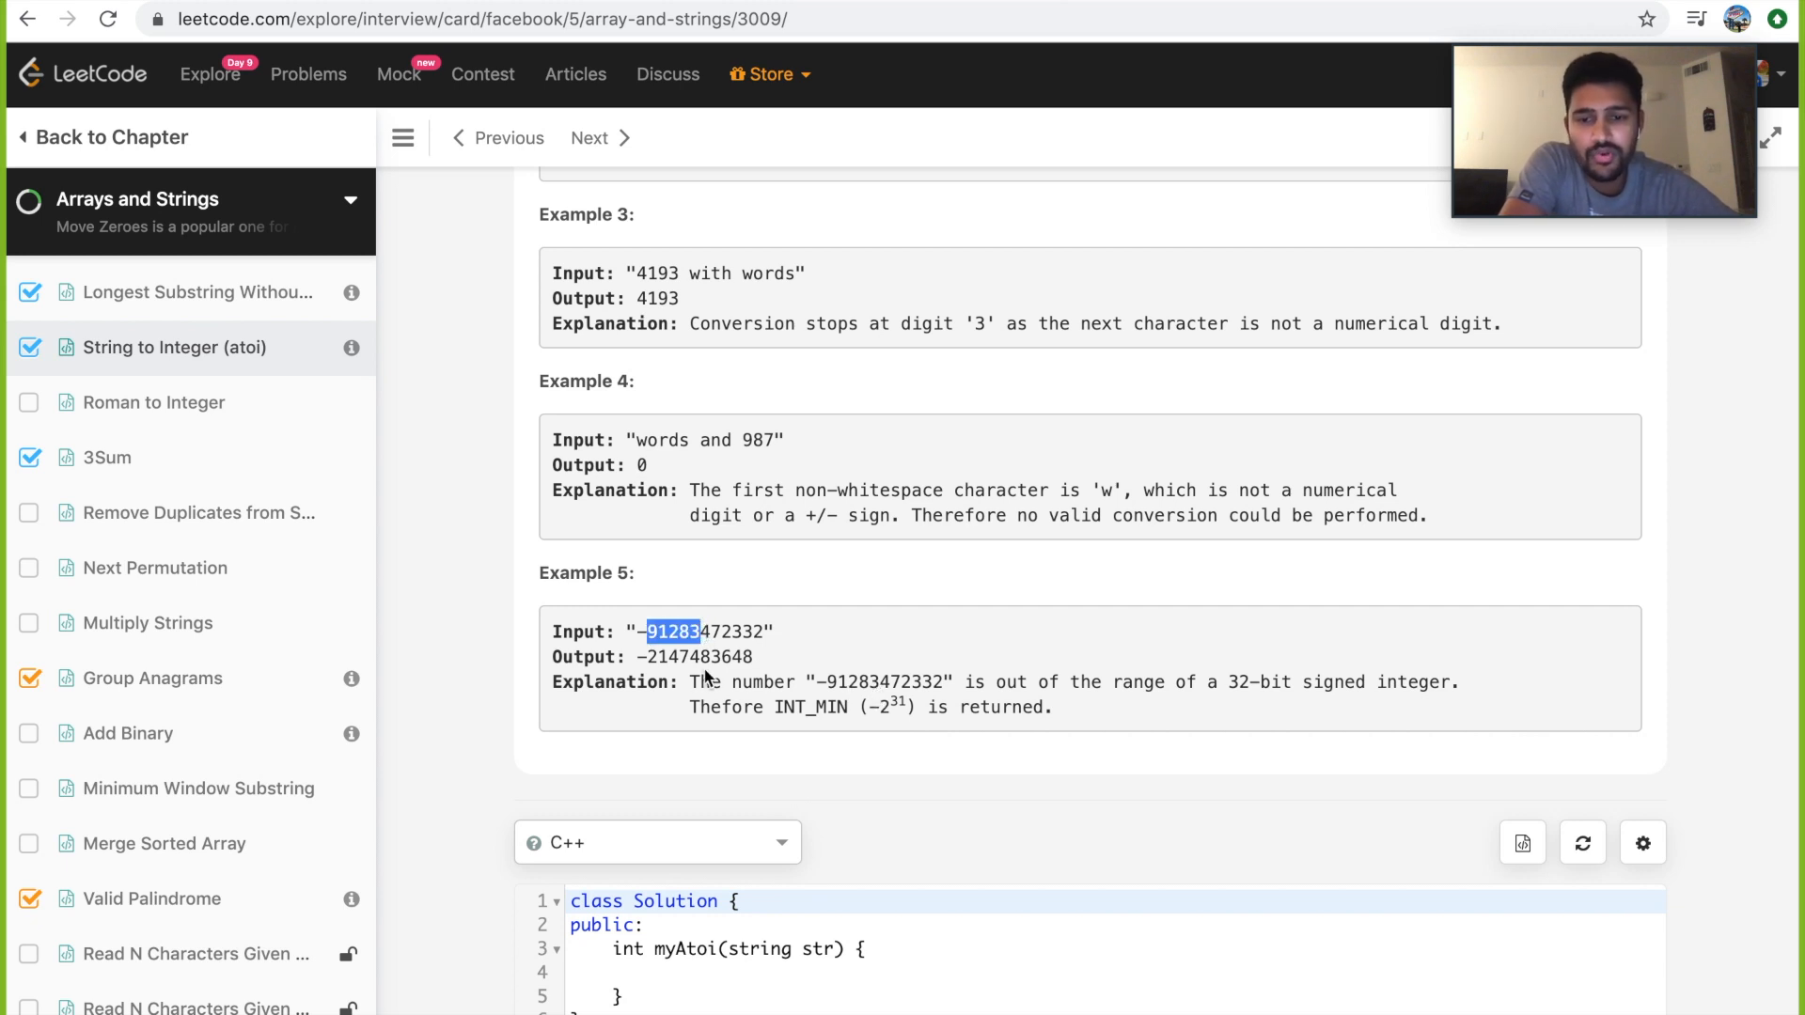
left_click_drag(643, 658, 713, 657)
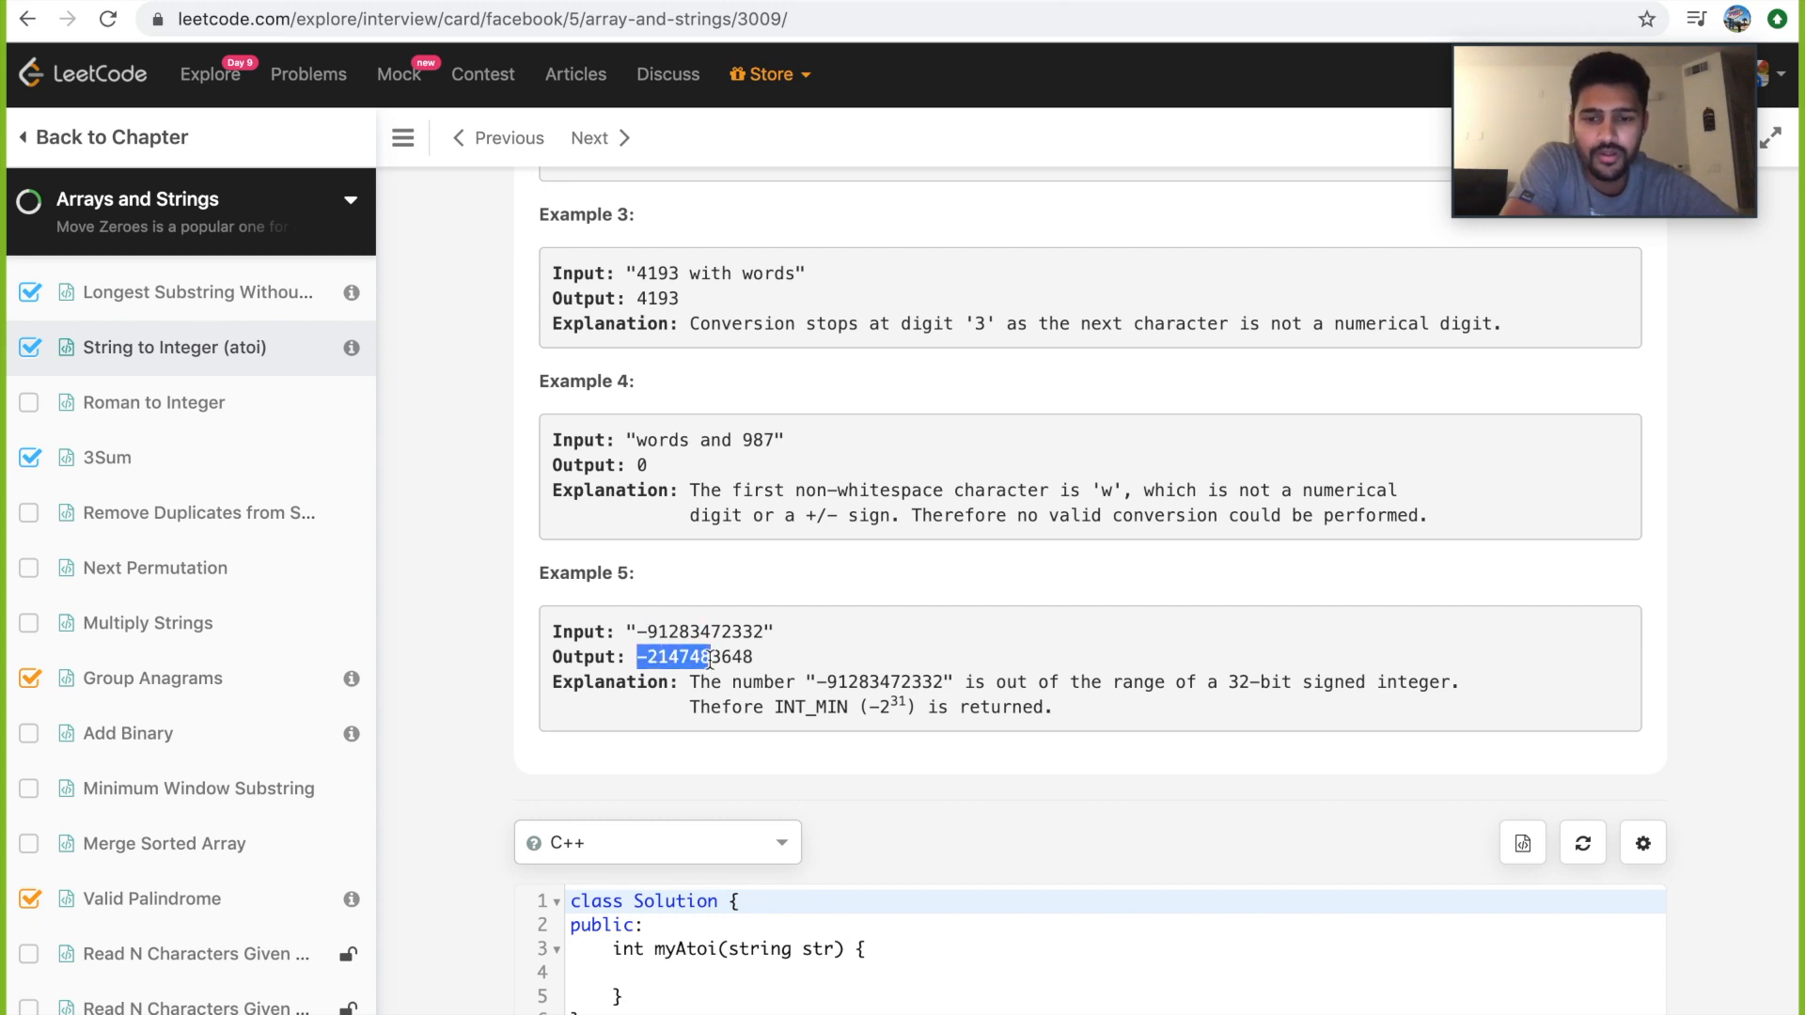
scroll("down", 3)
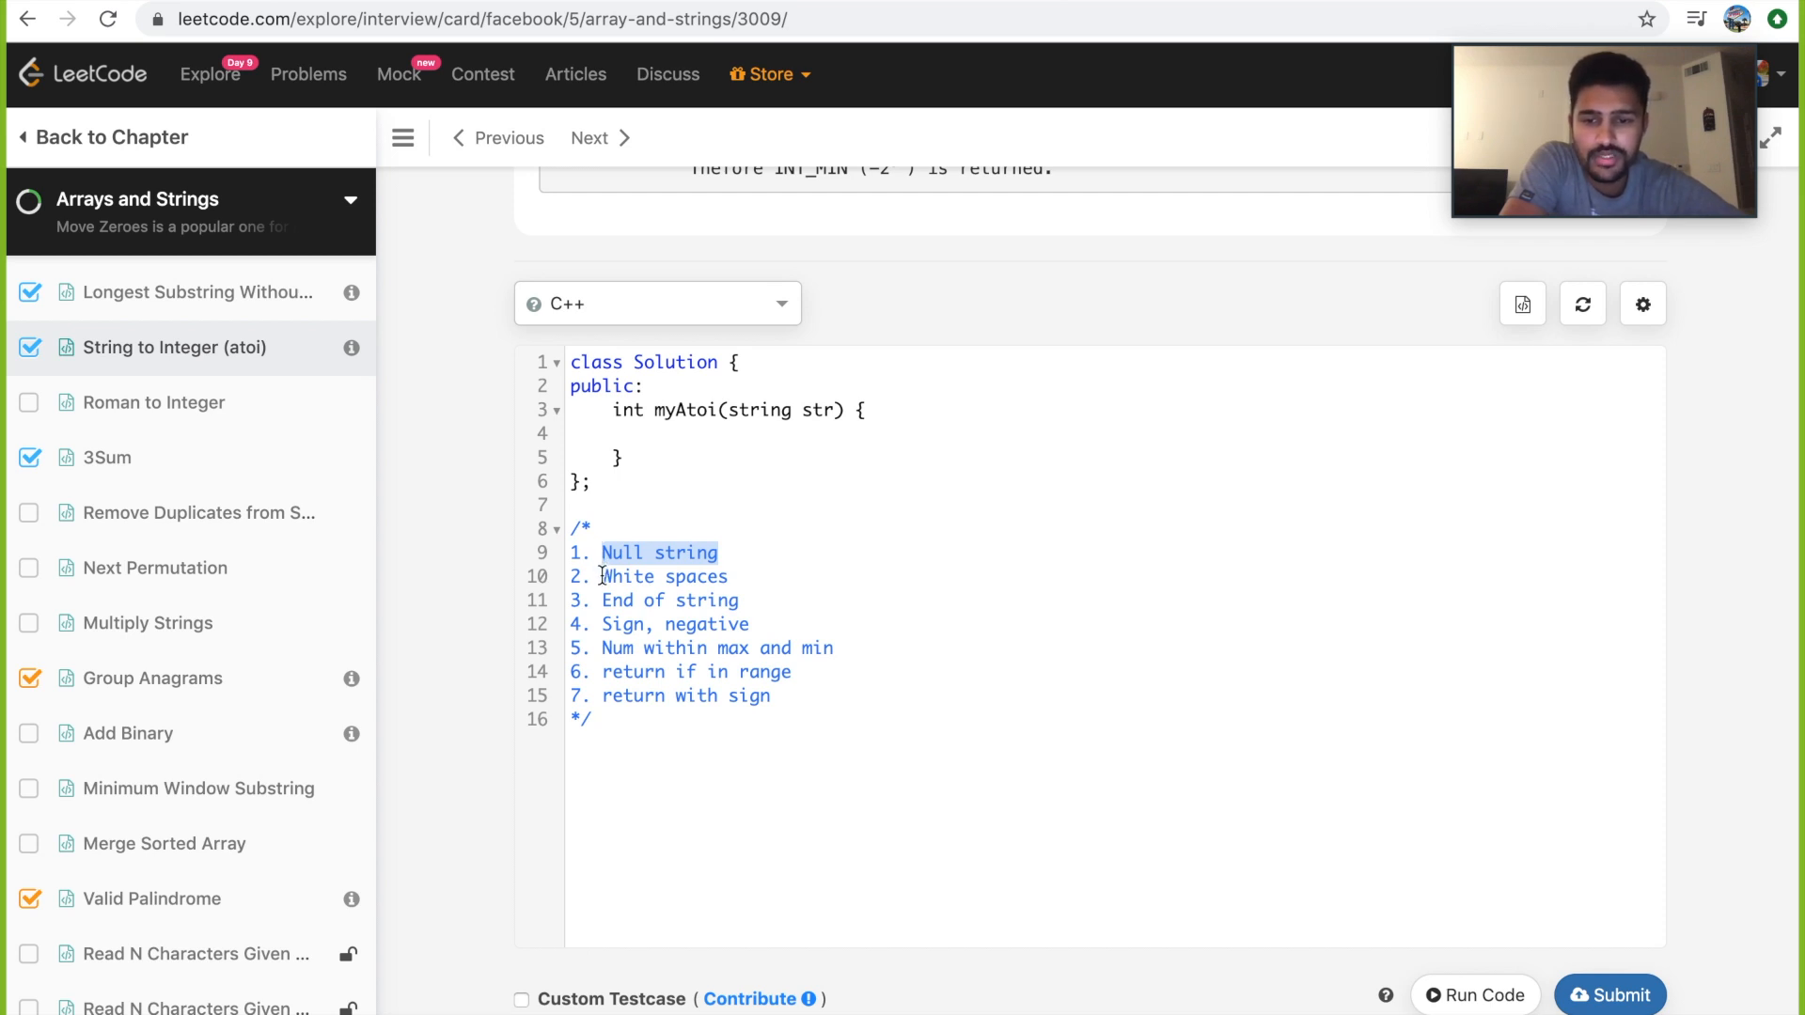
Change note 6 to read 'return INT_MAX or INT_MIN, if in range'.
double_click(665, 575)
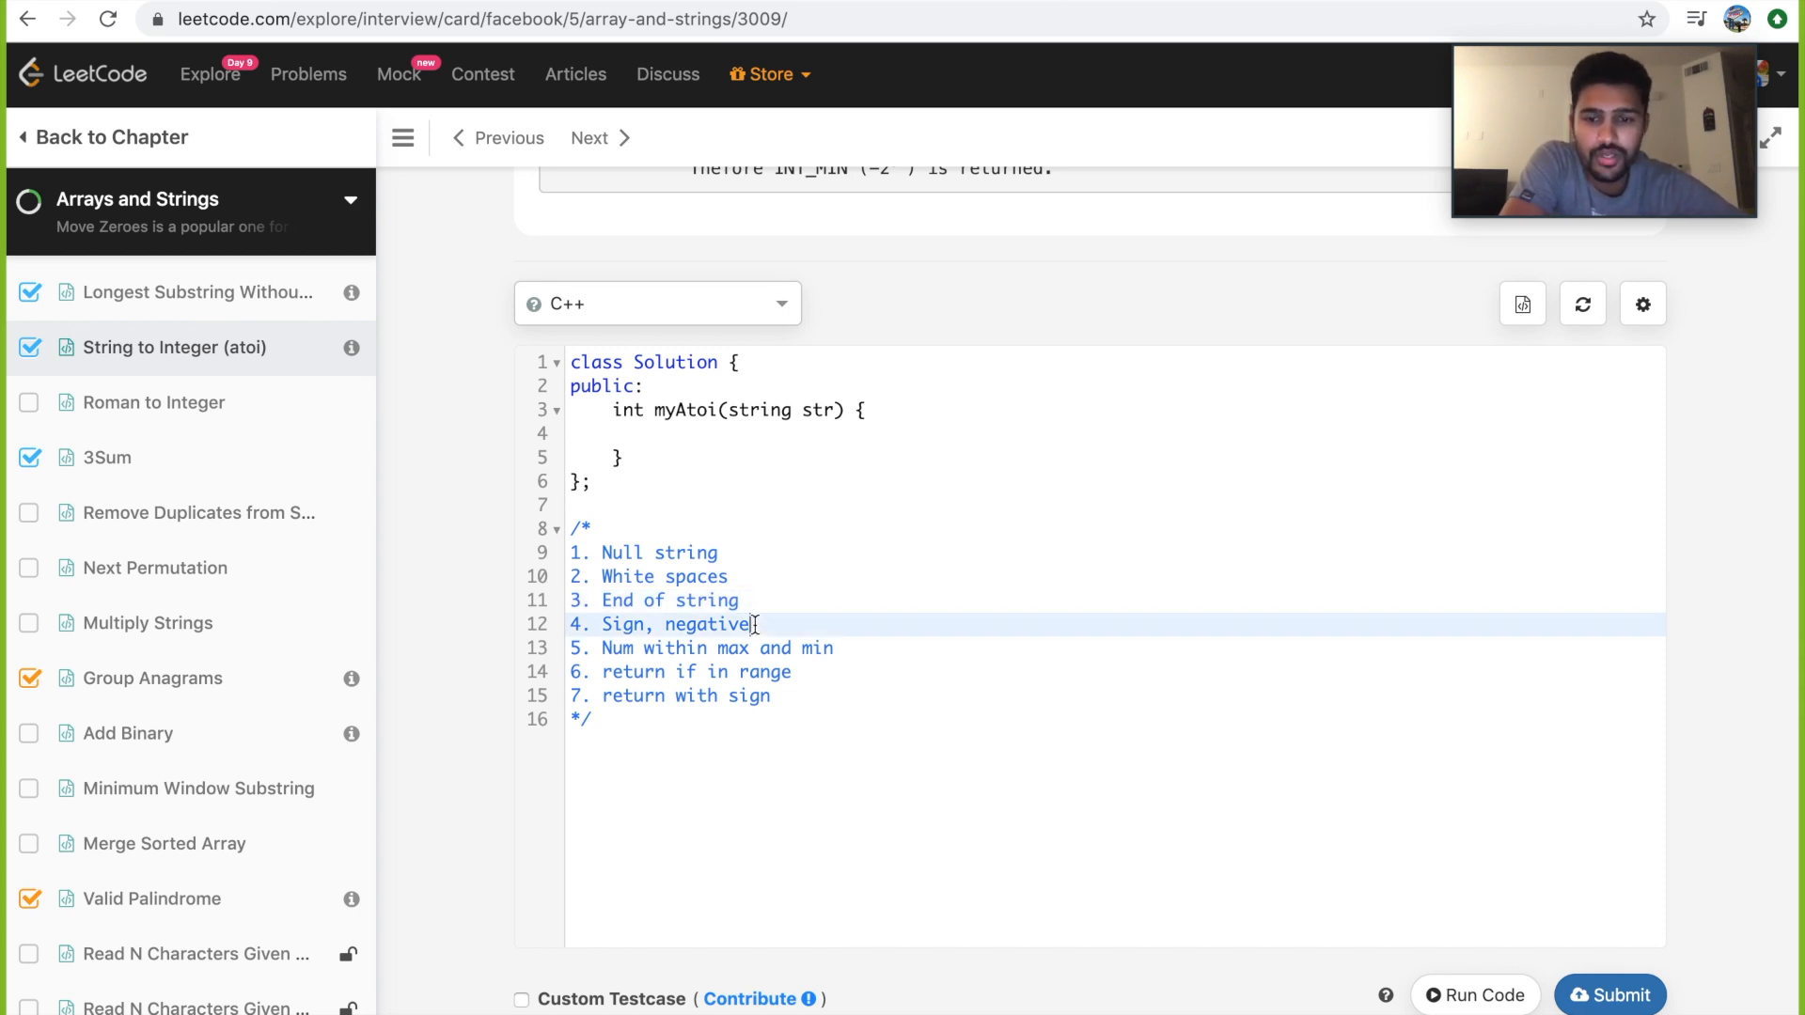
left_click_drag(601, 624, 748, 625)
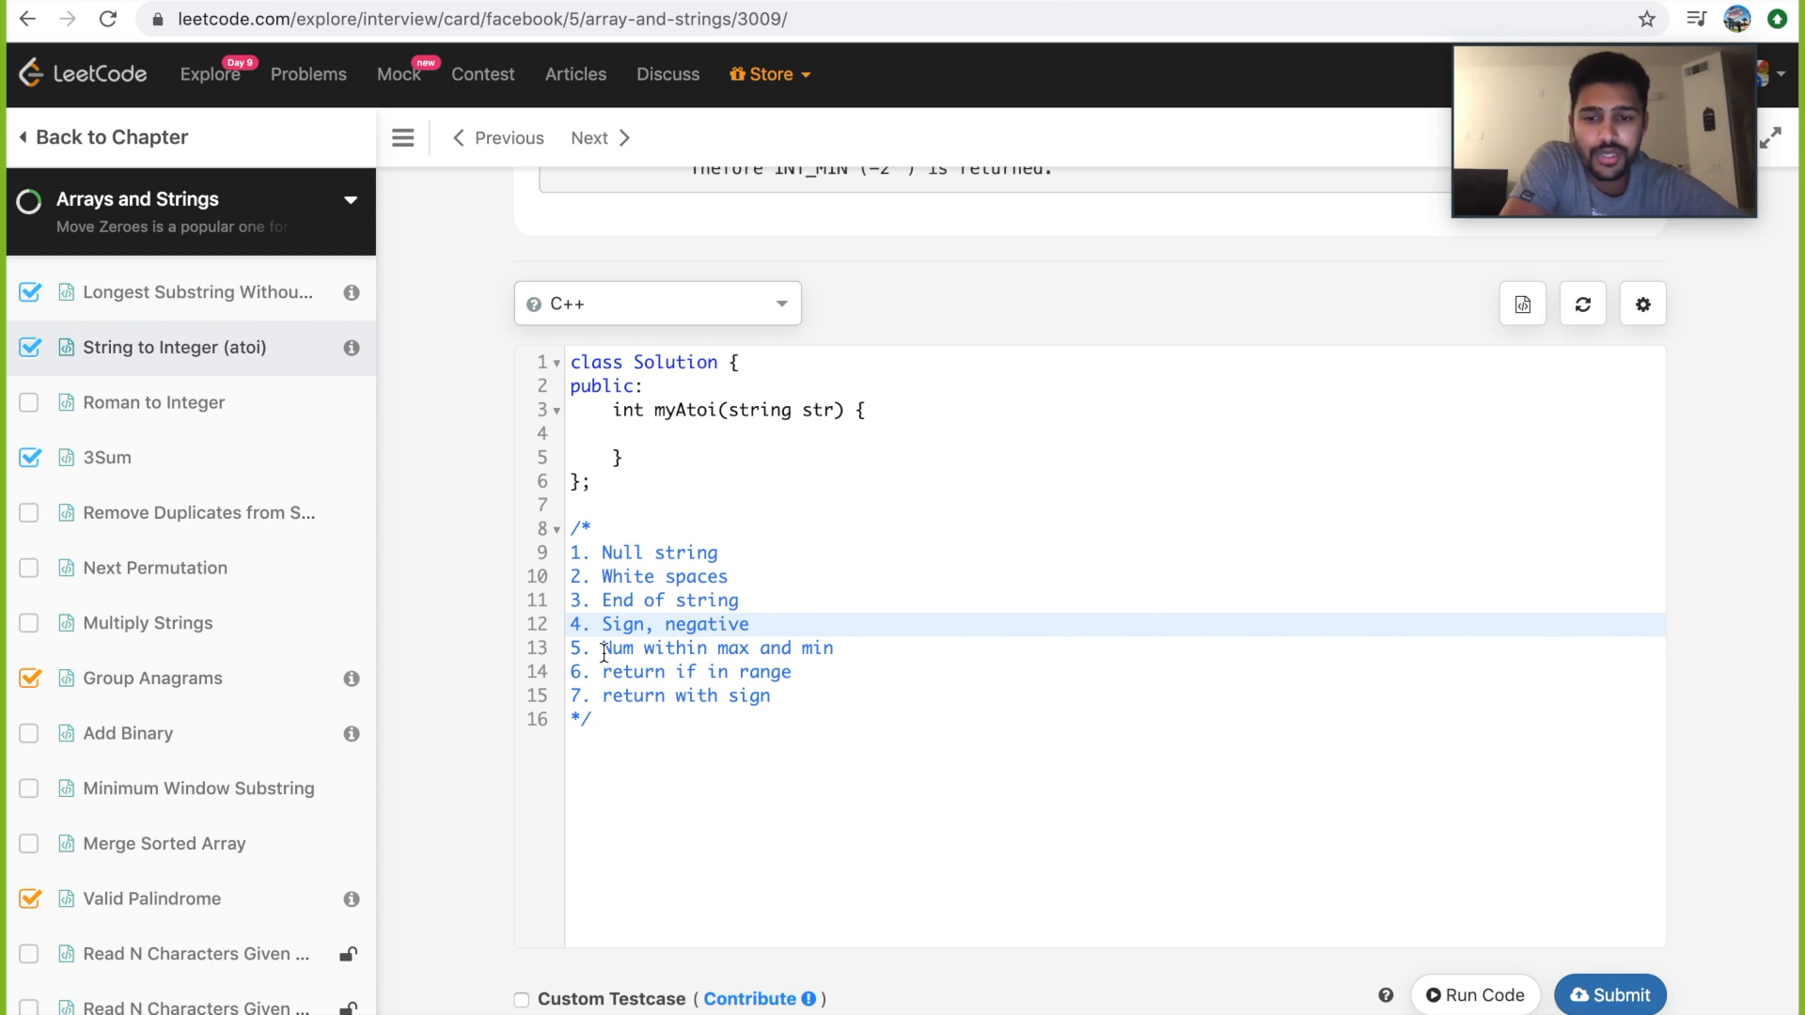
left_click(748, 624)
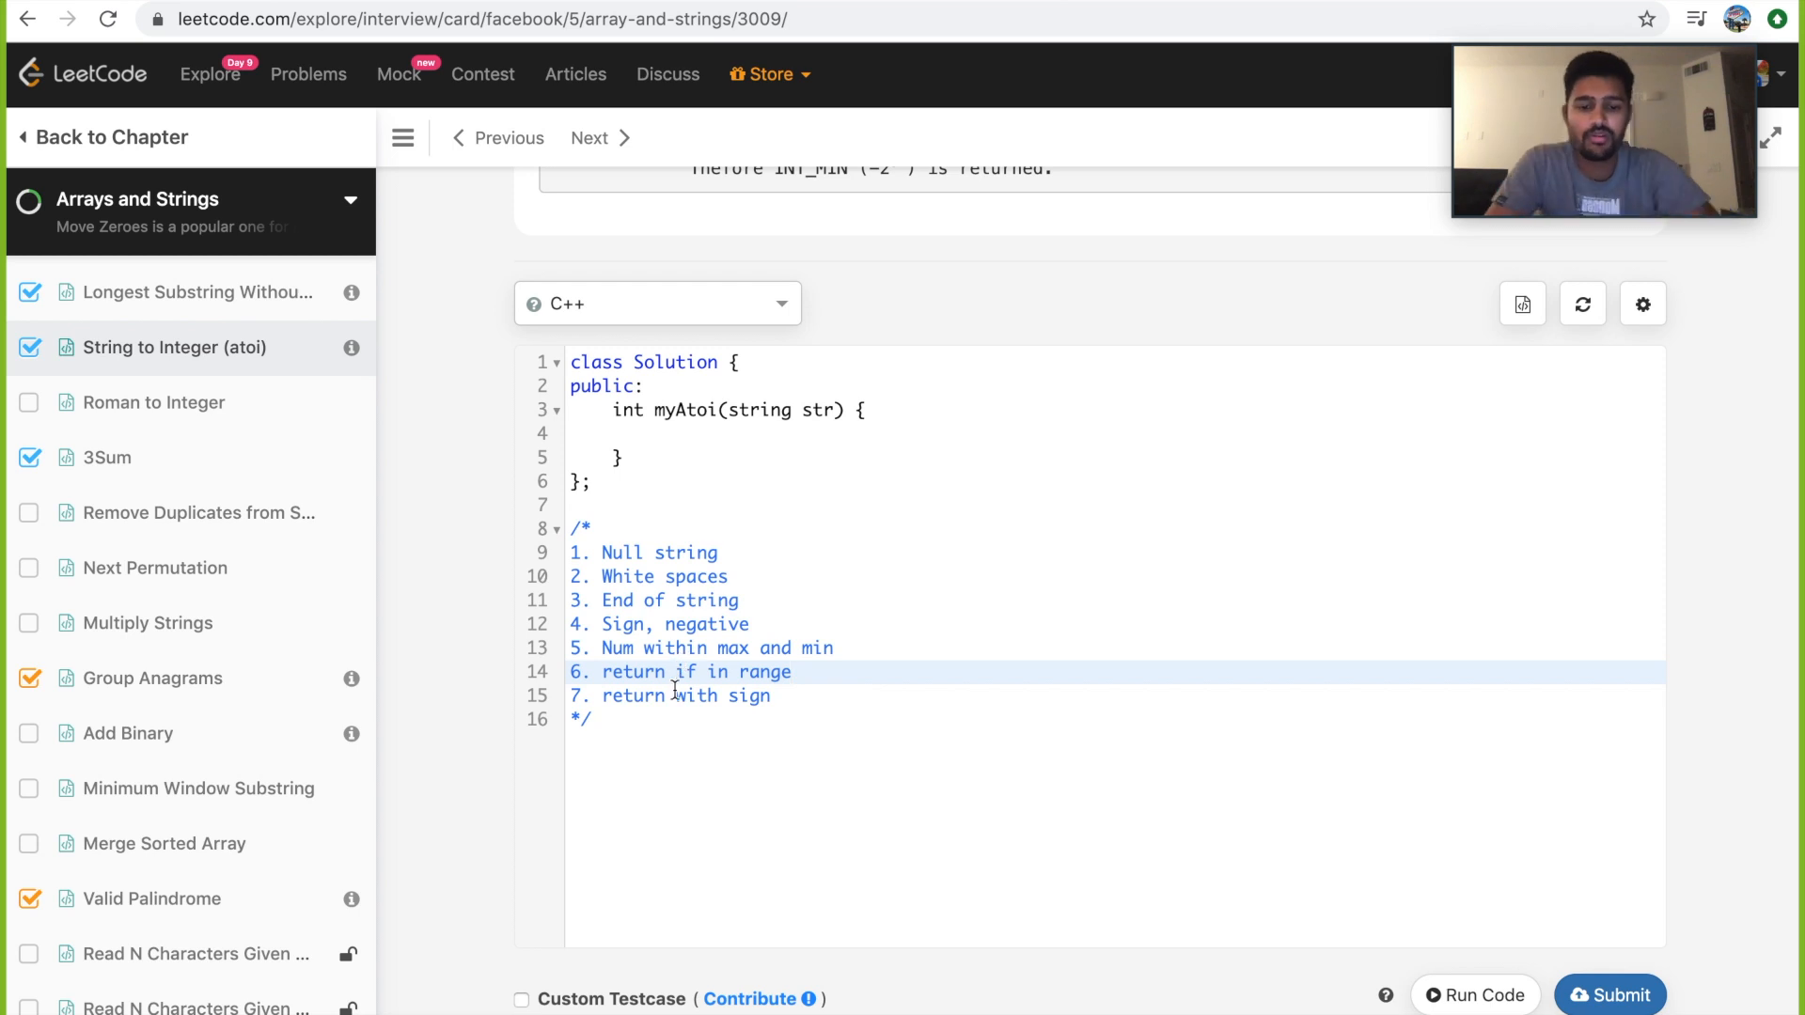
type("INT_MAX or")
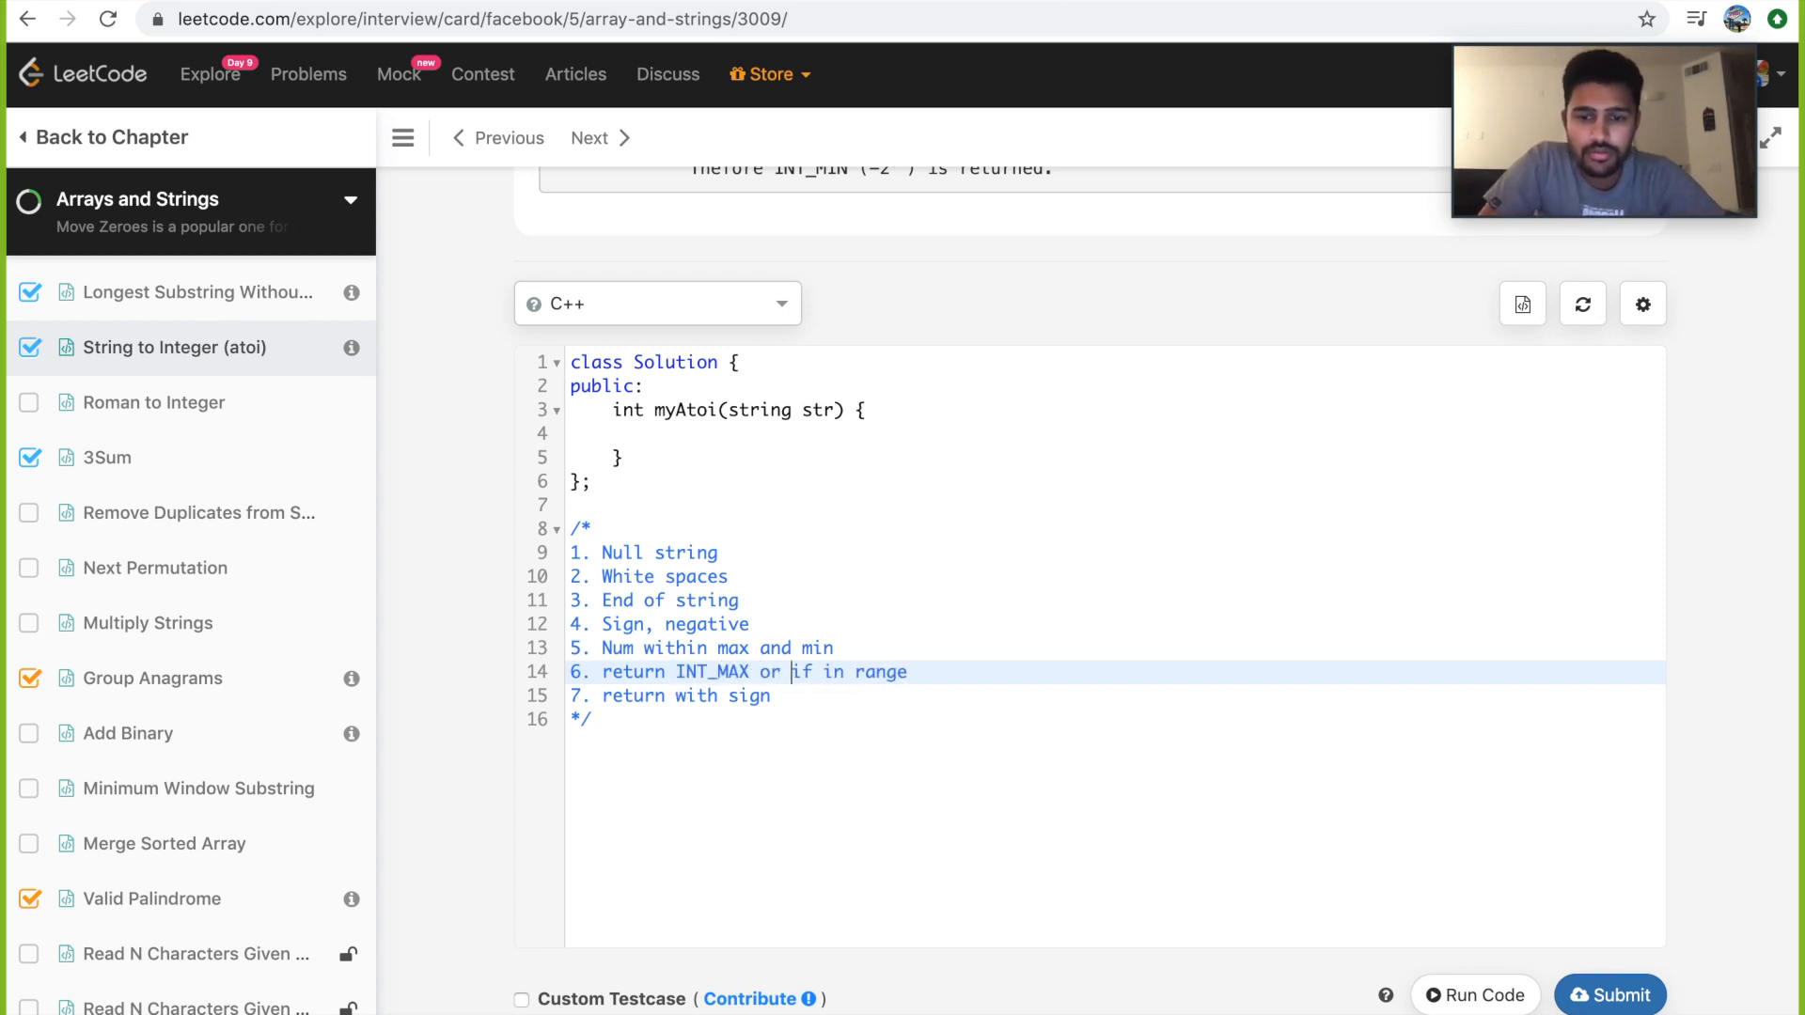
type("INT_MIN,")
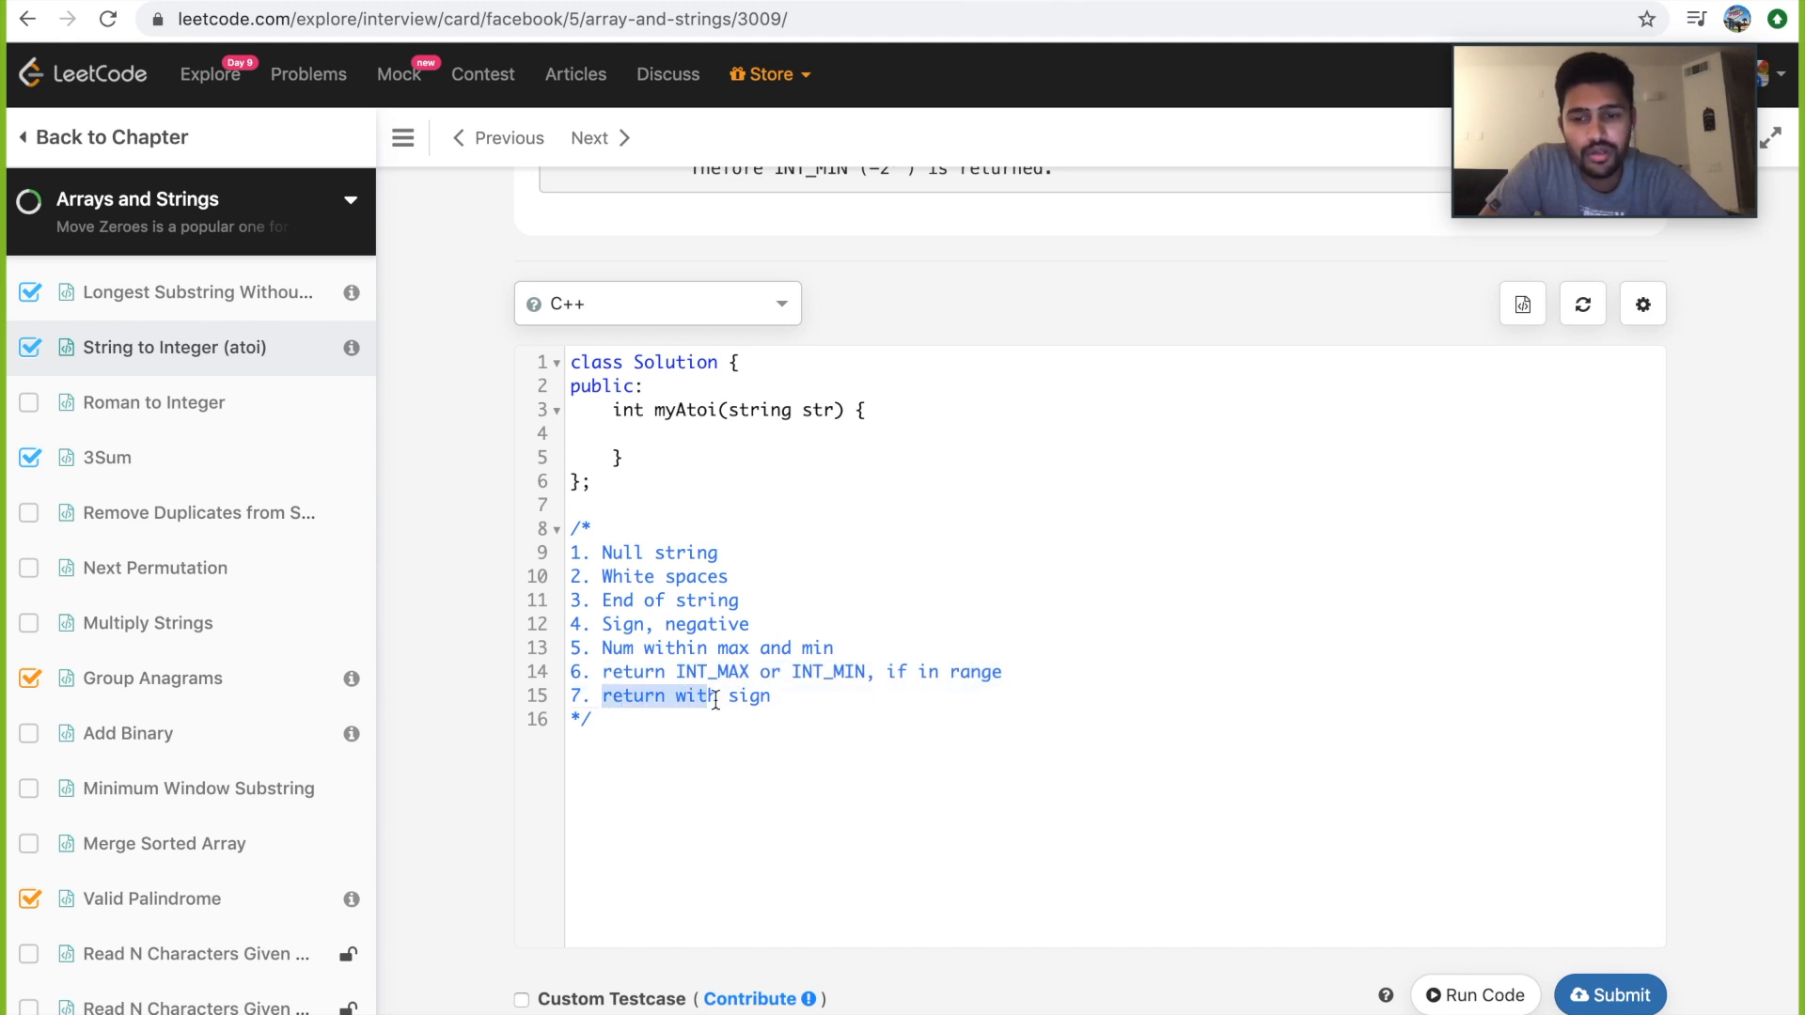
left_click_drag(640, 624, 594, 719)
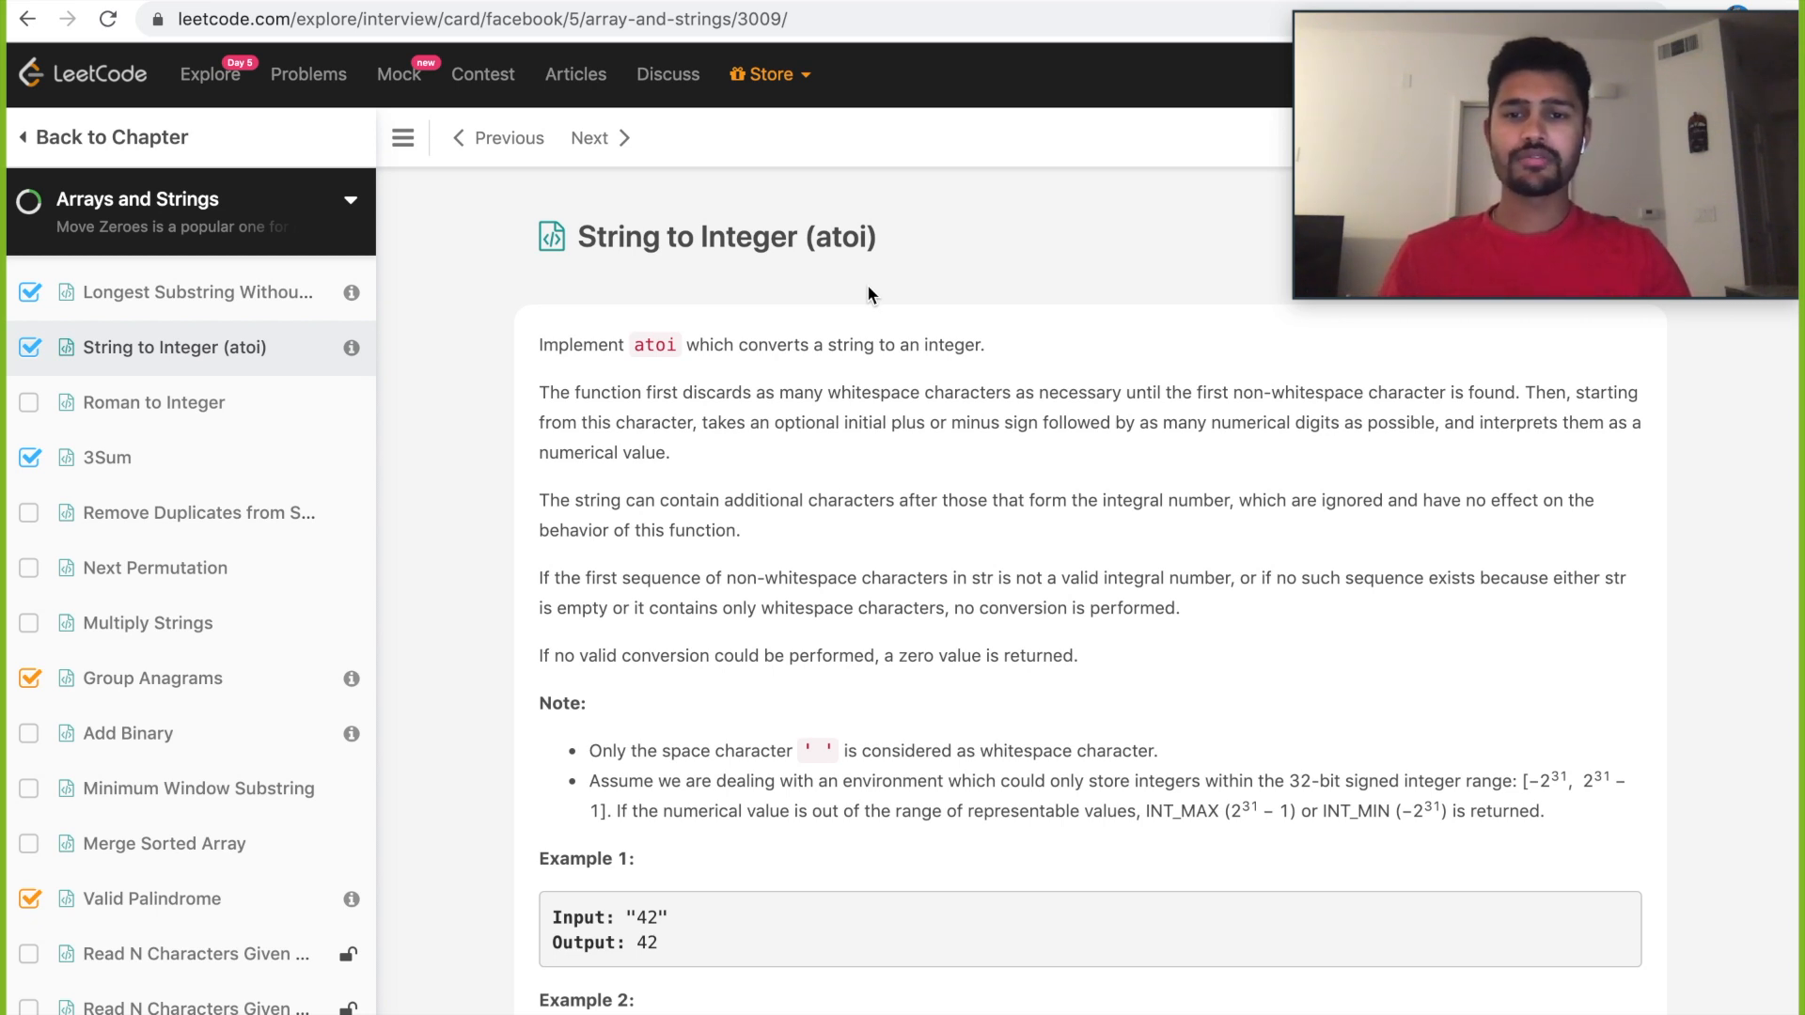
mouse_move(948, 606)
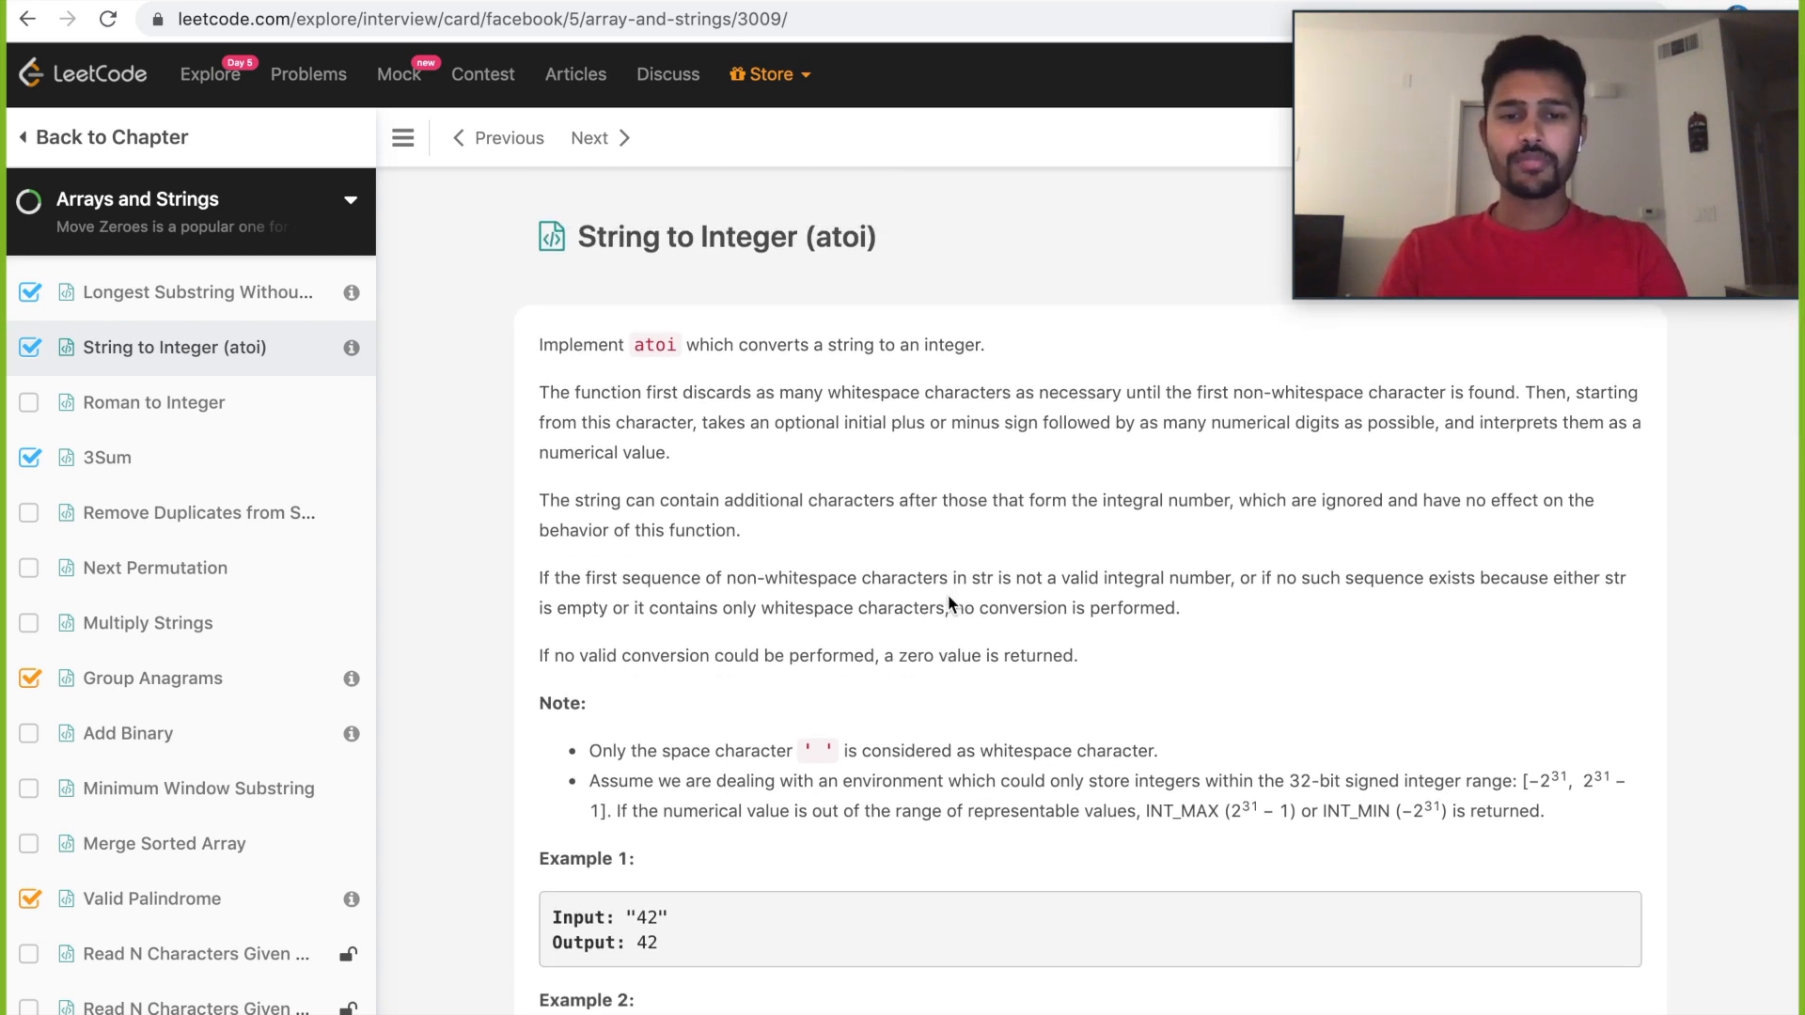
Scroll down through the problem description and examples.
scroll("down", 3)
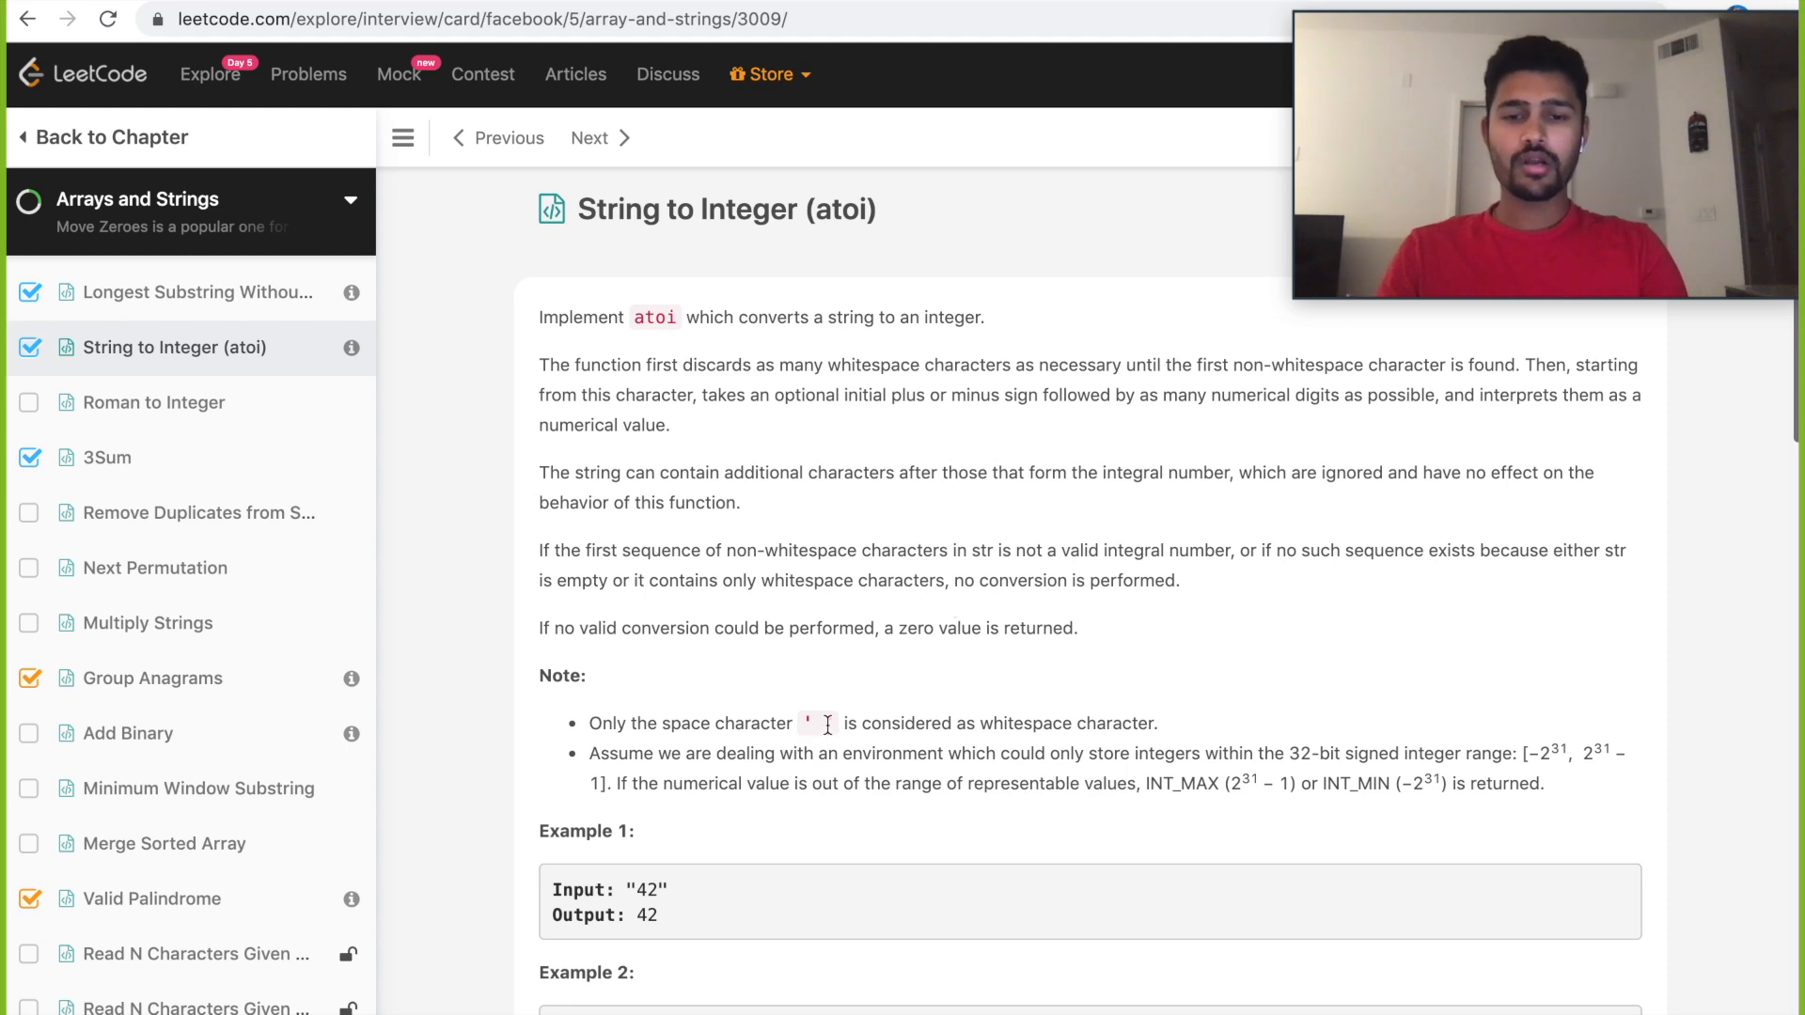
scroll("down", 3)
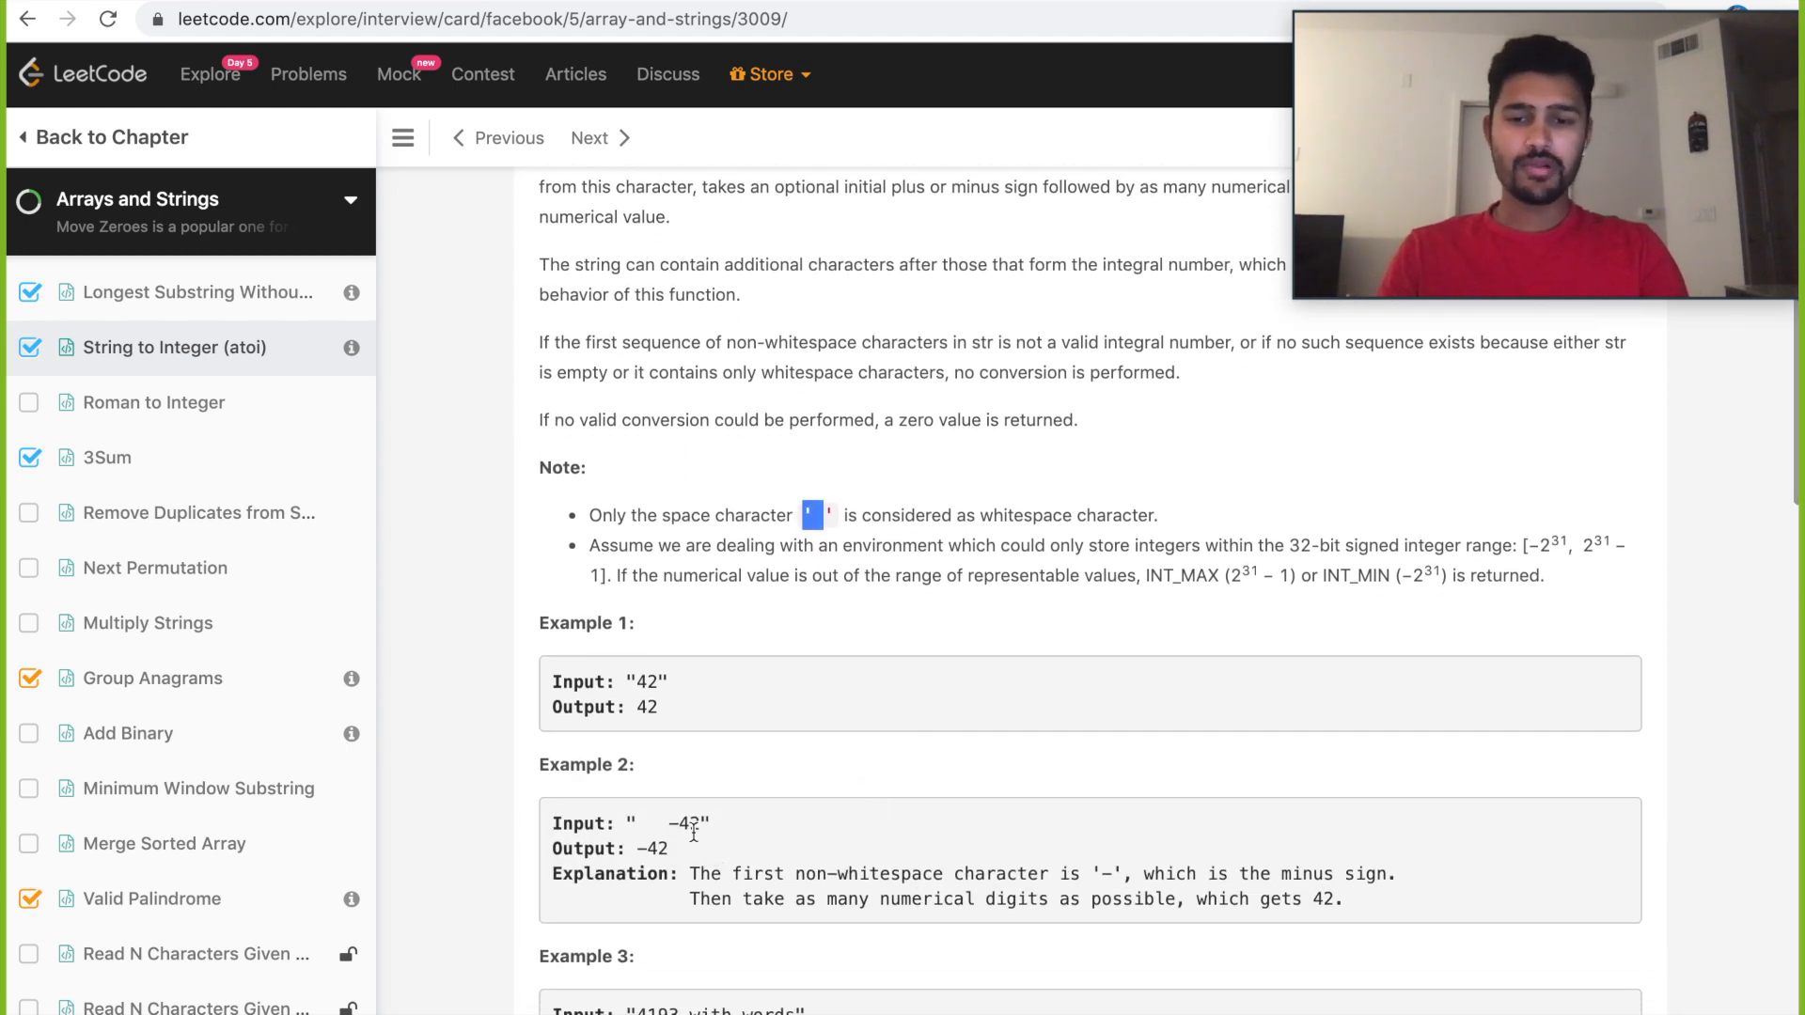
scroll("down", 3)
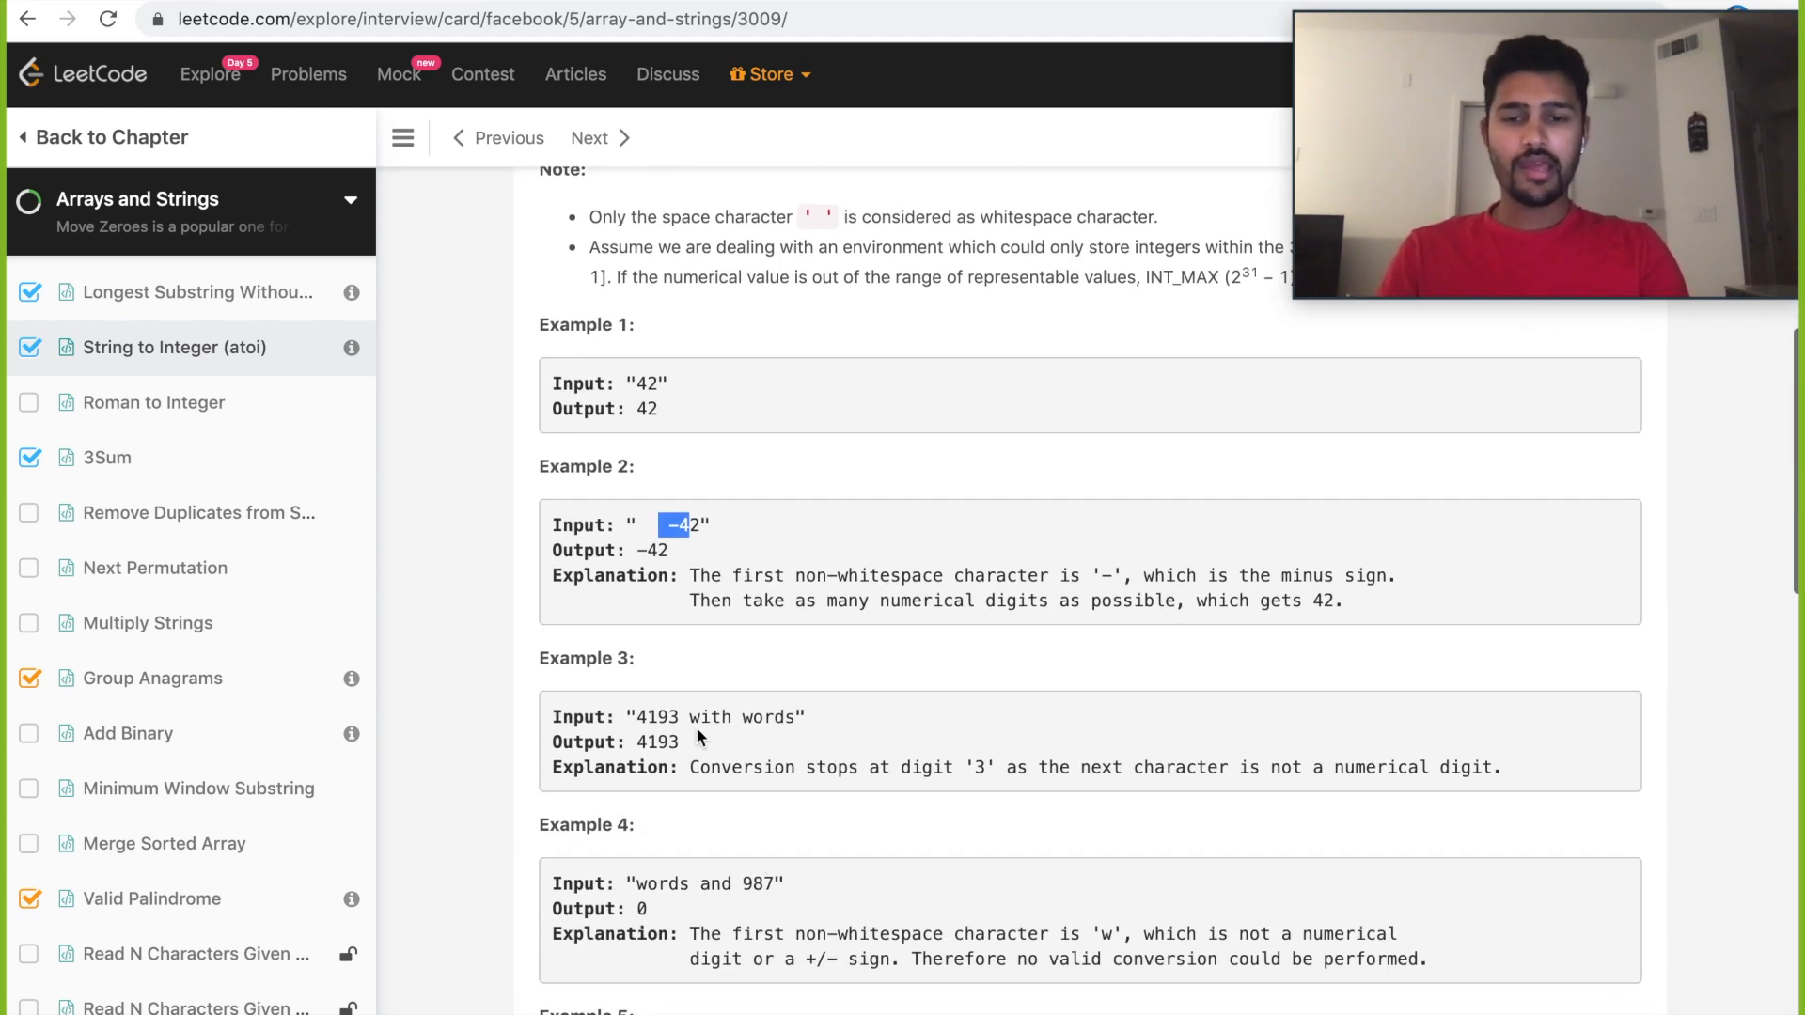
scroll("down", 3)
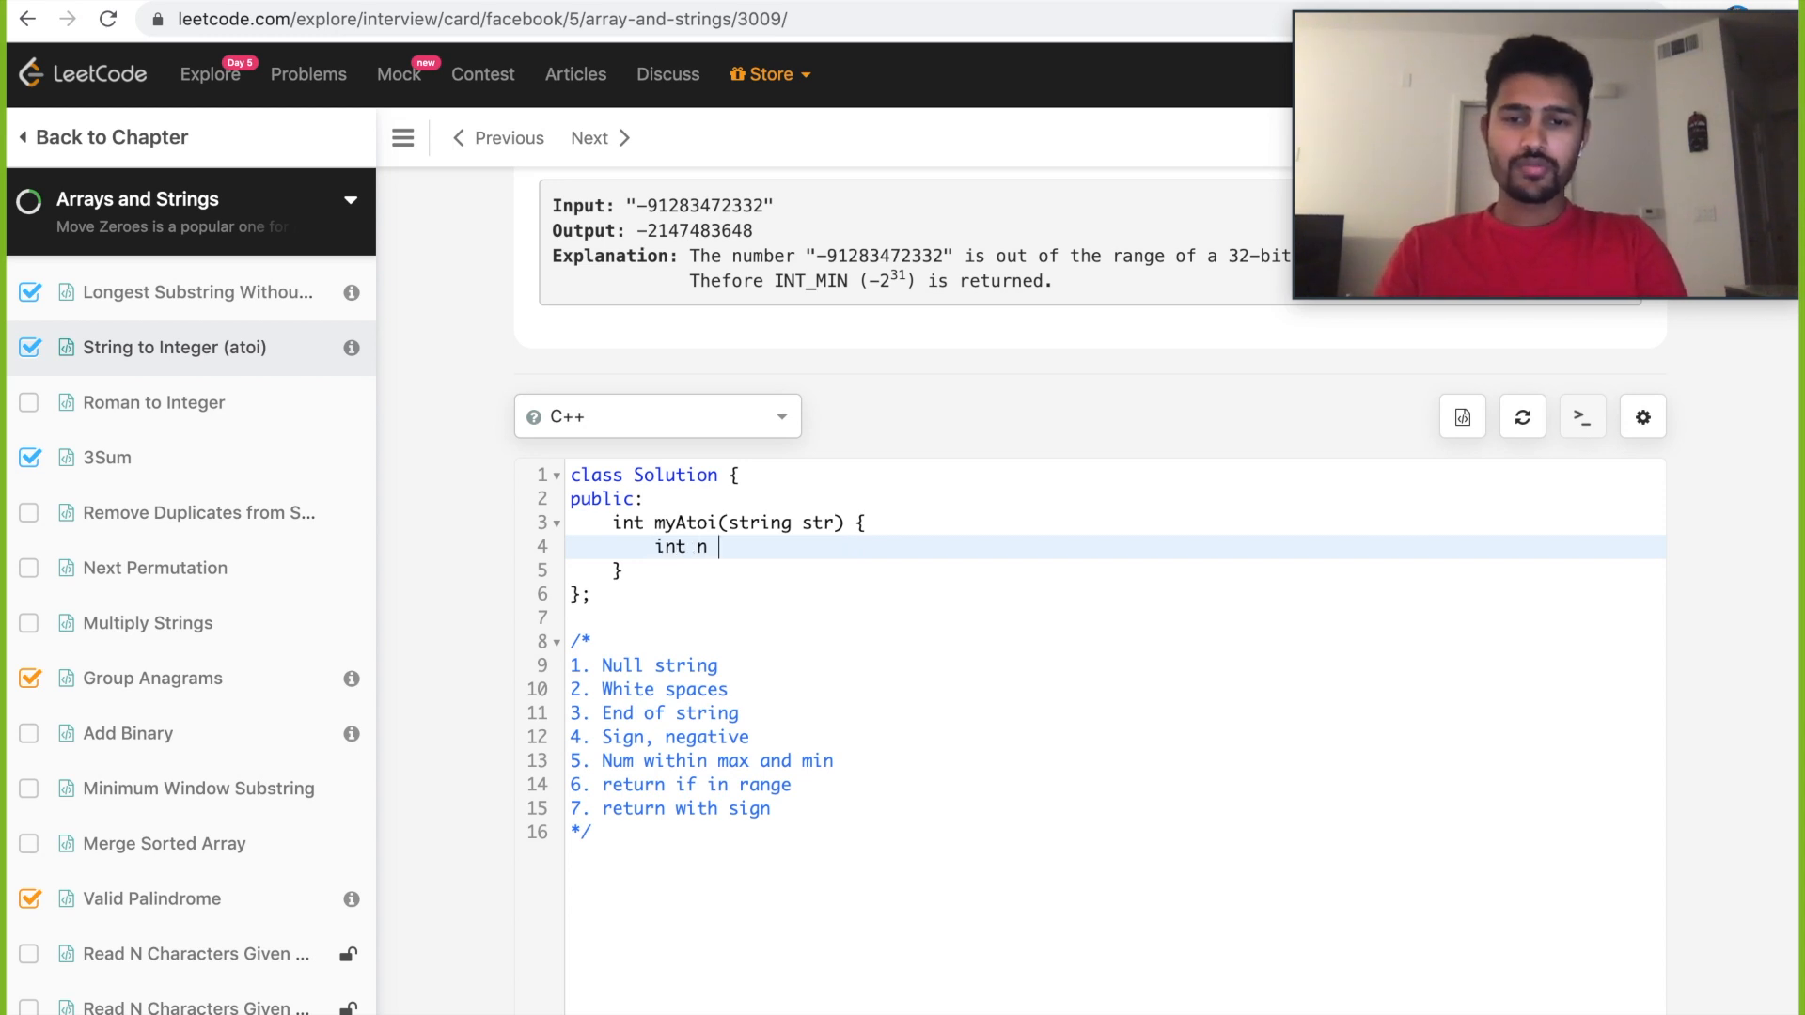
Set n = str.size(), return 0 for an empty string, and declare int i = 0.
type("=")
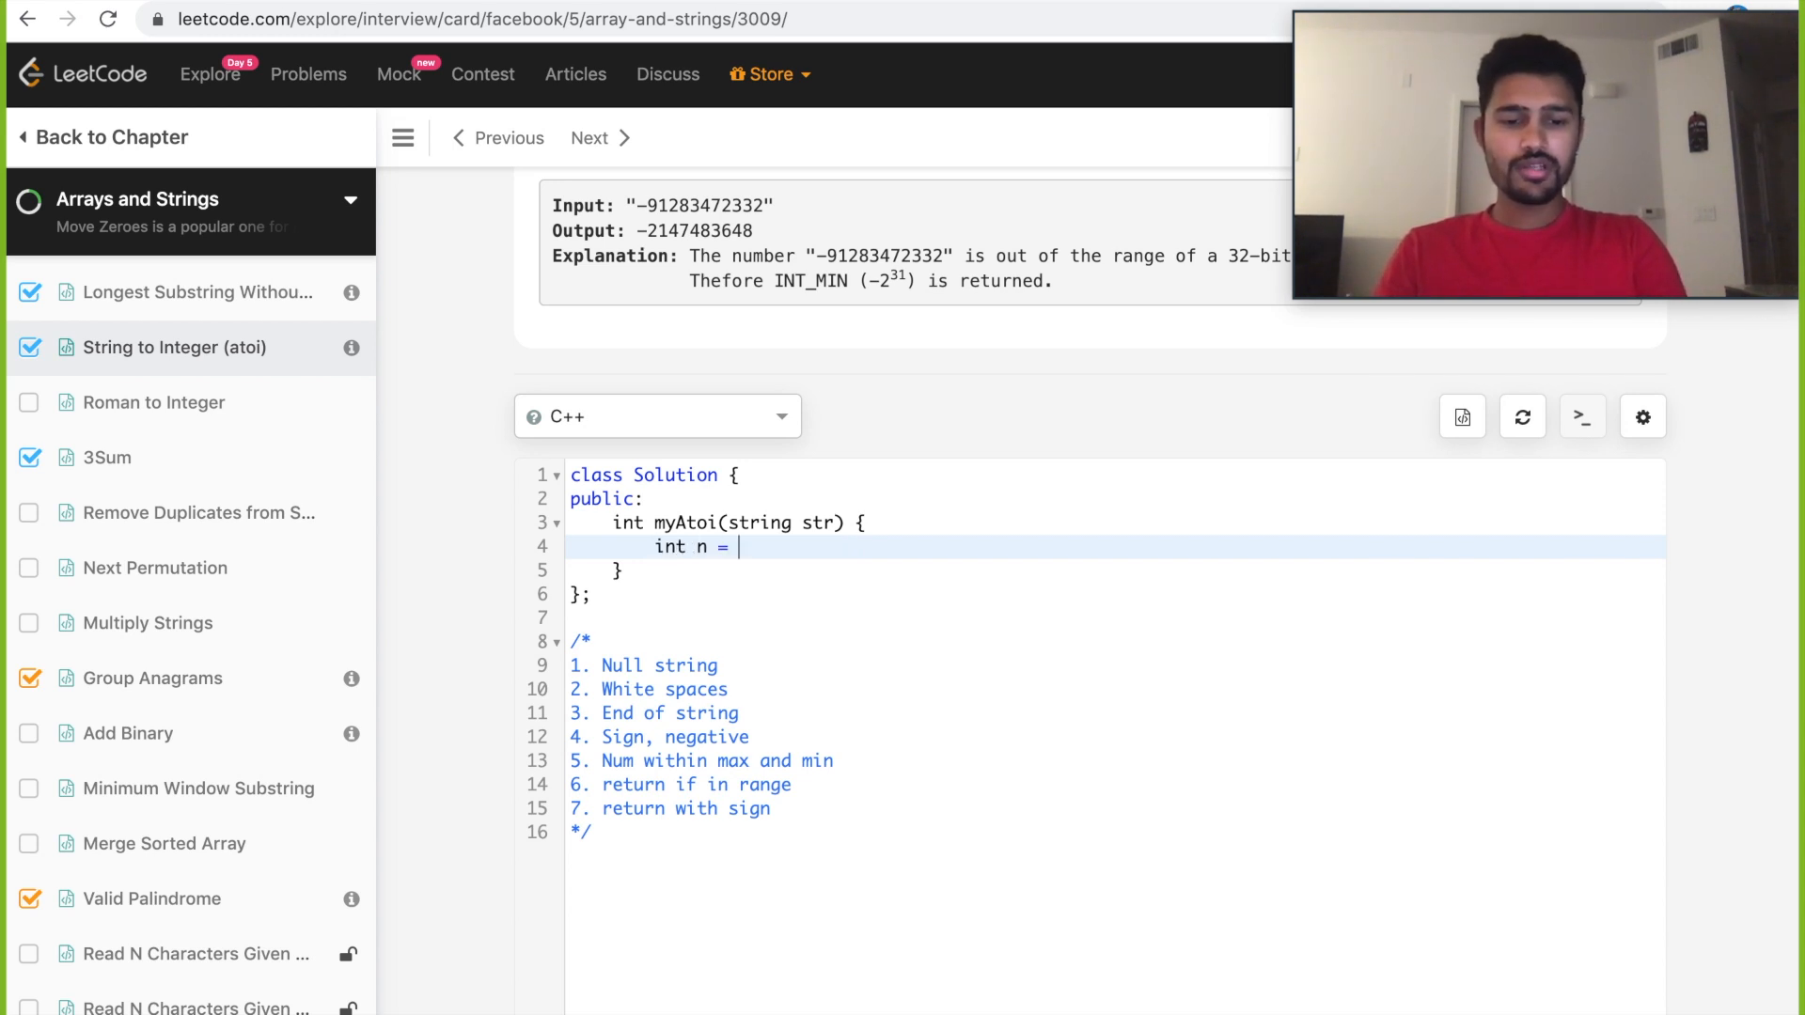
type("str.")
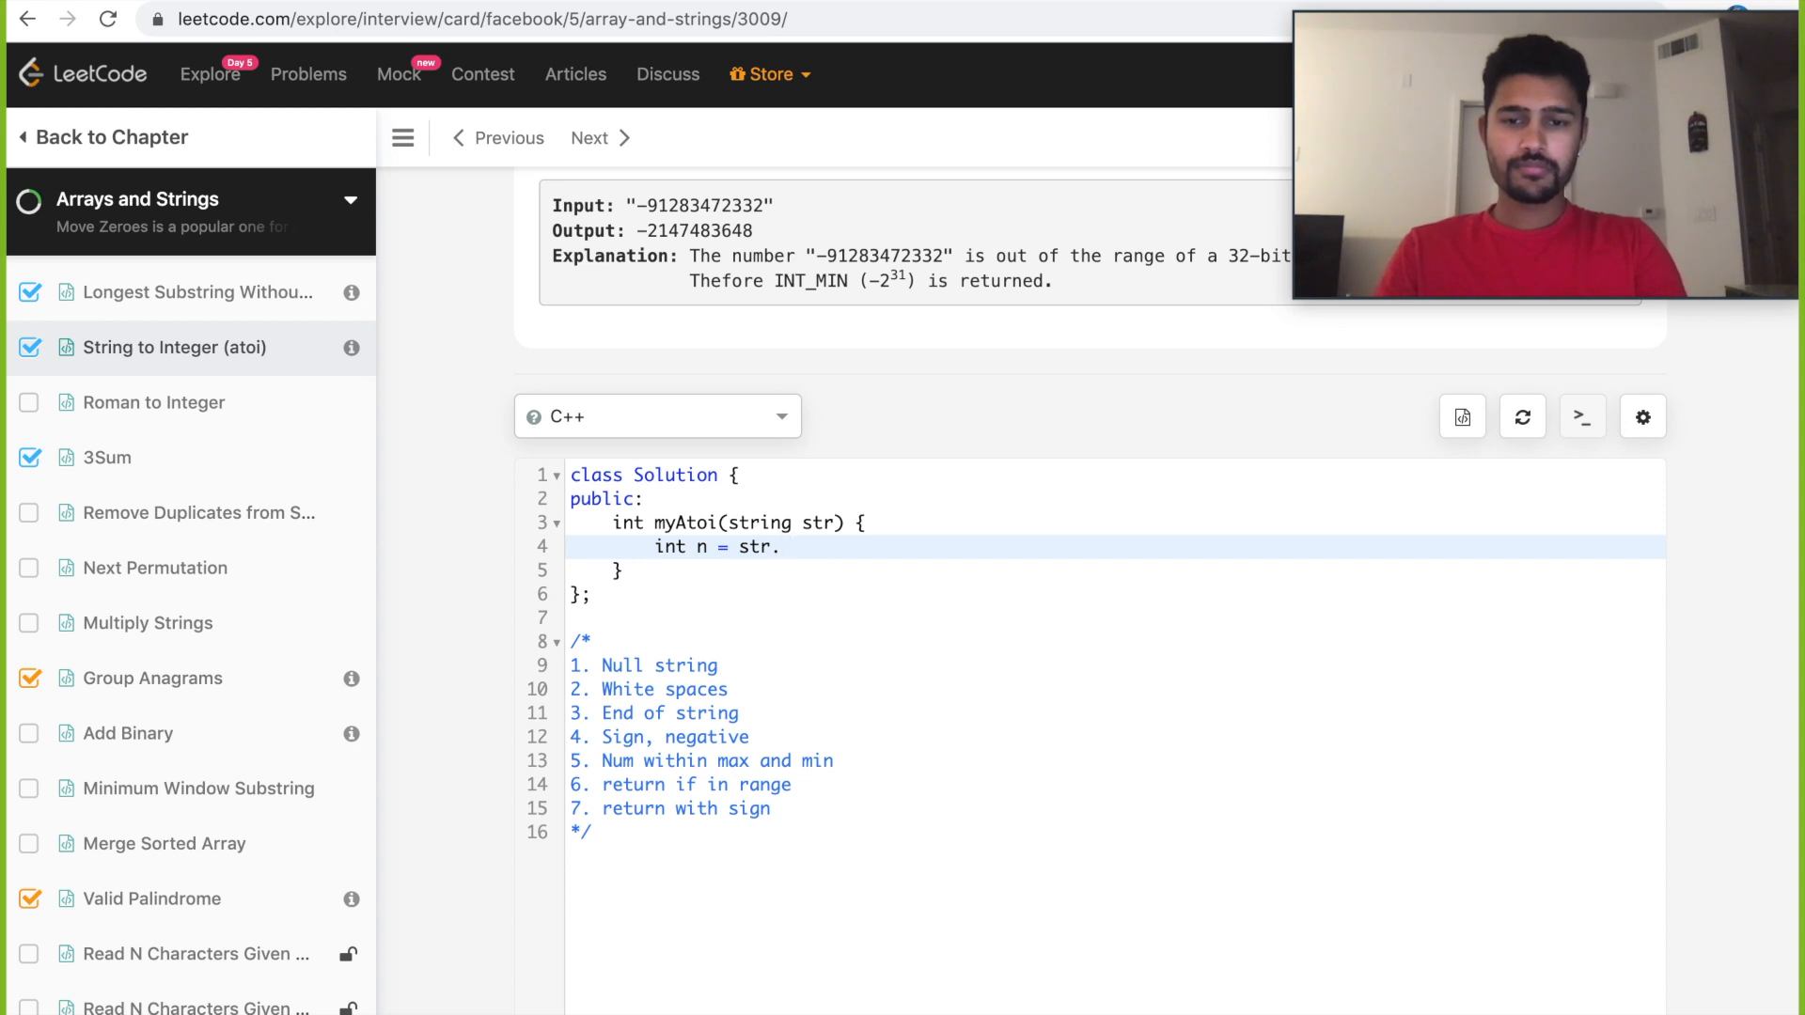
type("size();")
type("if(n == 0) return 0;")
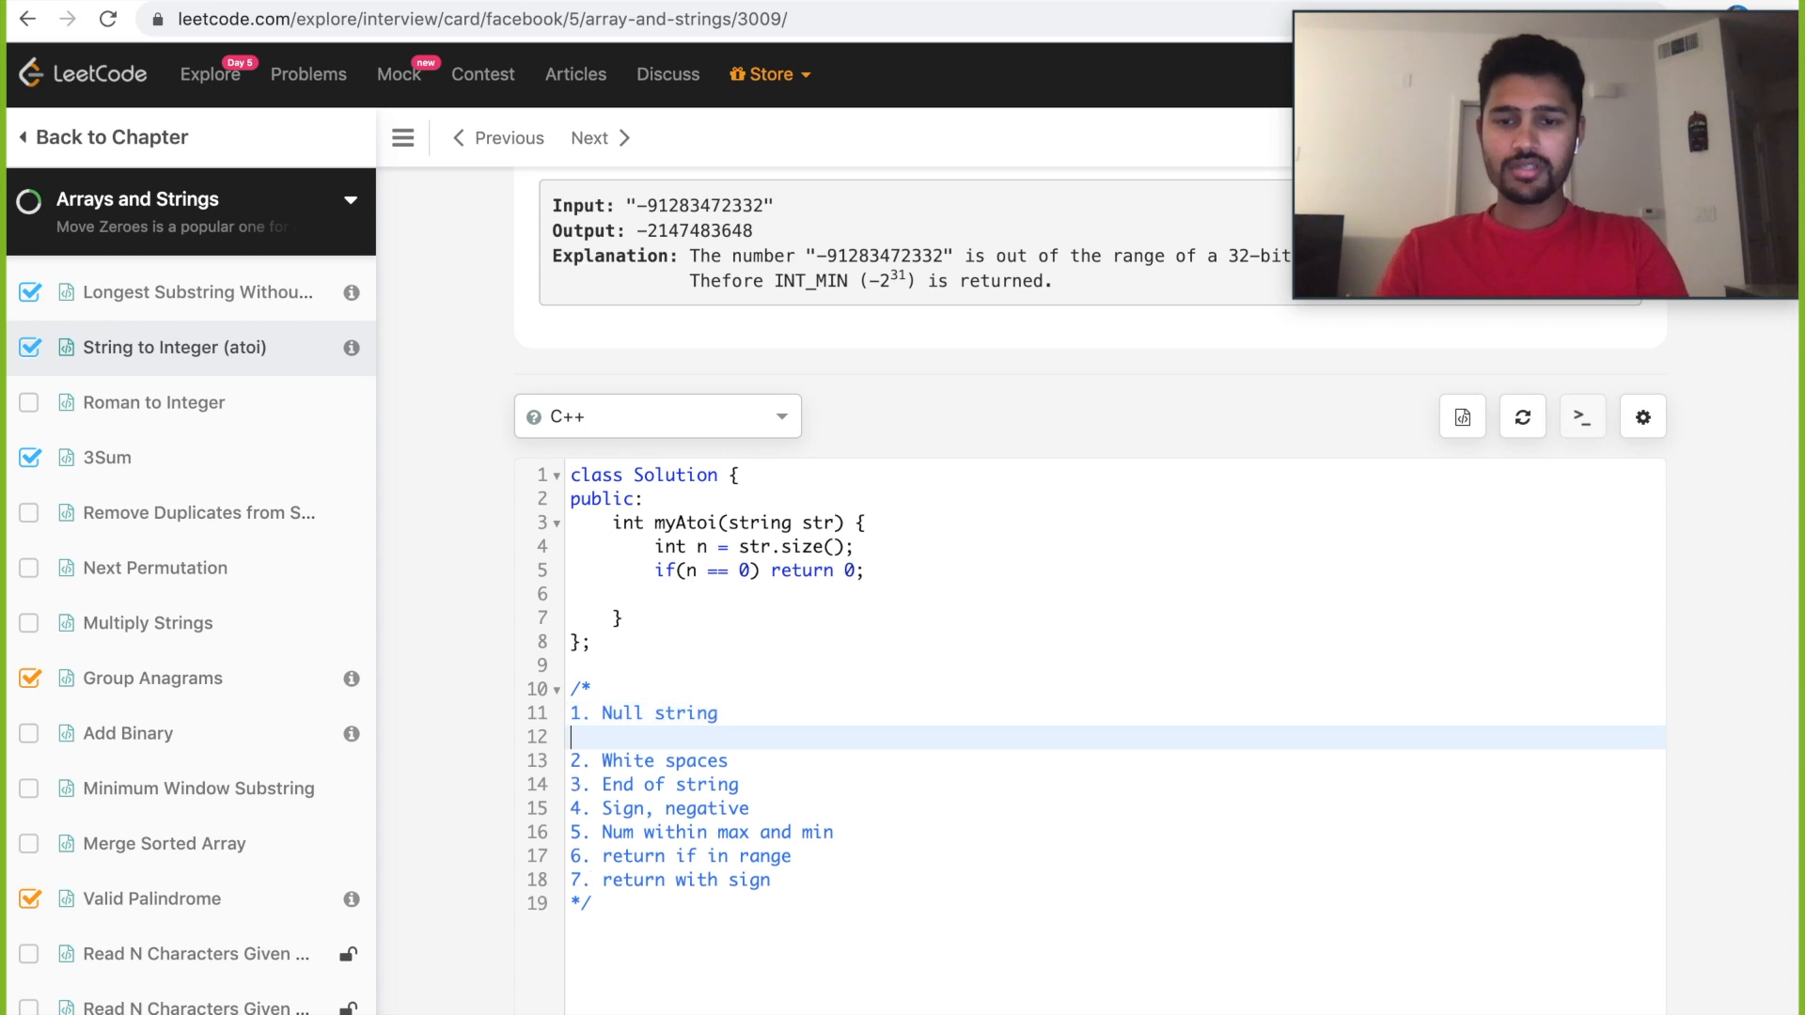
type("int i")
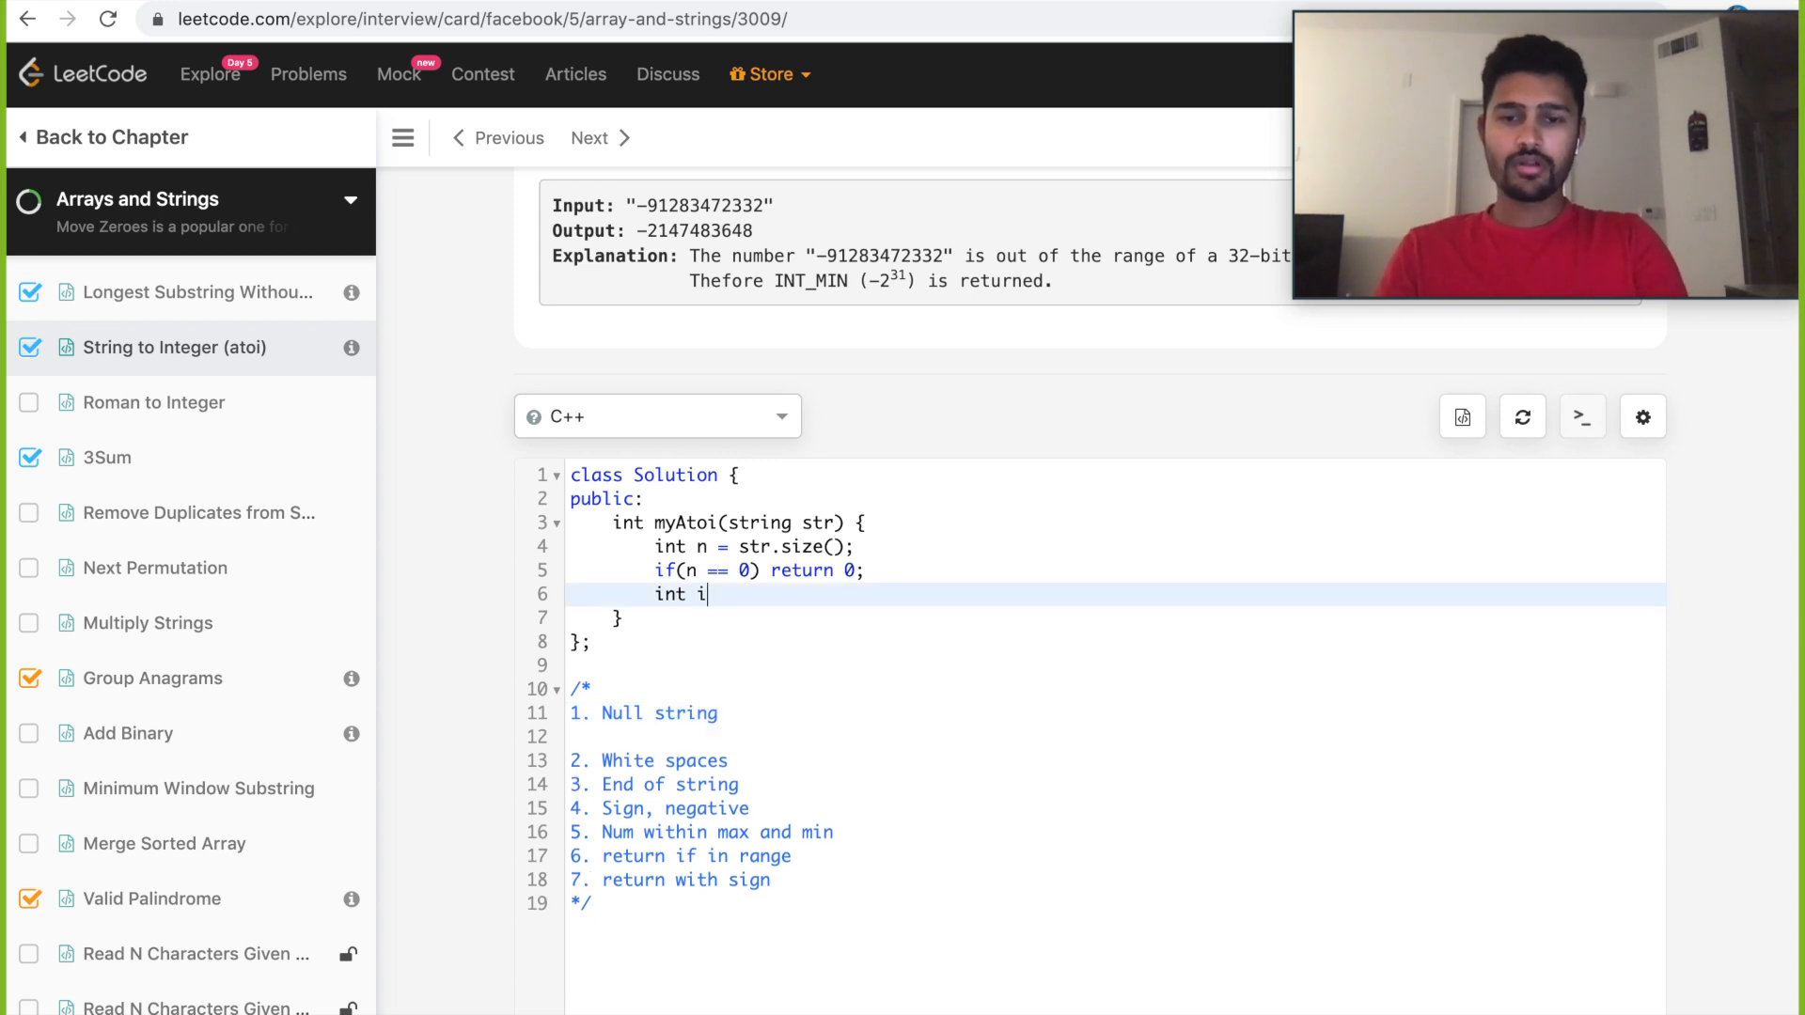
type("= 0;")
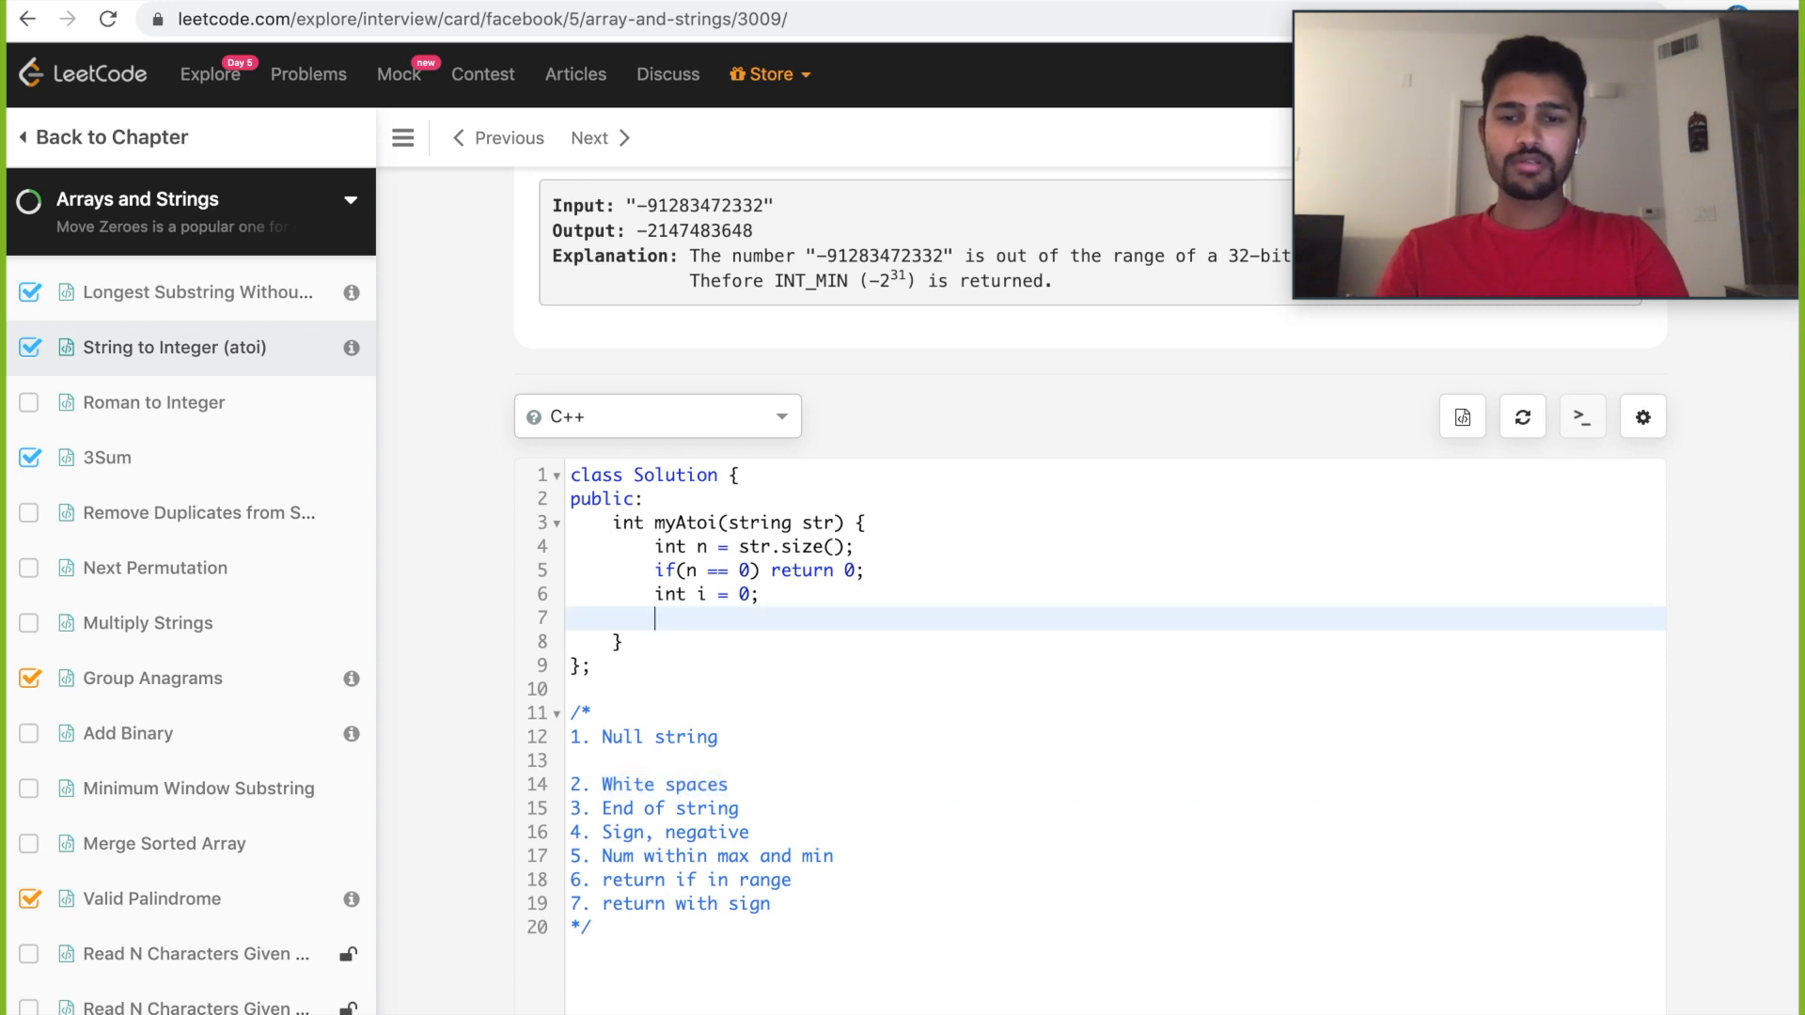
Add a for loop that advances i past leading spaces while i < n.
type("for(")
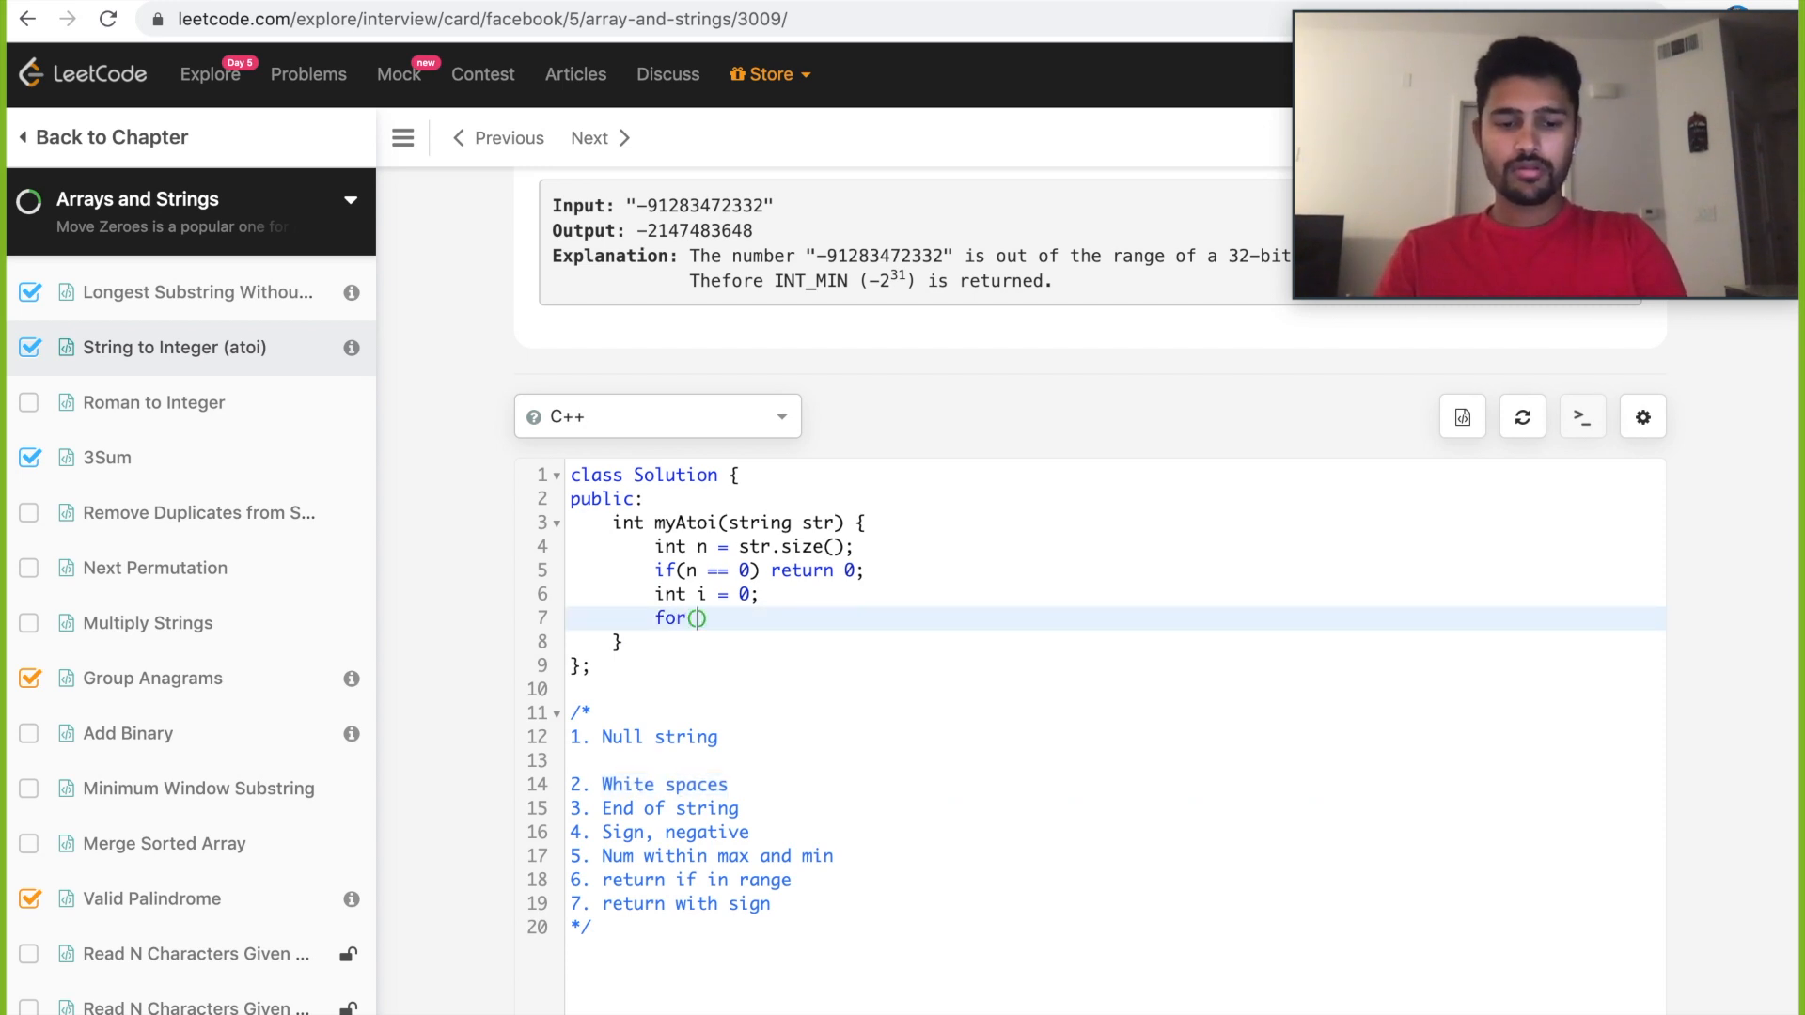
type("; i < n ;")
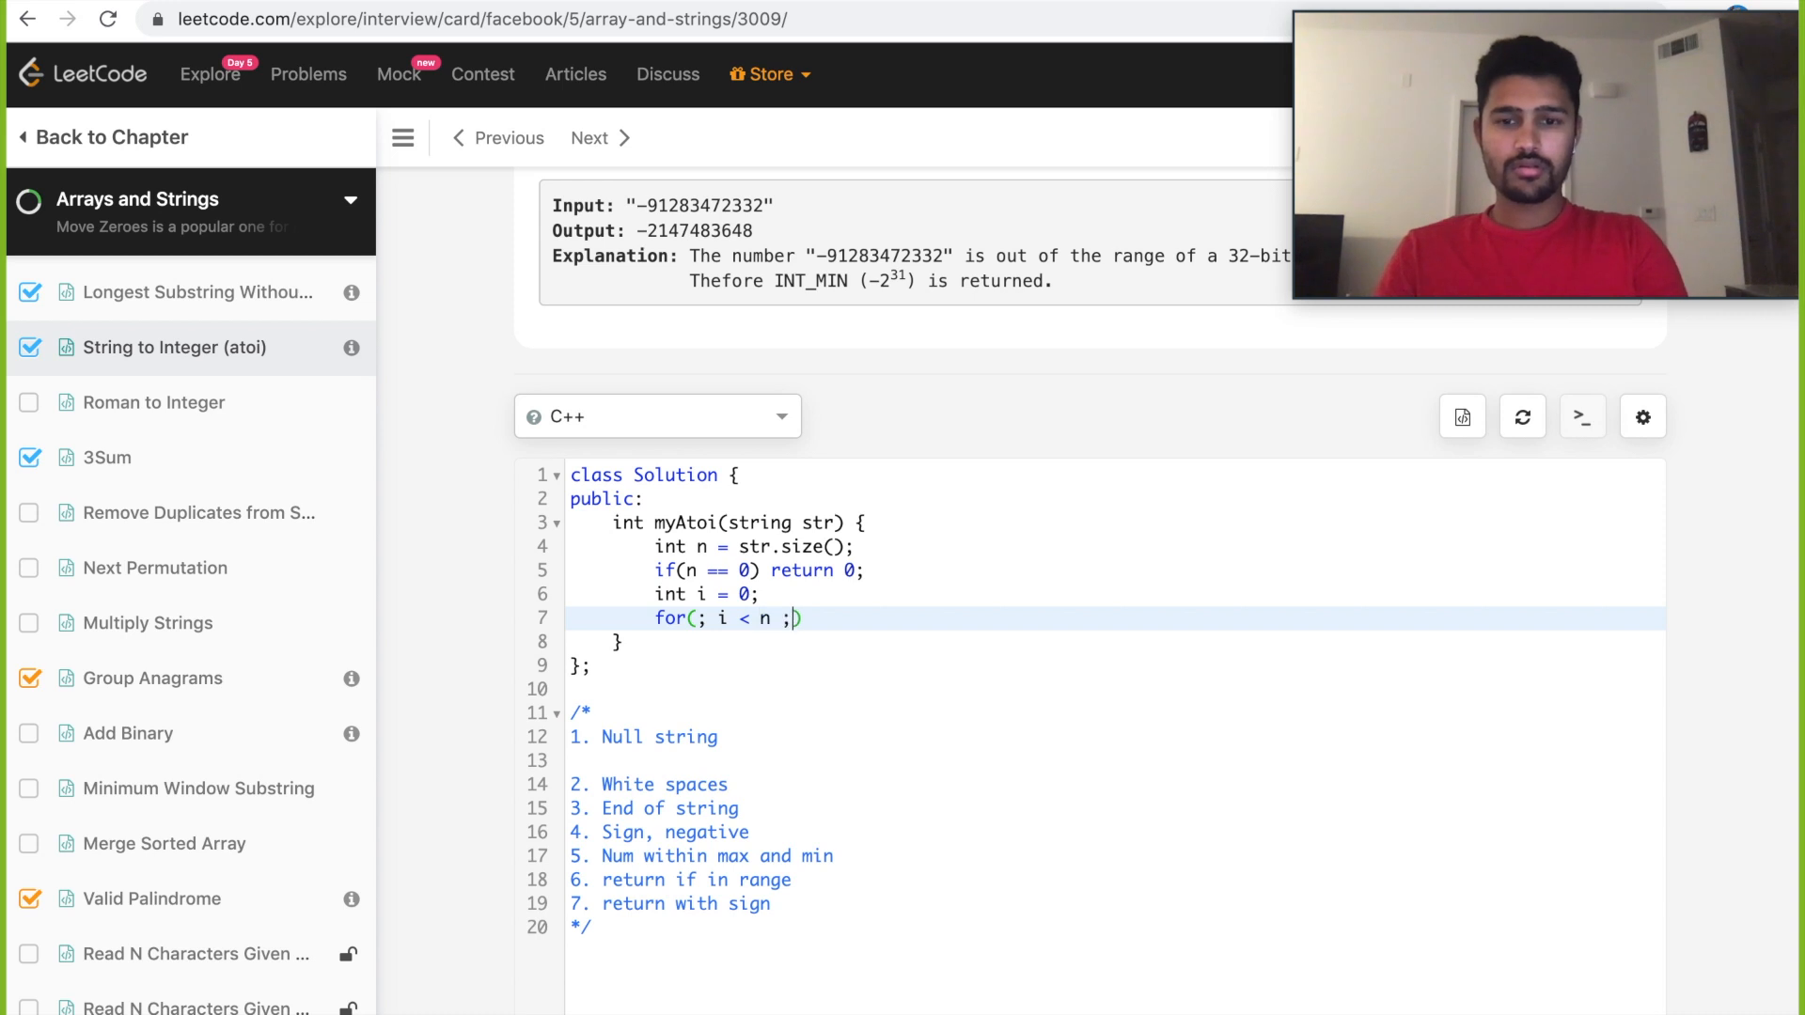
type("&&")
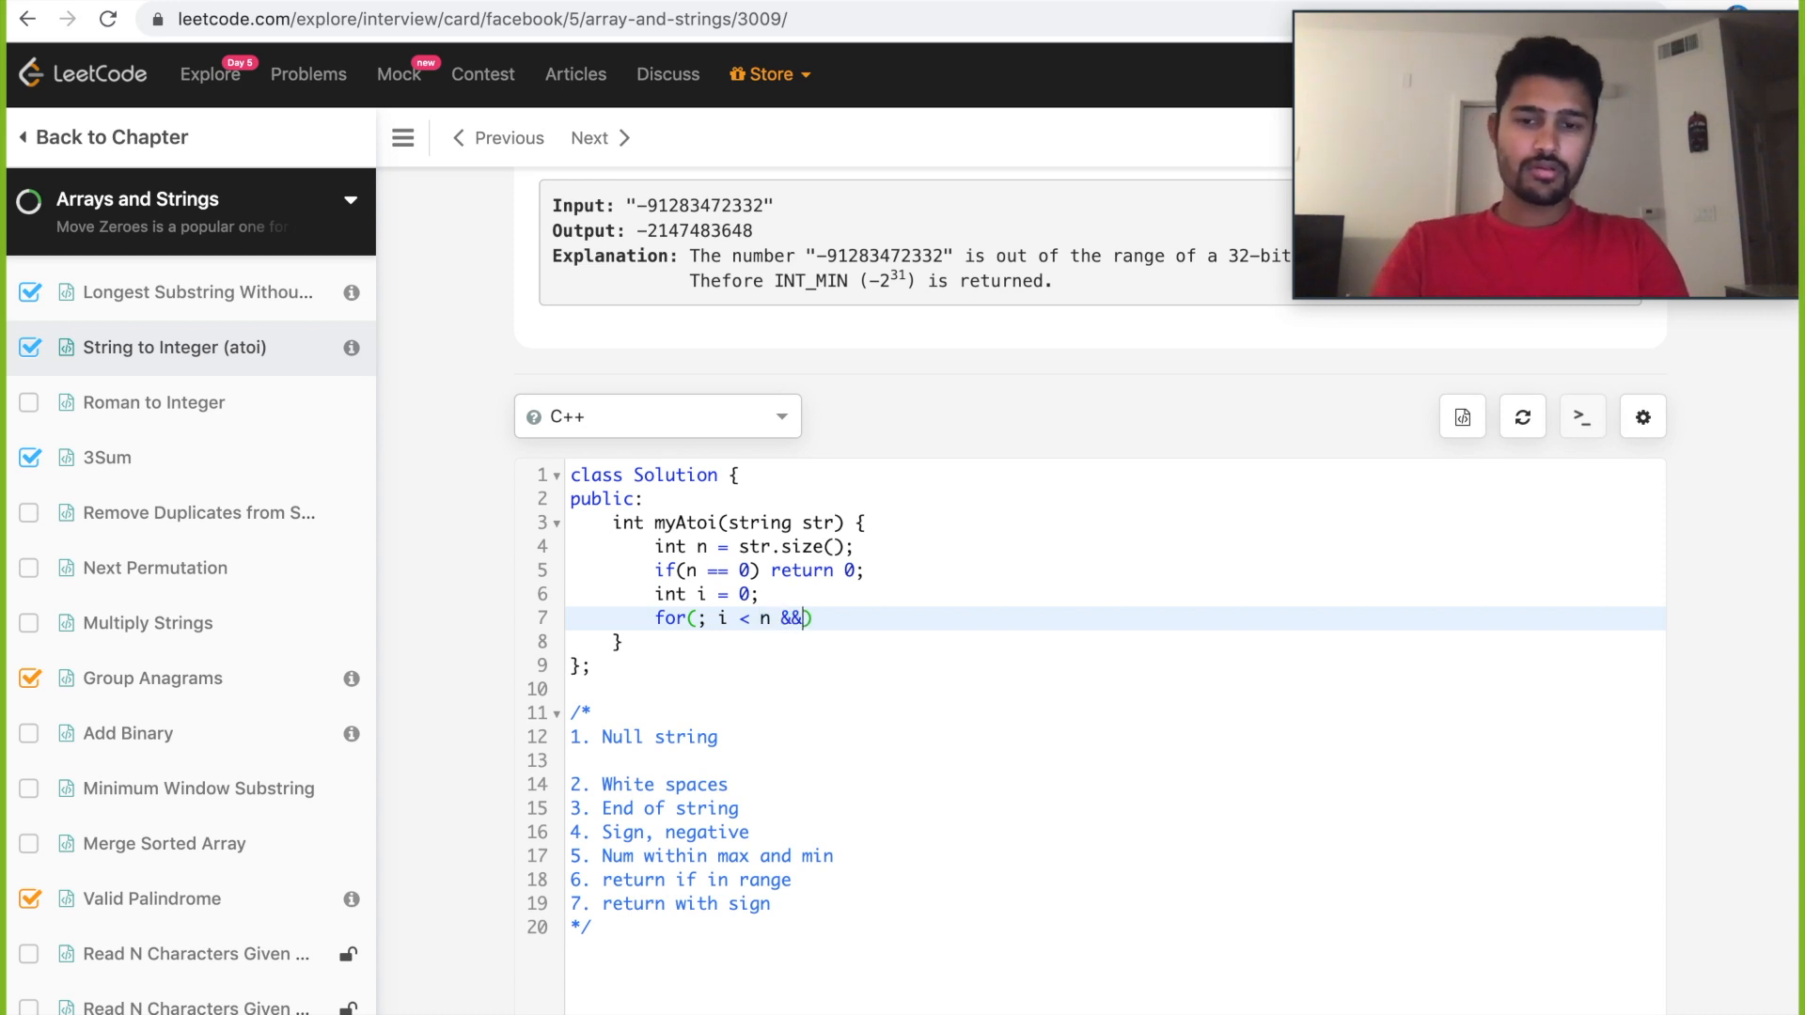
type("str[]")
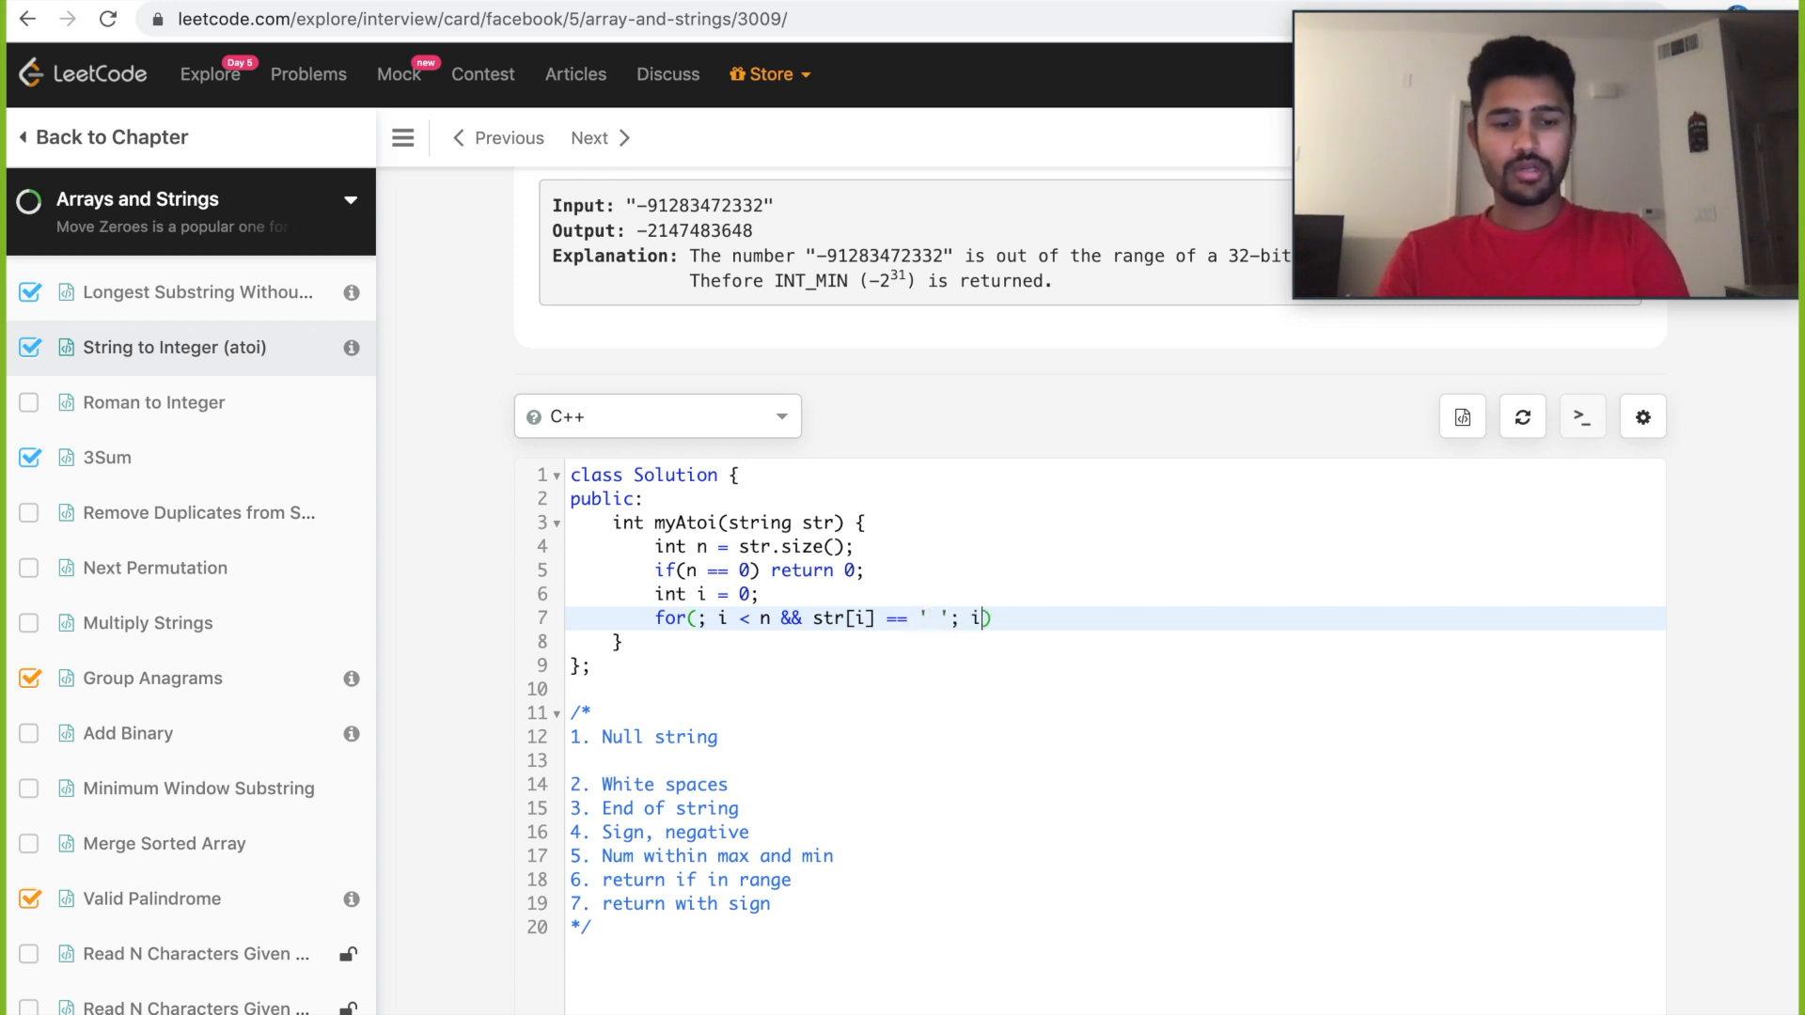
type("++)")
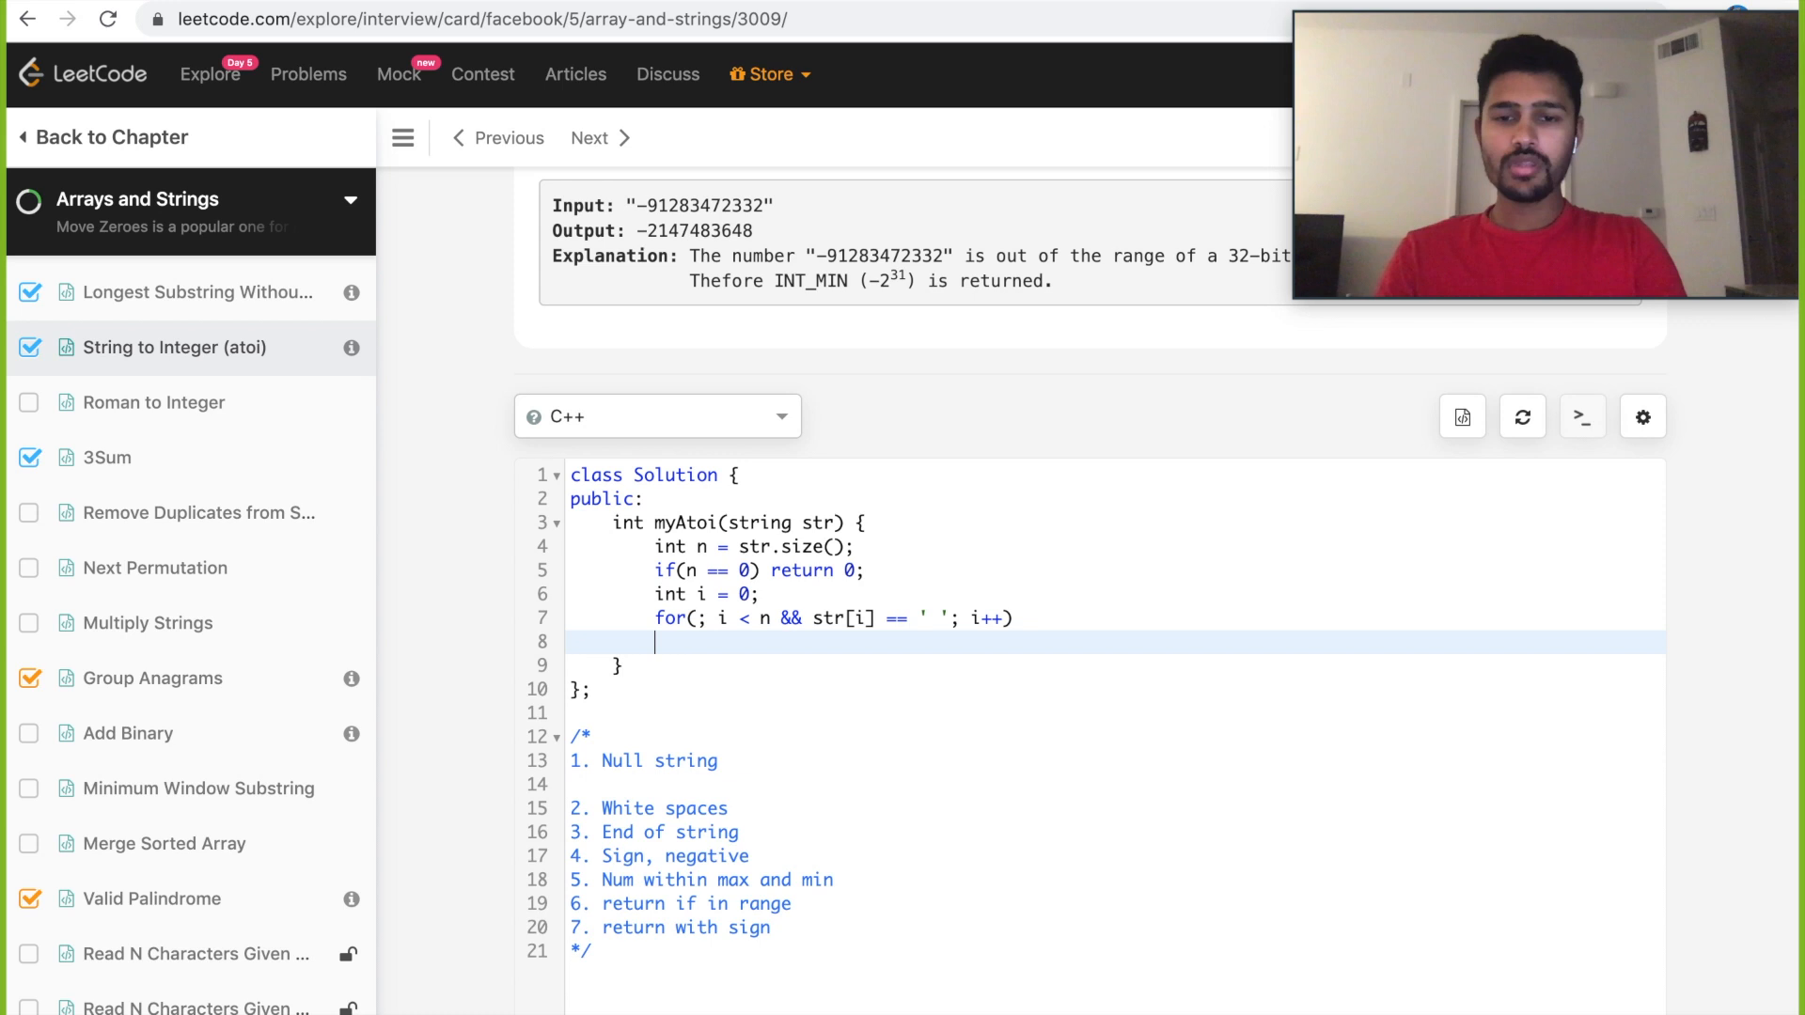
type(");")
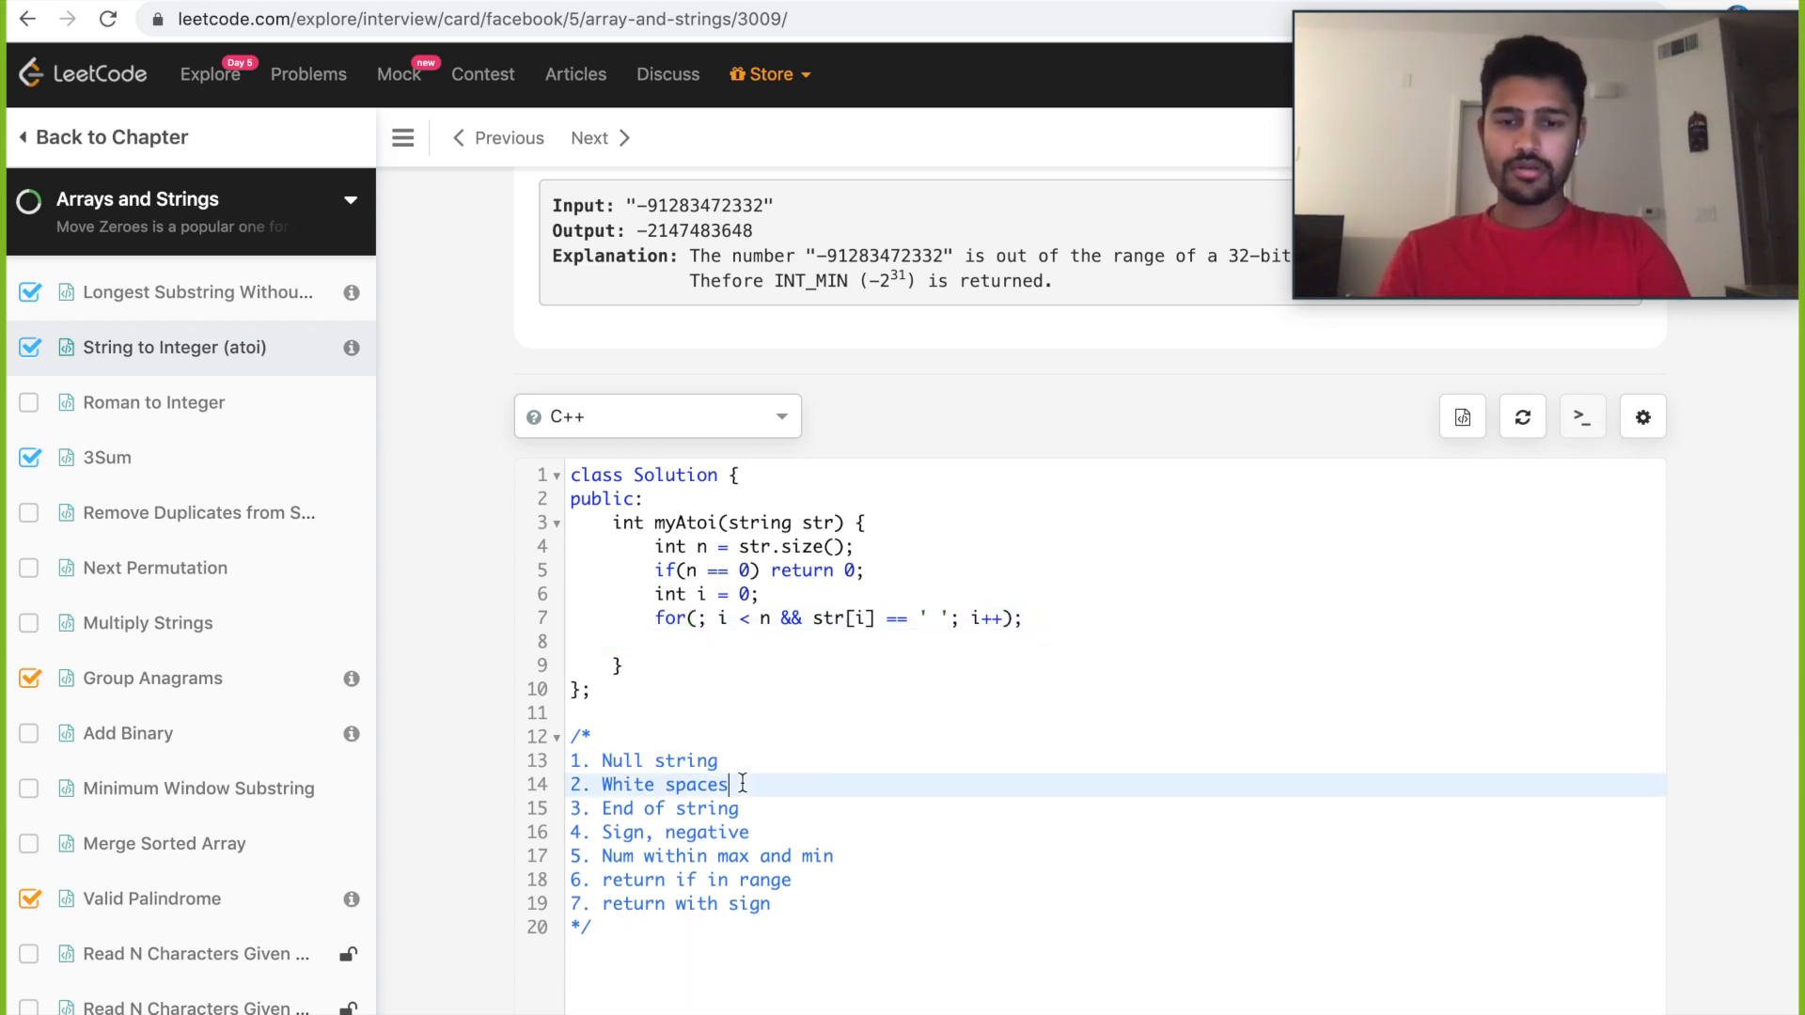
type("f")
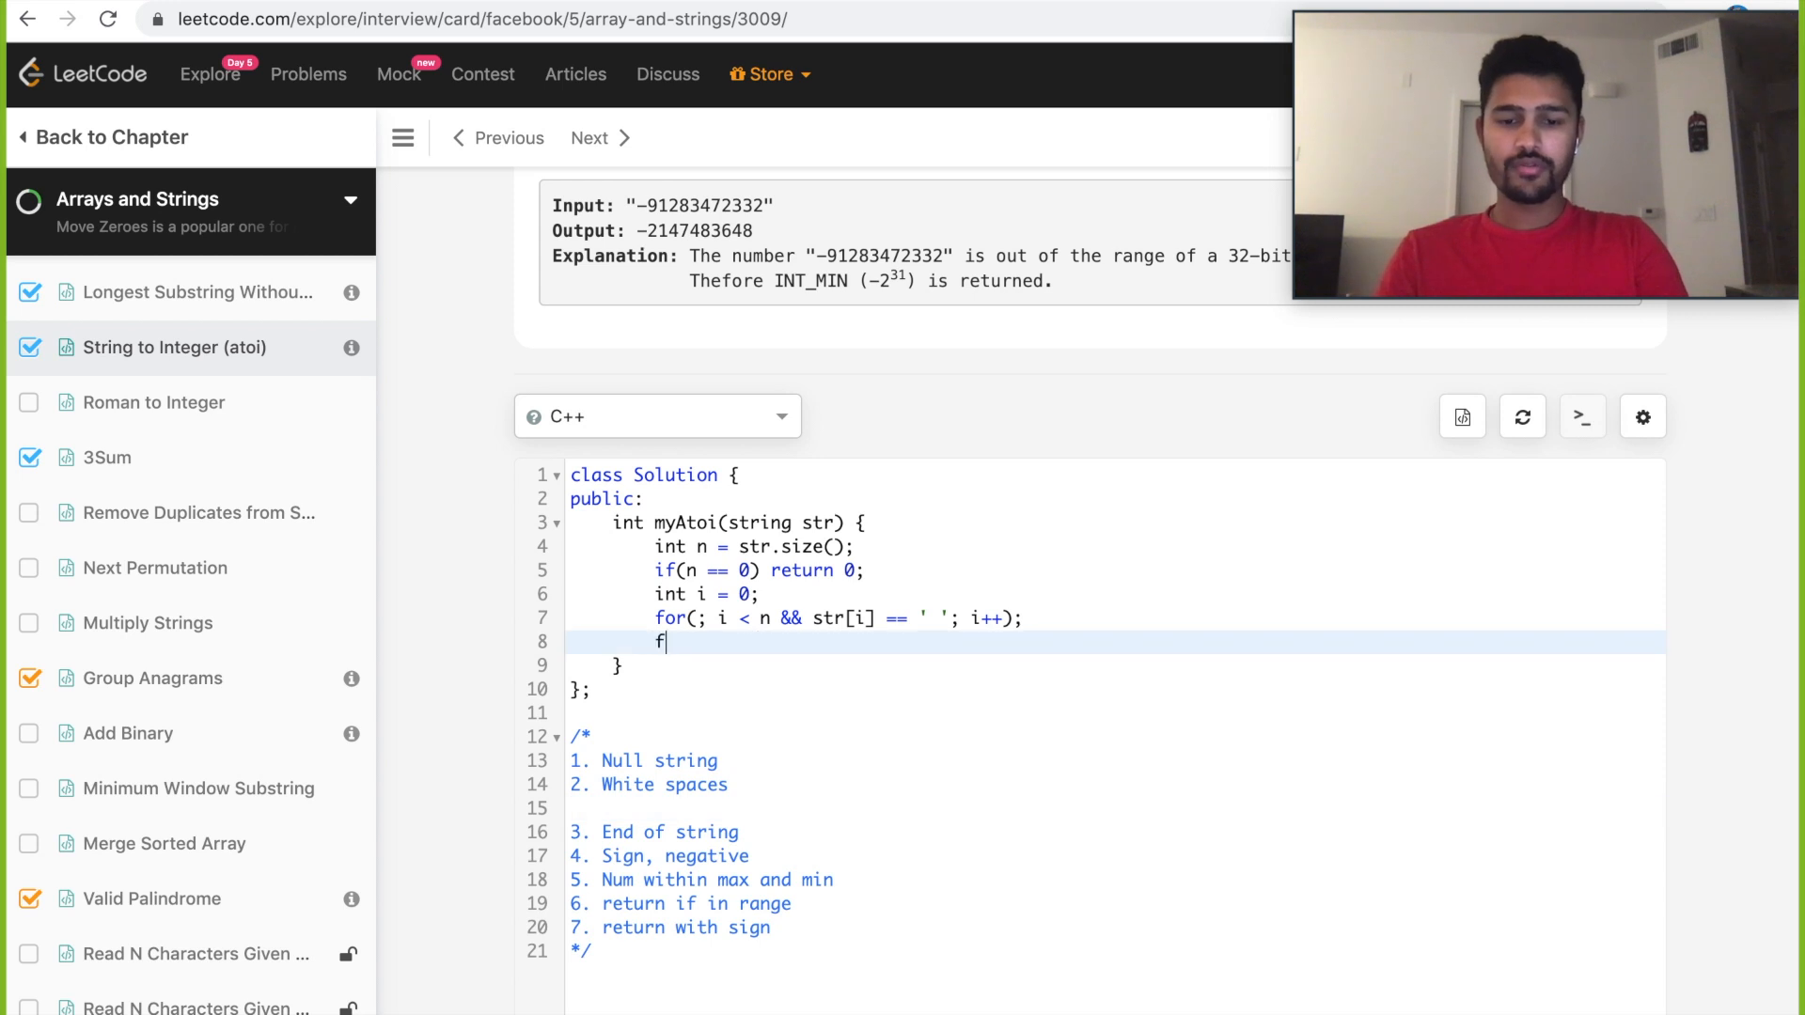
Start the if check on str[i] and declare int sign = 1.
type("if(i == n ) return 0;")
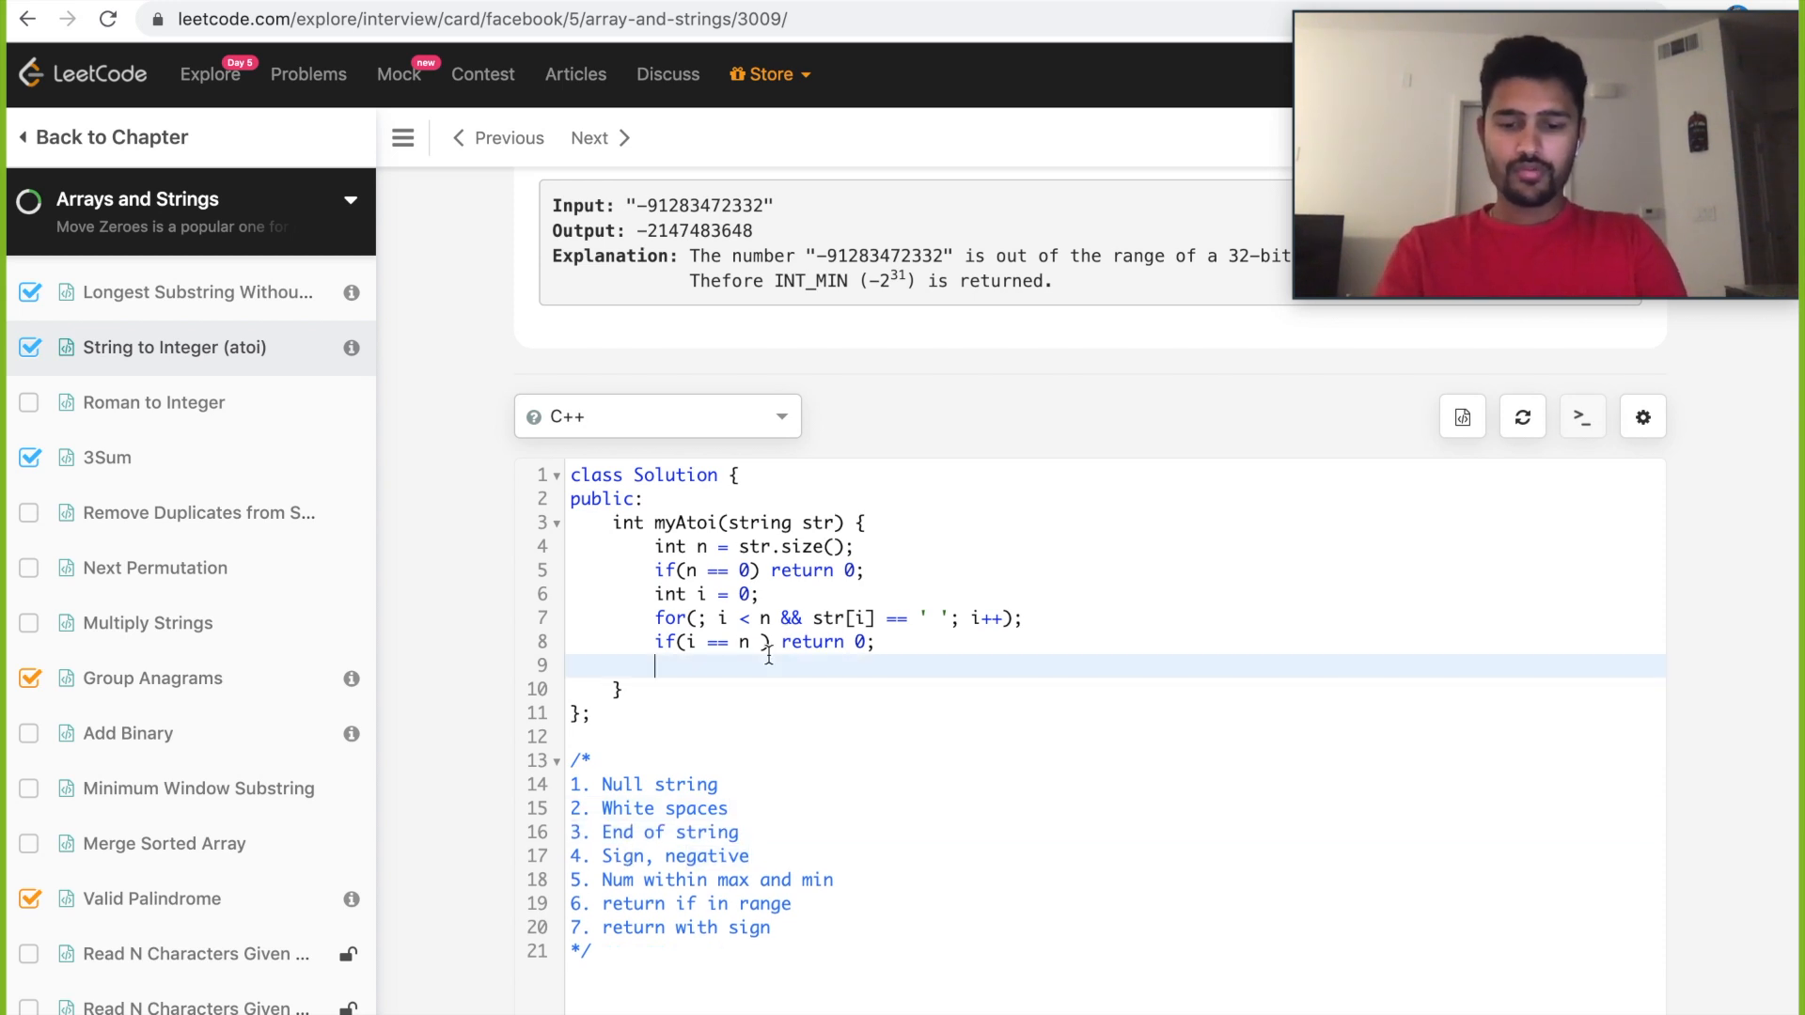
type("if(str)")
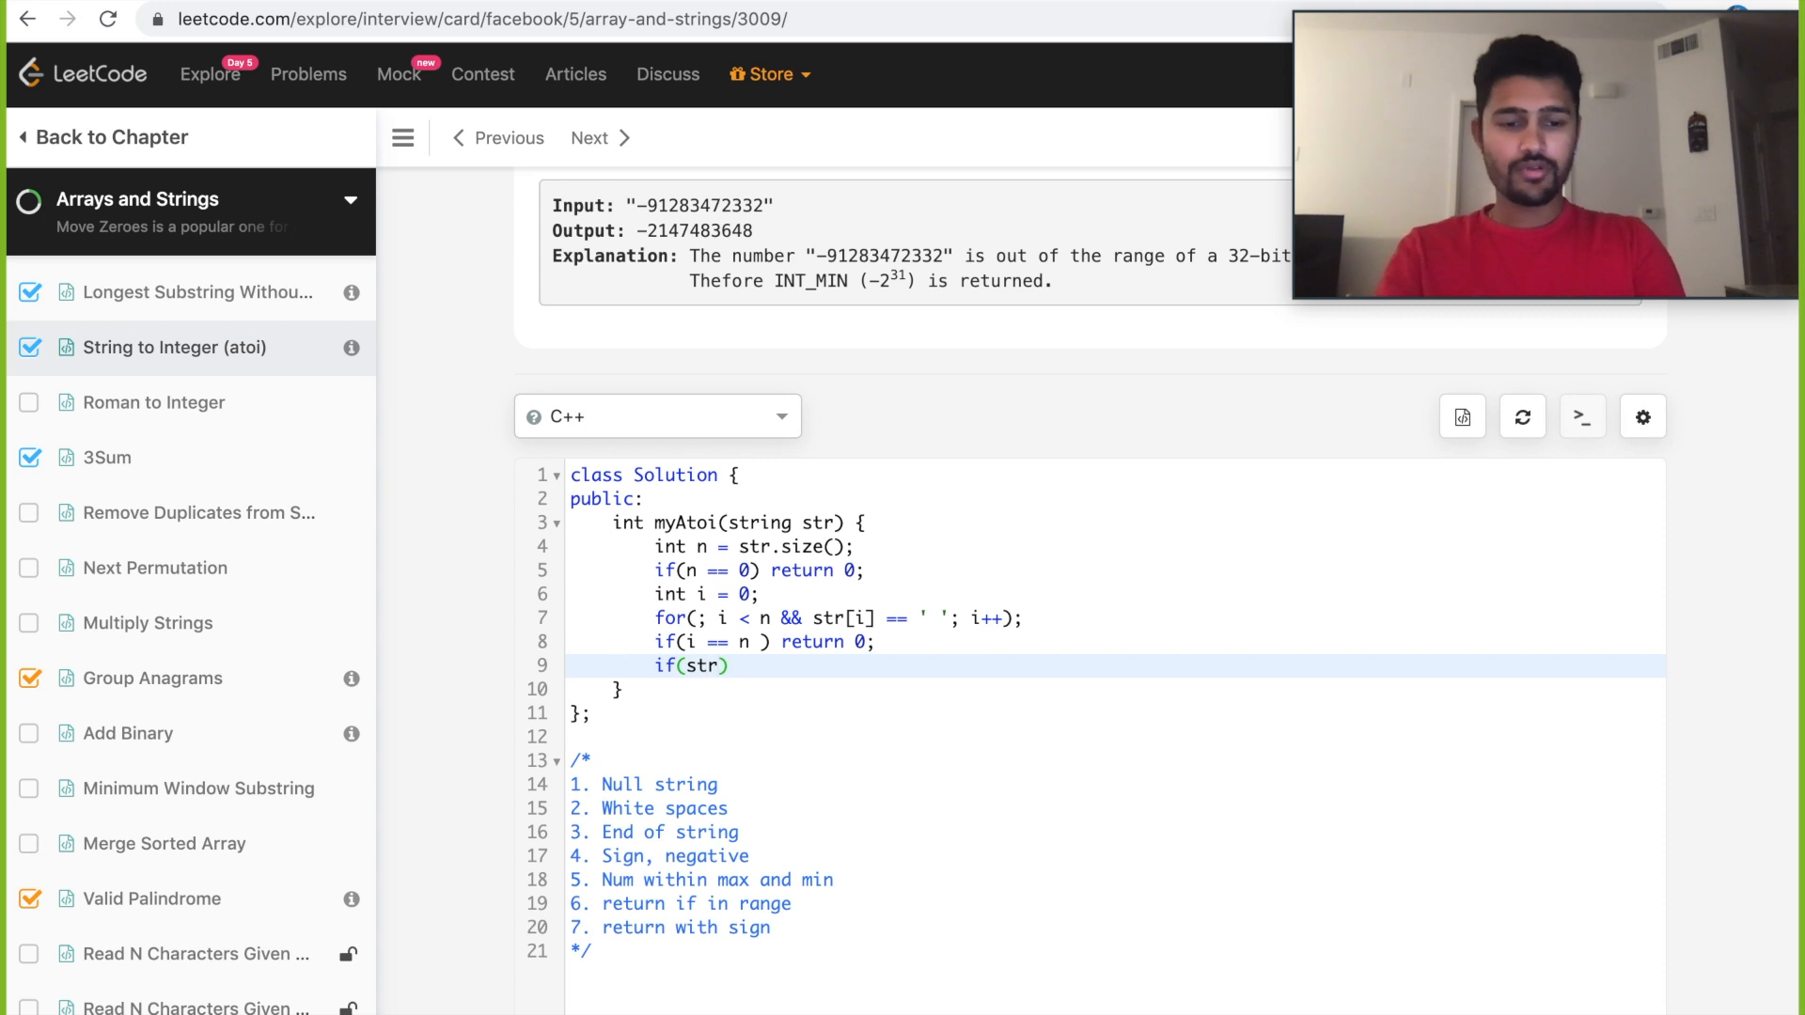
type("[i] == '-")
type("{")
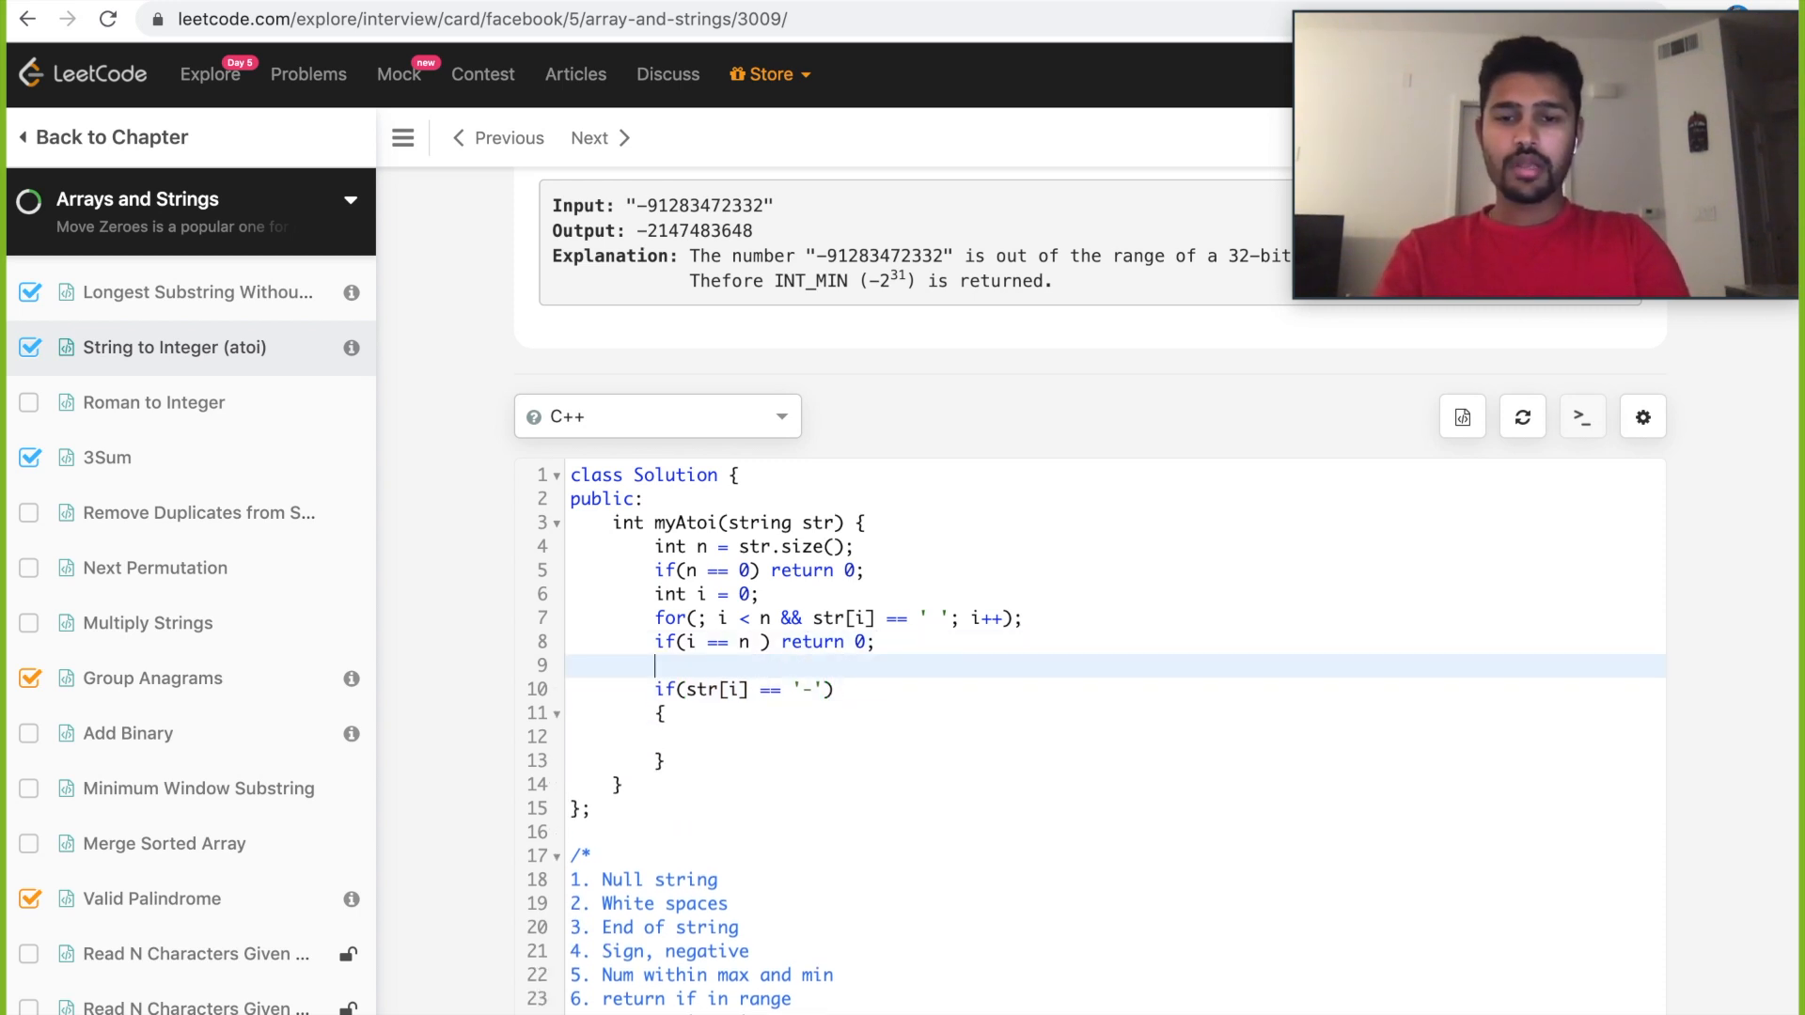
type("int si")
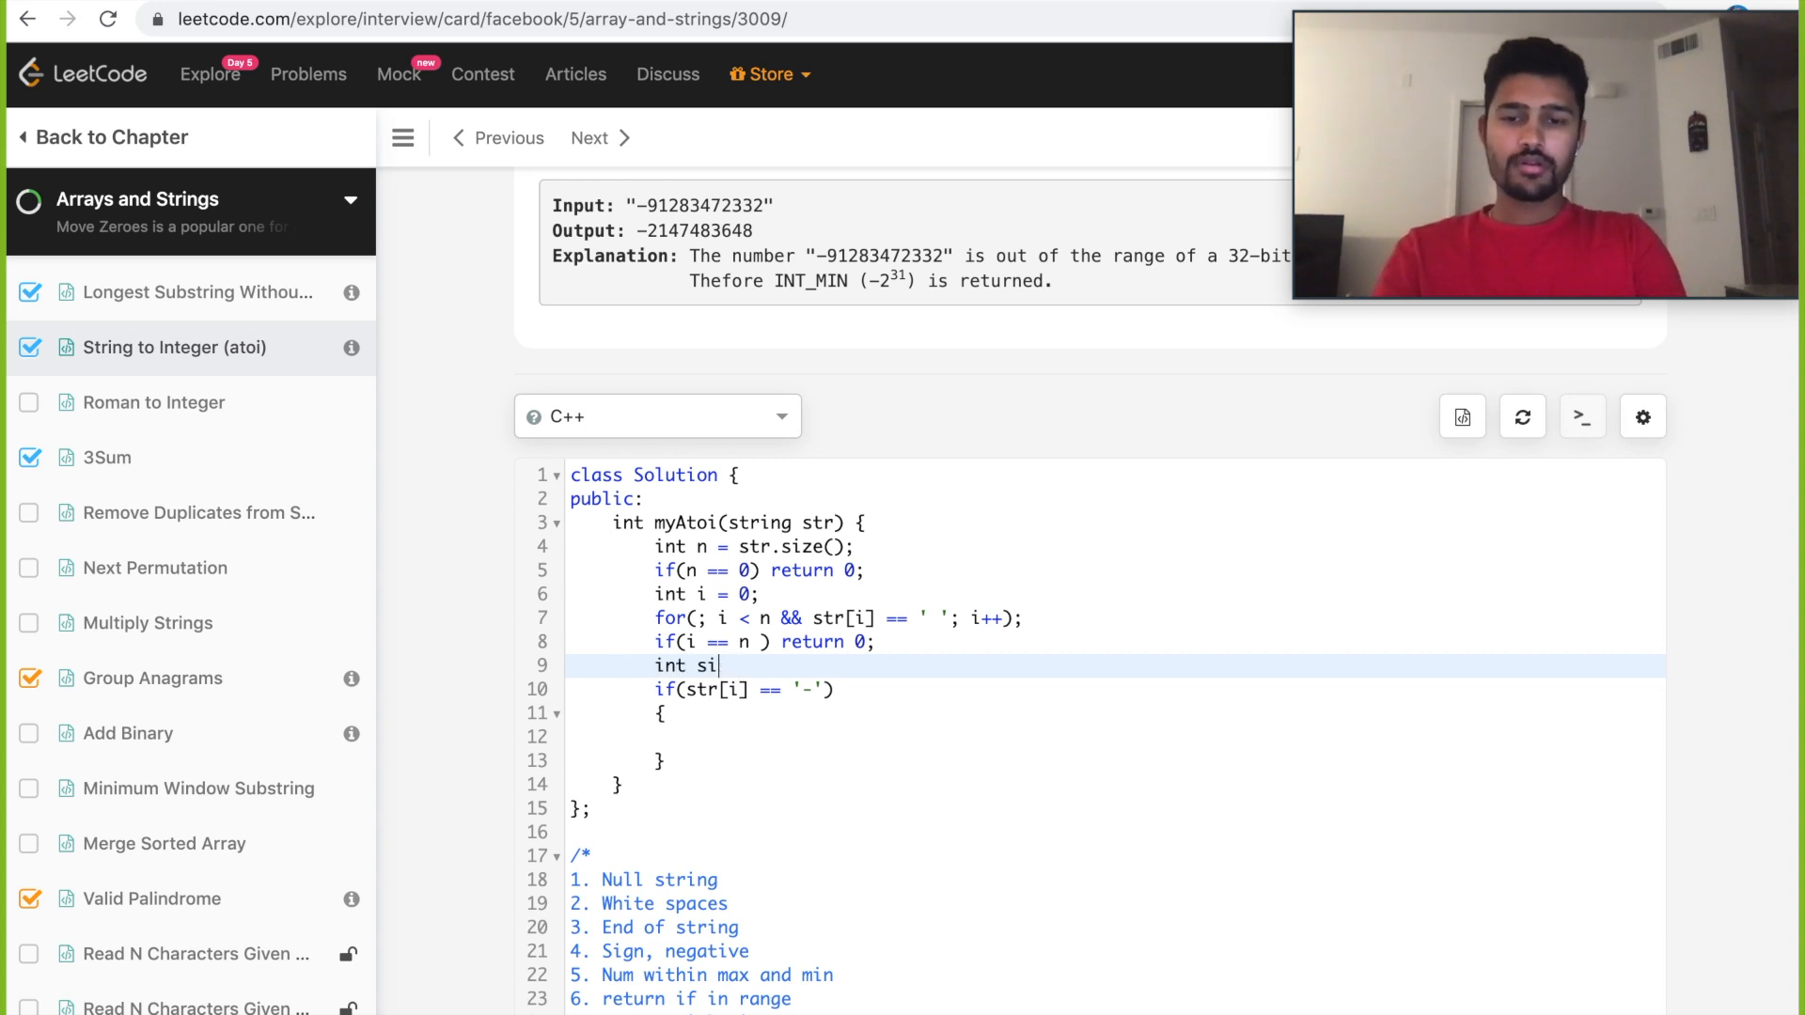
type("gn = 1")
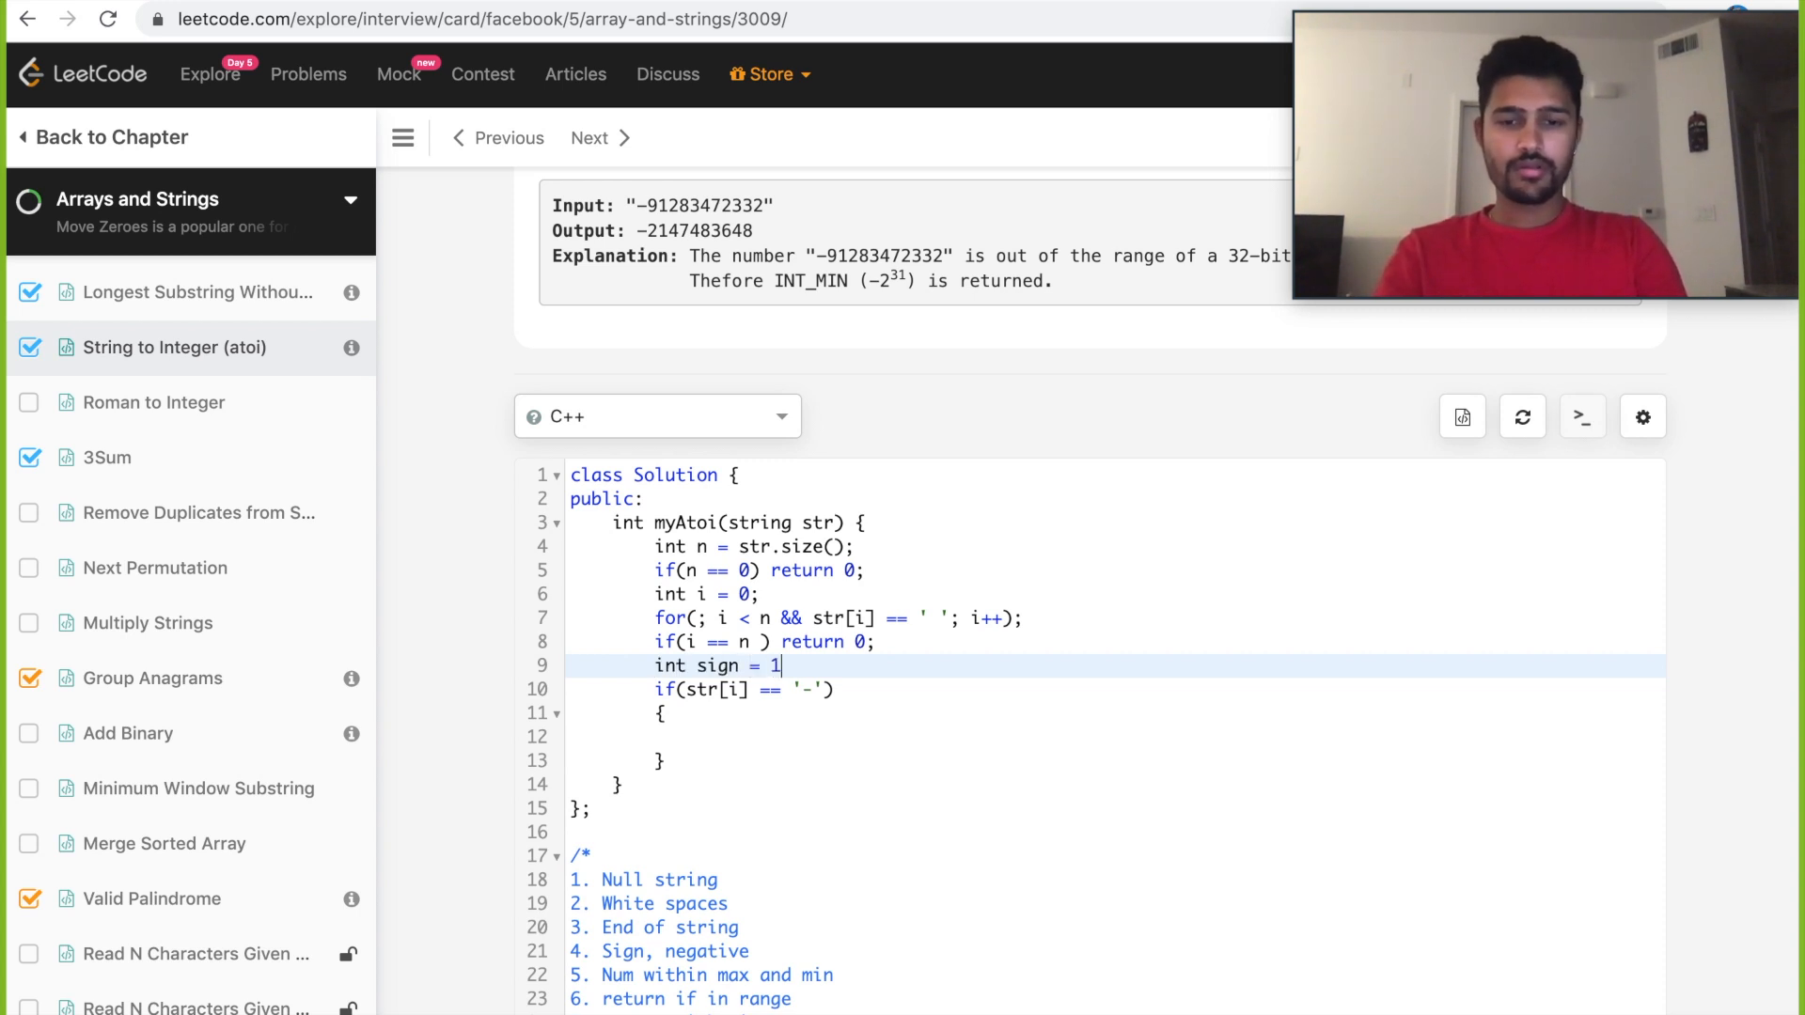
type(";")
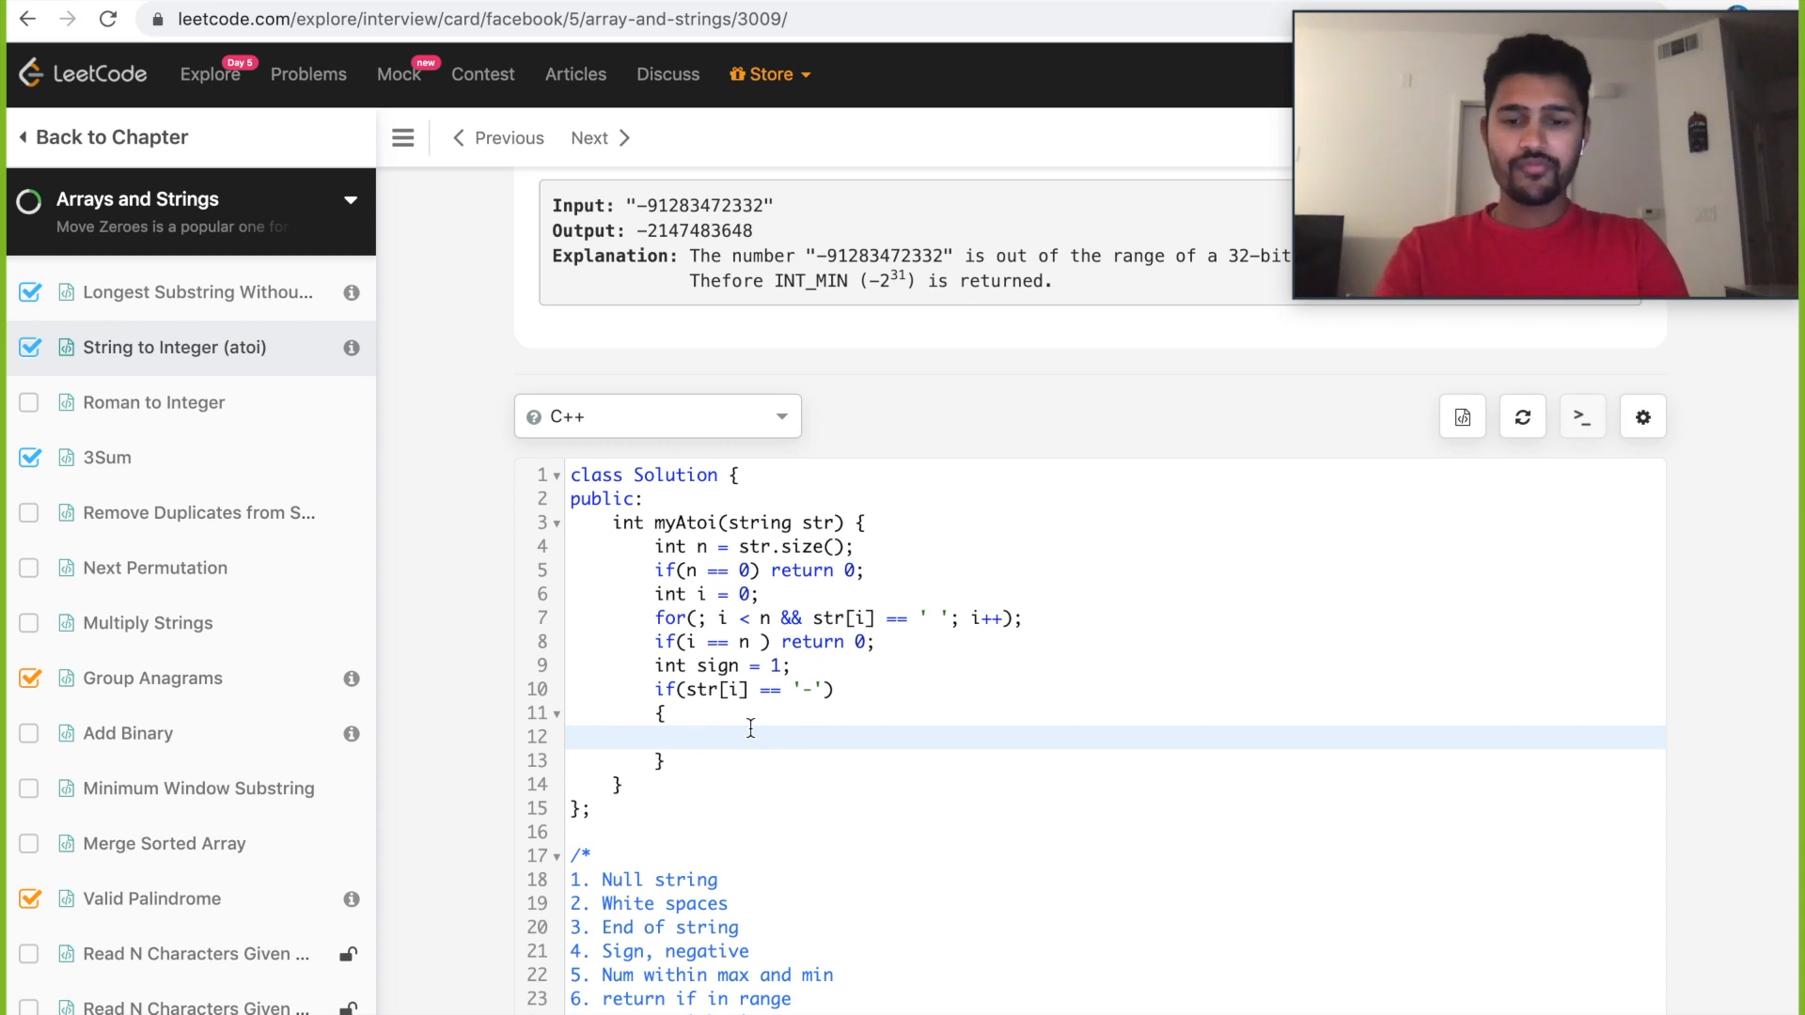
Set sign = -1 and i++ for '-', and add a '+' branch with i++.
type("sing -")
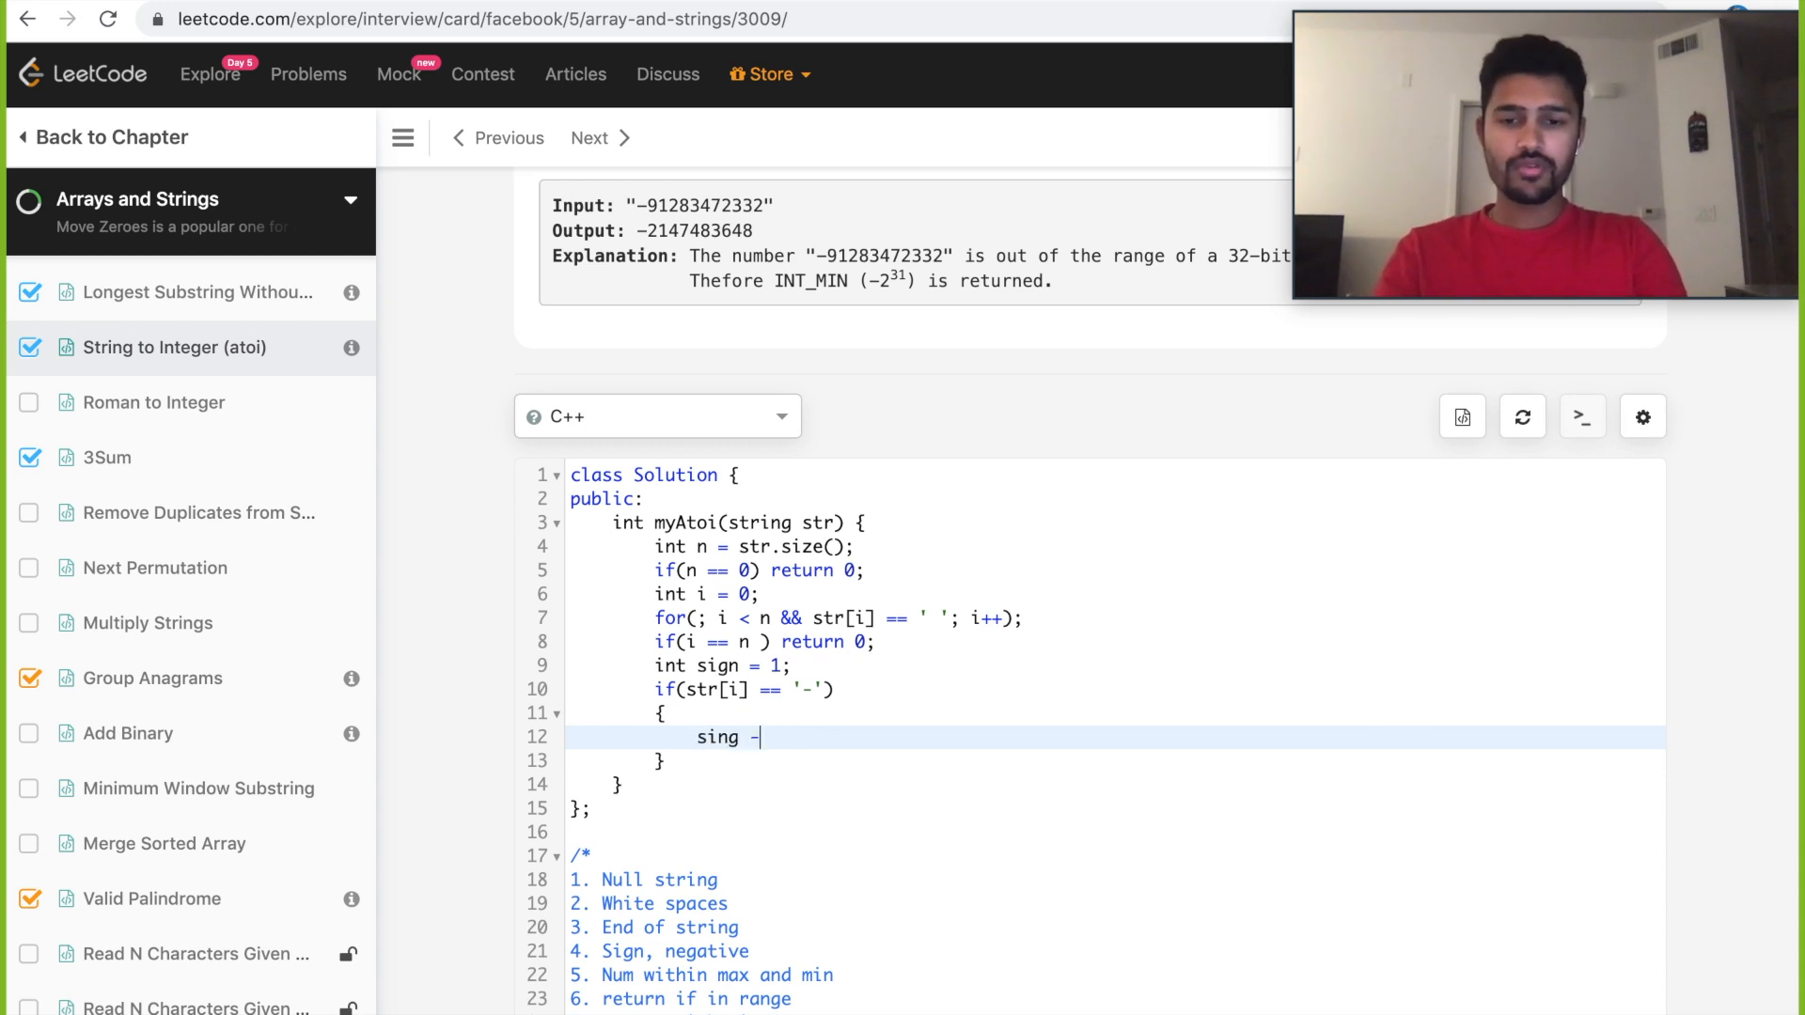
type("sign = -")
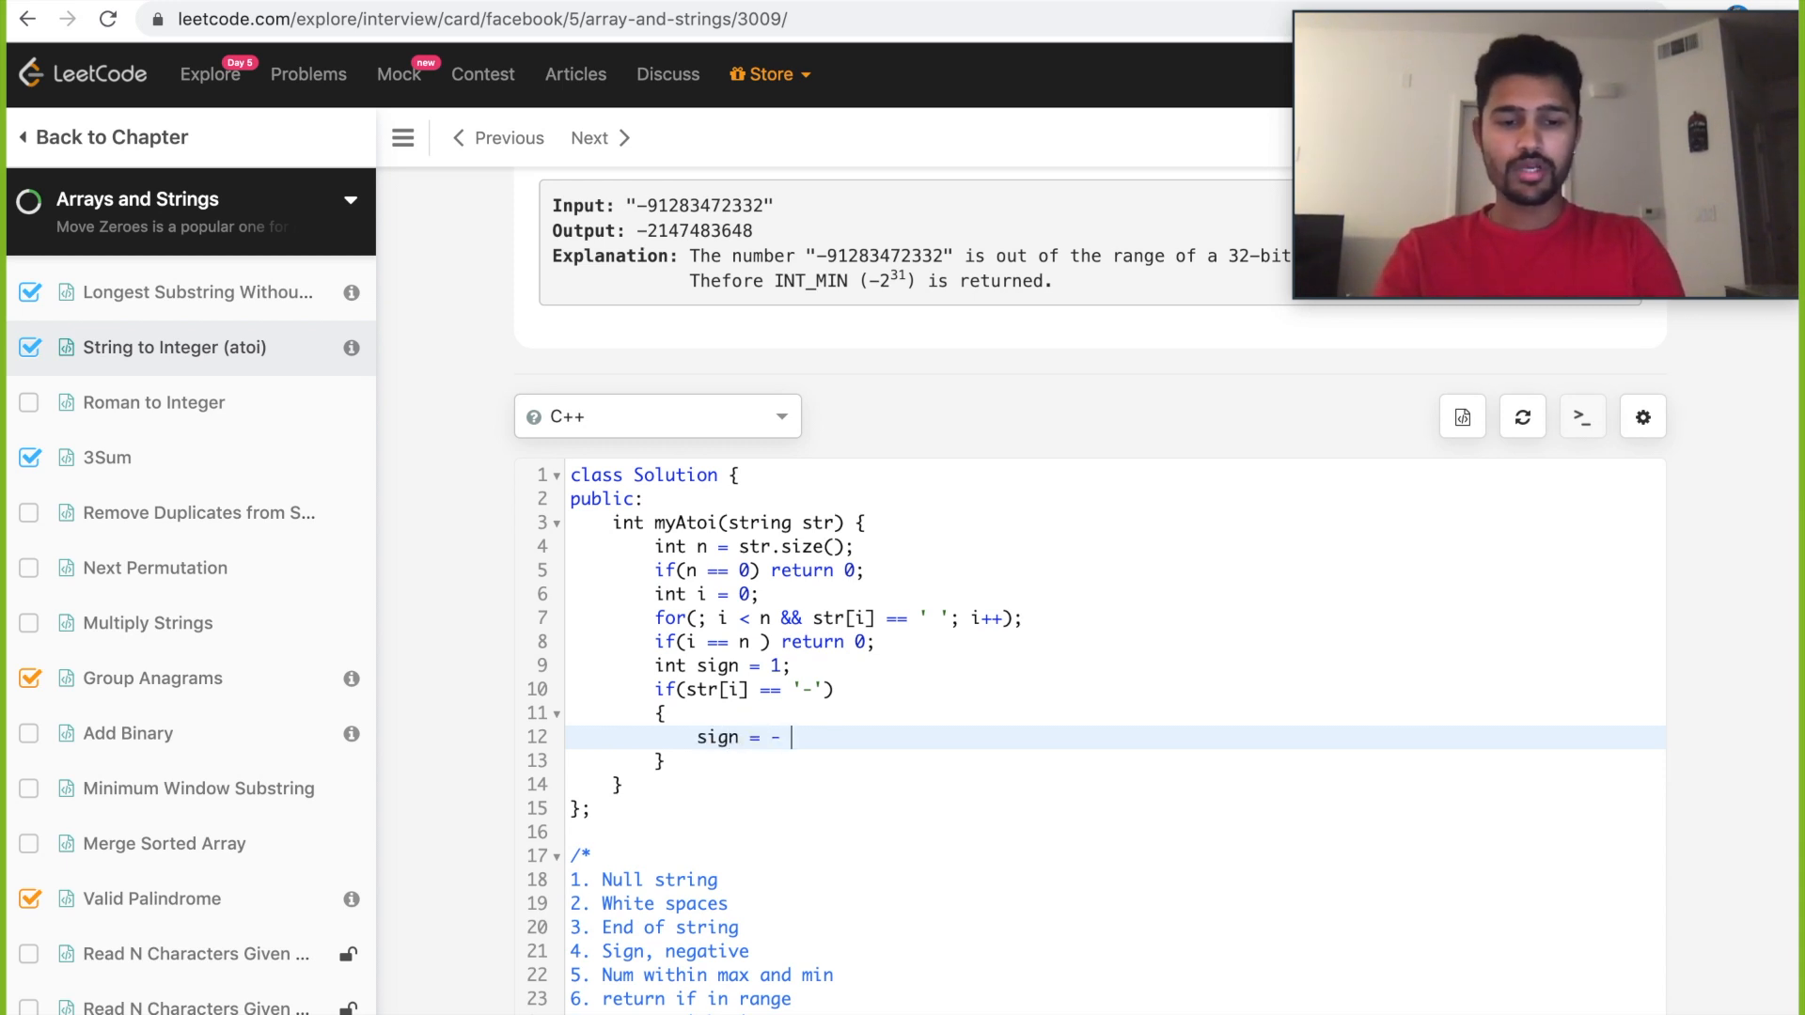
type("1;")
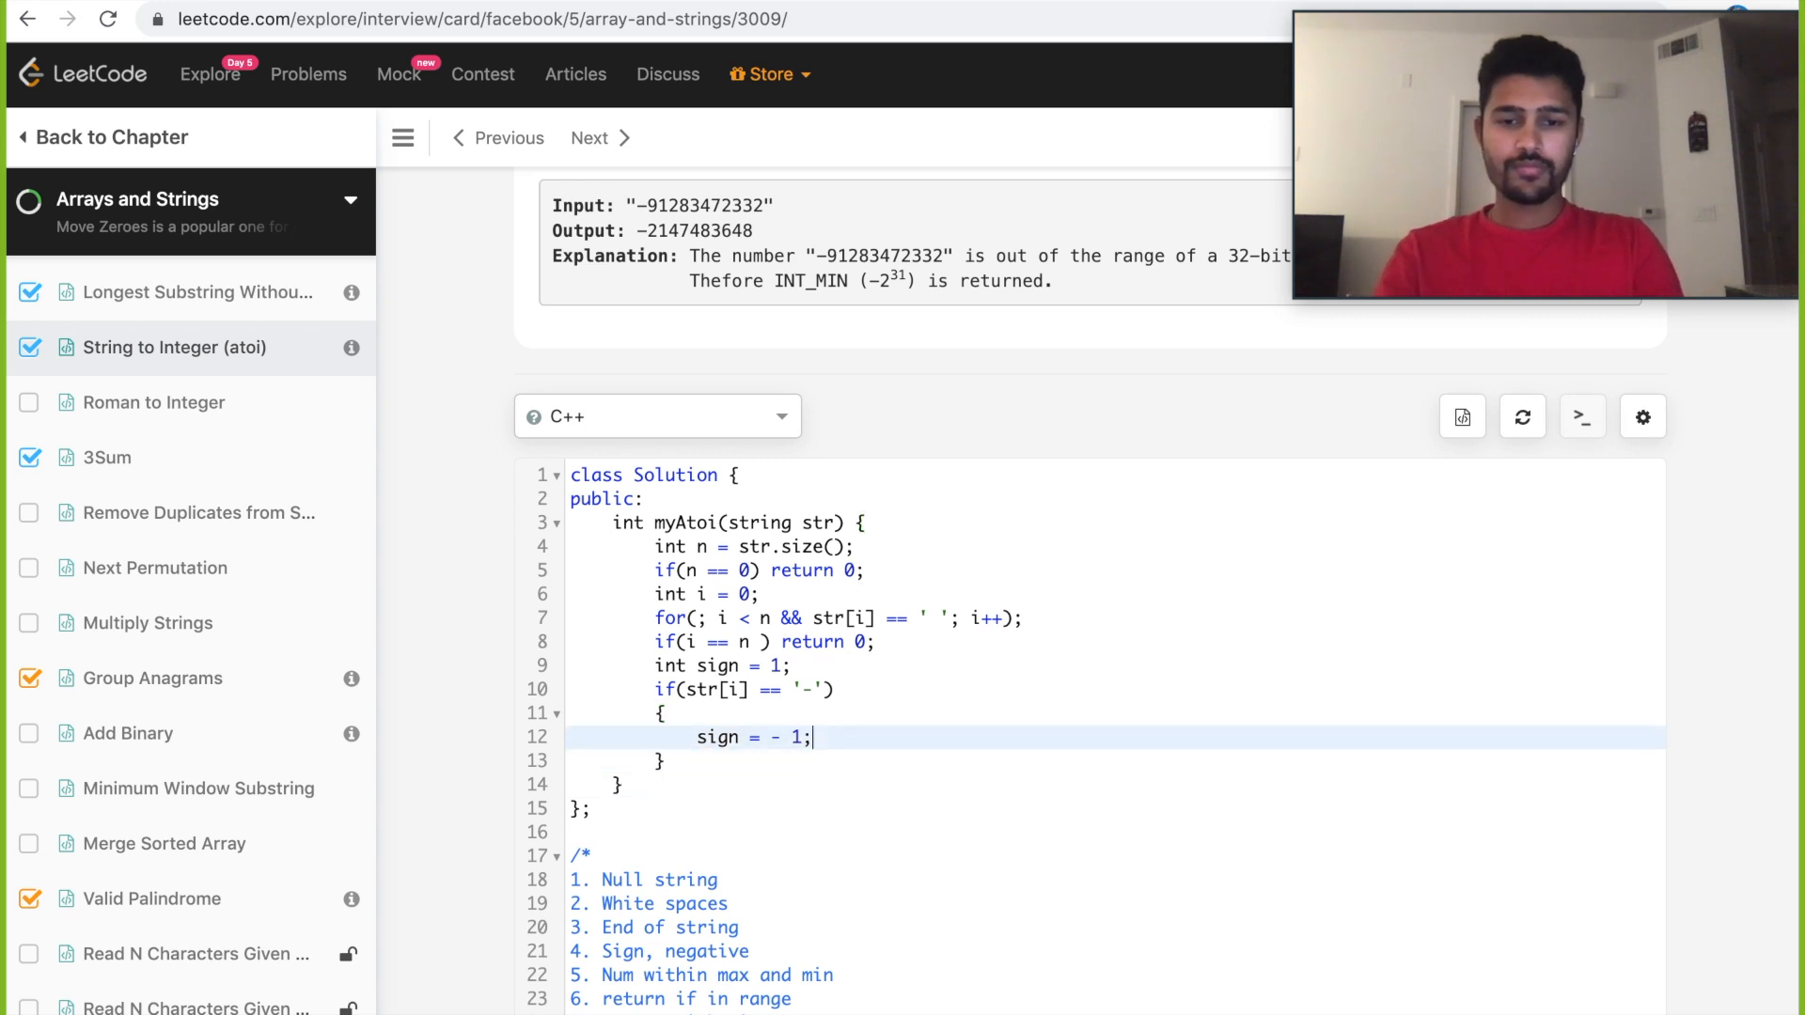
type("i")
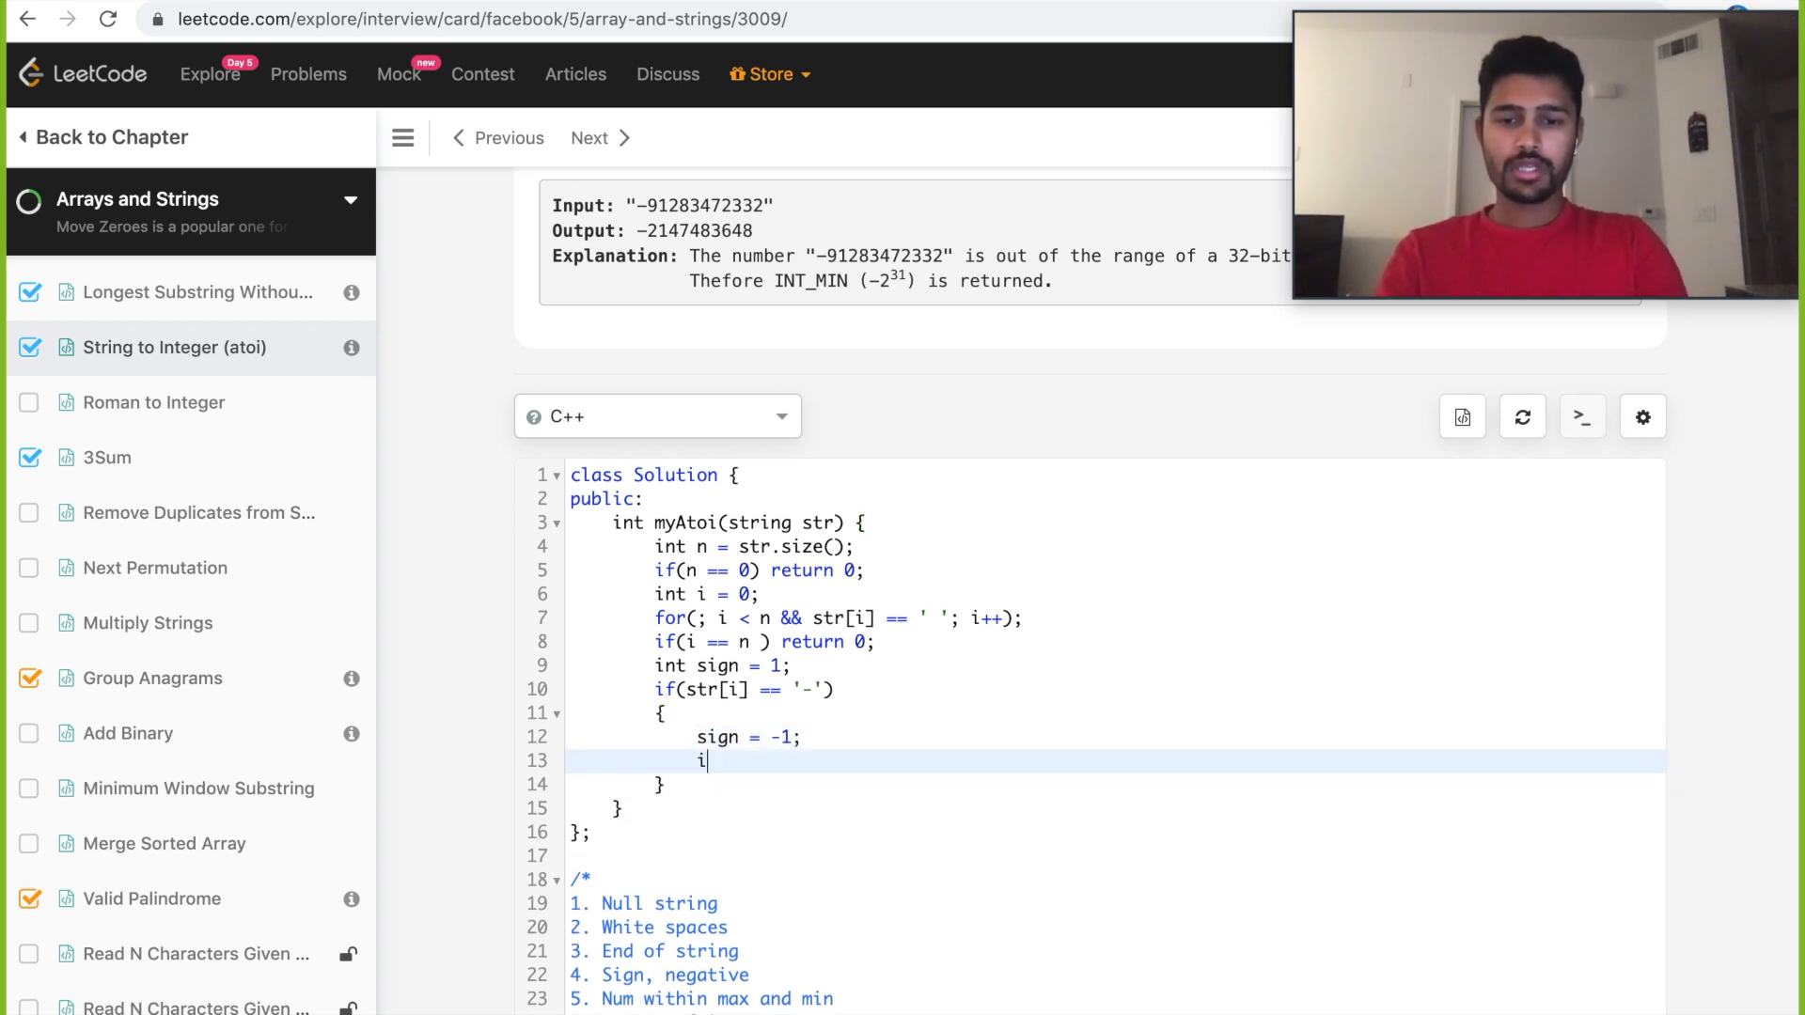
type("++;")
left_click(1114, 785)
type(" else if (s")
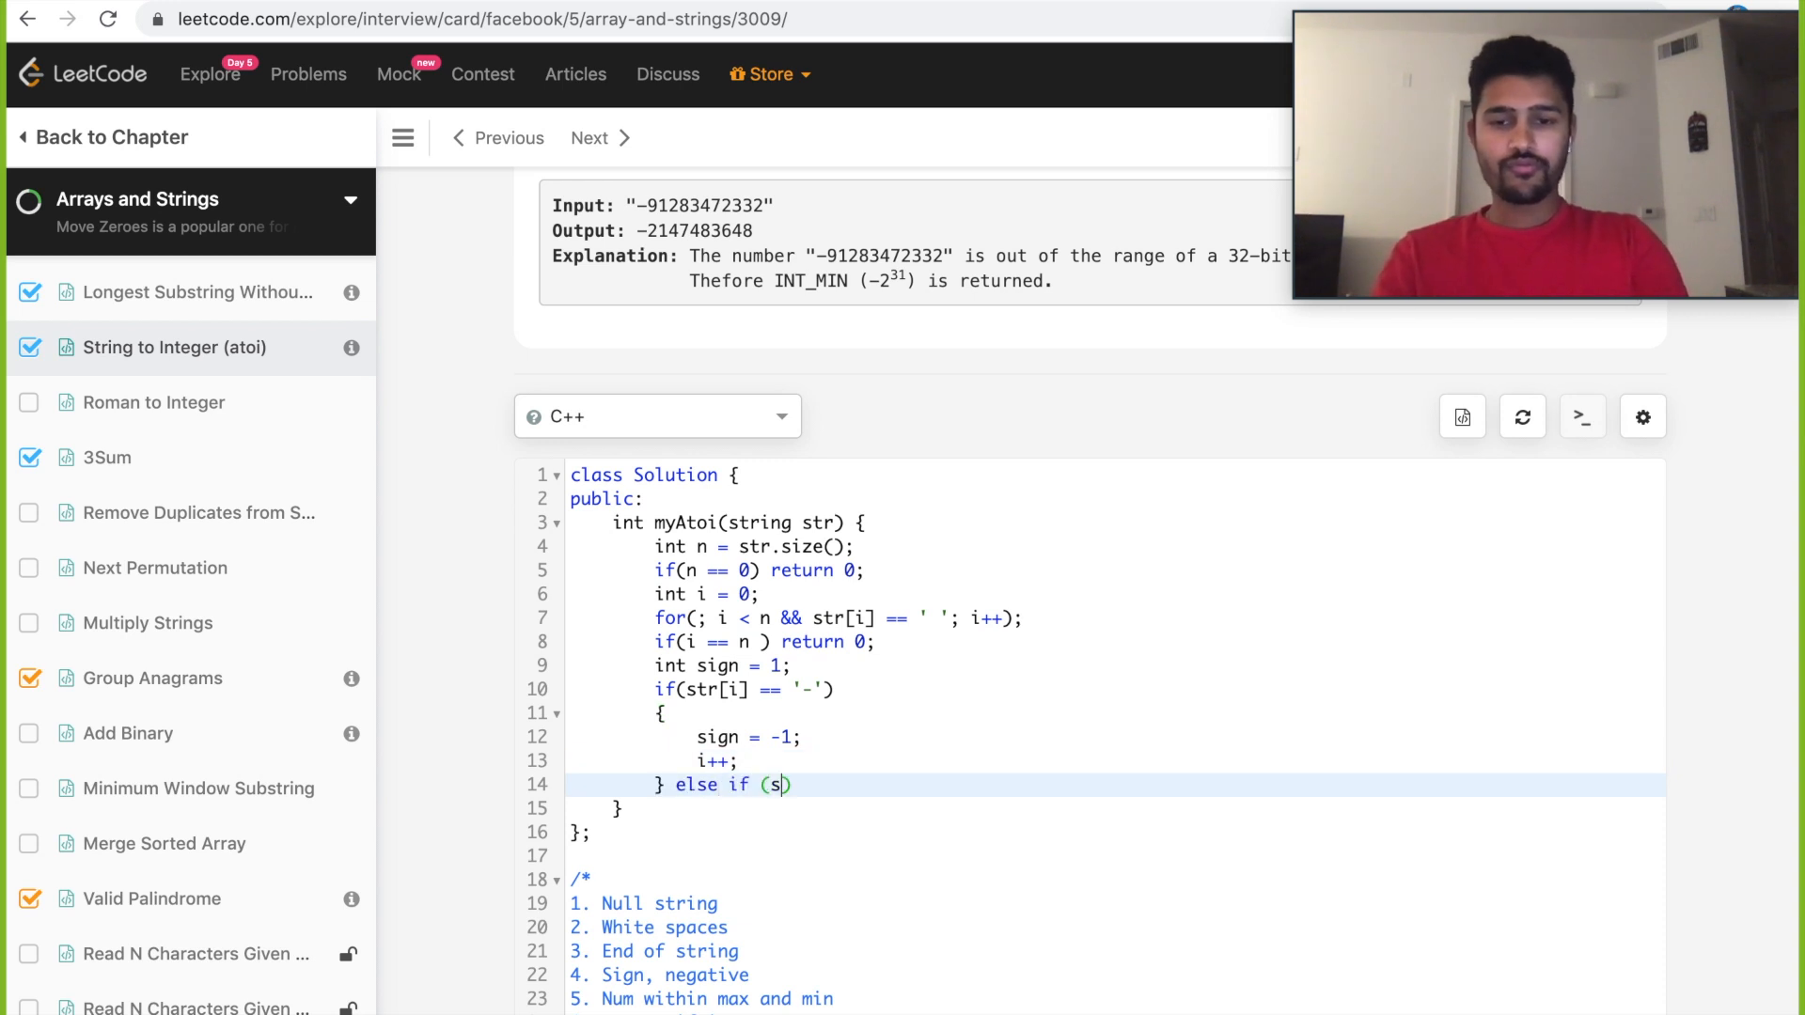
type("tr[i] == '+")
type("{")
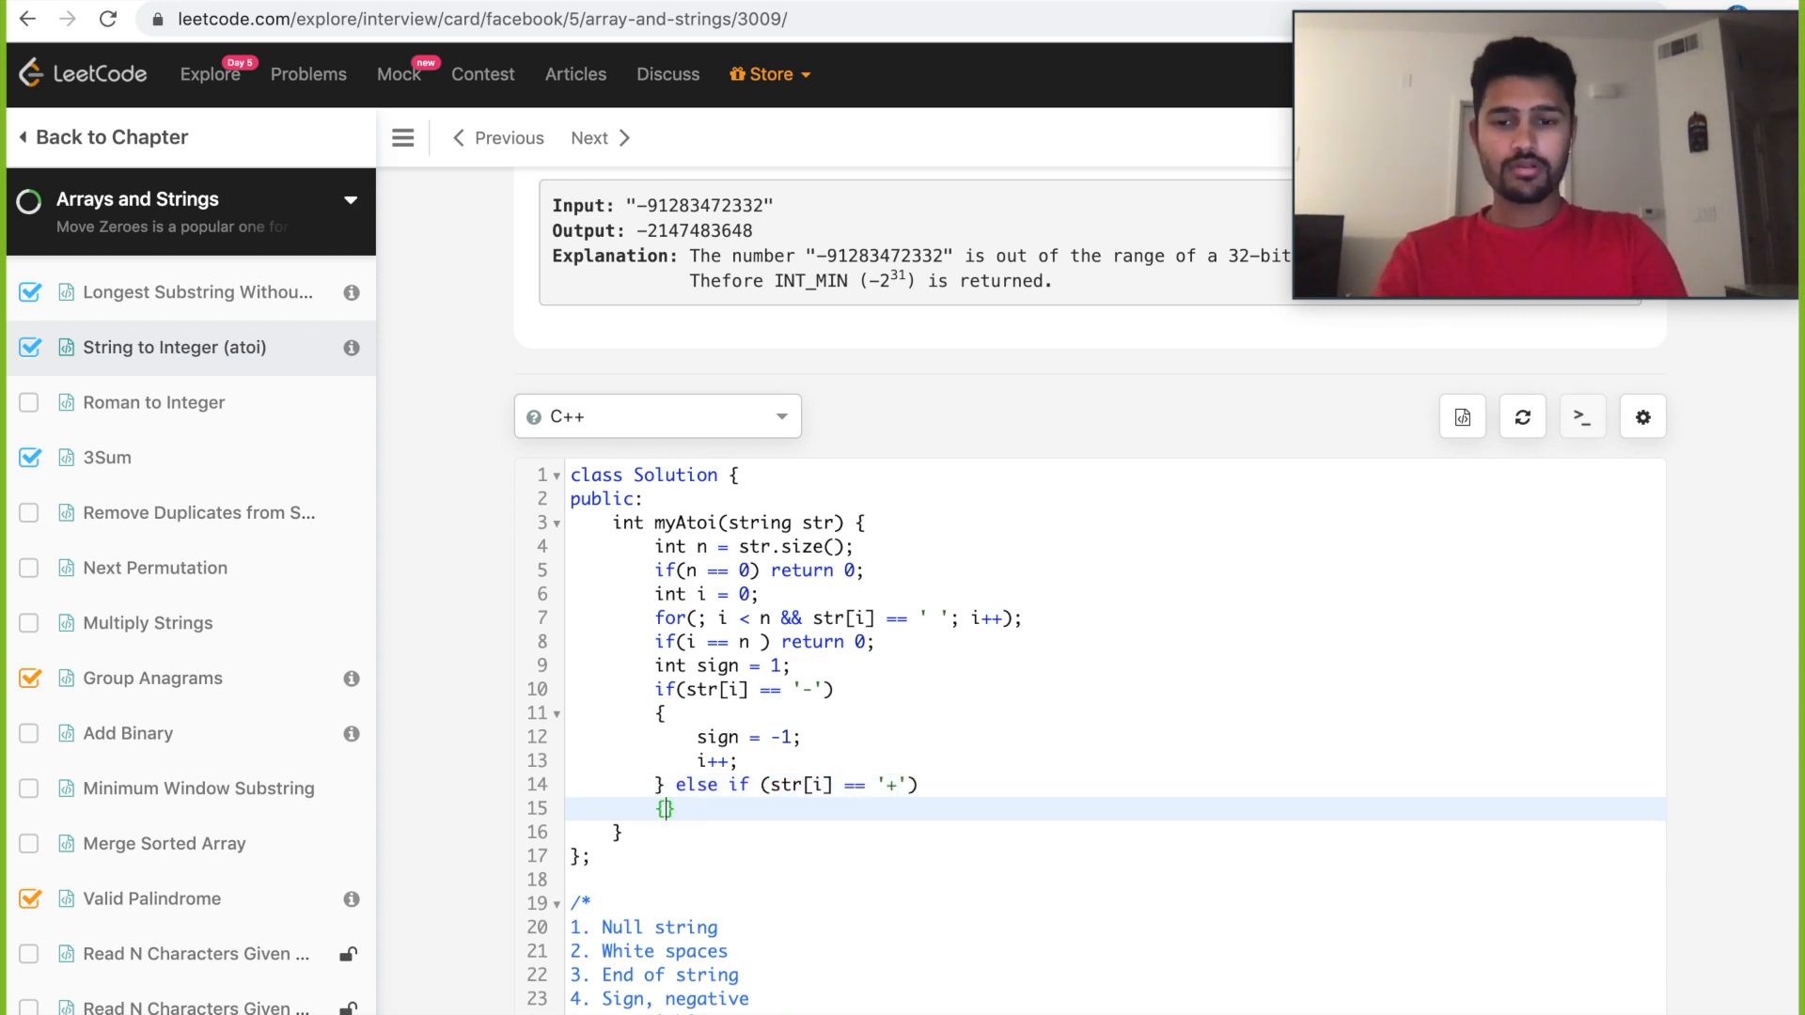
type("i++.")
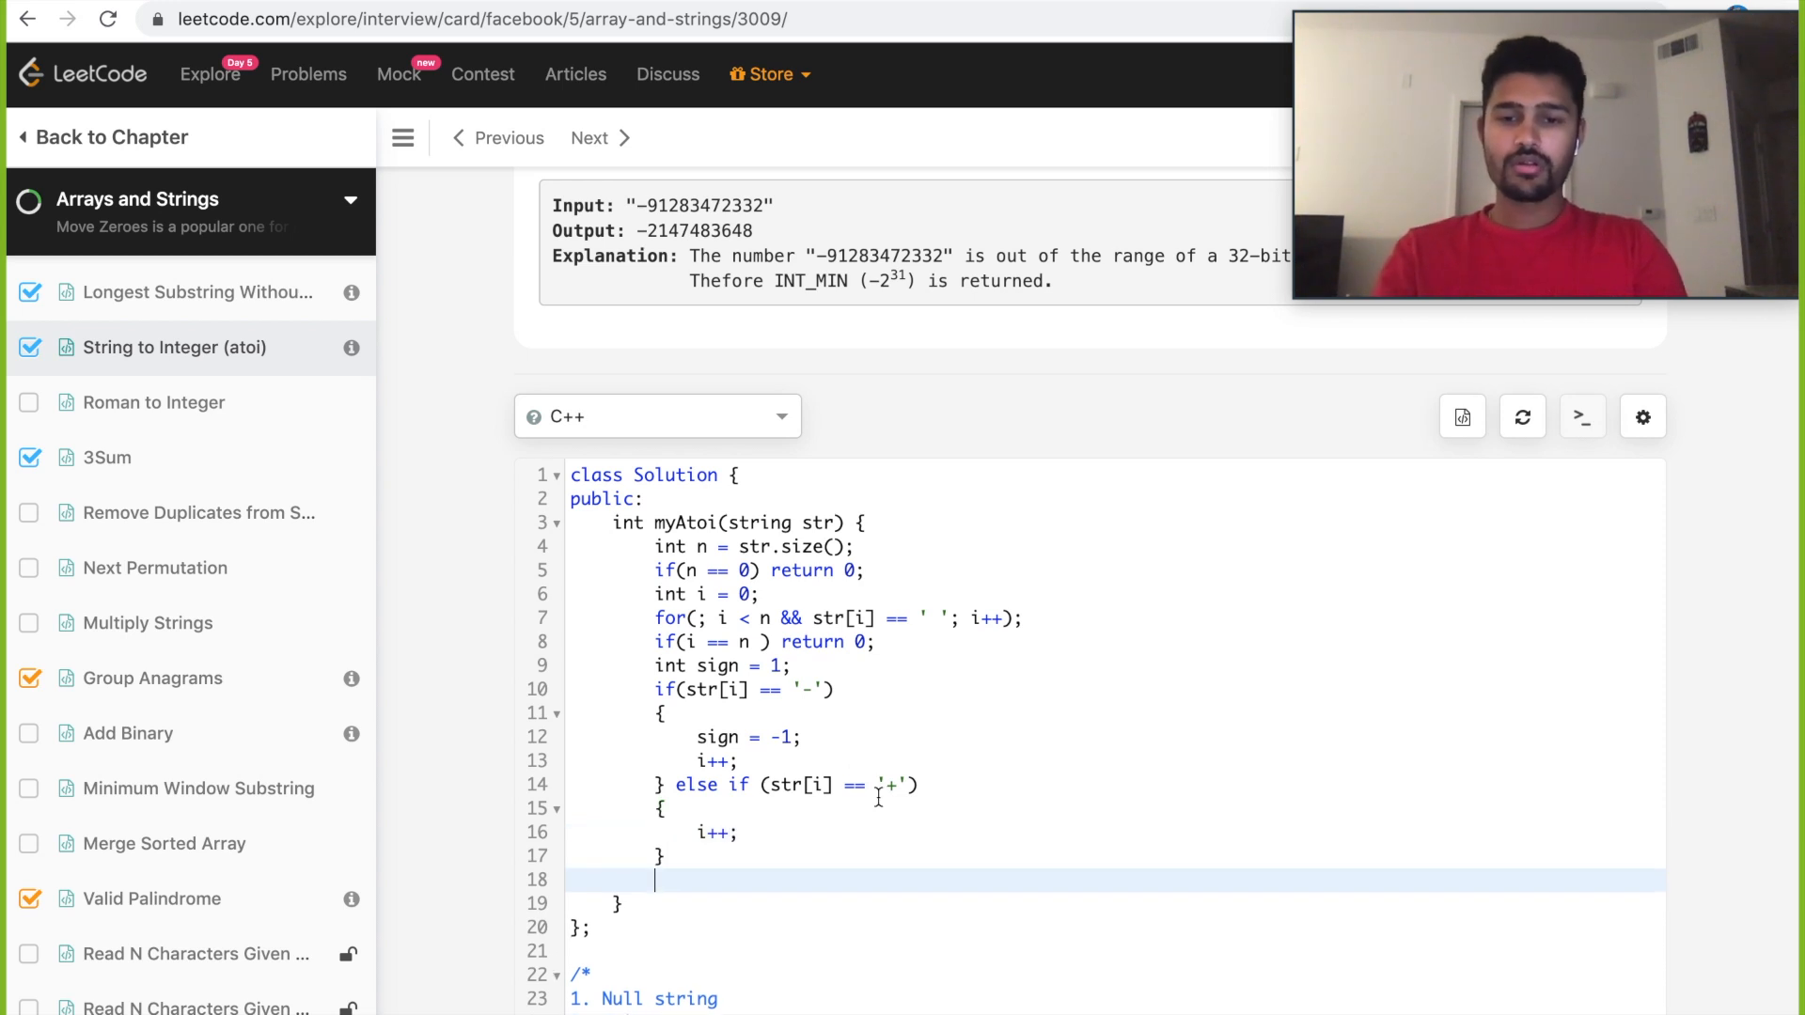
Declare long num = 0 and begin a while loop conditioned on i < n.
scroll("down", 3)
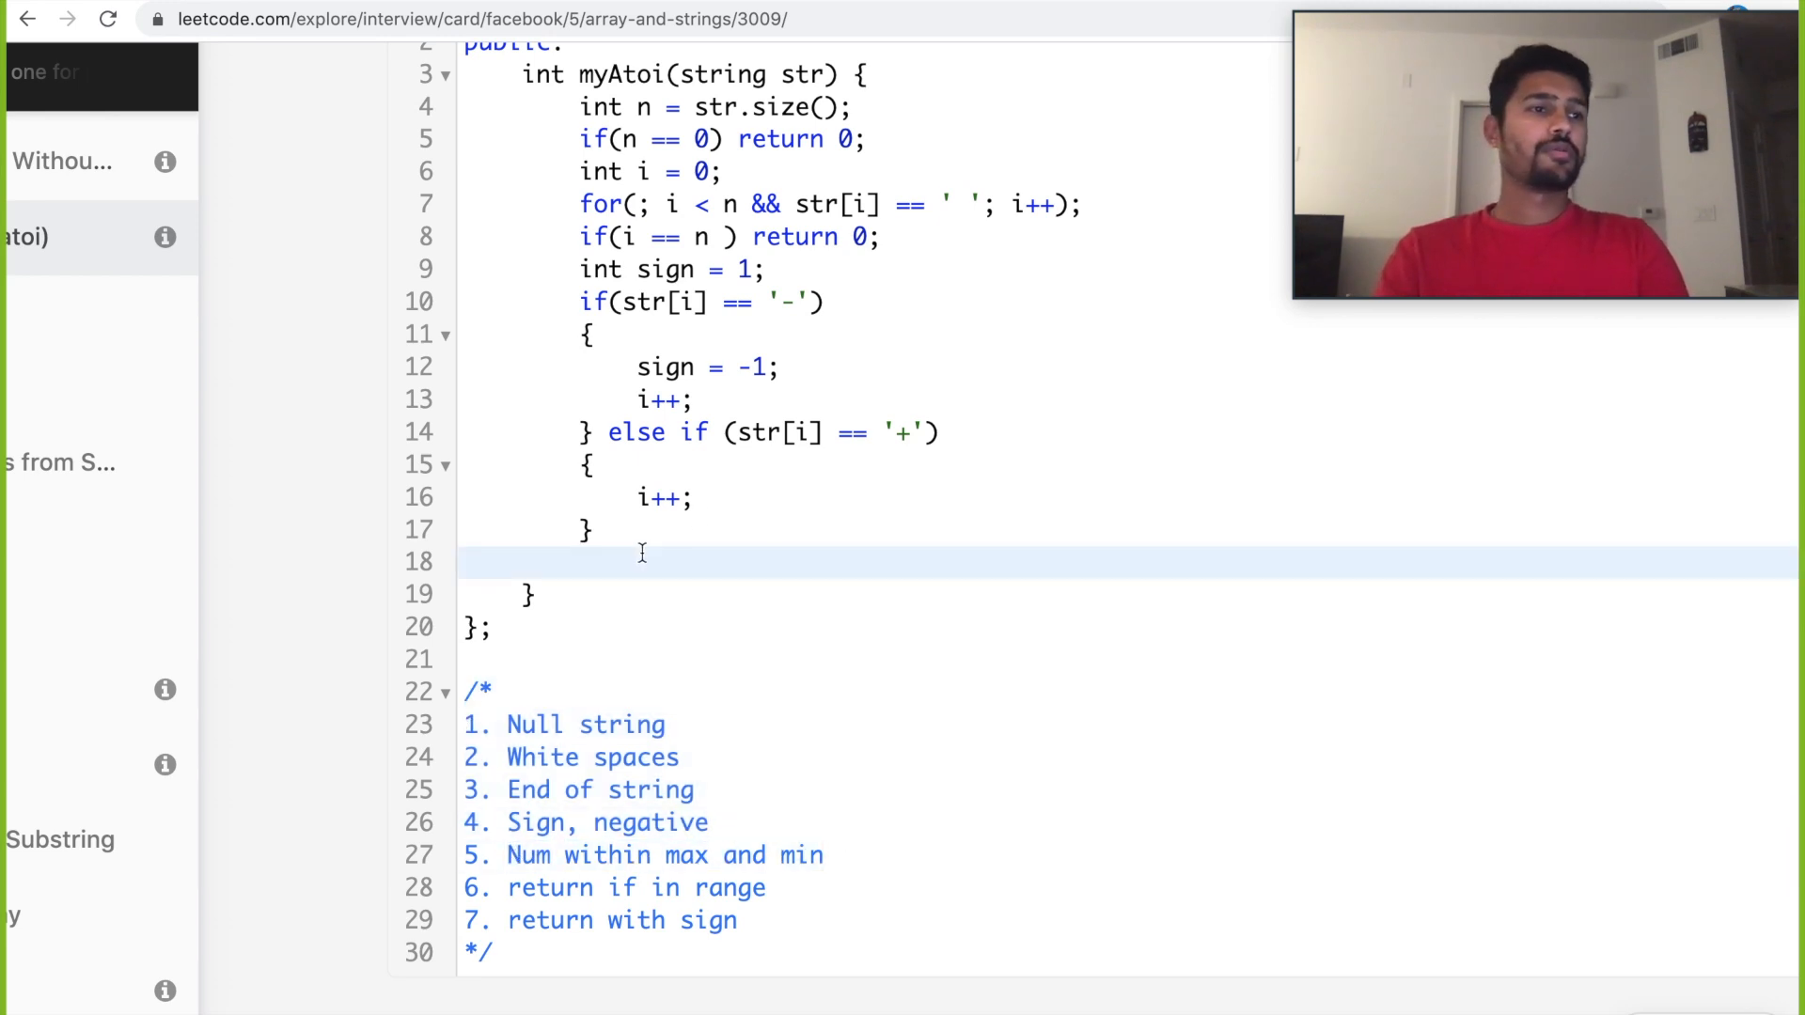
type("logn")
type("whil")
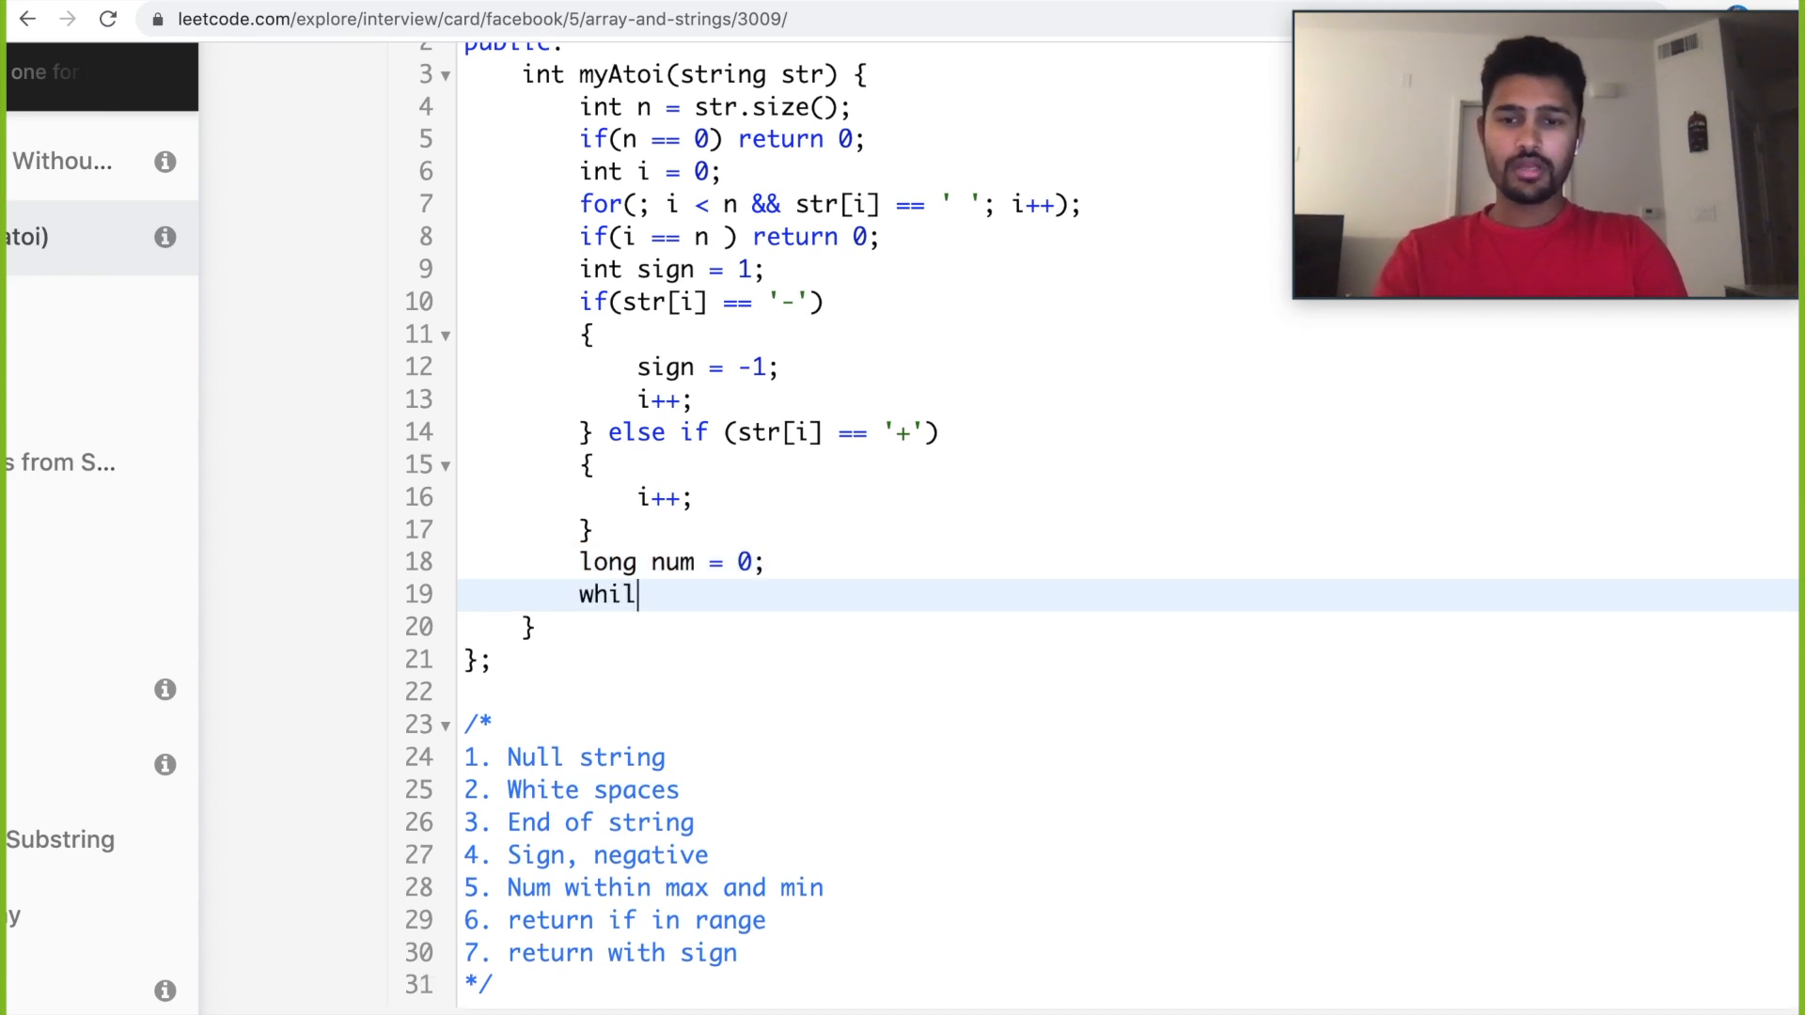
type("e()")
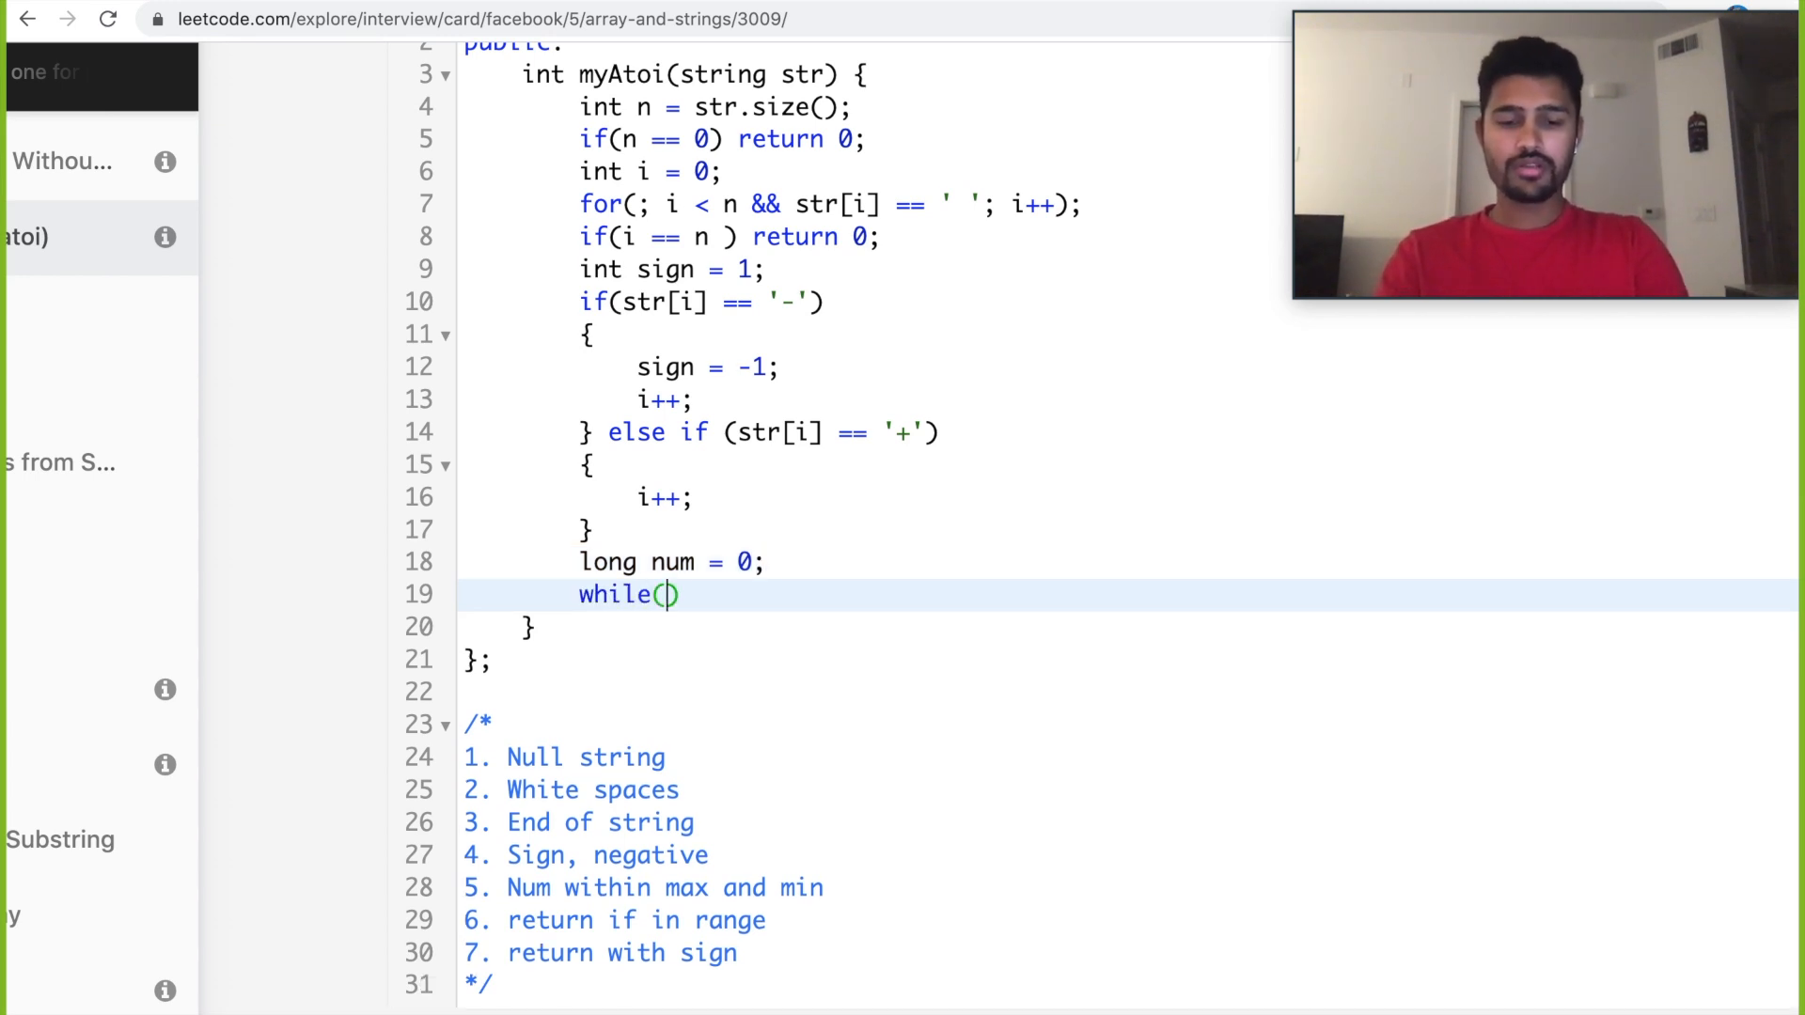
type("i < n")
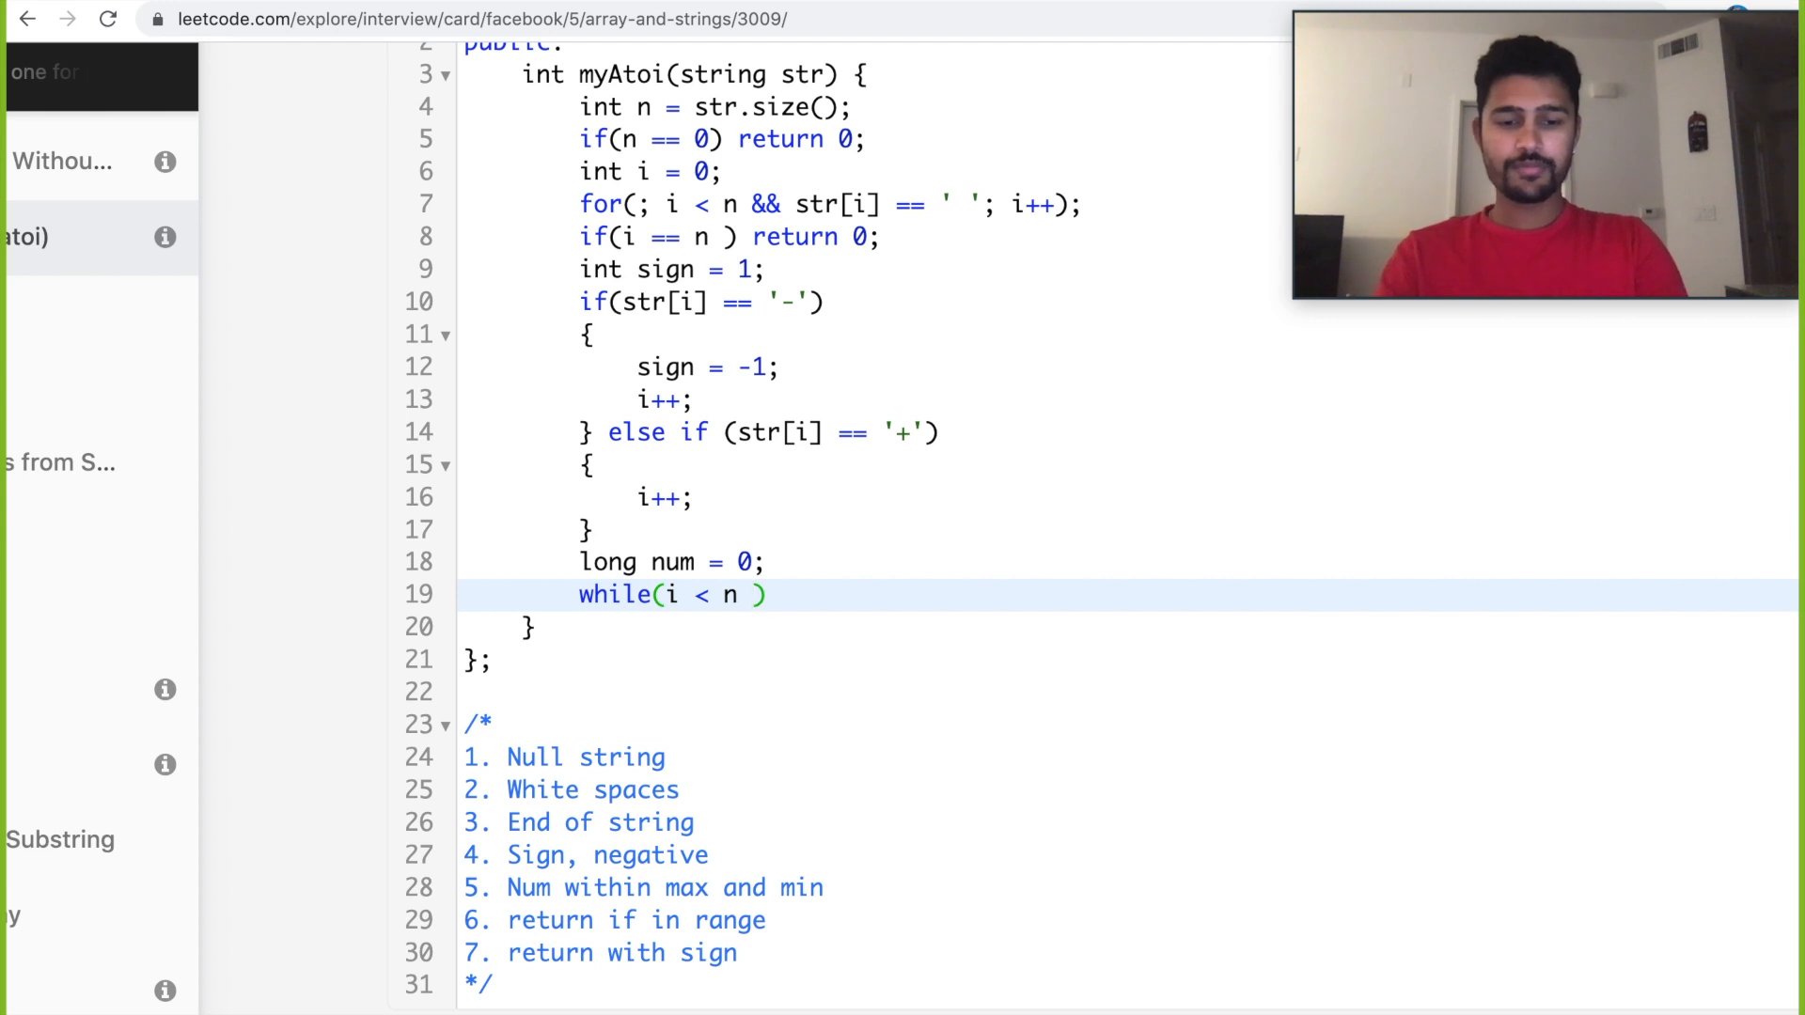
type("&&")
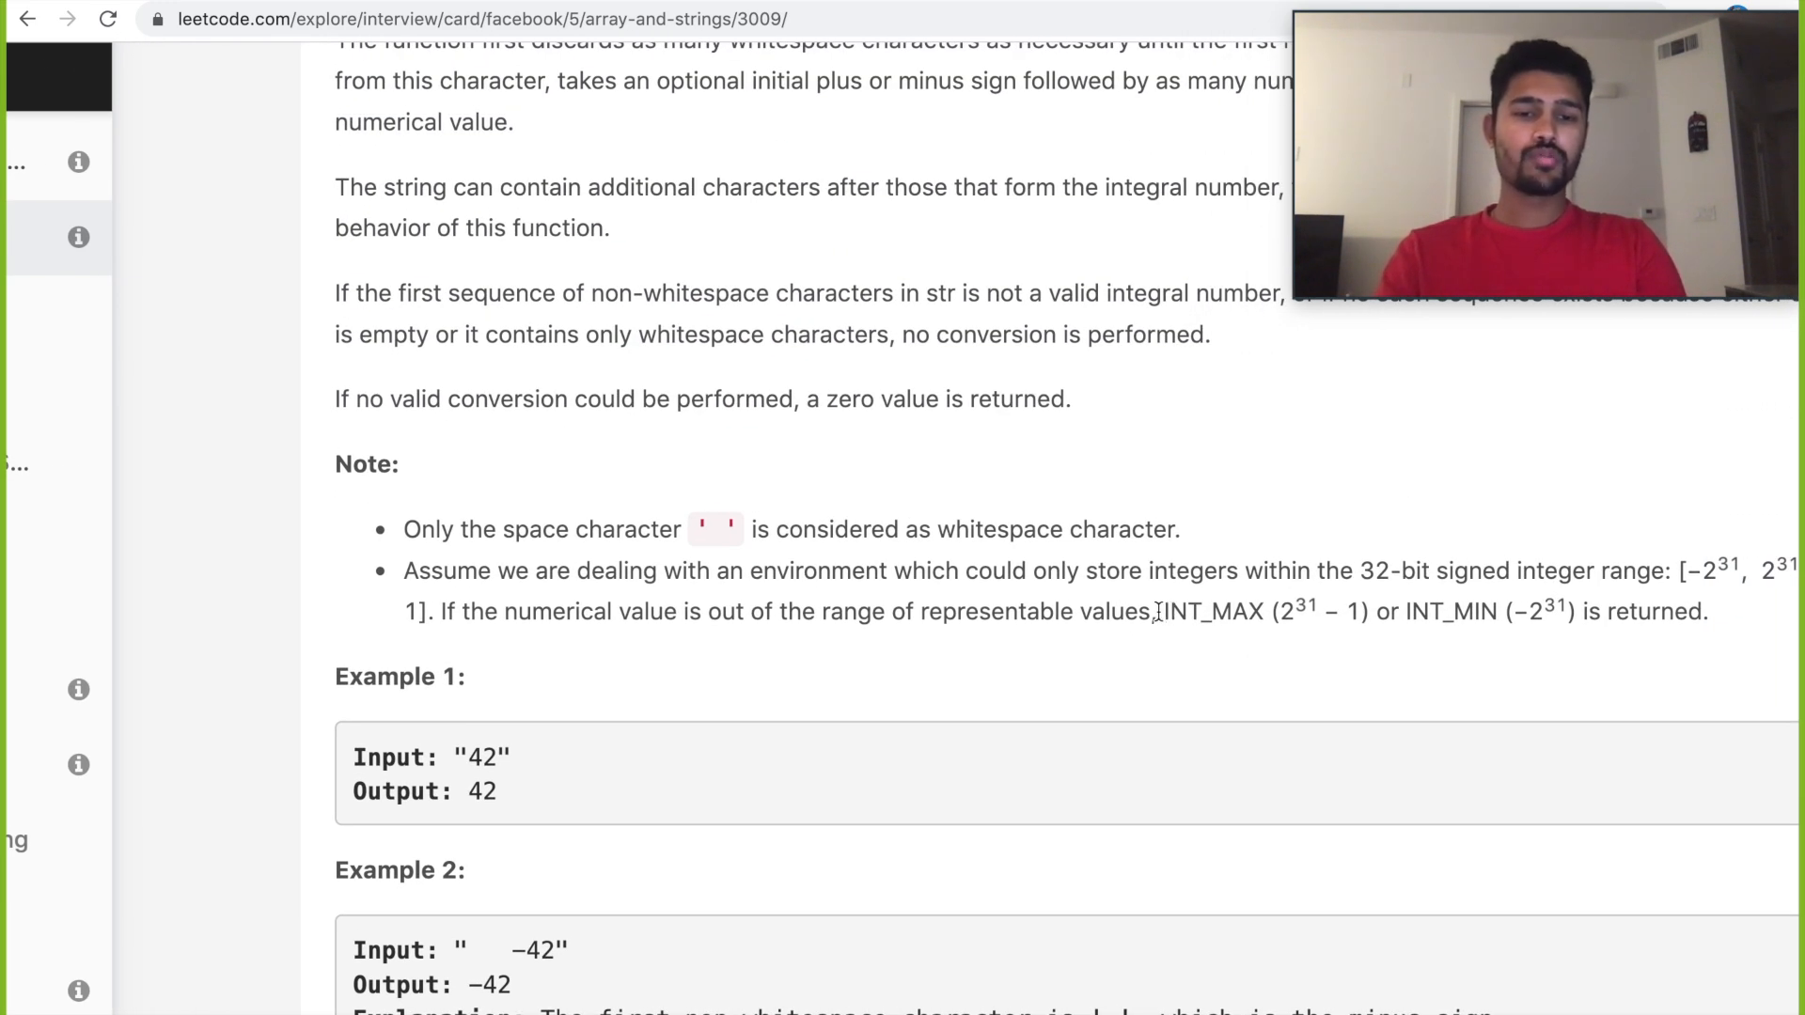
Extend the while condition with num < INT_MAX and isdigit(str[i]).
double_click(1450, 611)
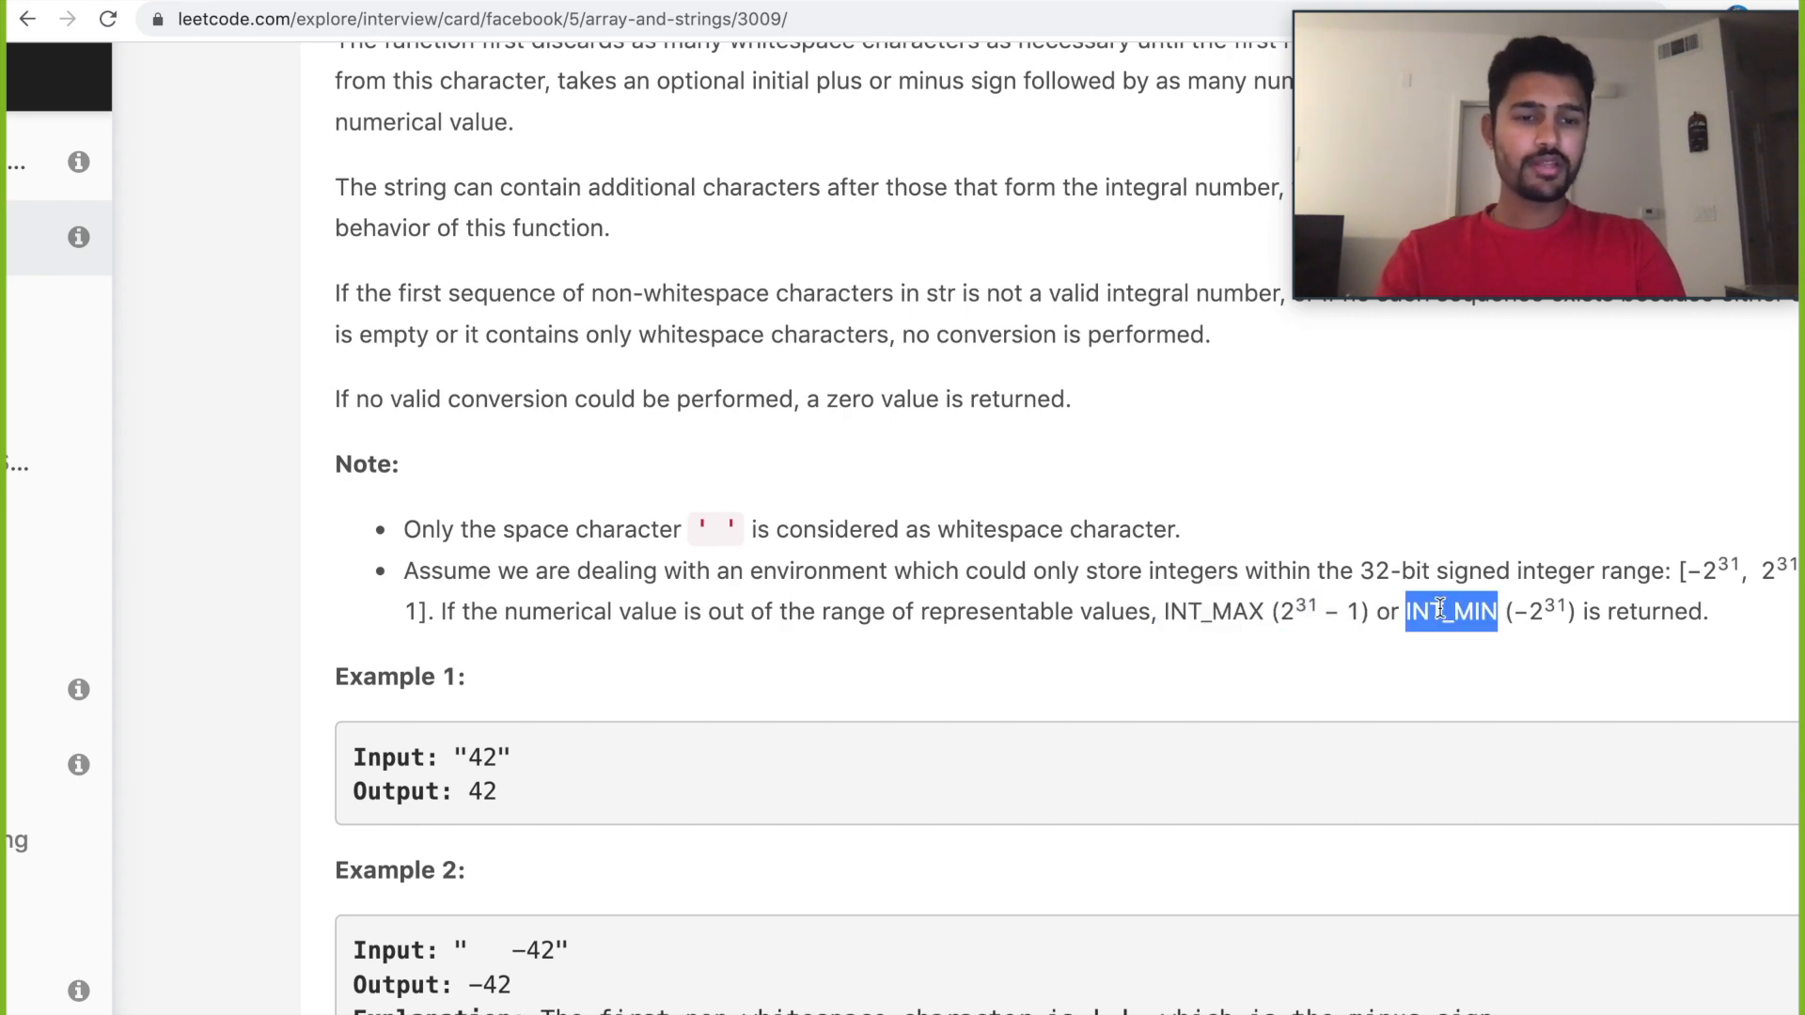
scroll("down", 3)
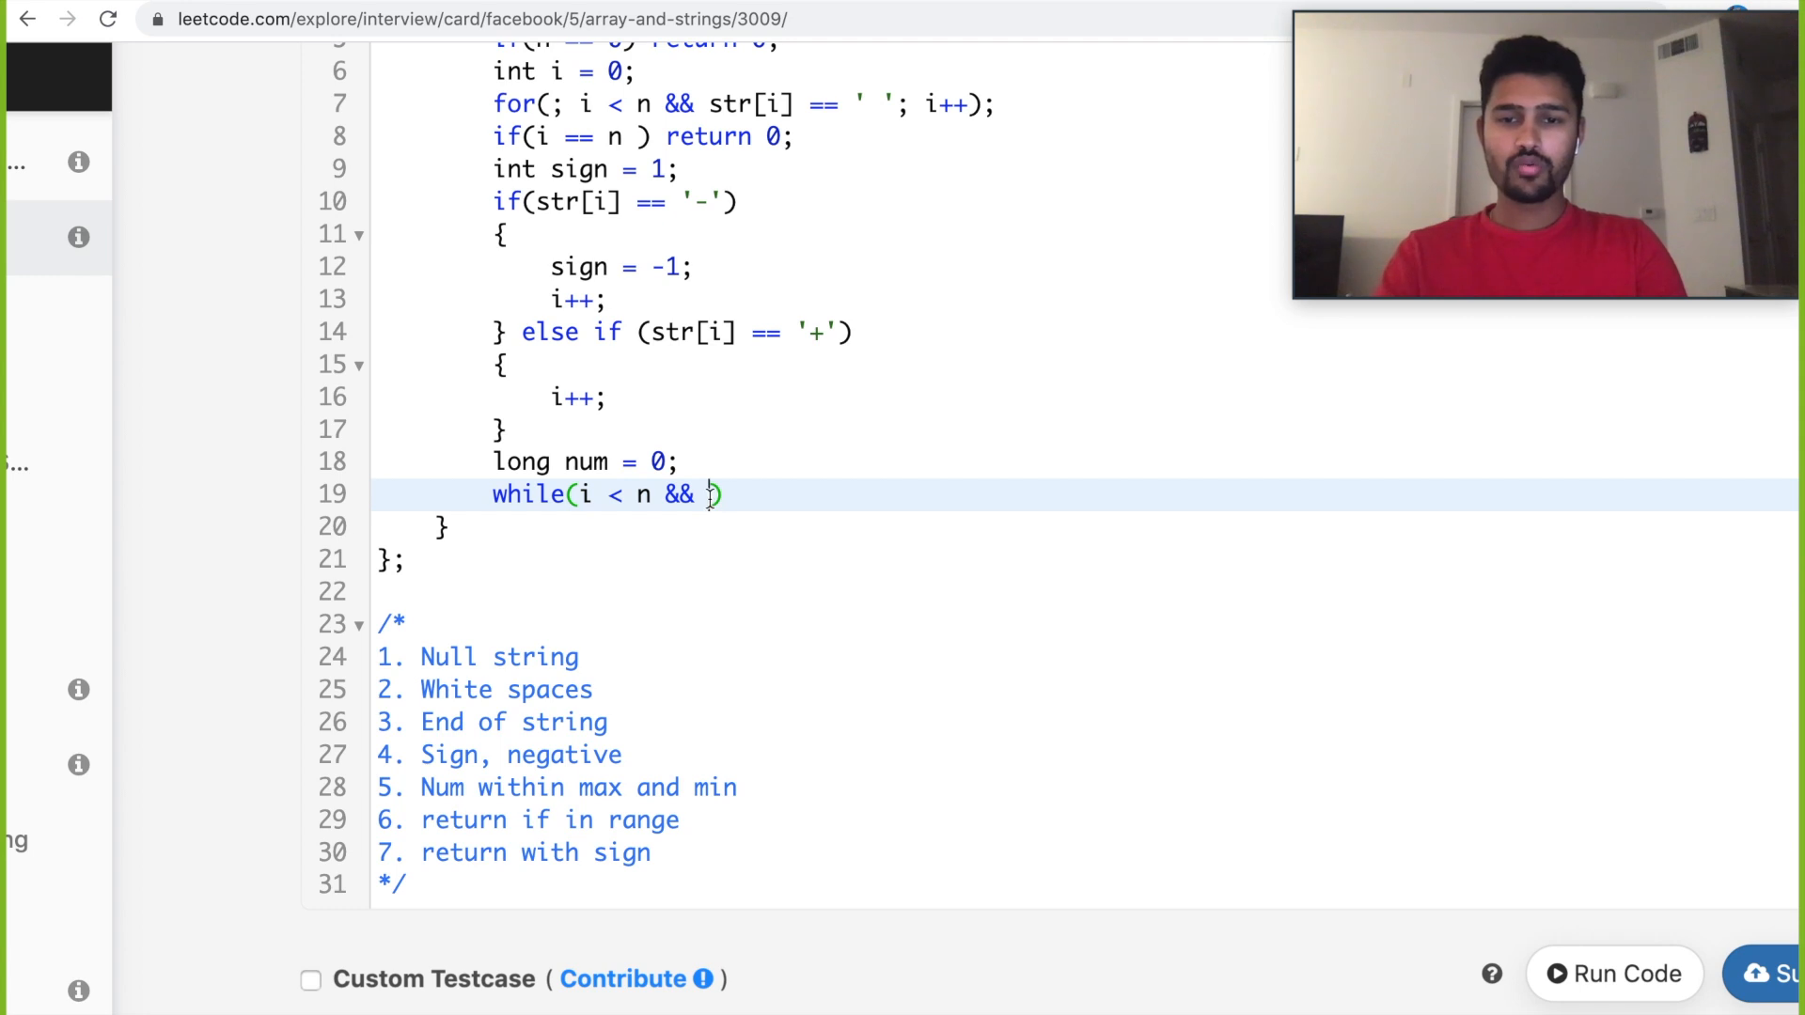
type("num <")
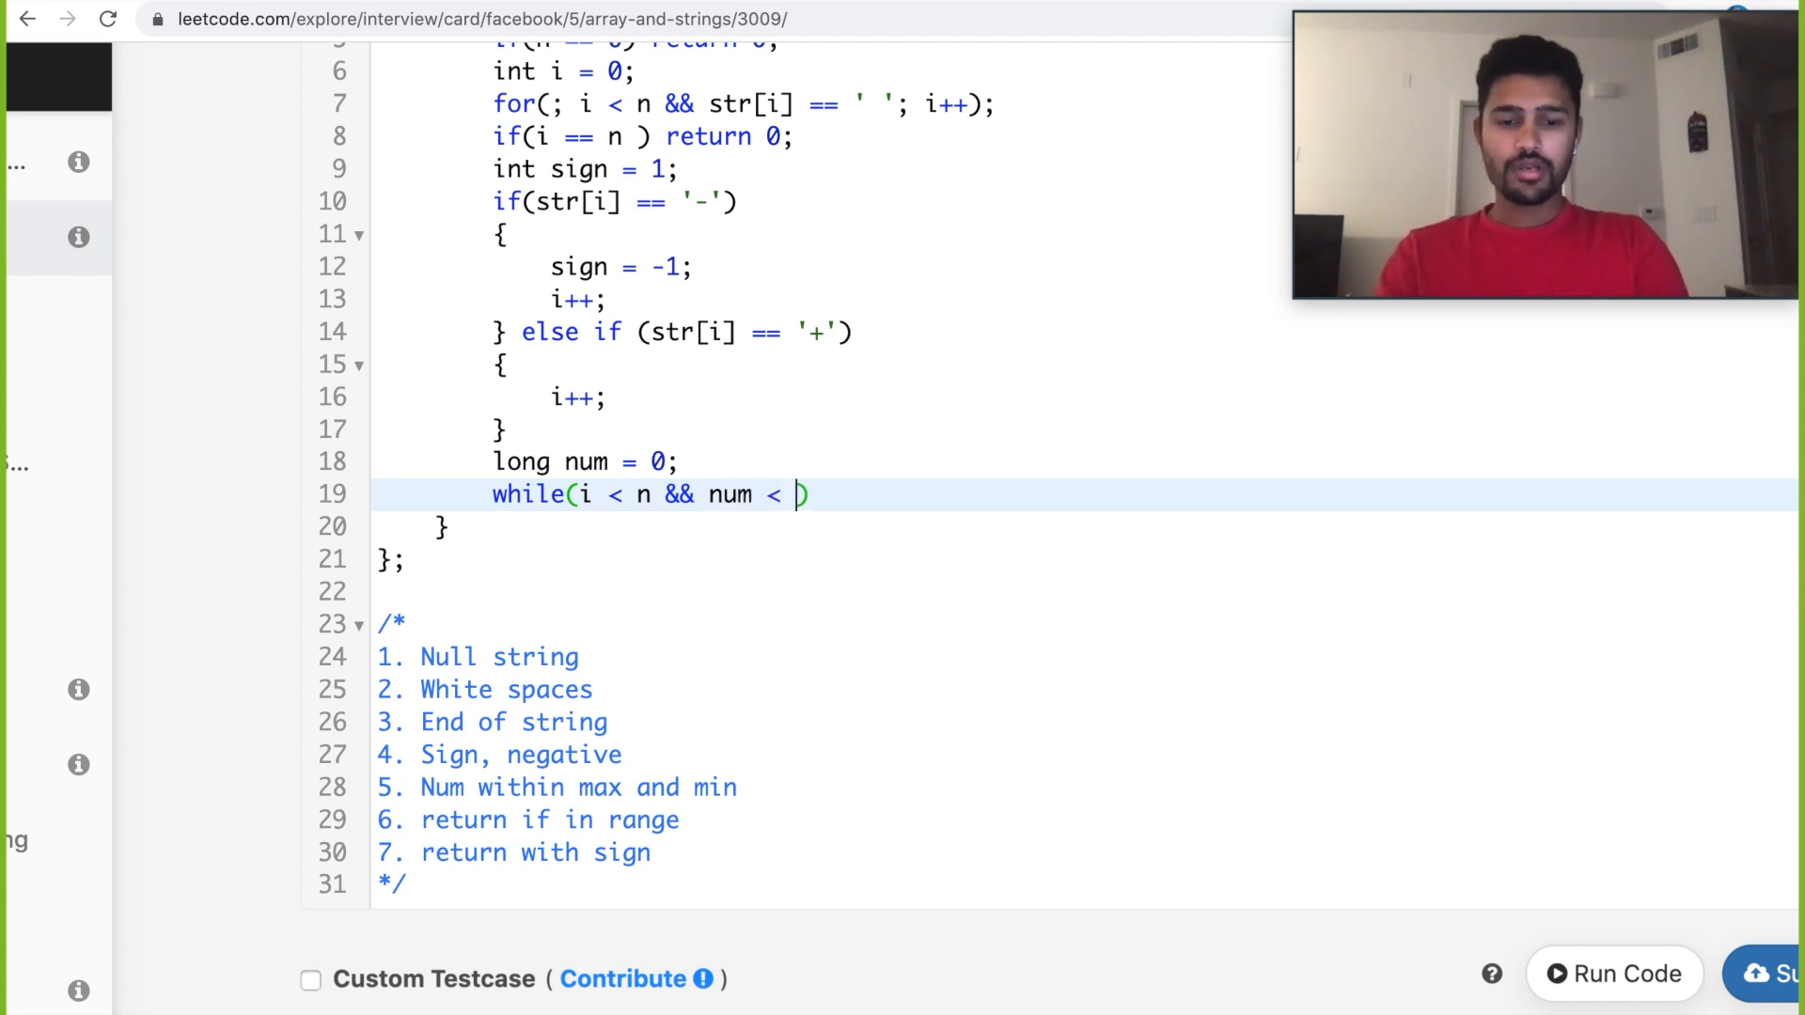
type("INT")
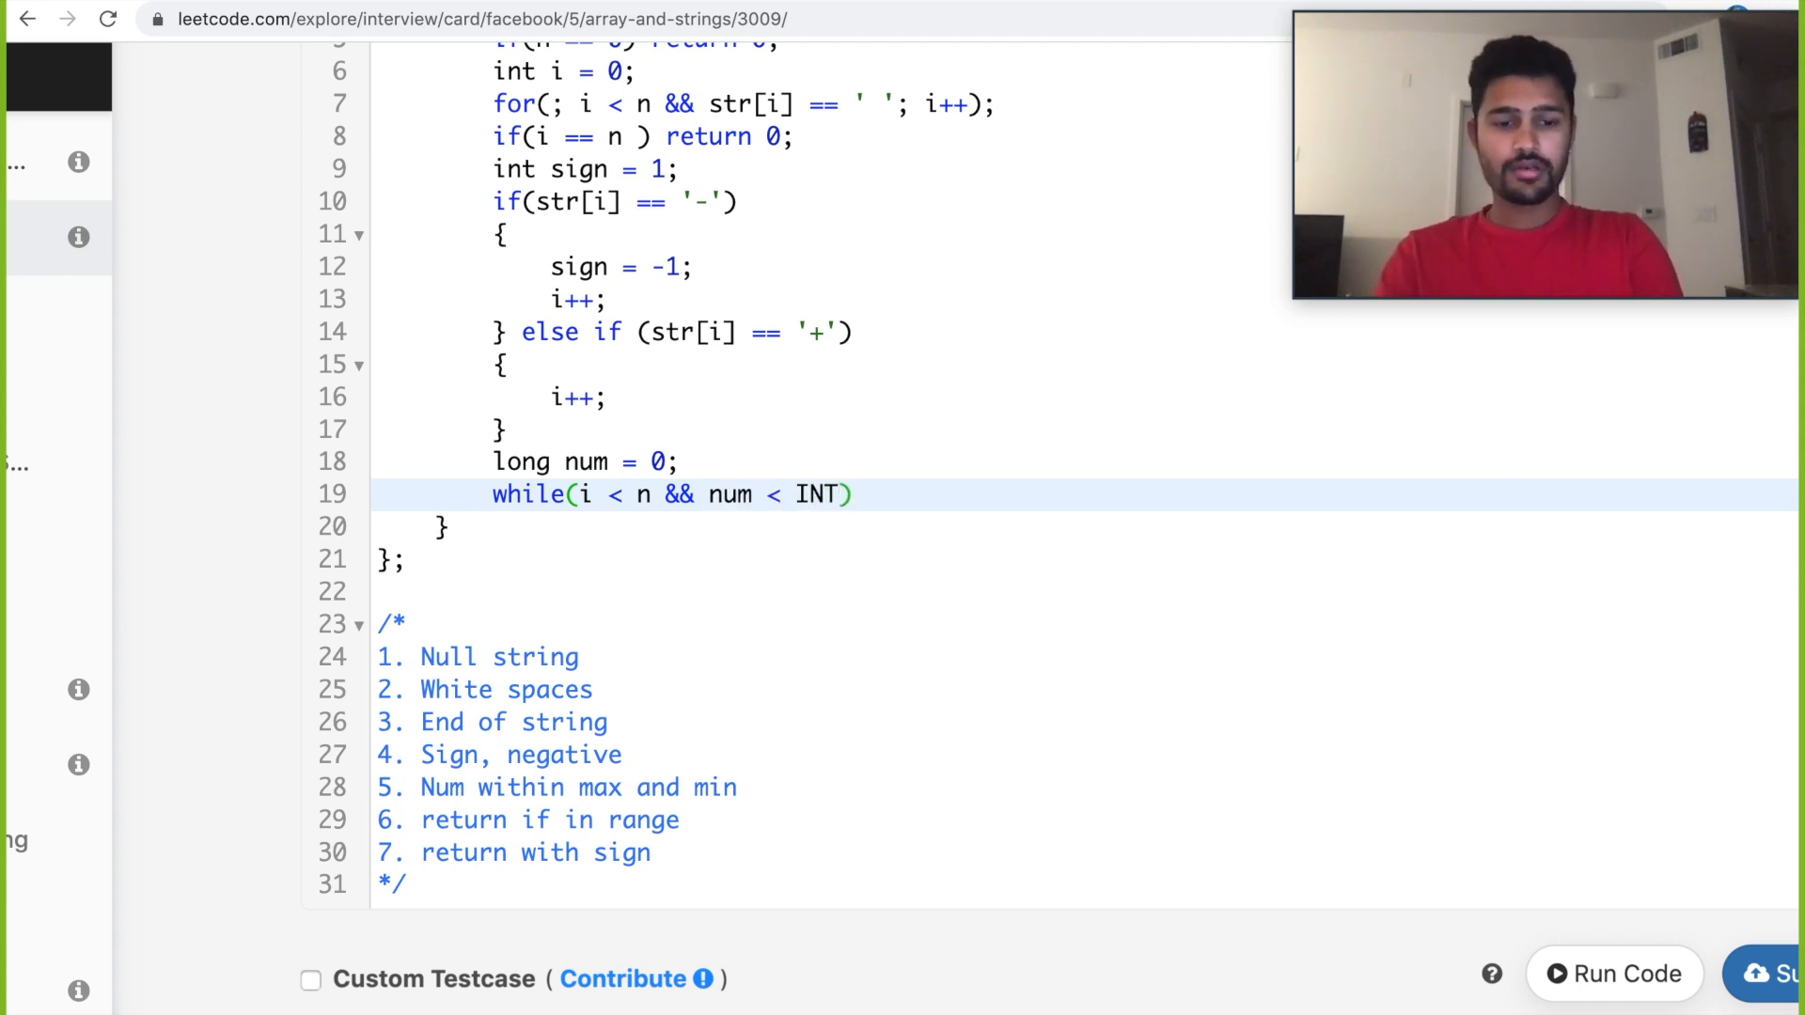
type("_MAX")
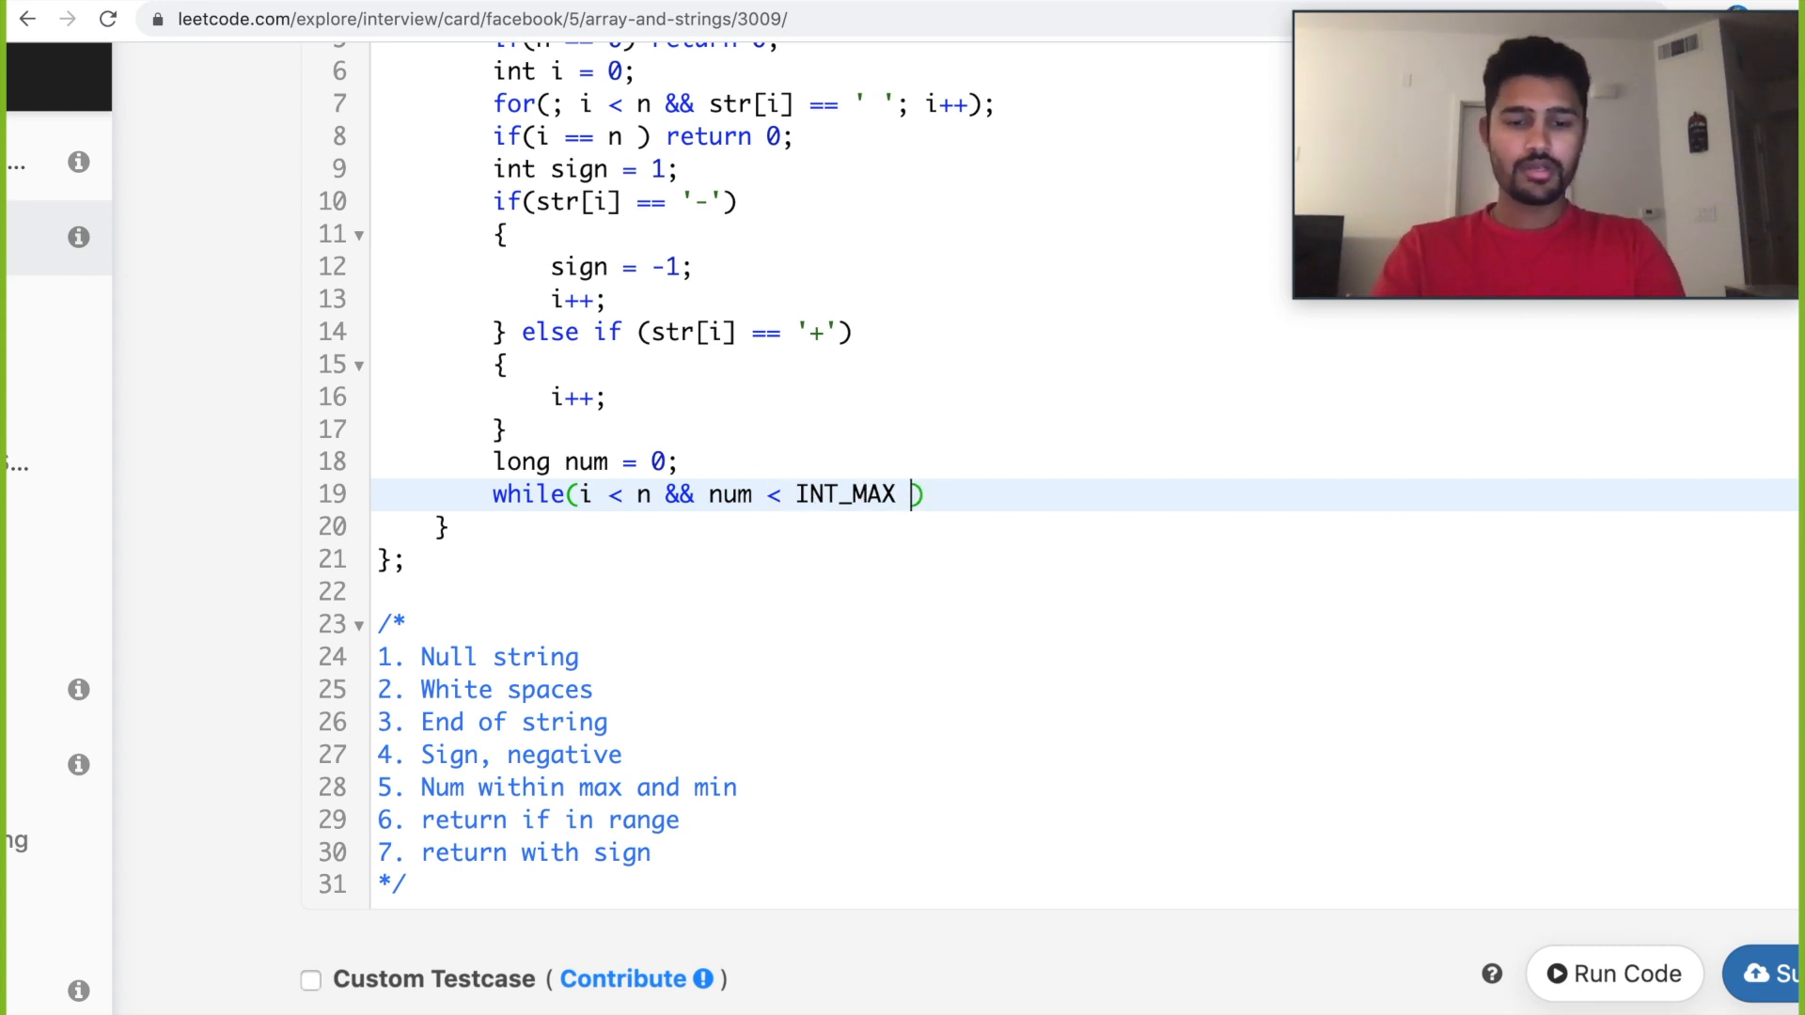
type("&& str")
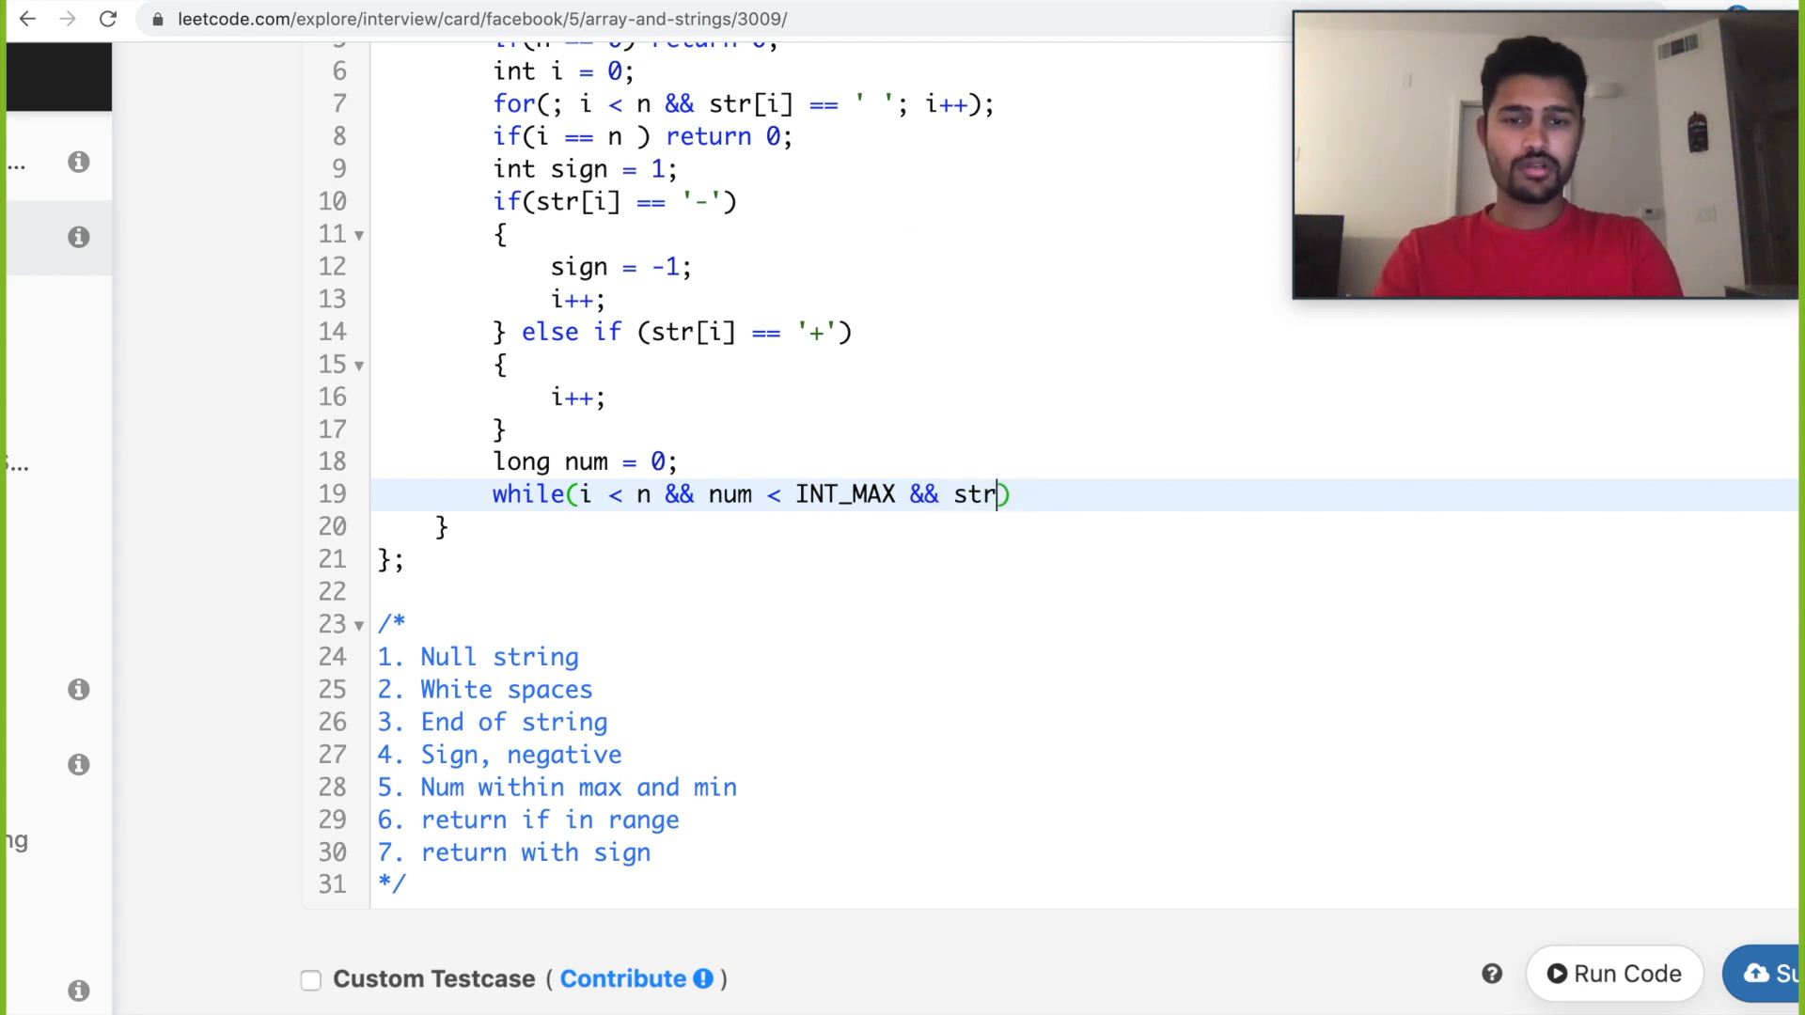
type("[i])")
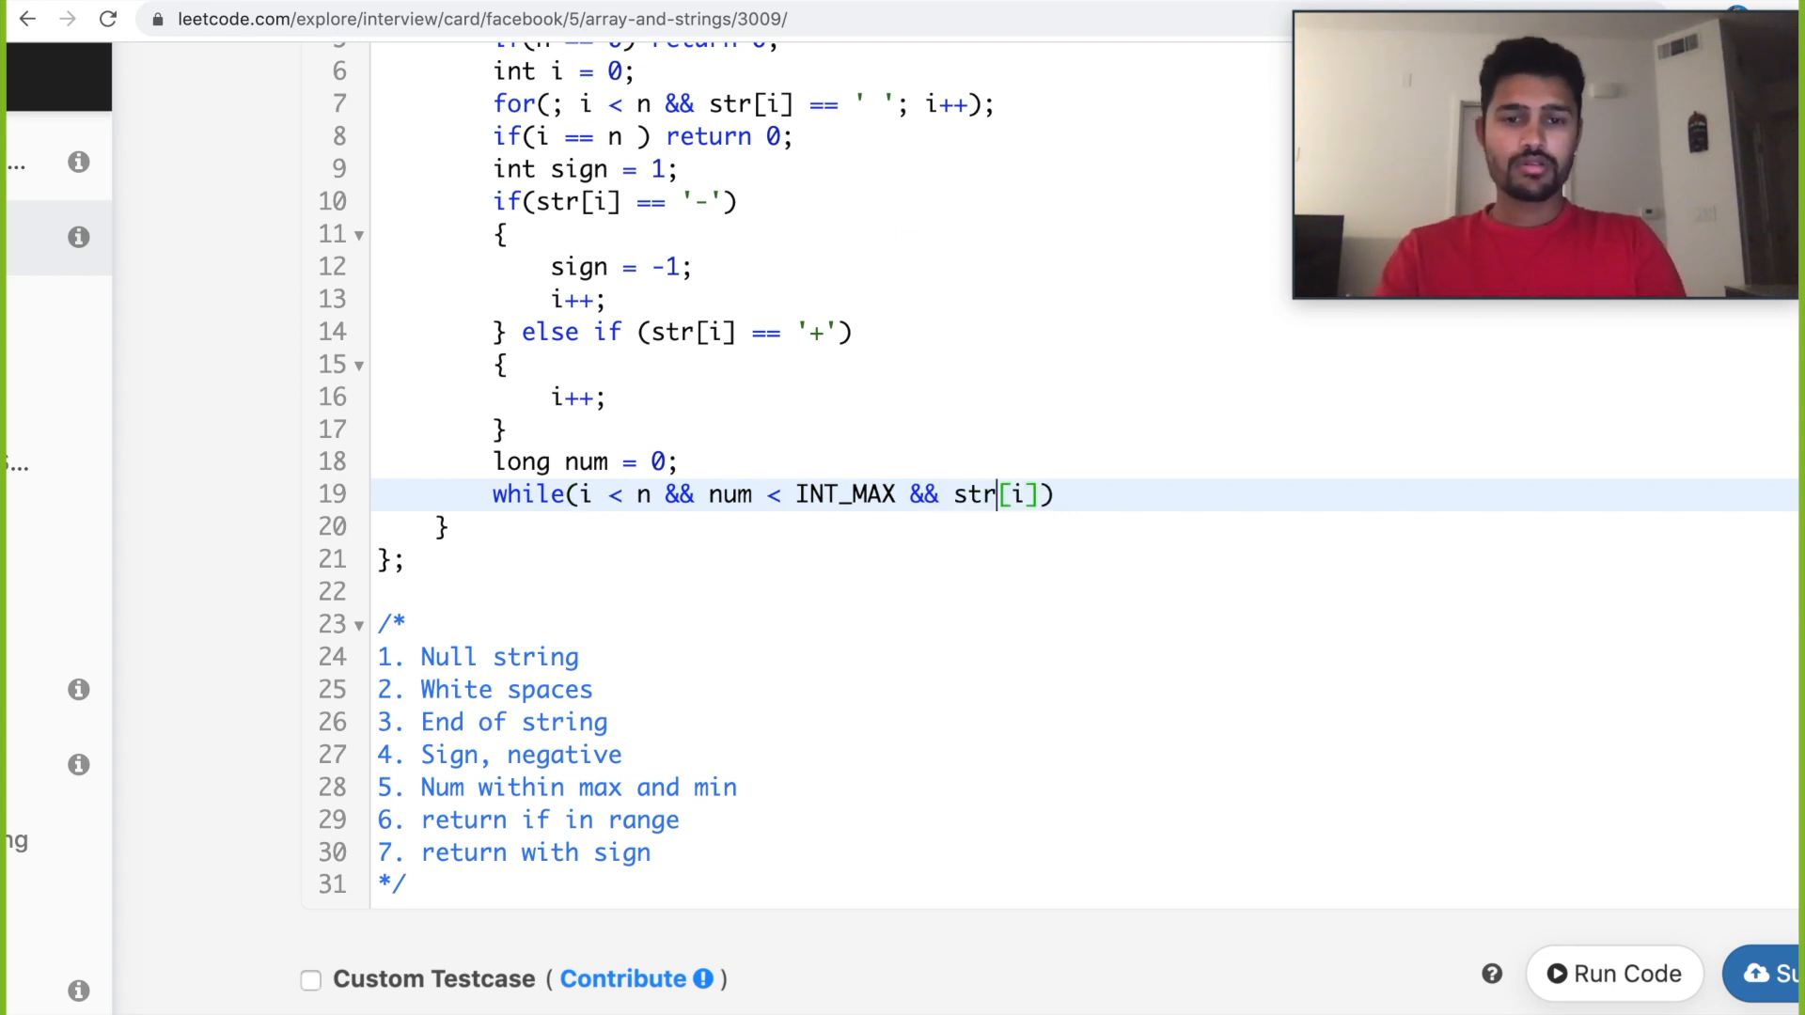
type("isd")
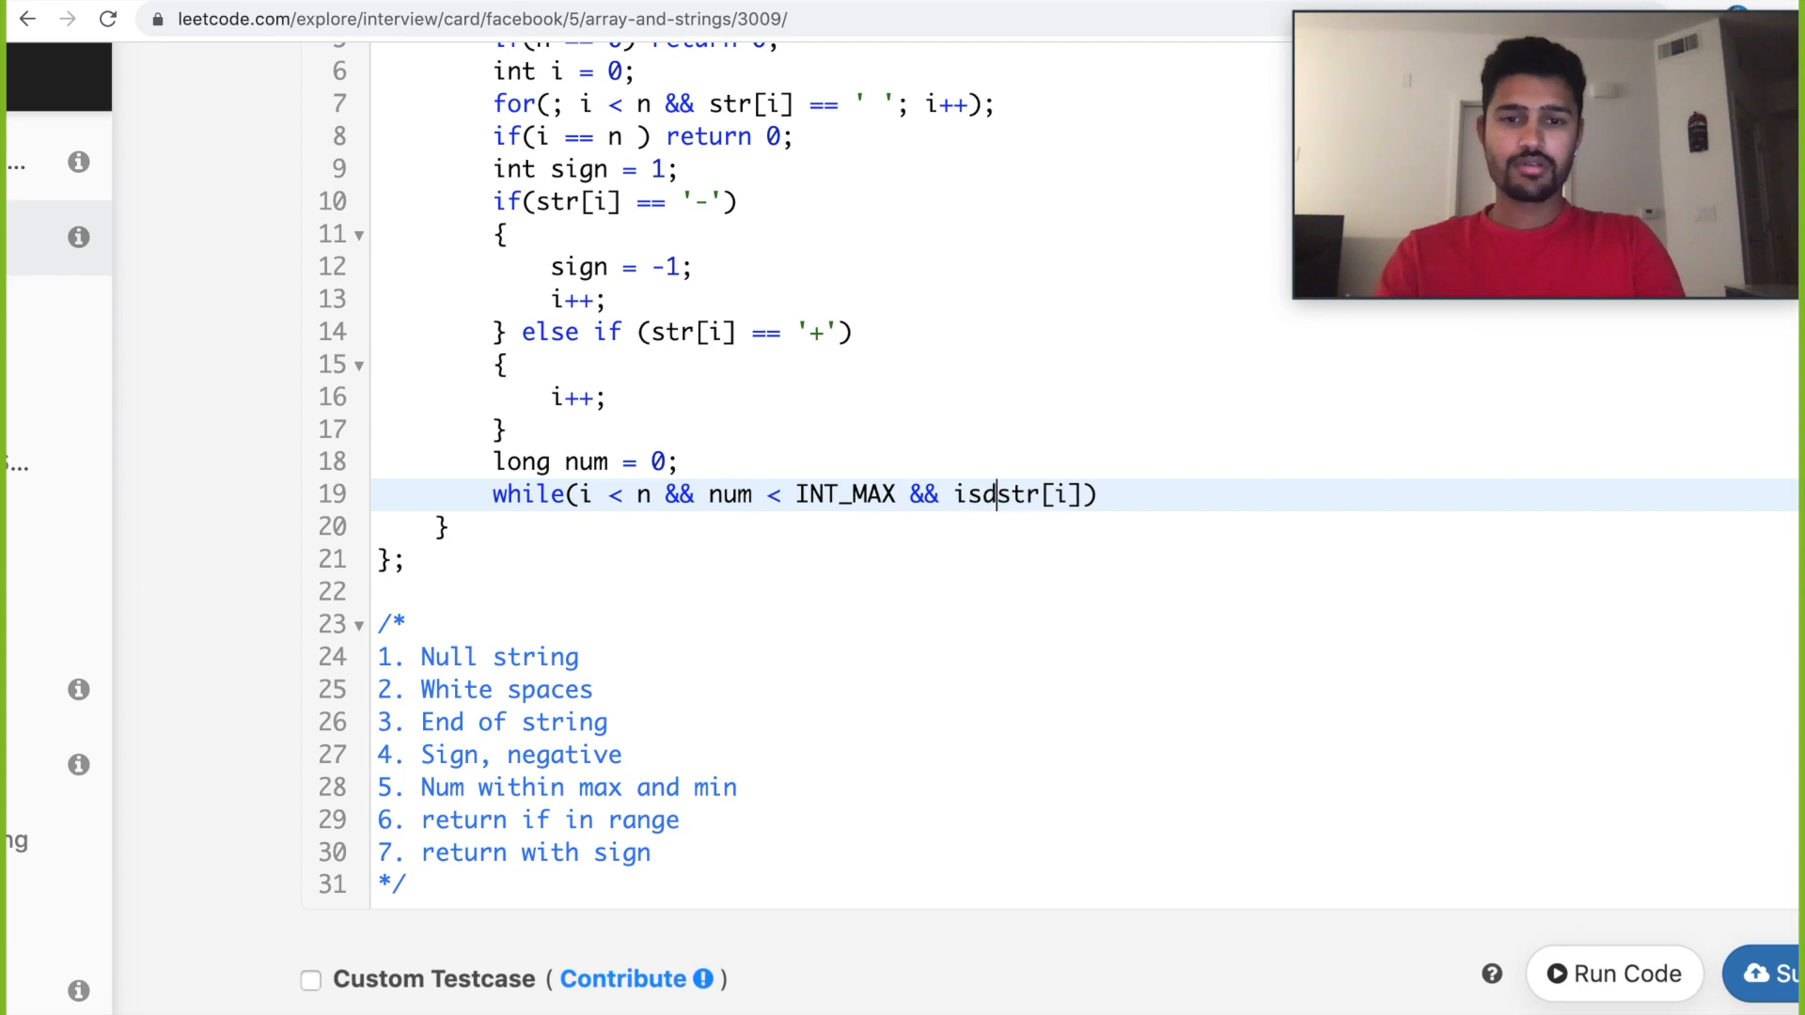
type("igit(")
type("{")
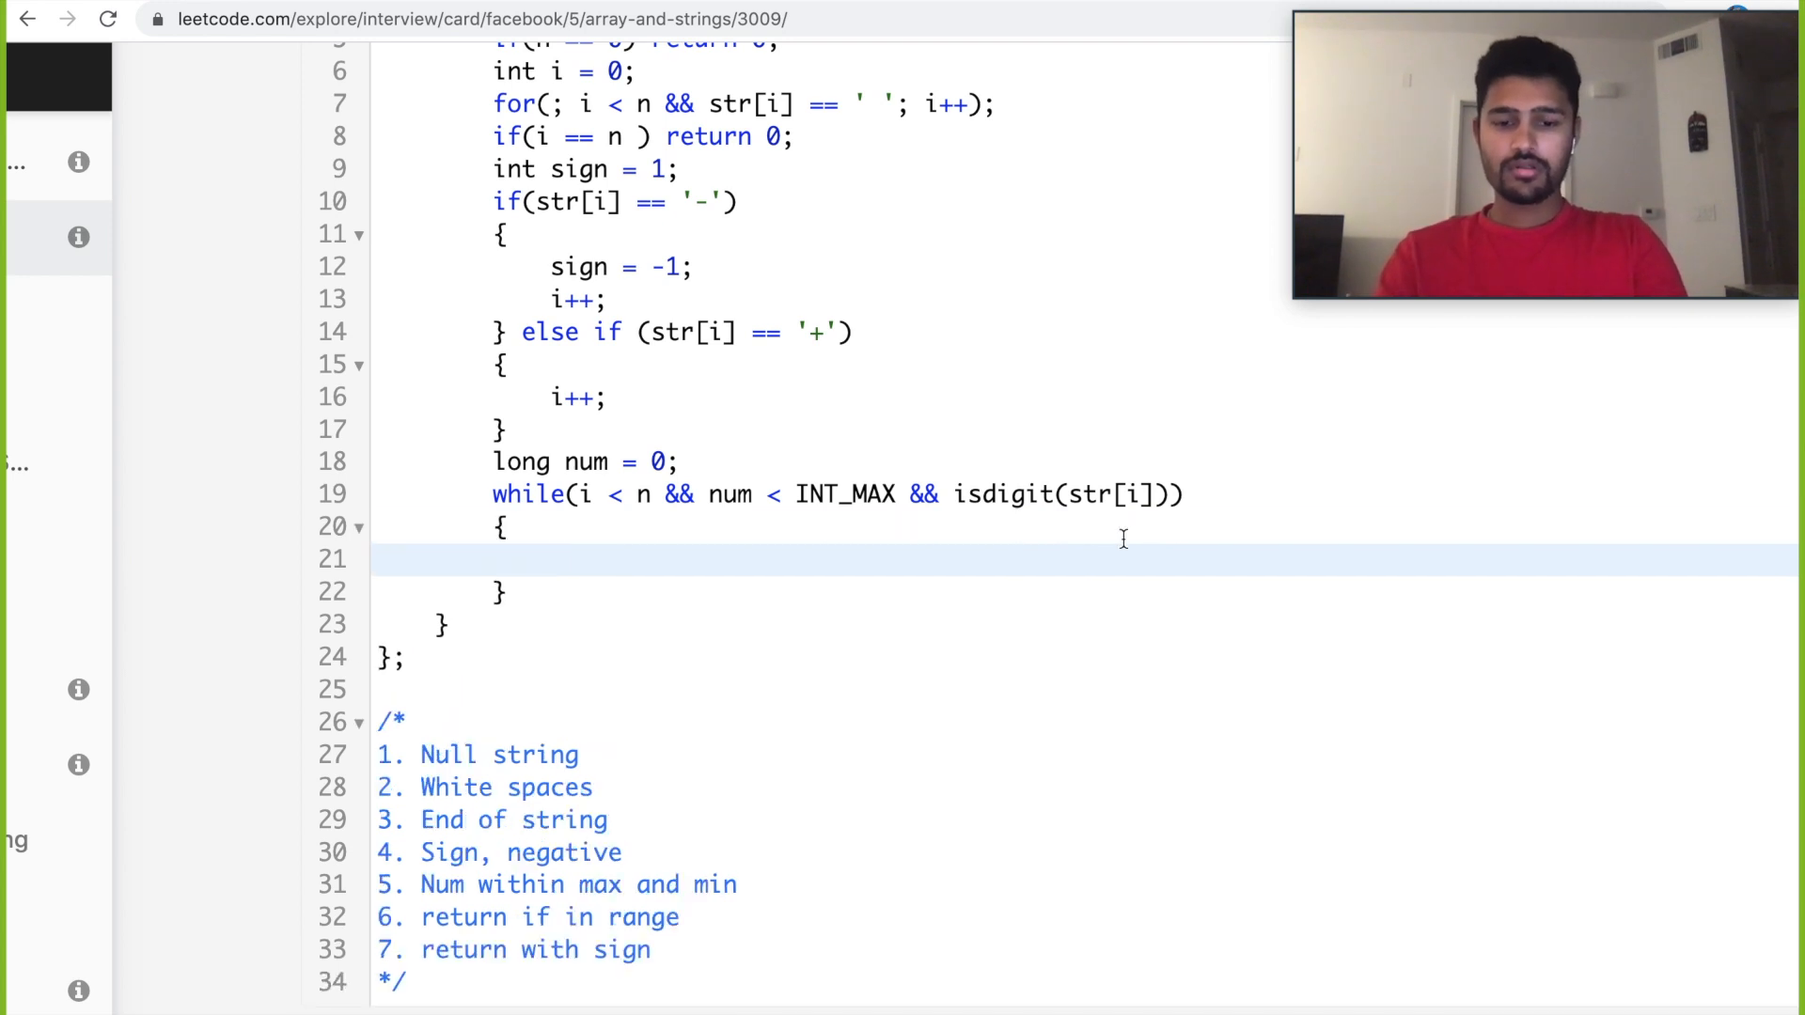
Fill the loop body with num = num*10 + str[i]-'0'; and i++;.
type("num = nu")
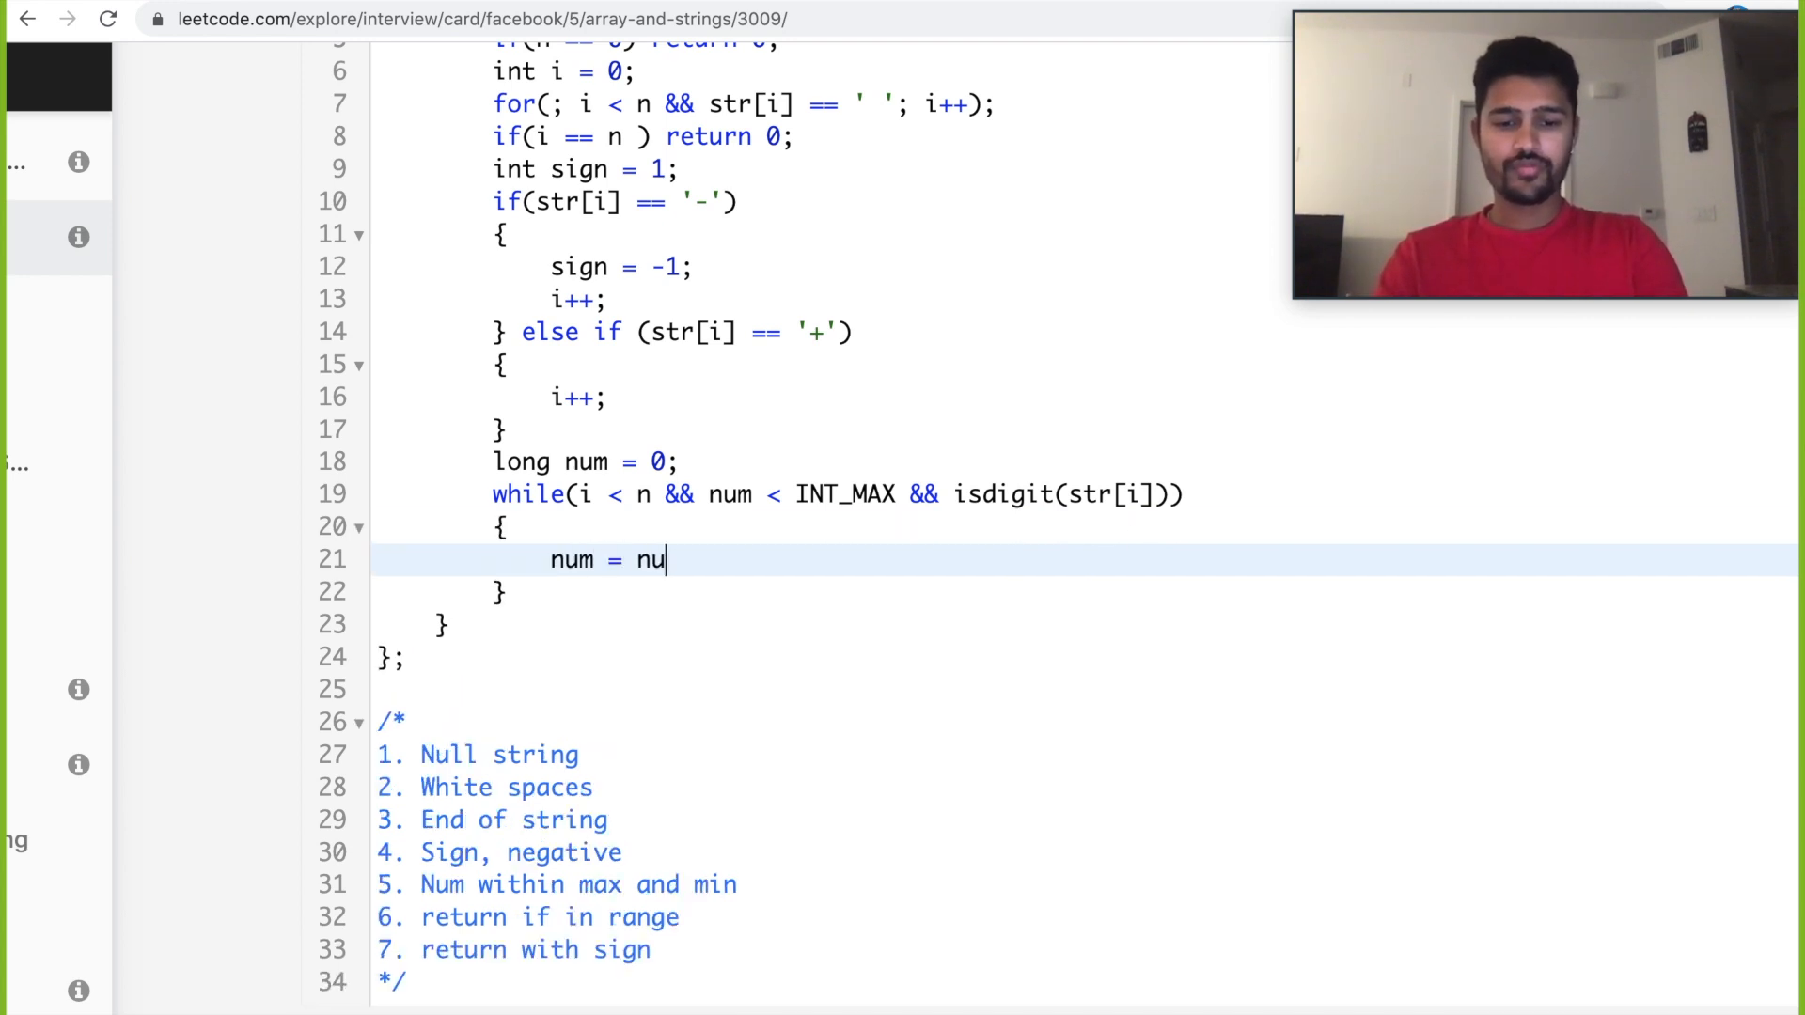
type("*")
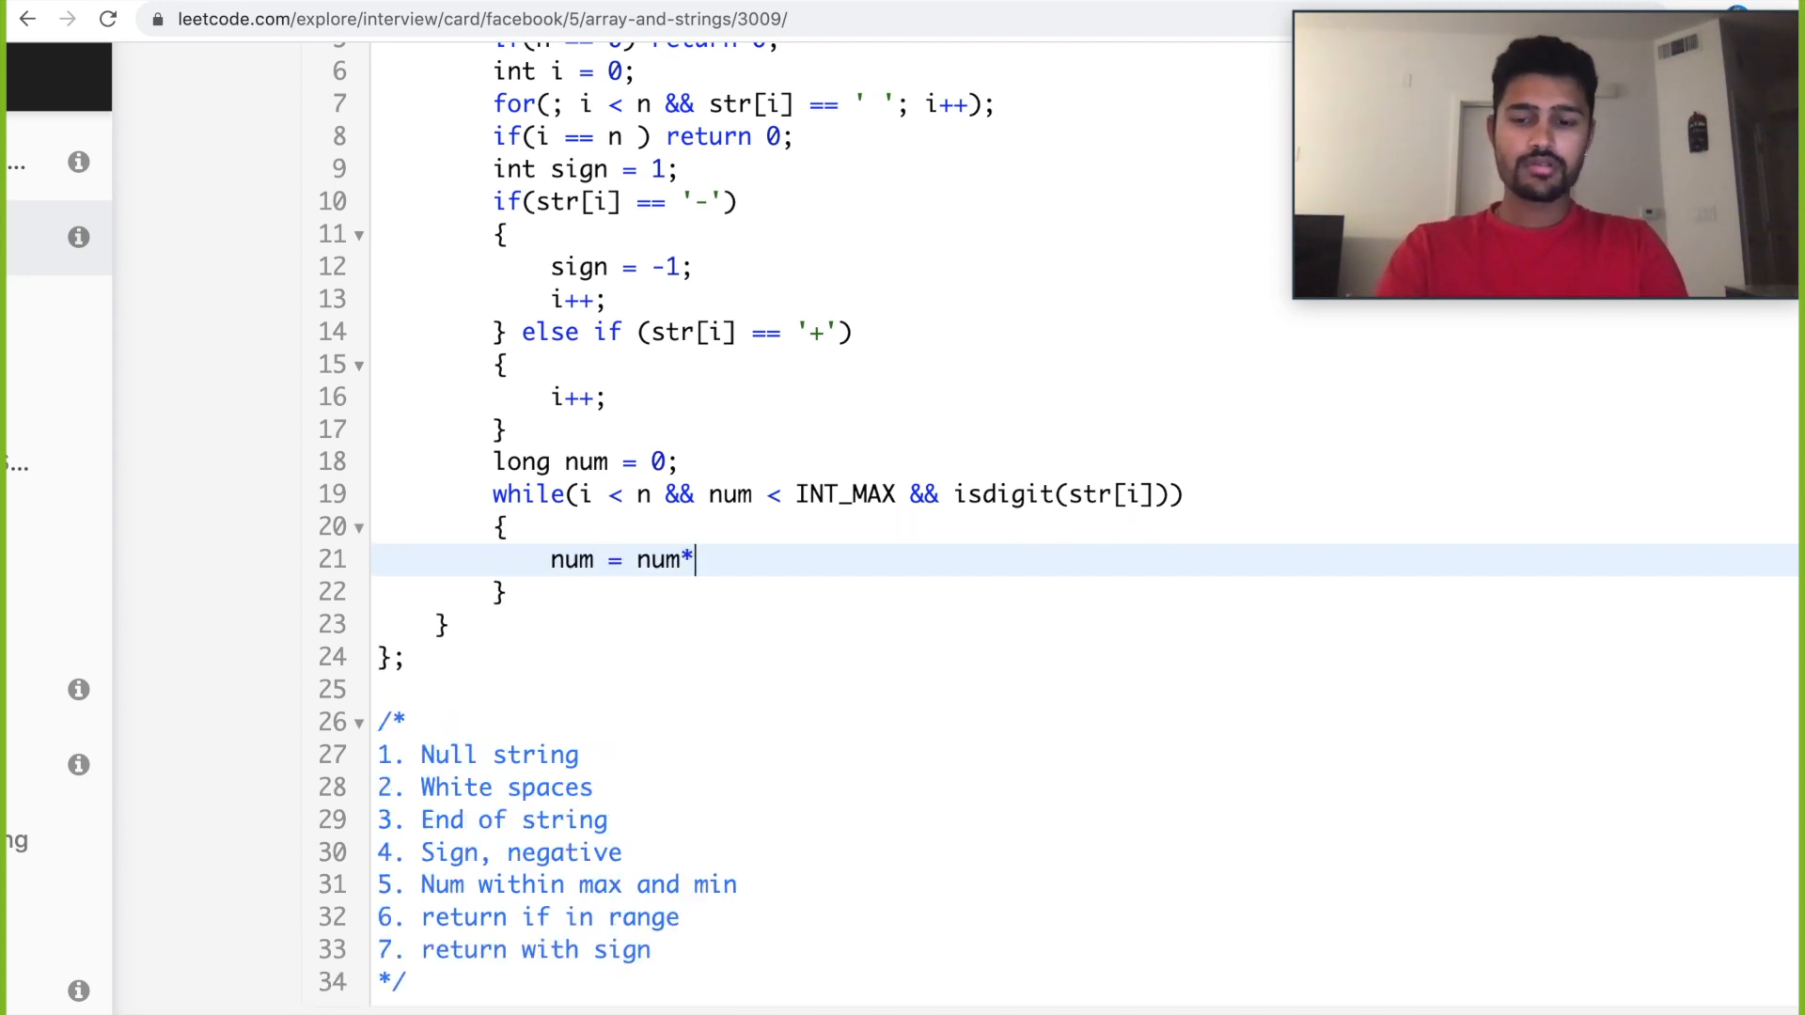
type("10 +")
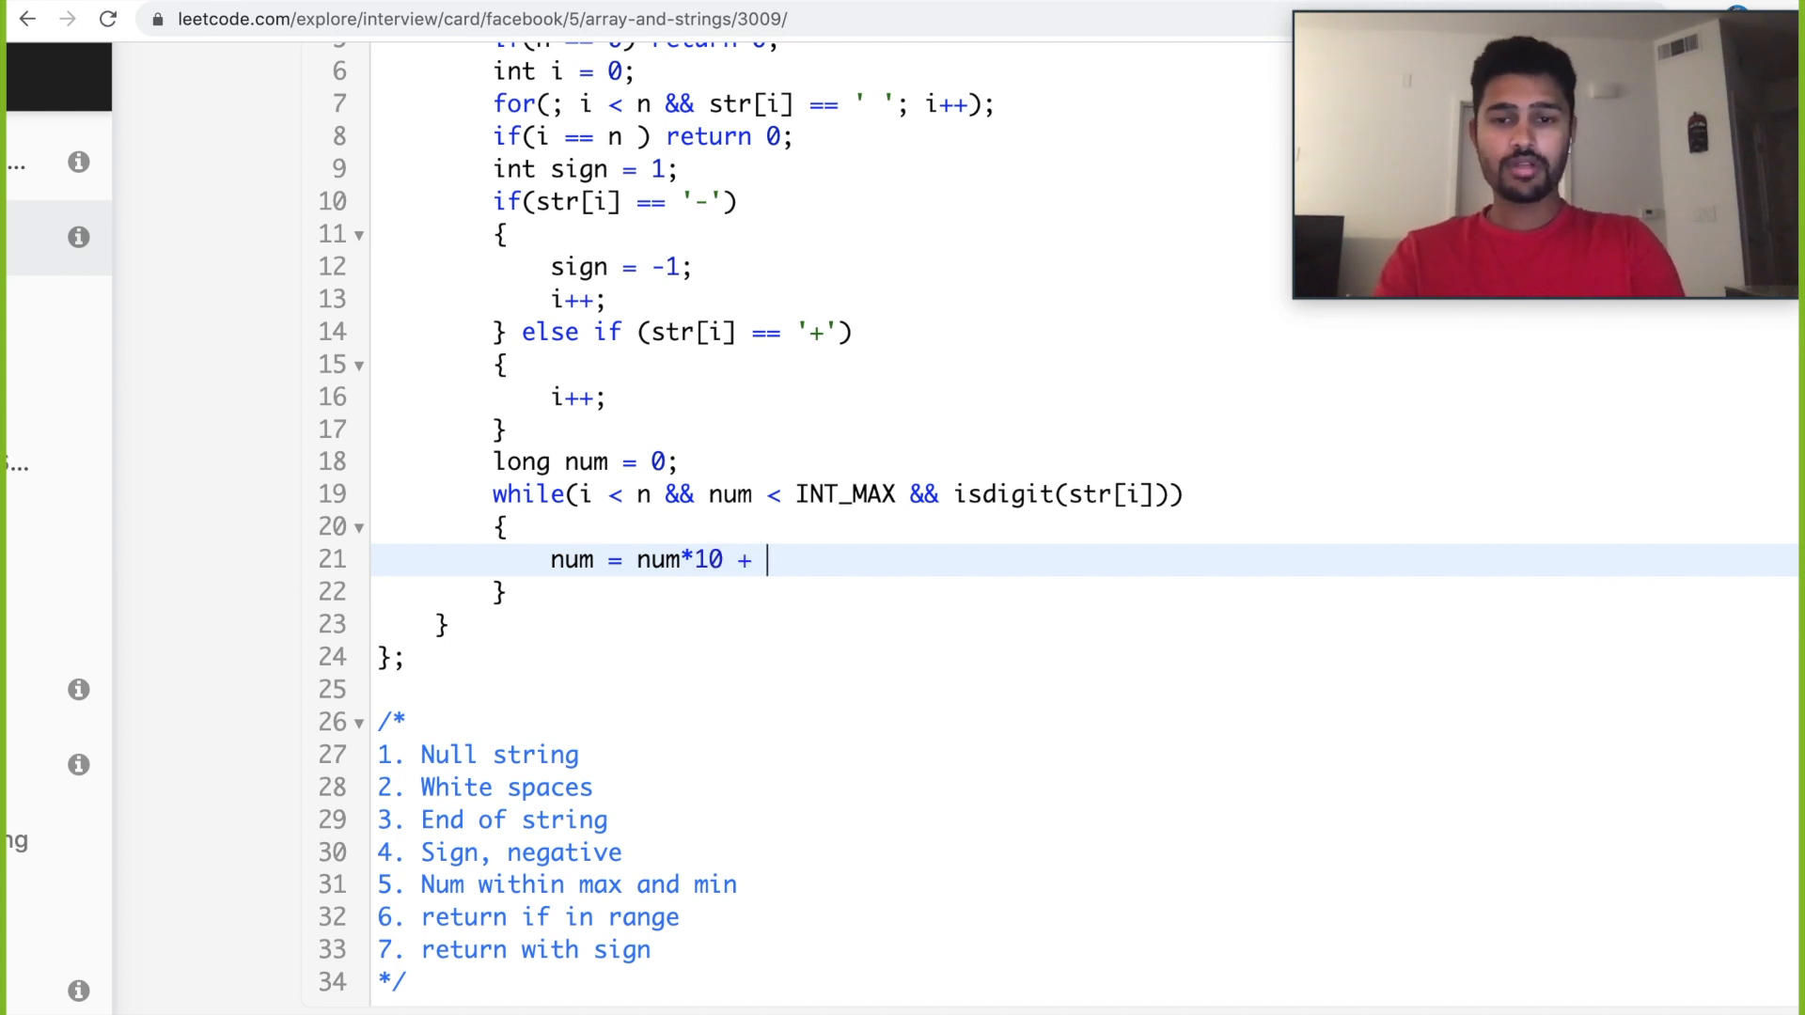
type("str[i]")
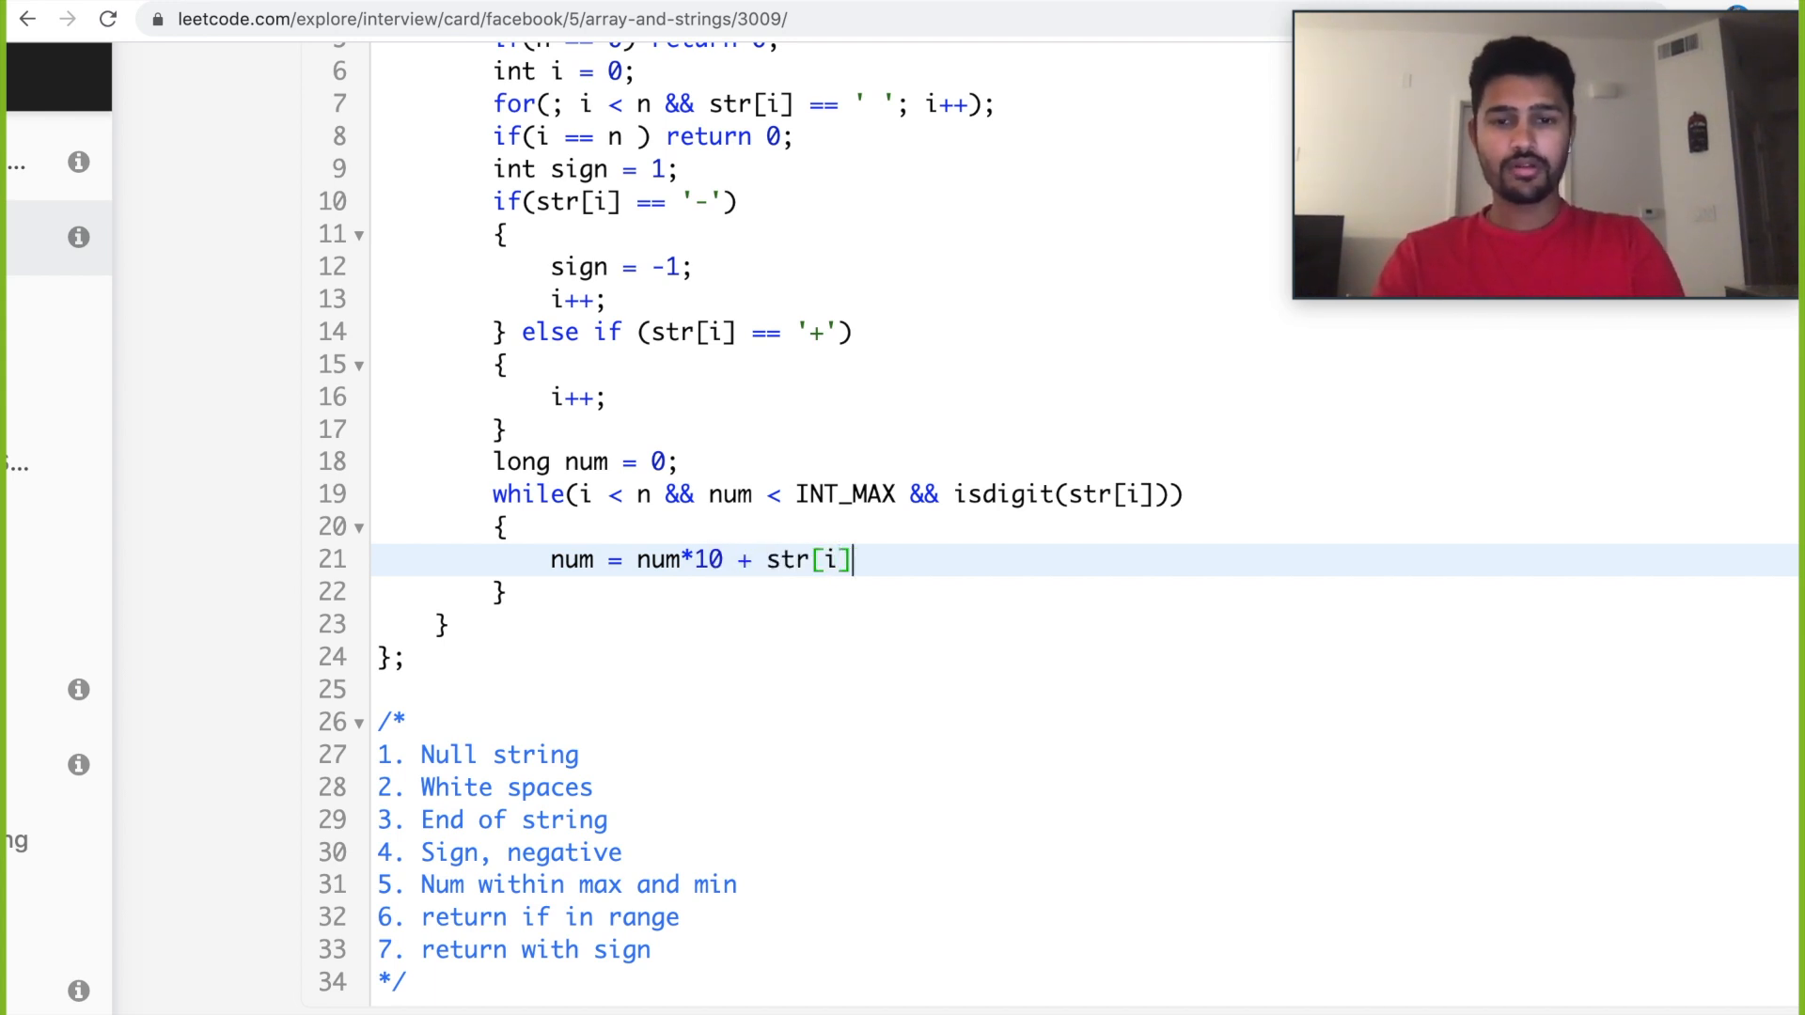
type("-'")
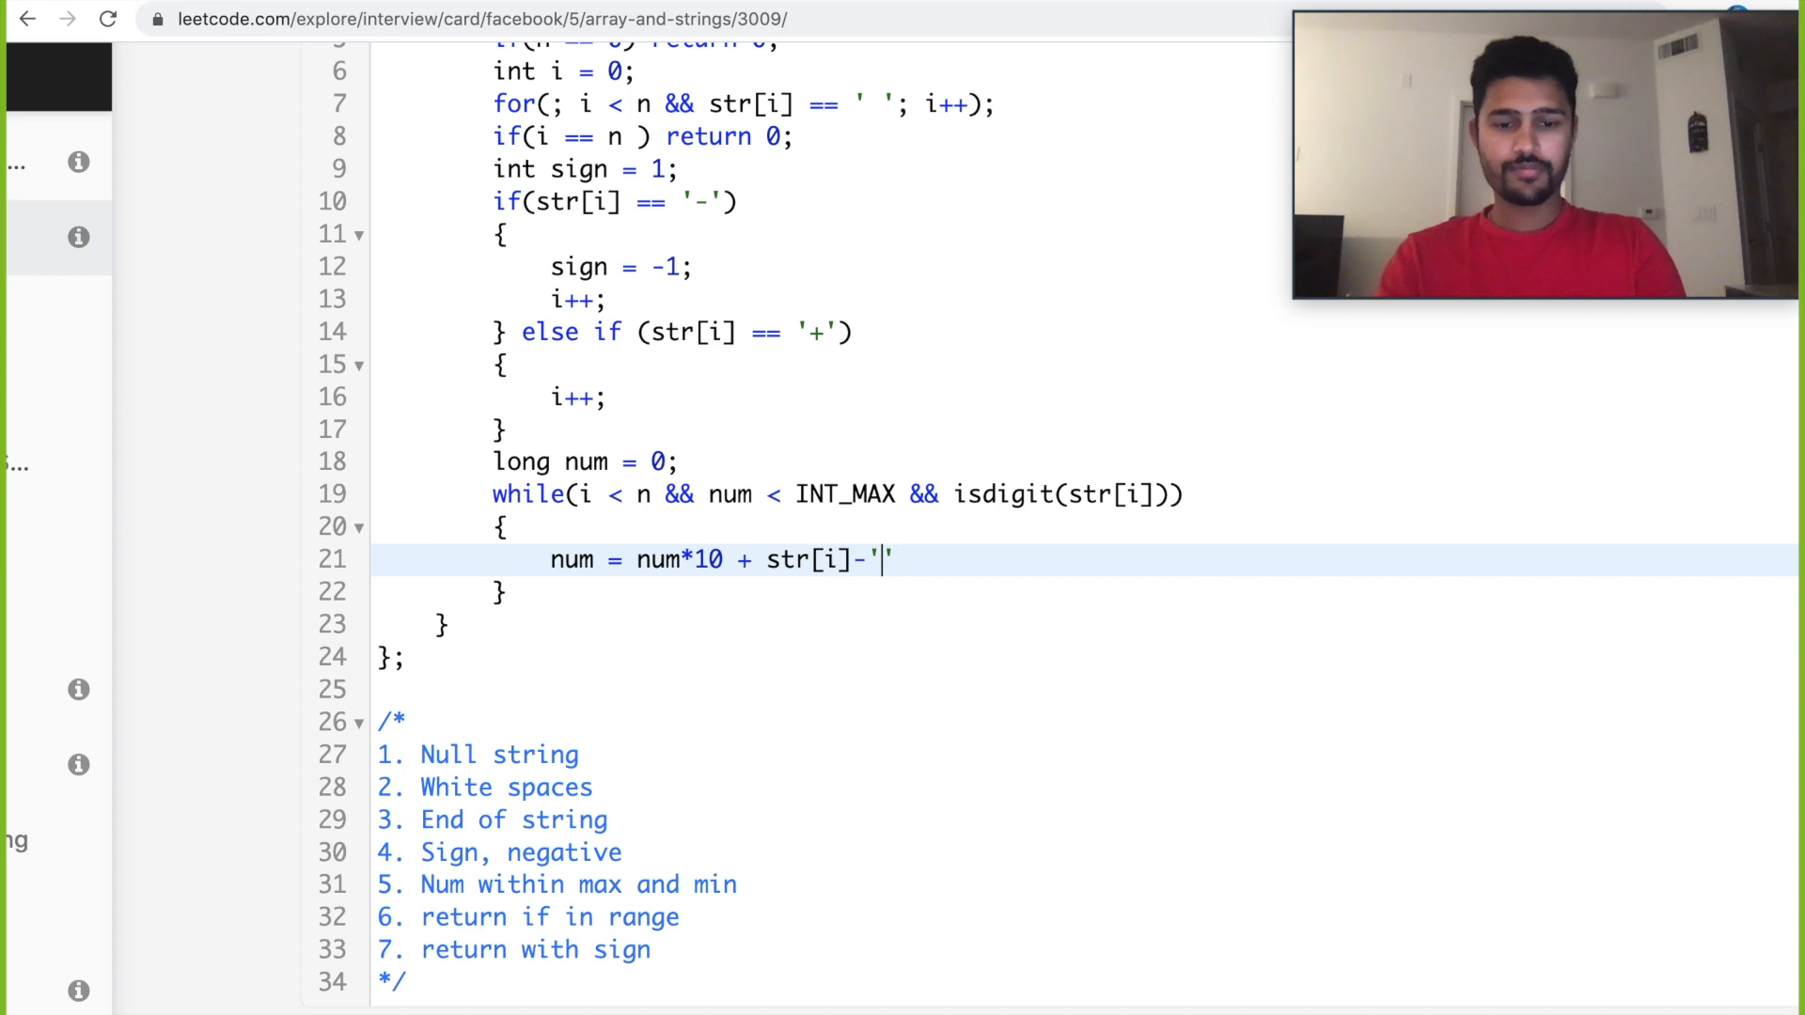
type("0';")
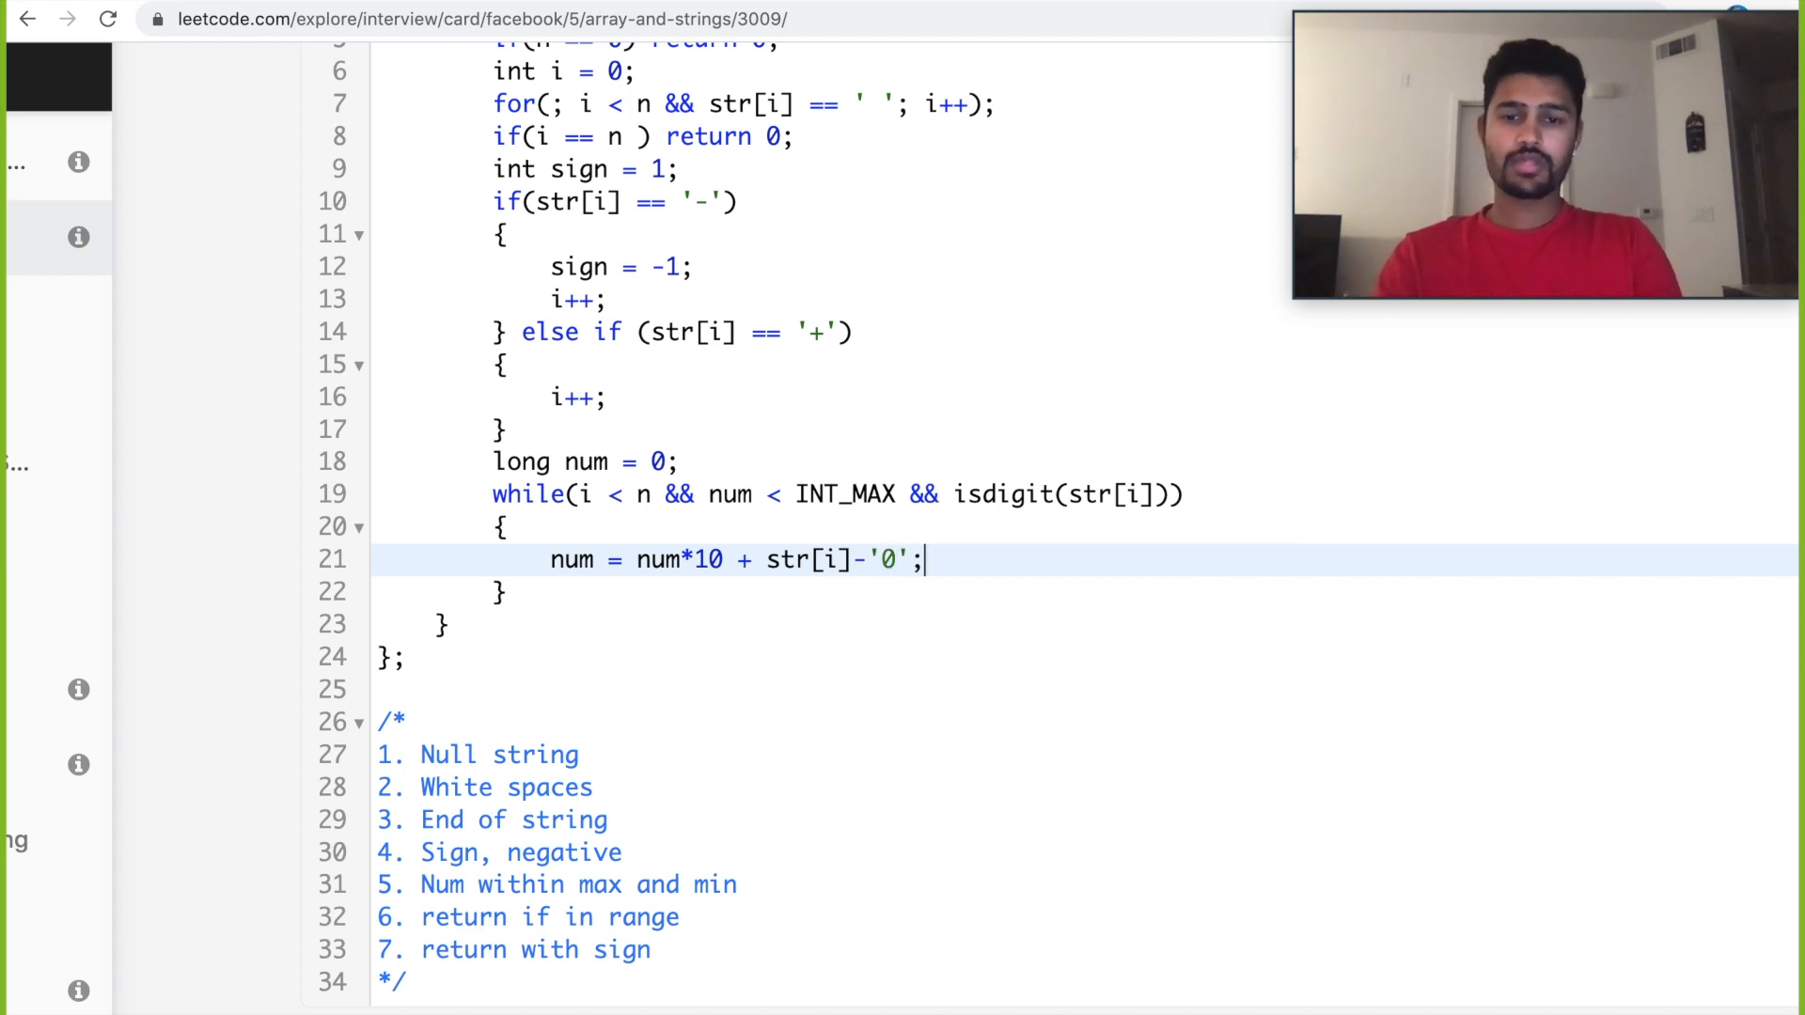
key("enter")
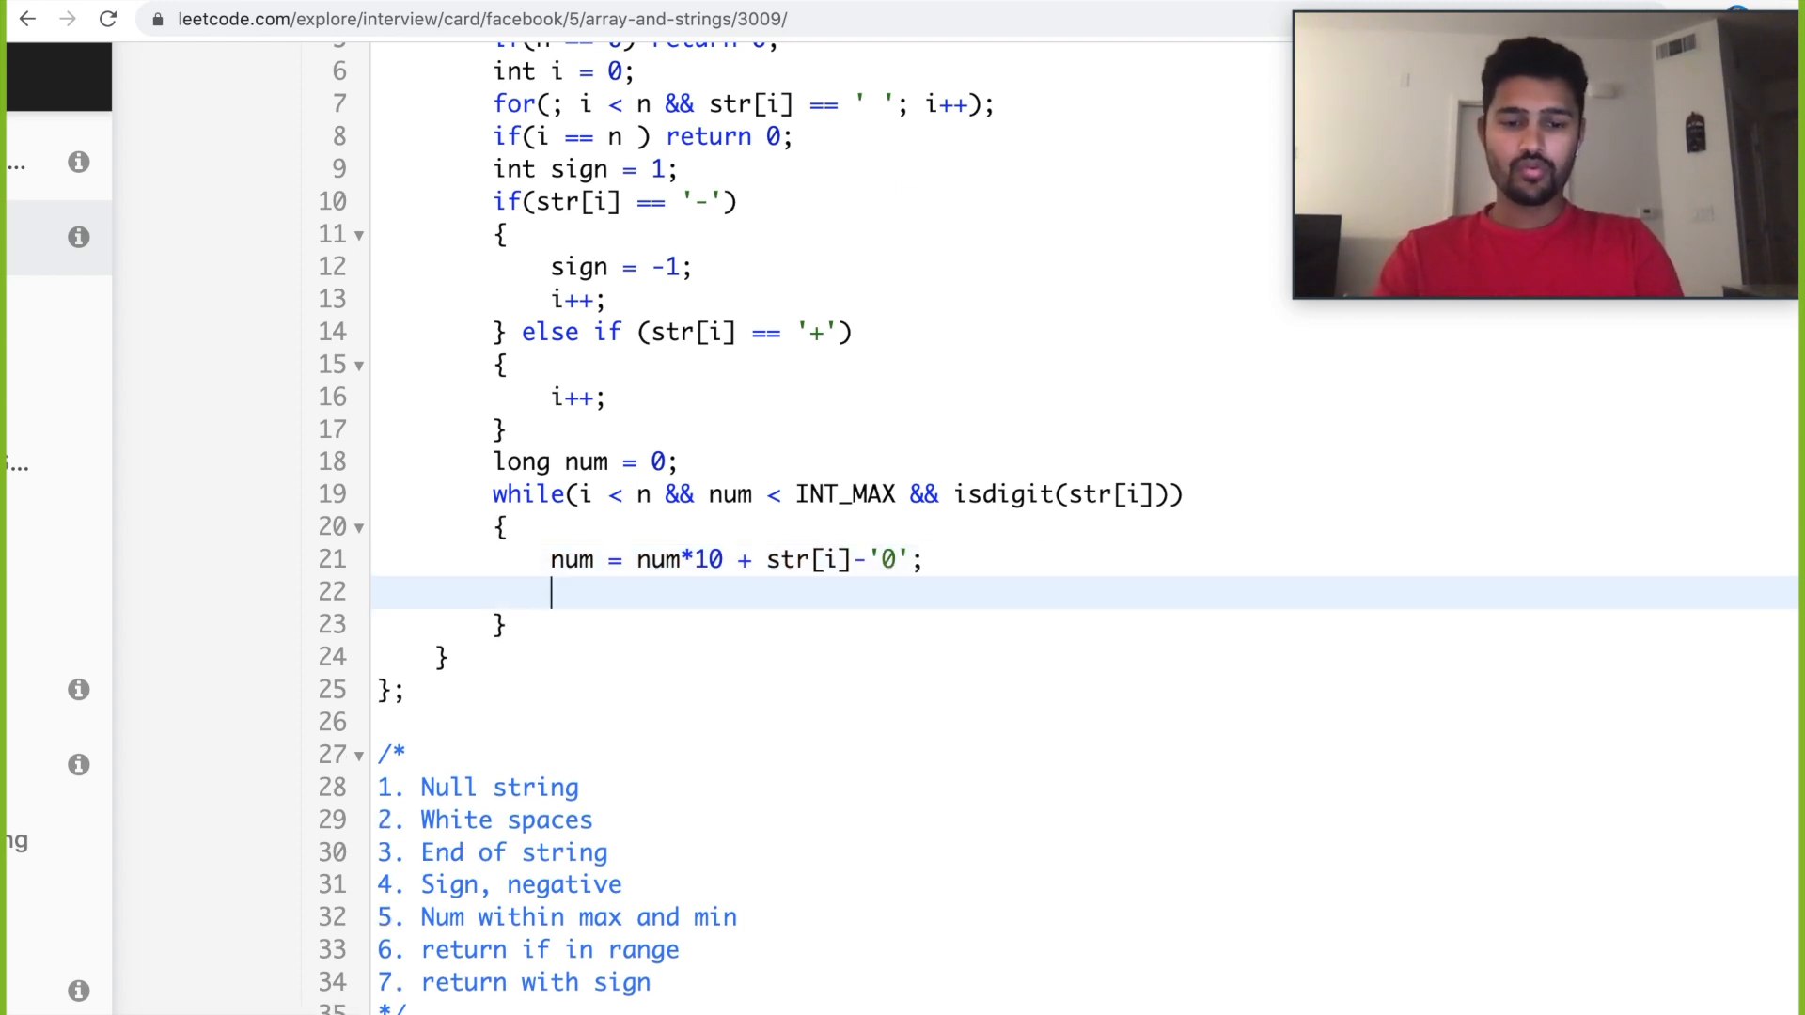
type("i++;")
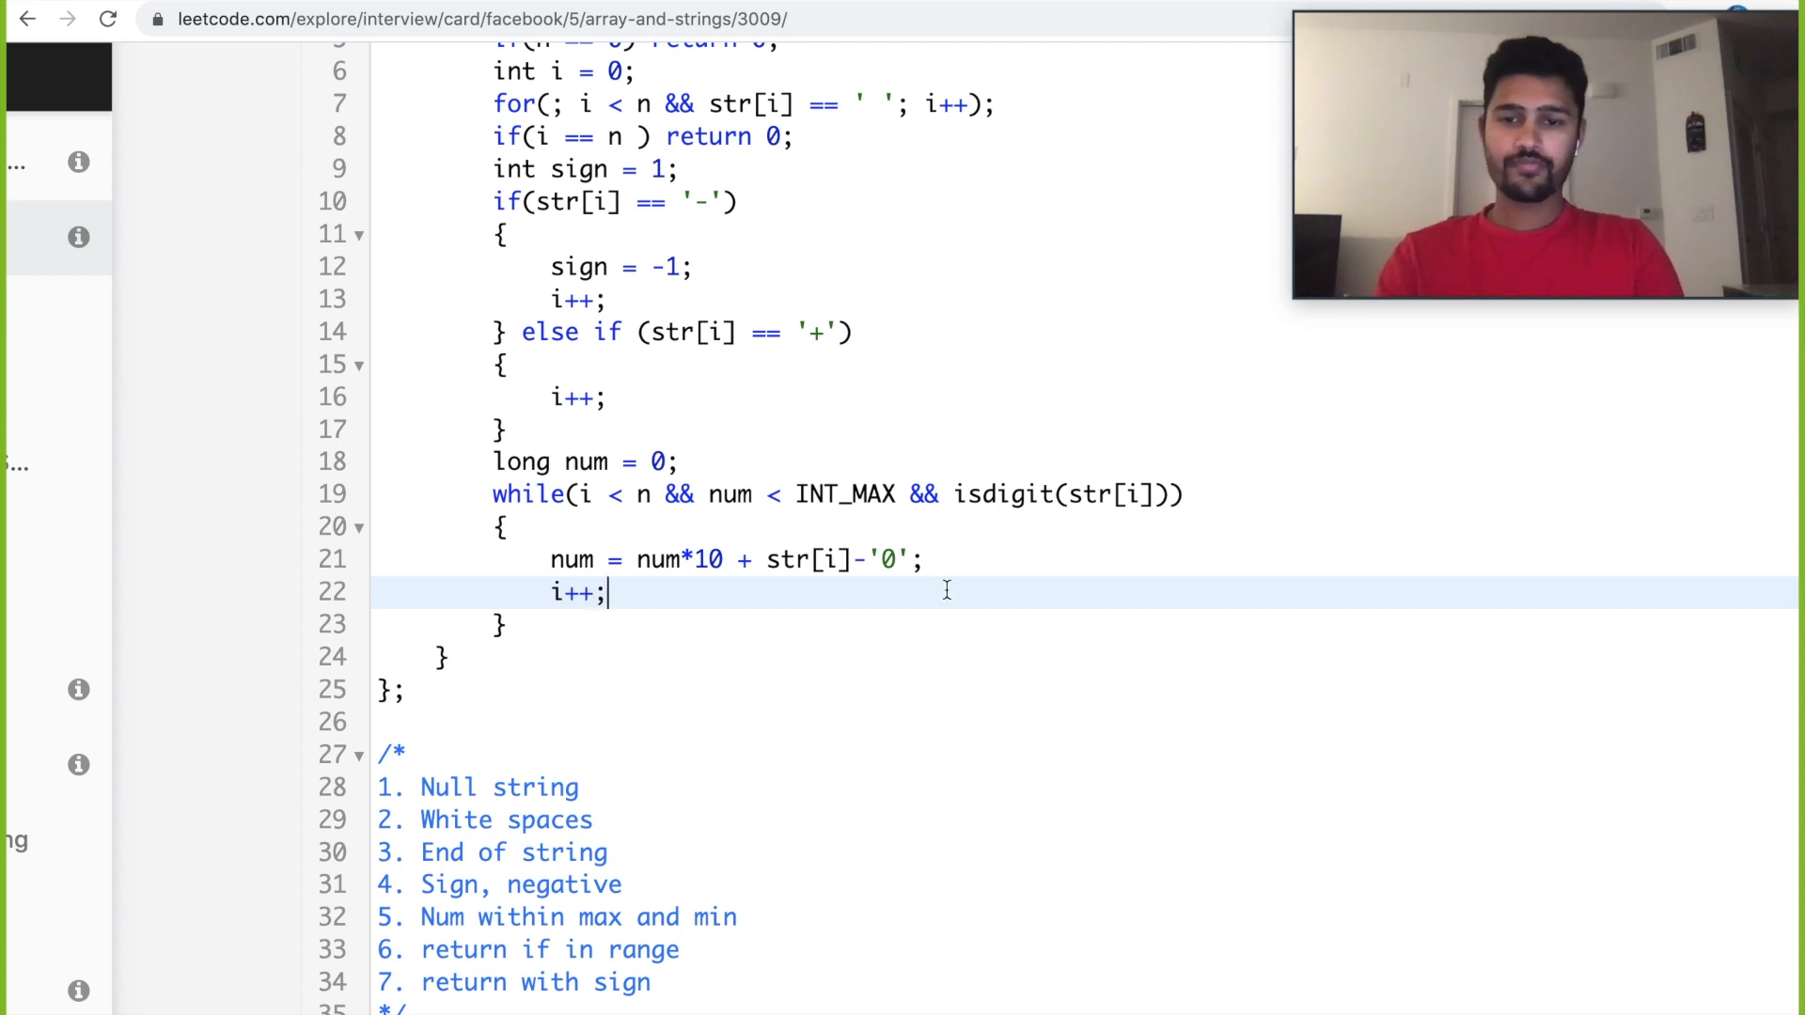
Add if(num > INT_MAX) return sign == 1 ? INT_MAX : INT_MIN, then begin return sign*num.
type("if(")
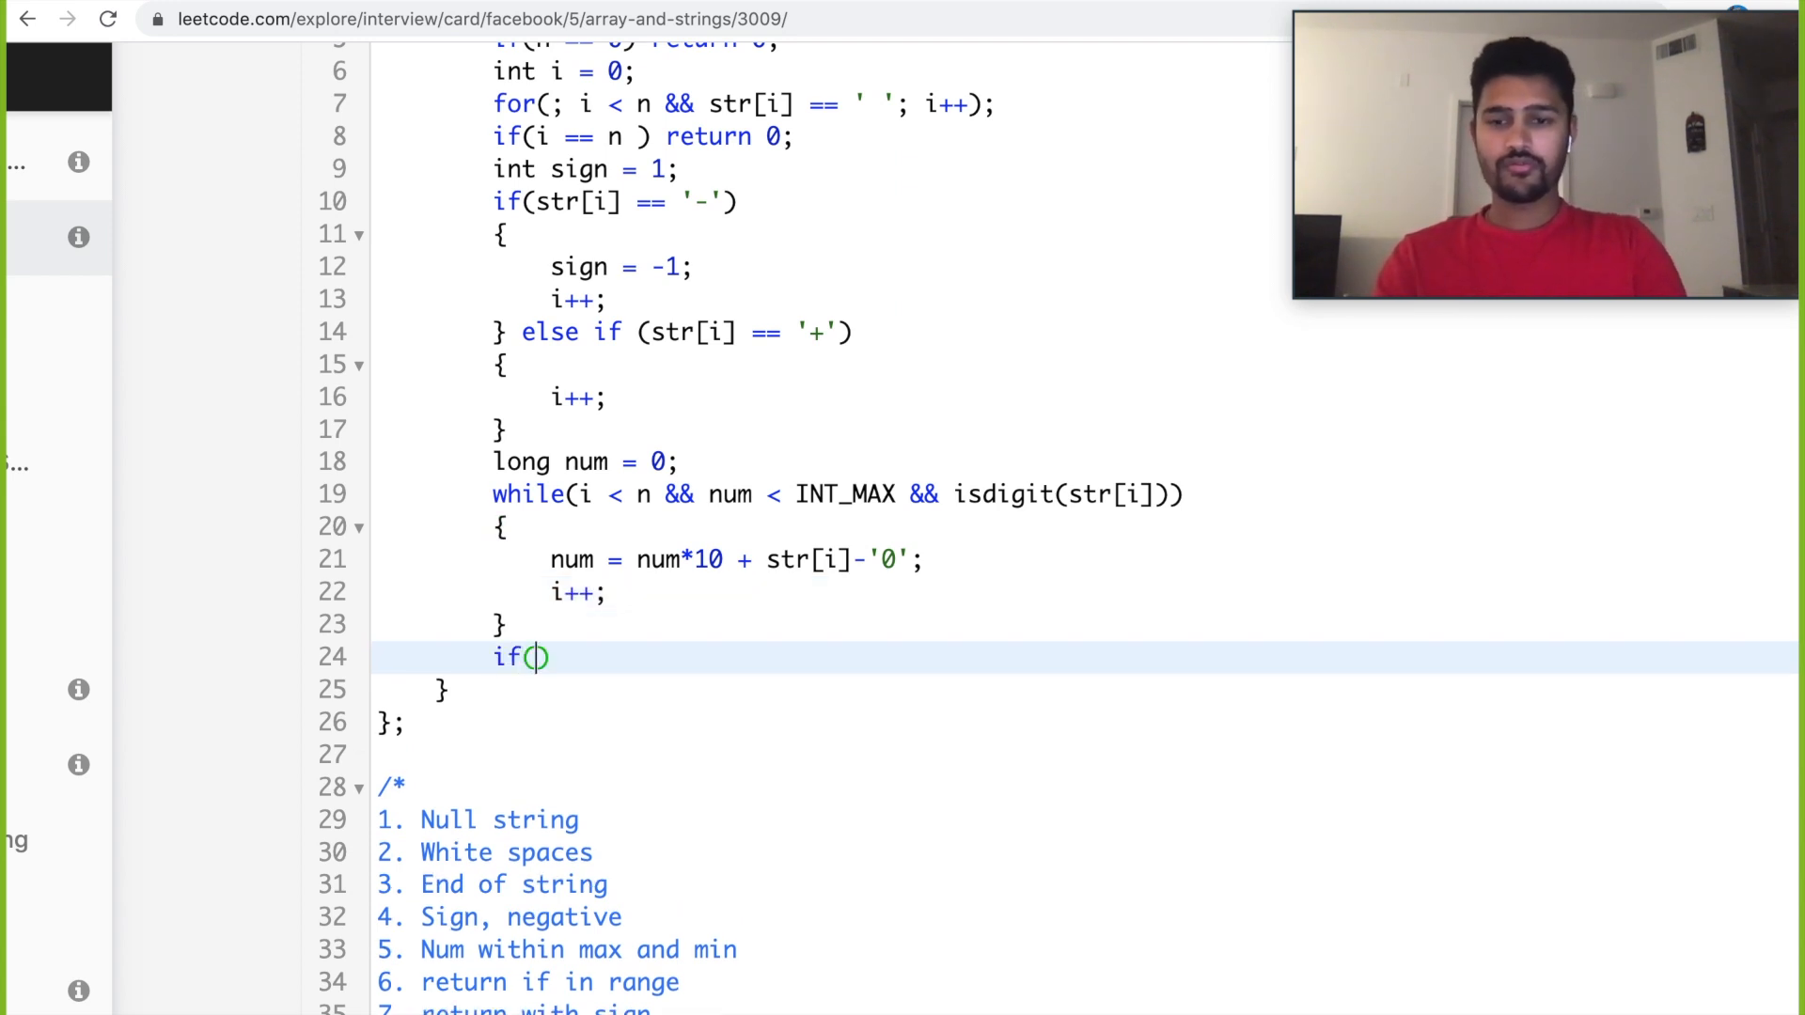
type("num >")
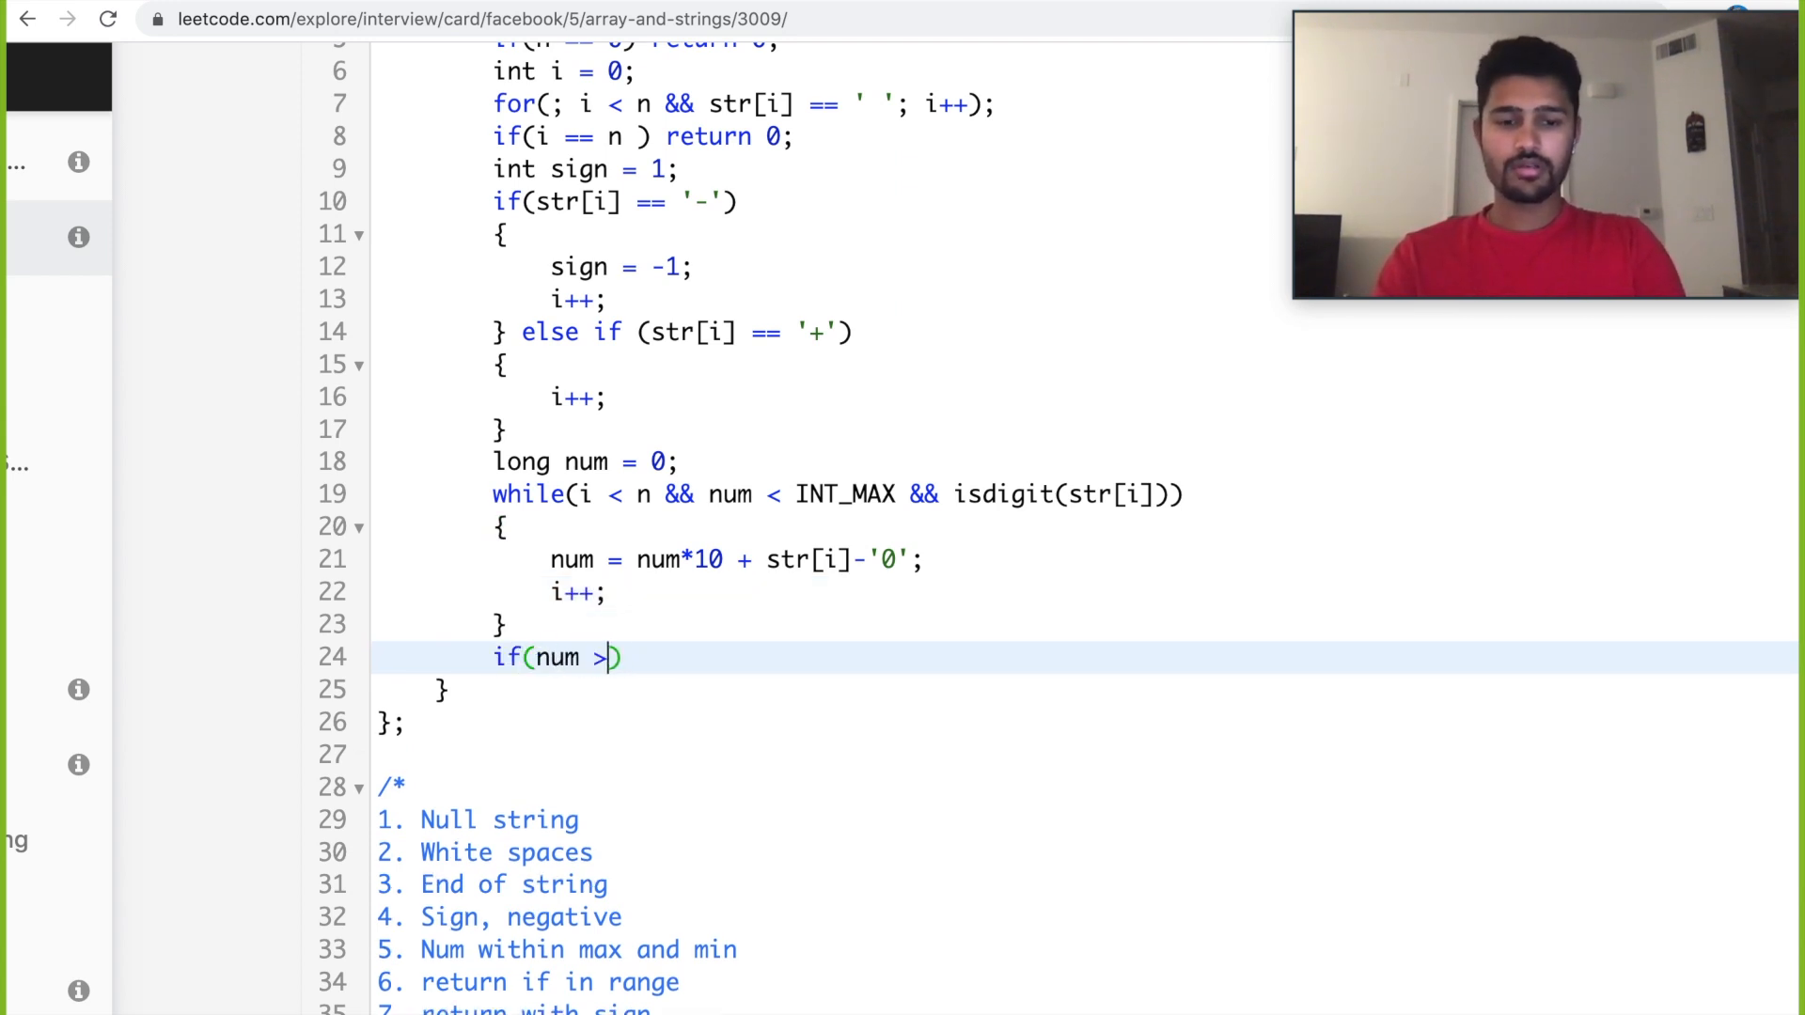
type("INT_MAX")
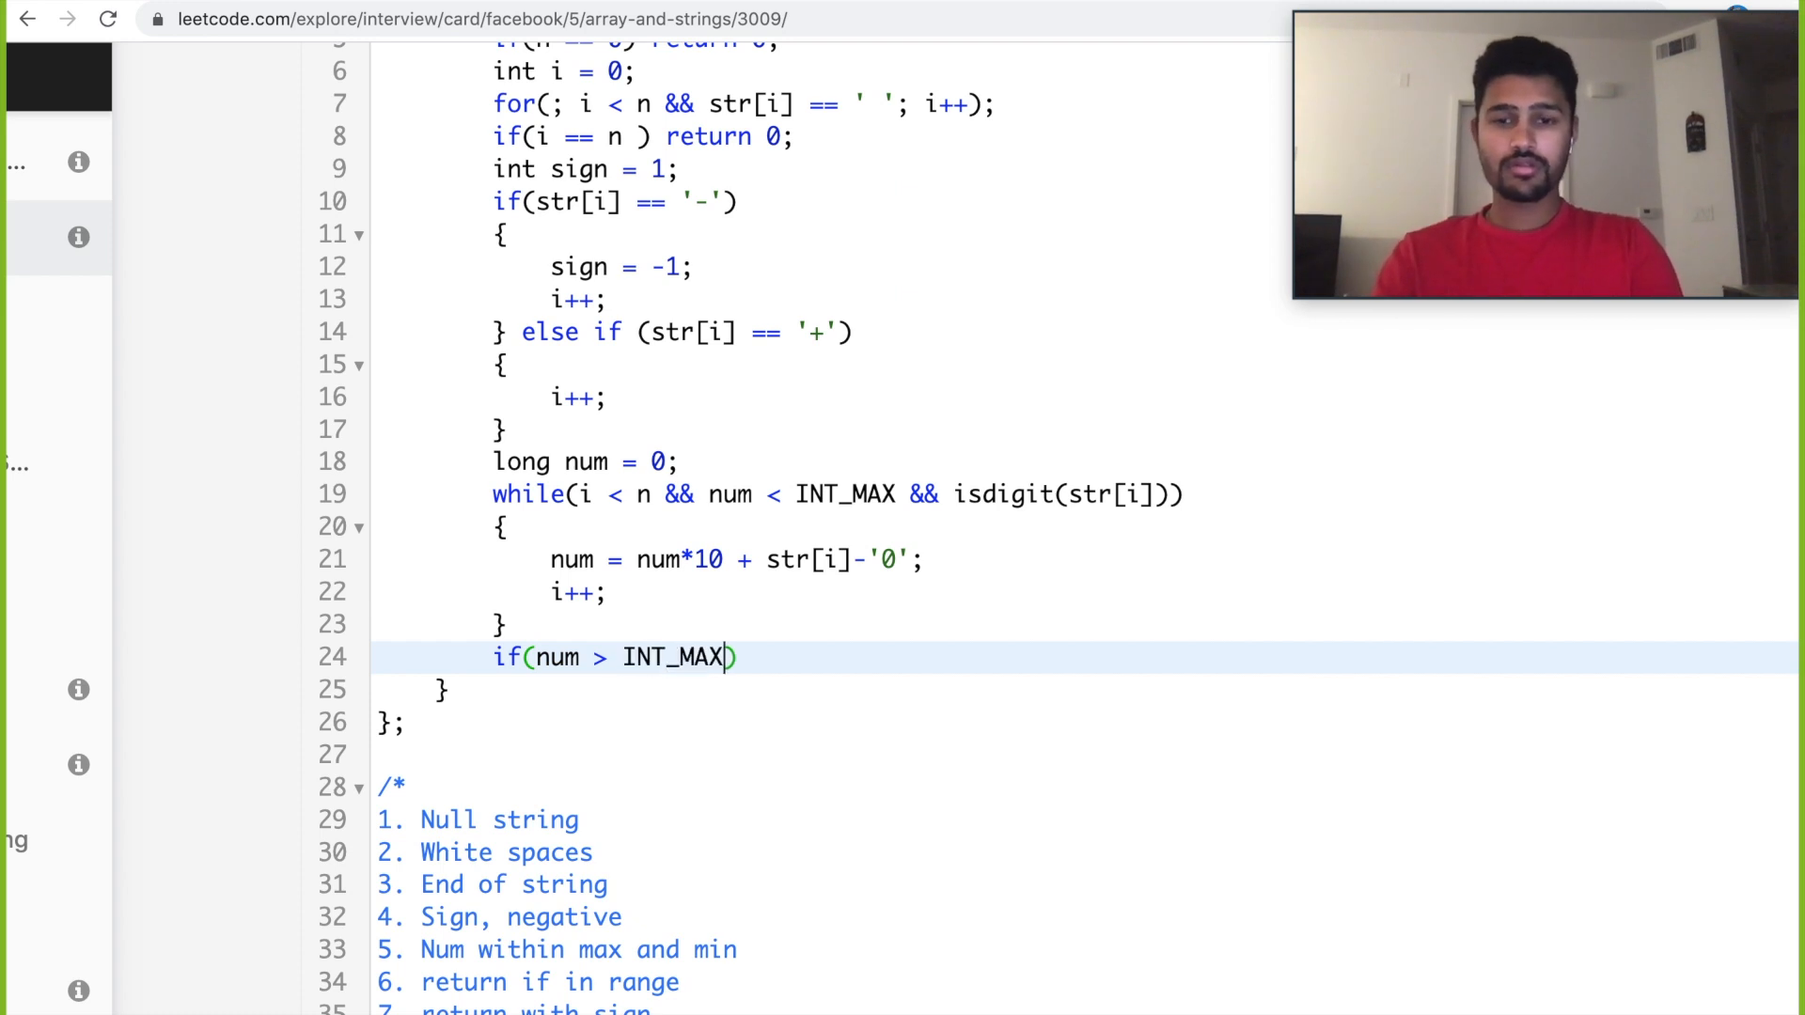
type("{")
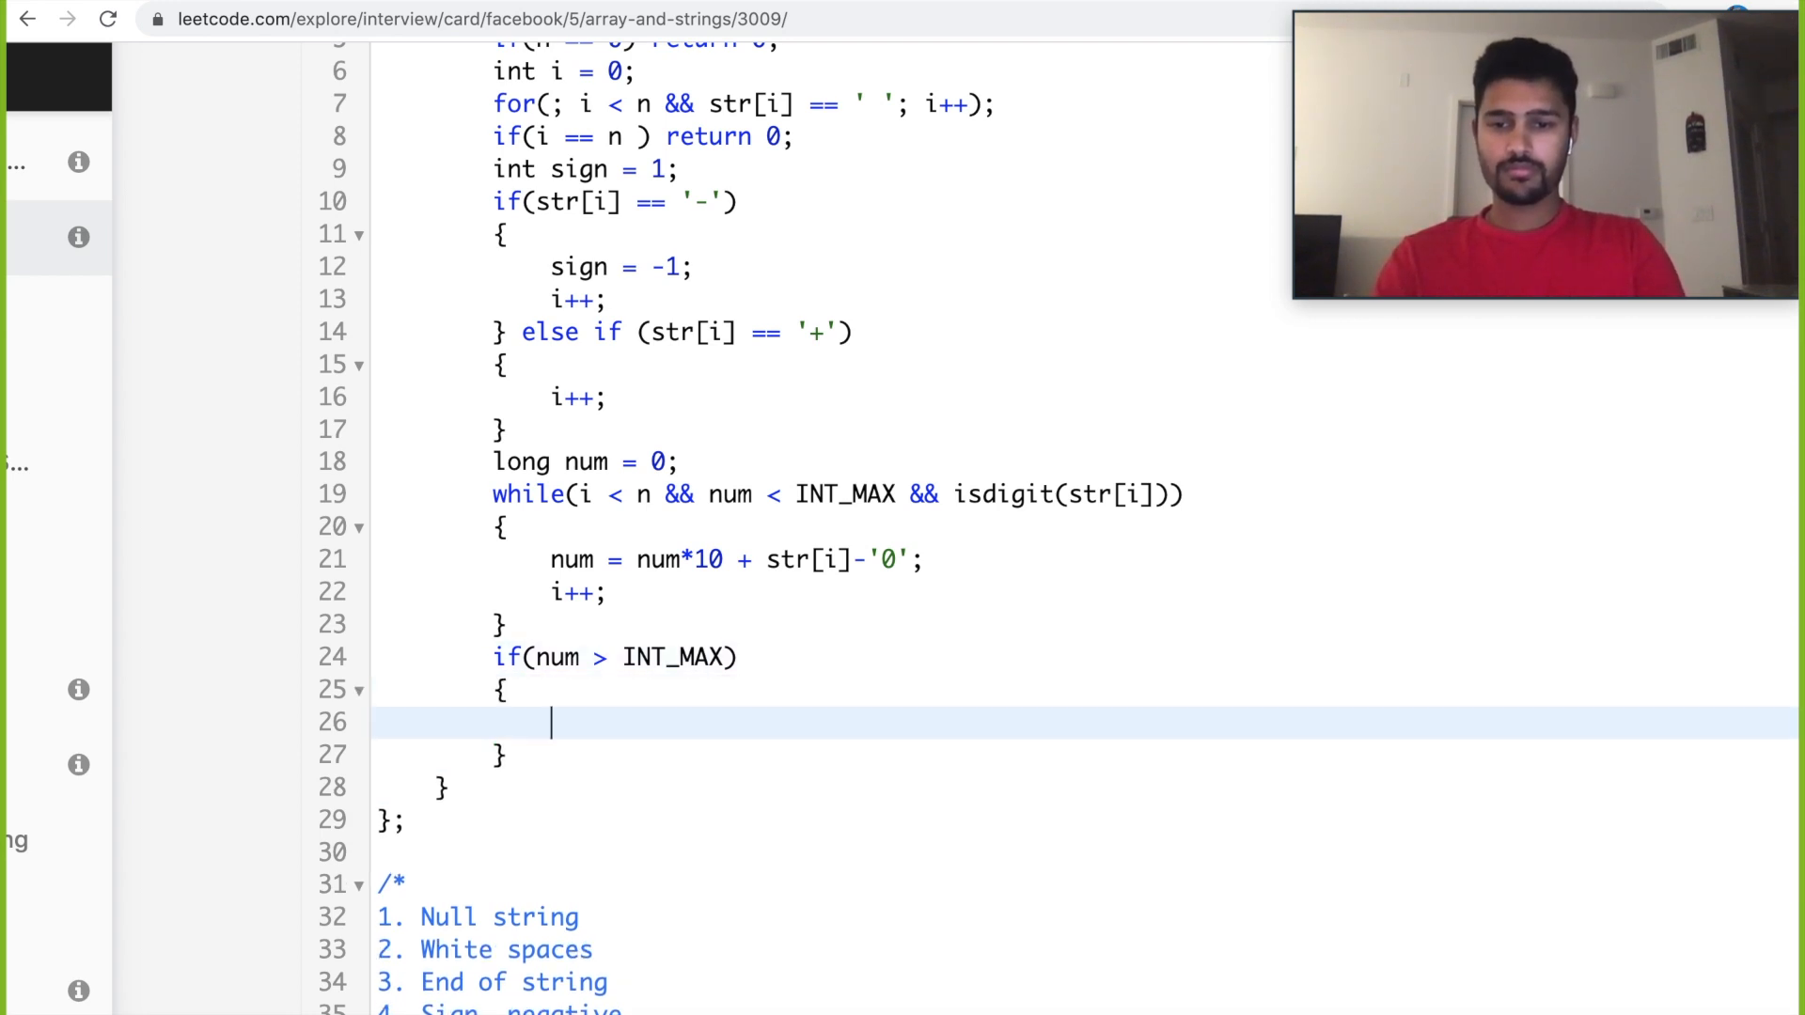
type("return")
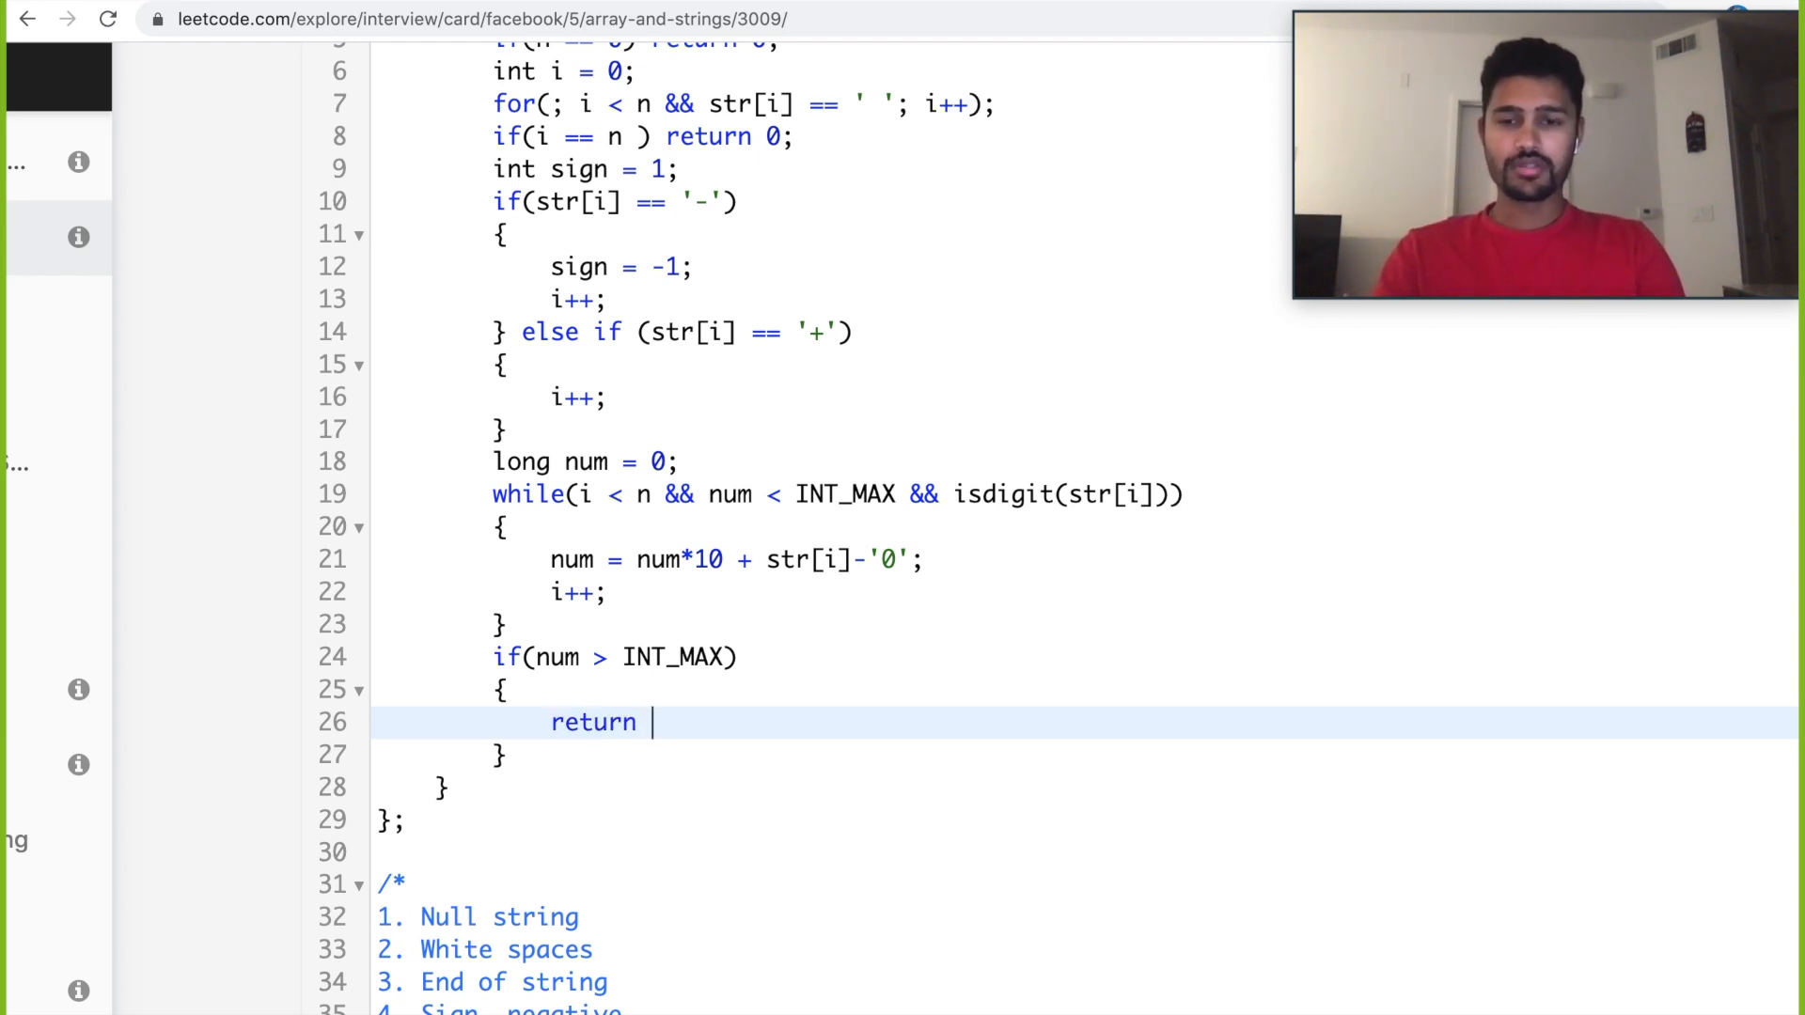
type("sign -=")
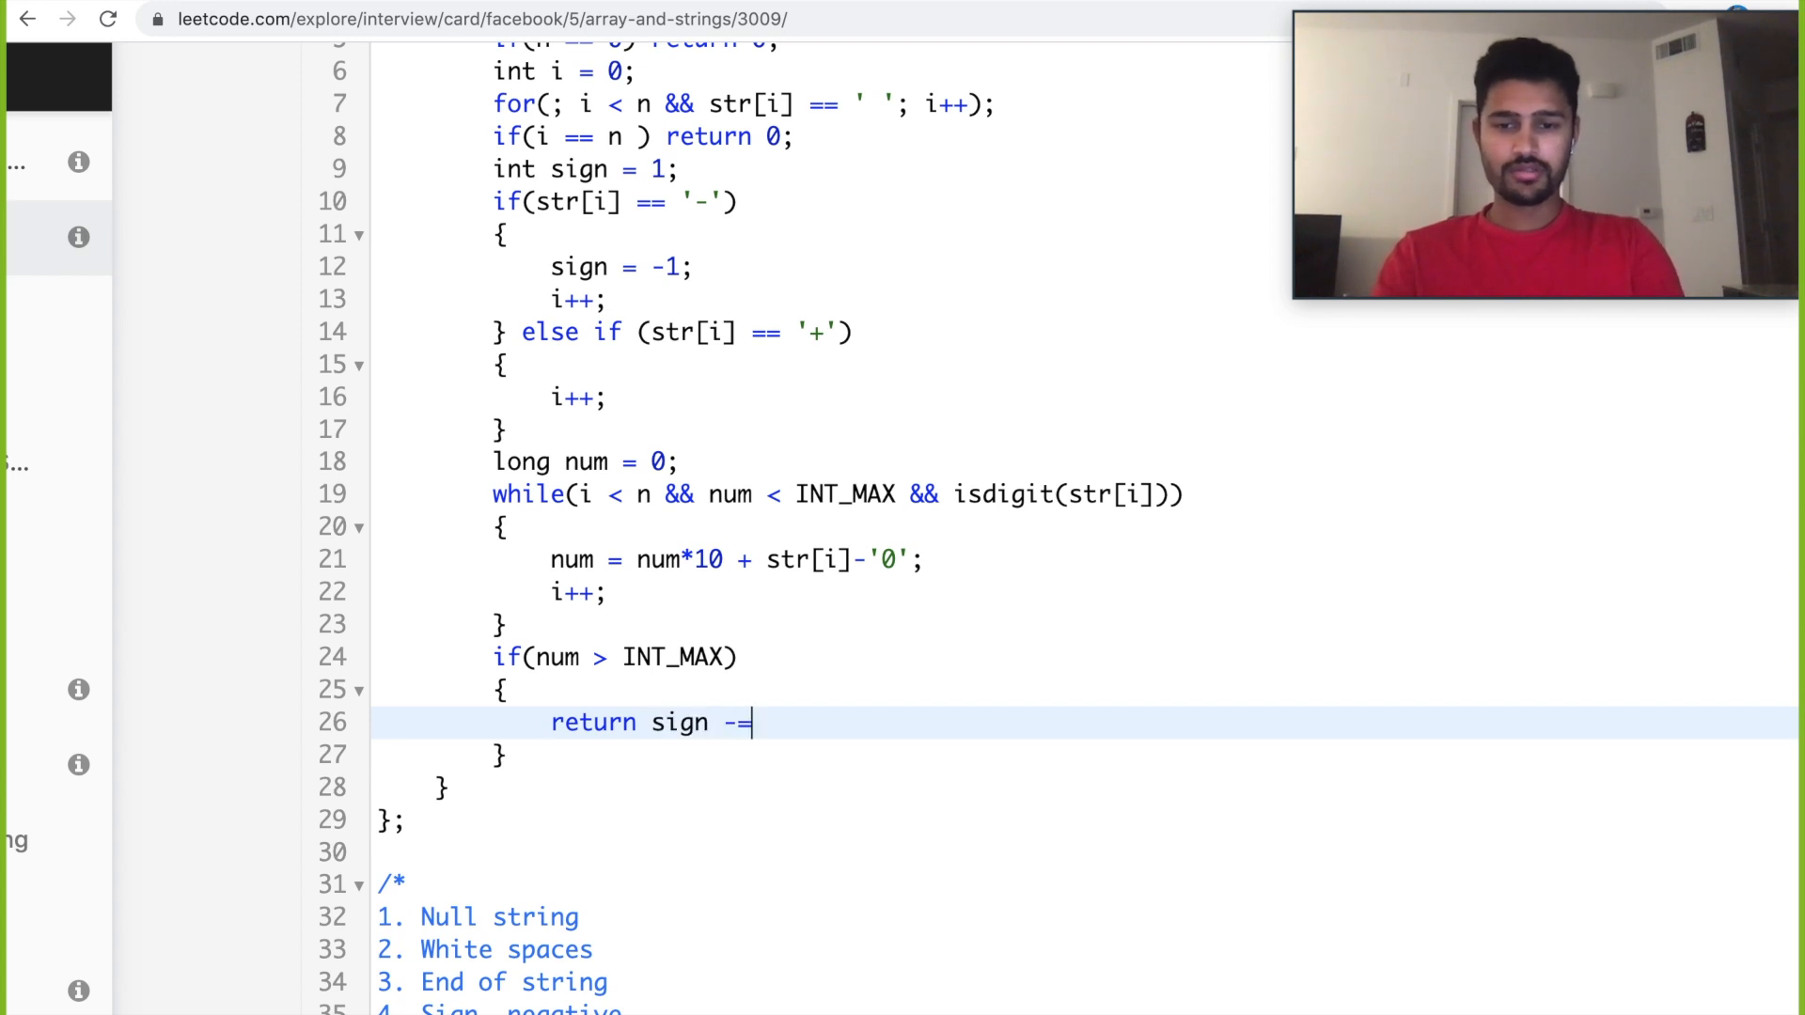
type("= 1")
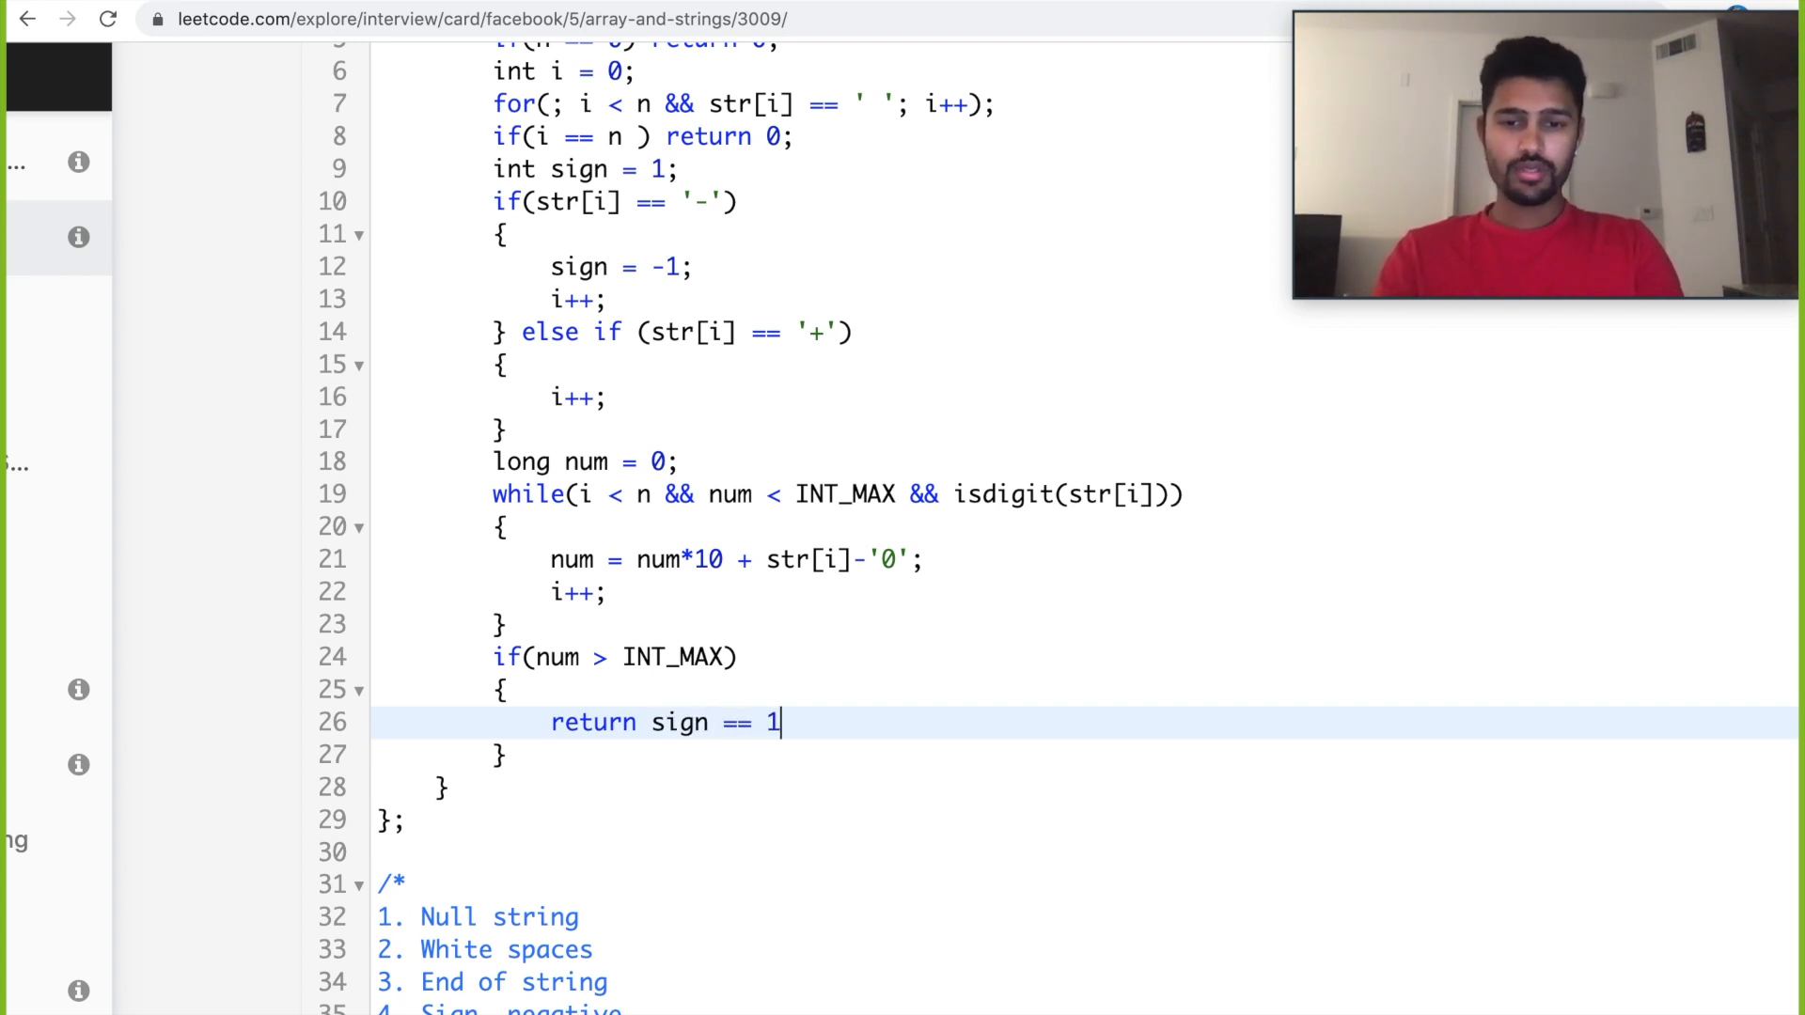
type("?")
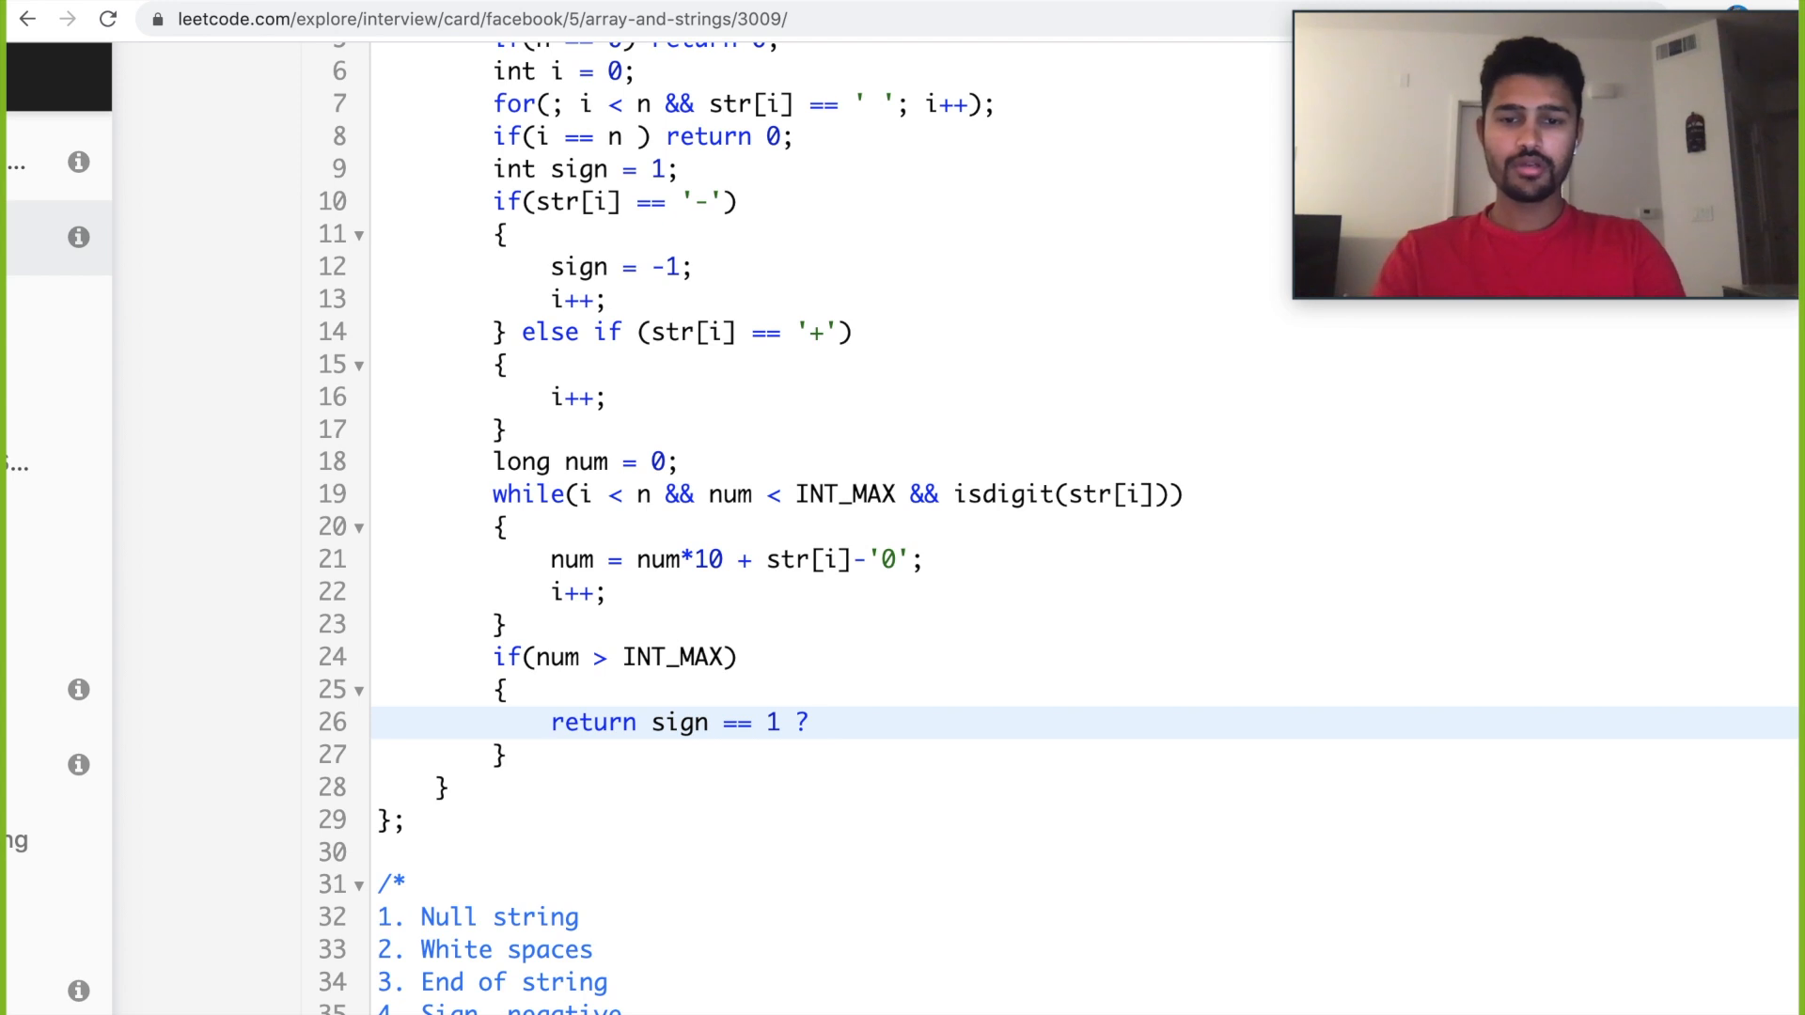
type("INT_MAX")
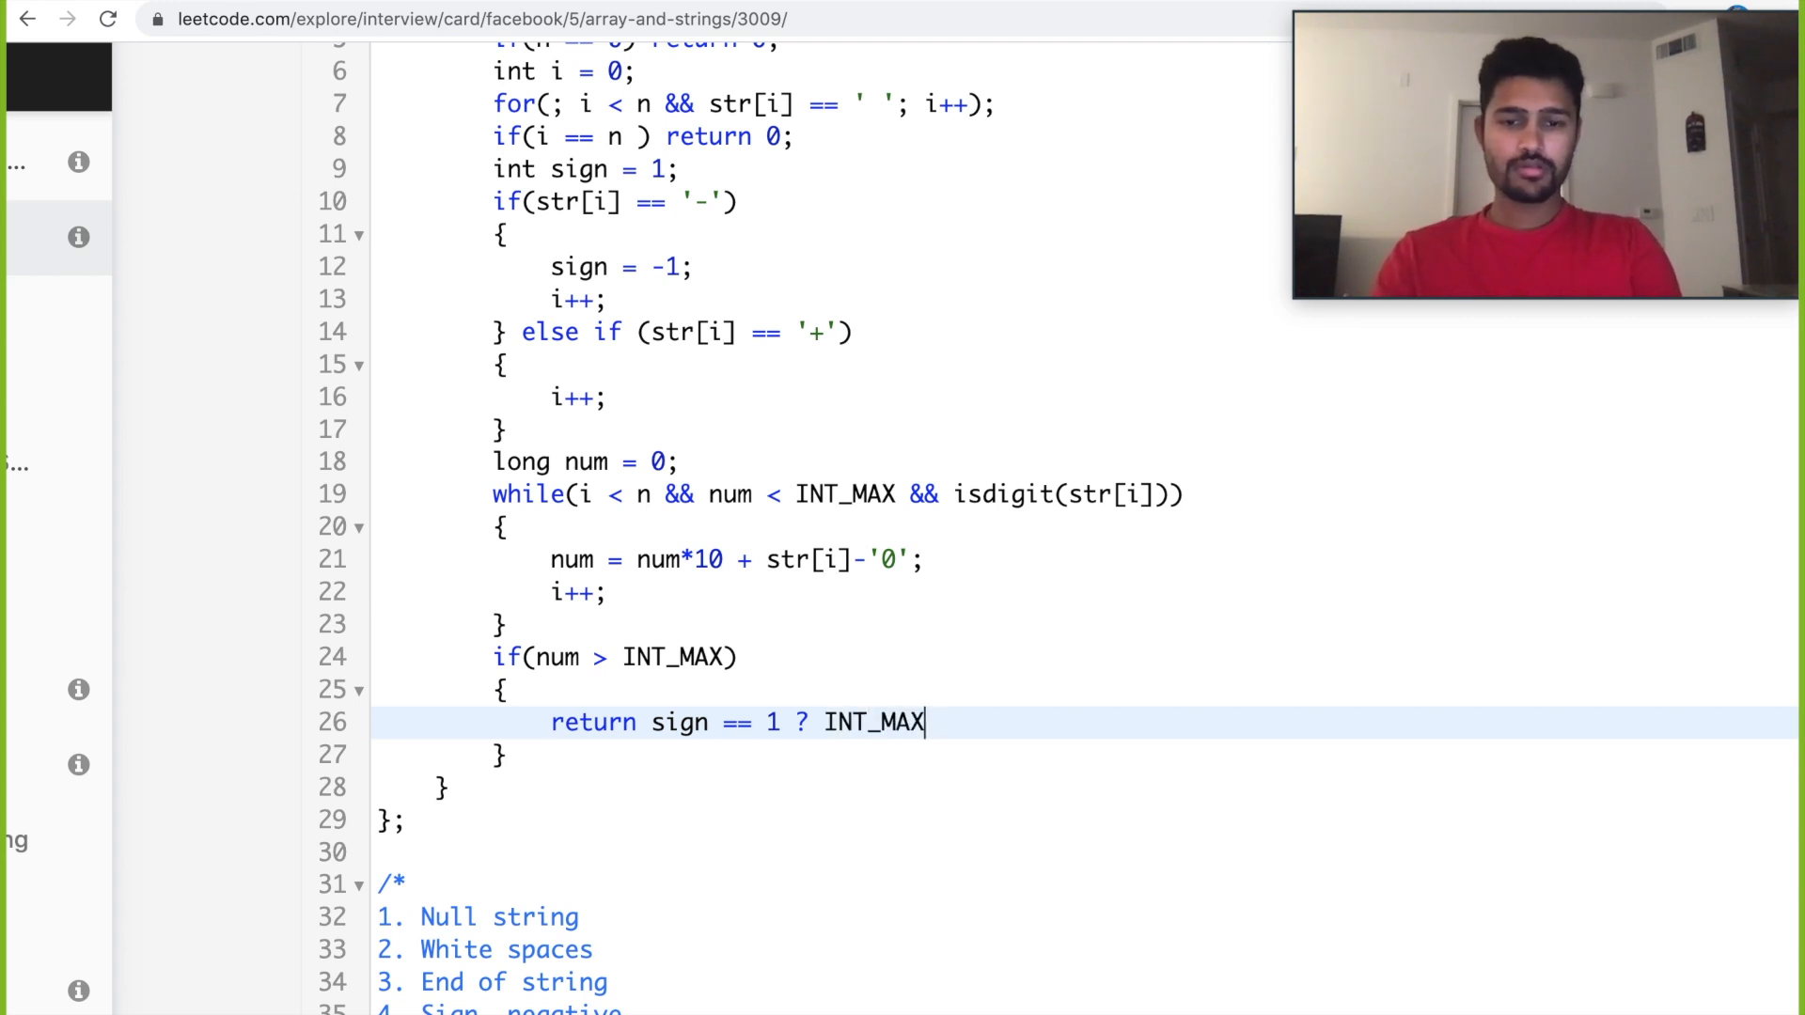
type(": INT")
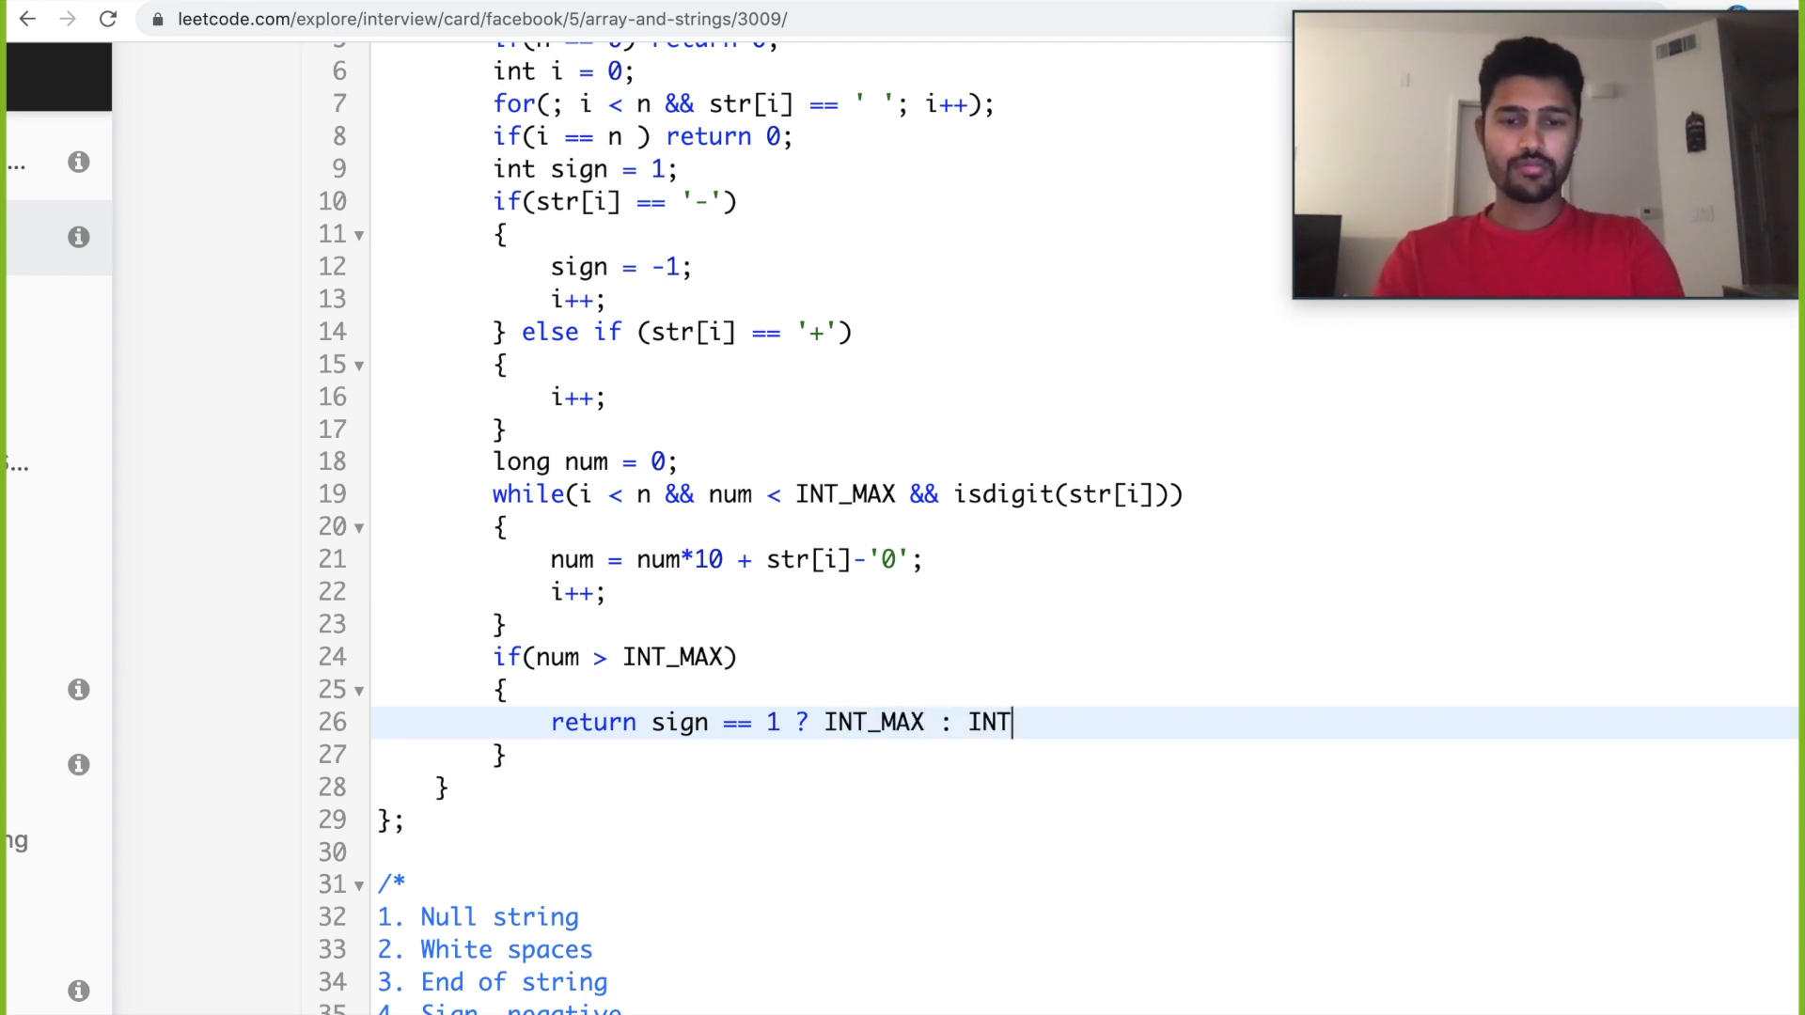
type("_MIN;")
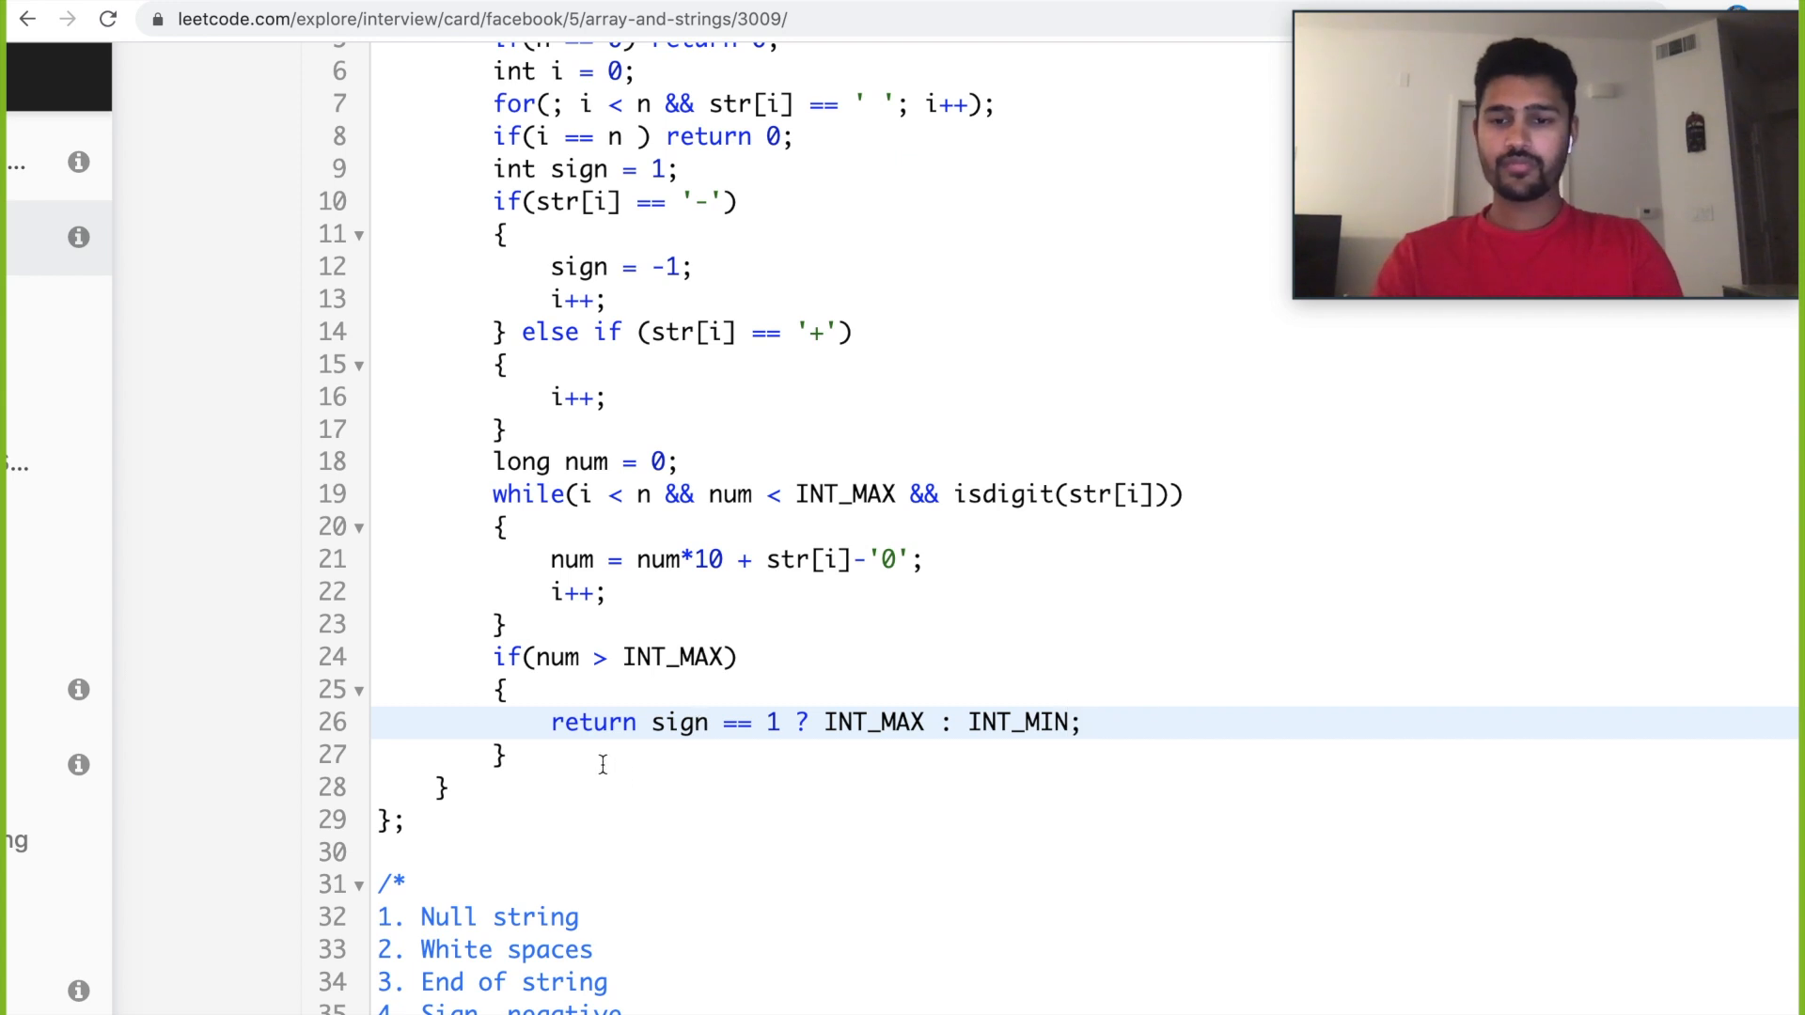
type("return sig")
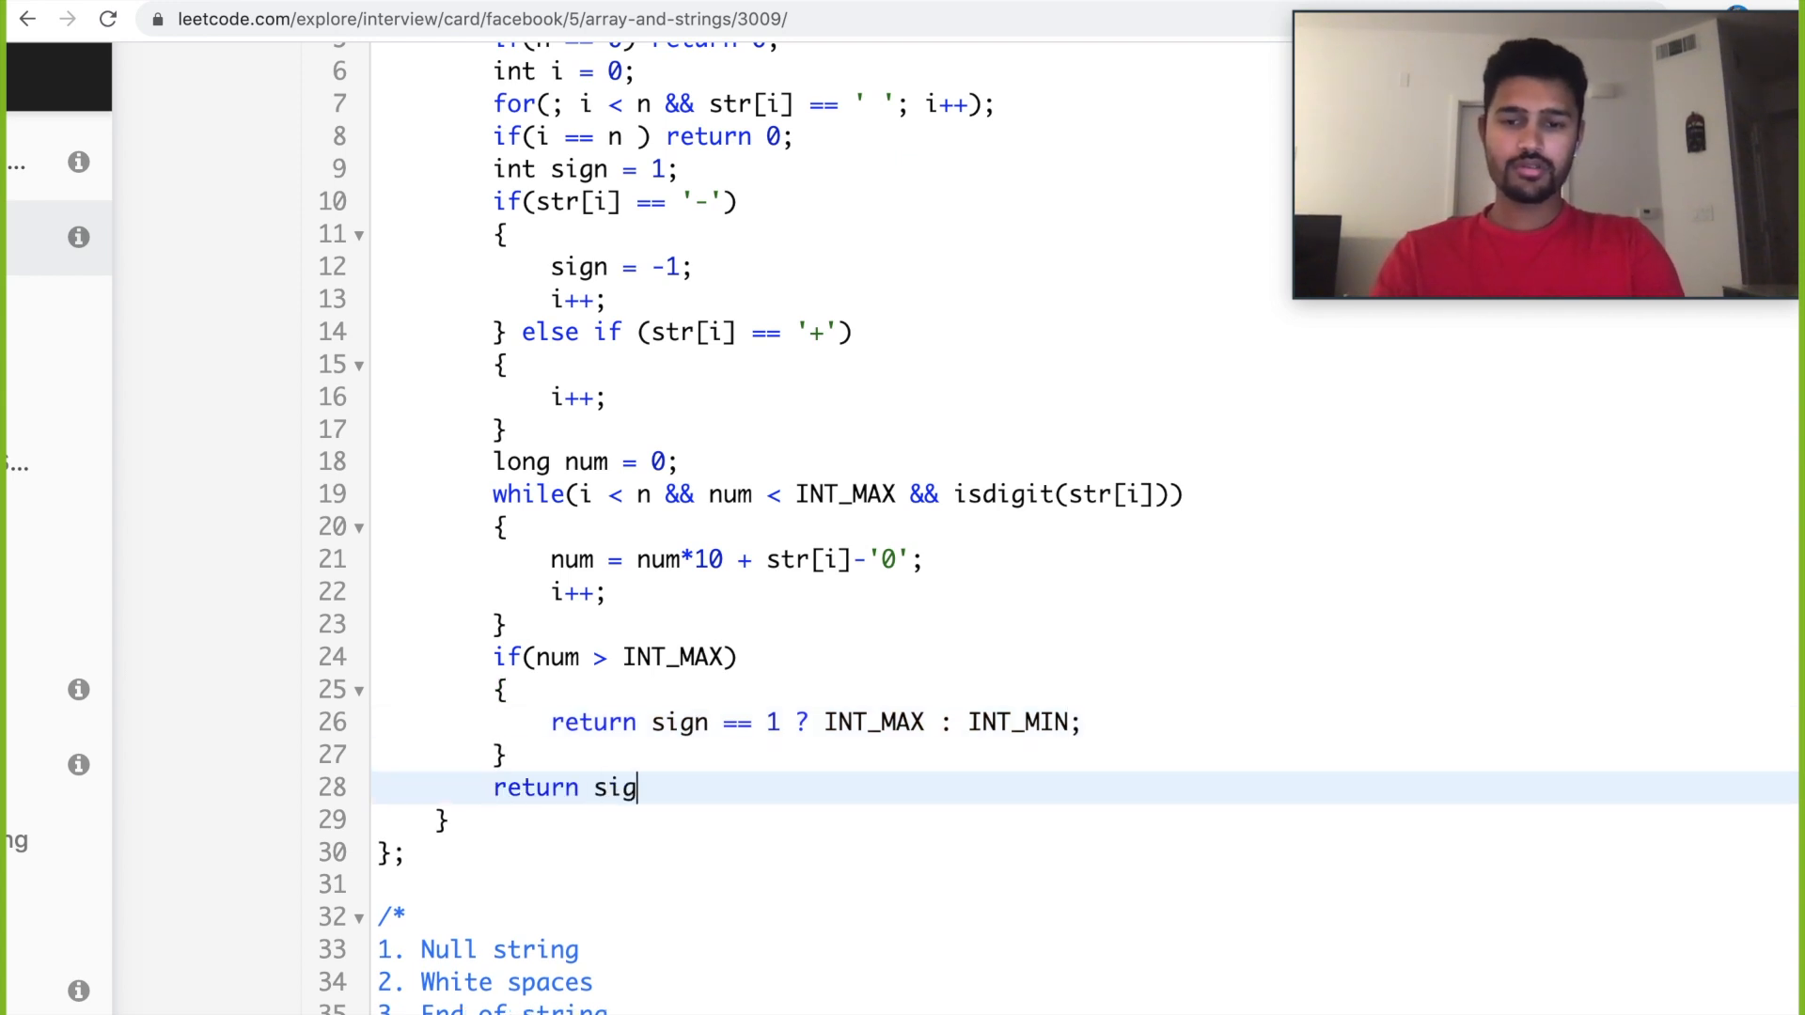
type("n*num,l")
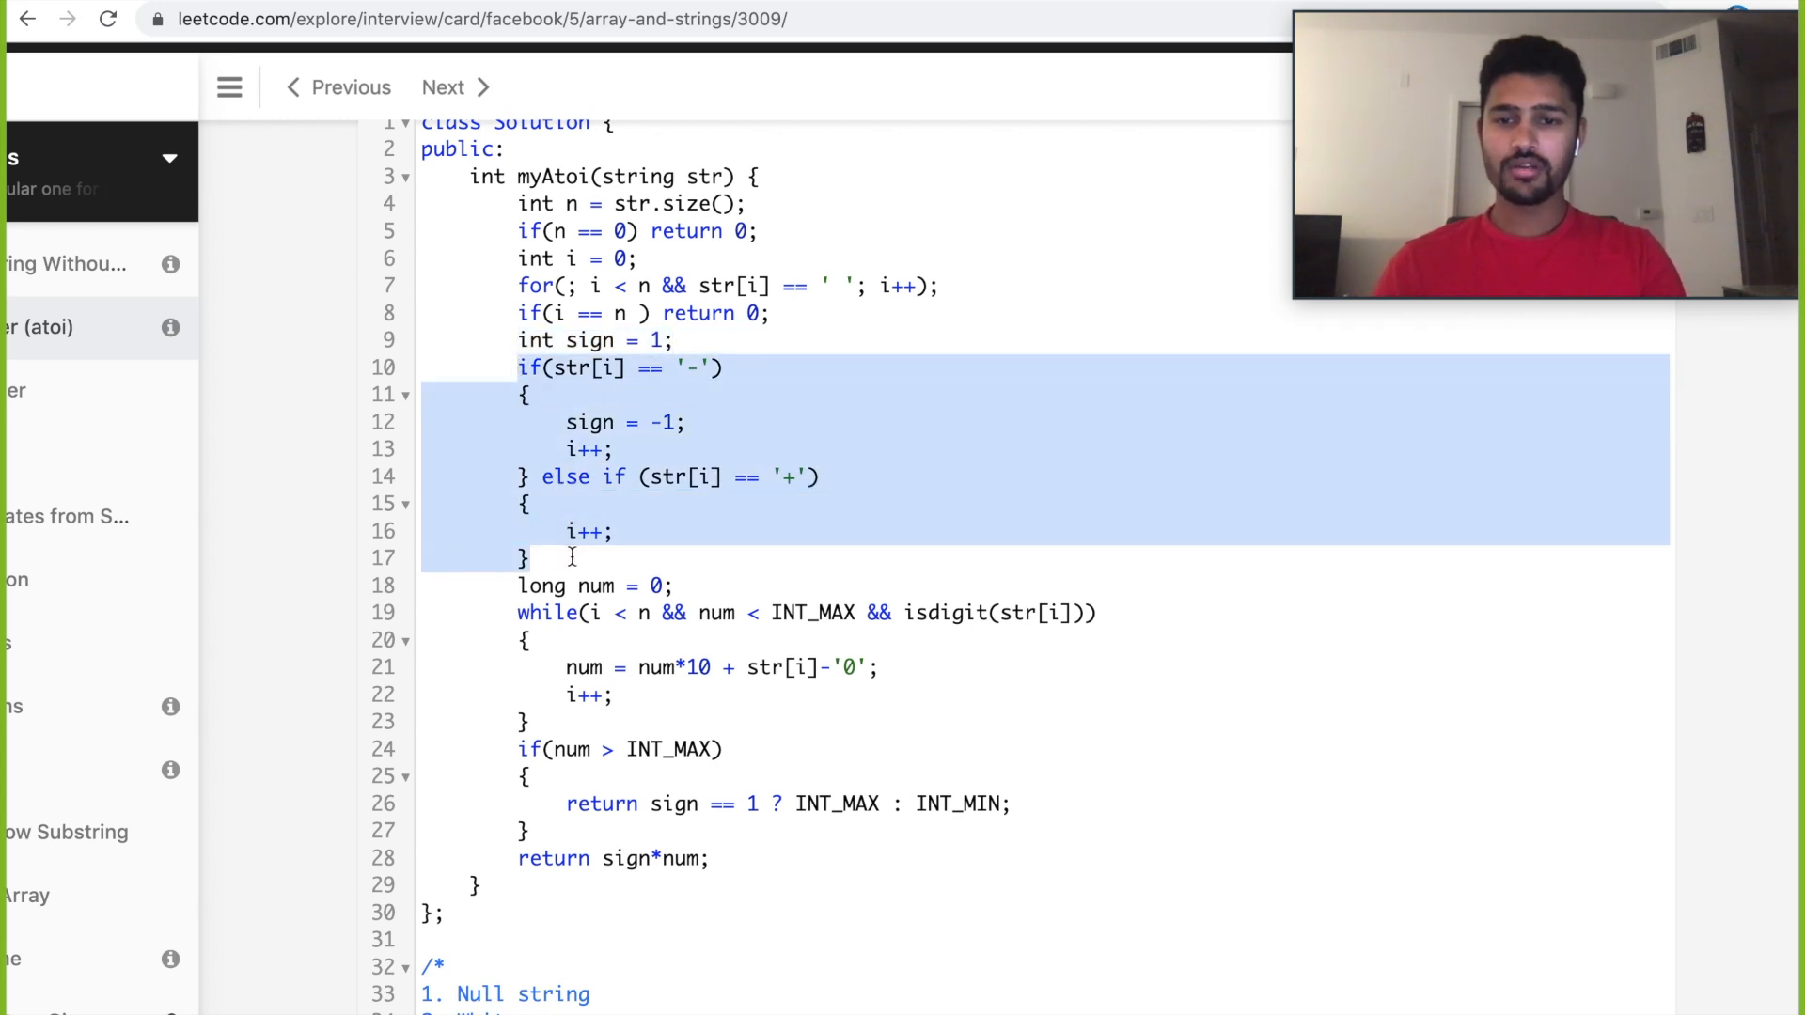
Scroll the editor to review the finished function ending in return sign*num.
scroll("down", 3)
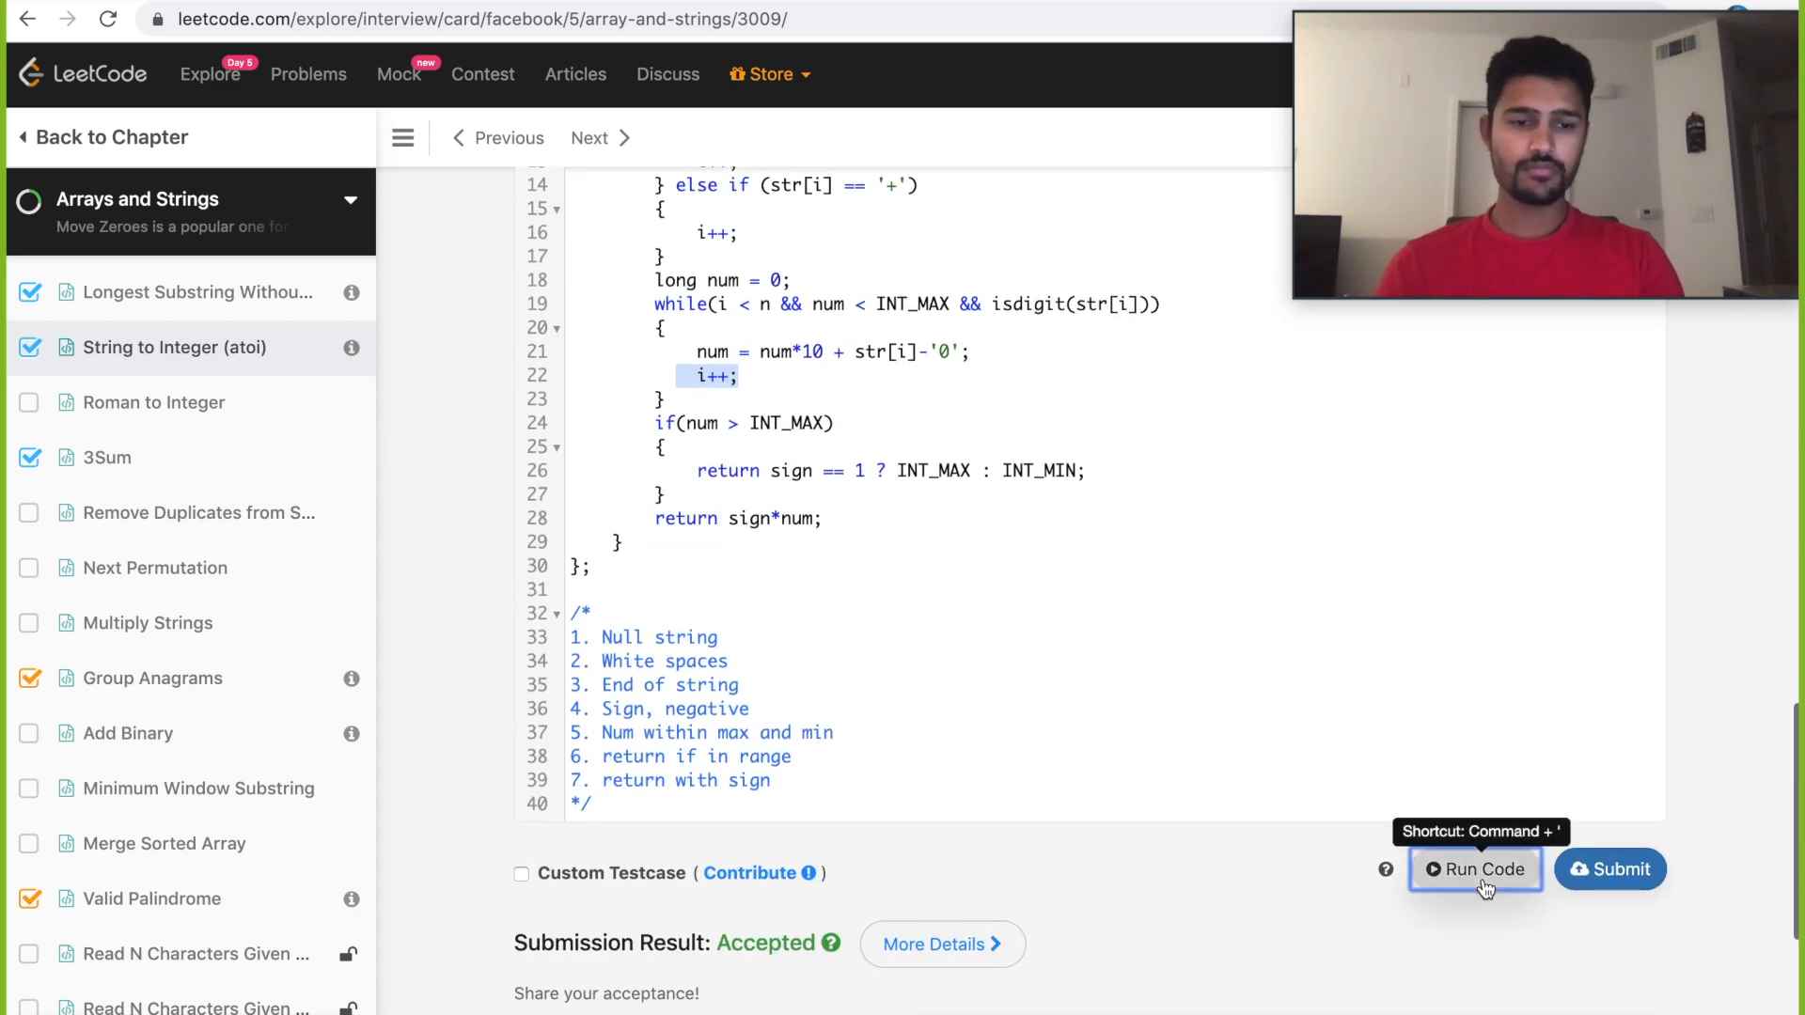
Run the myAtoi code and confirm the Accepted submission result.
left_click(1476, 868)
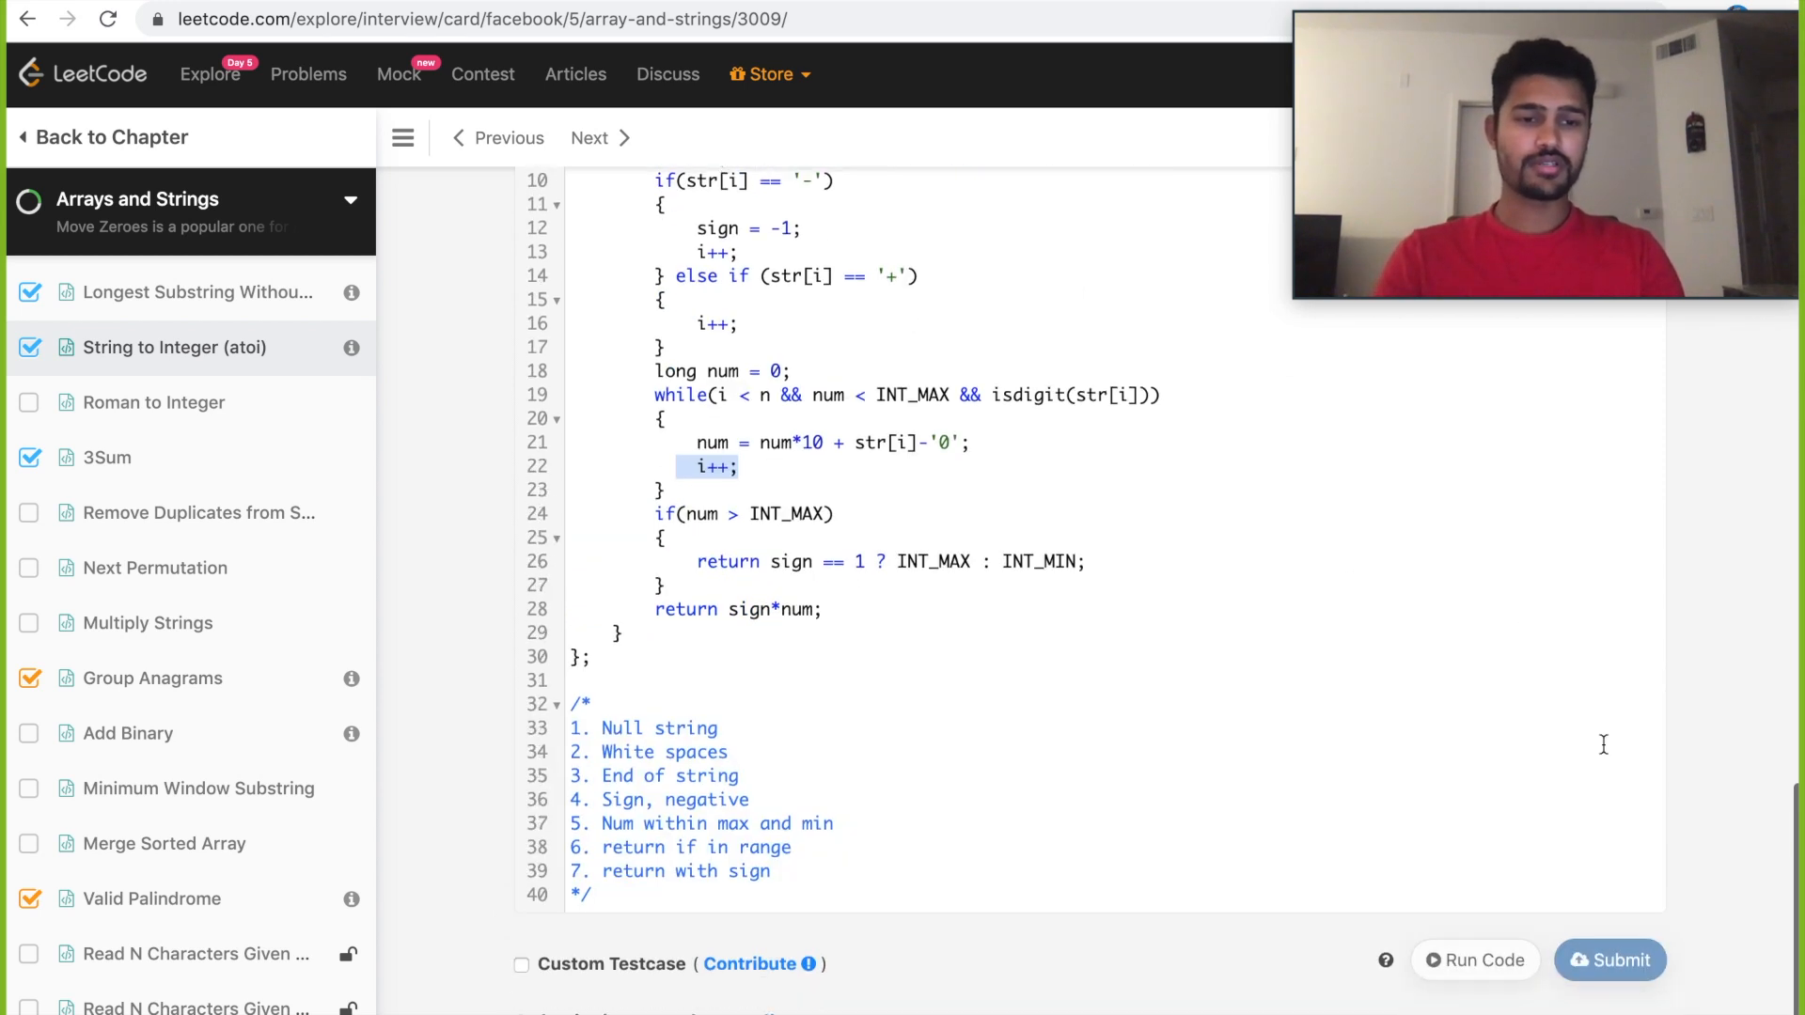
left_click(1610, 960)
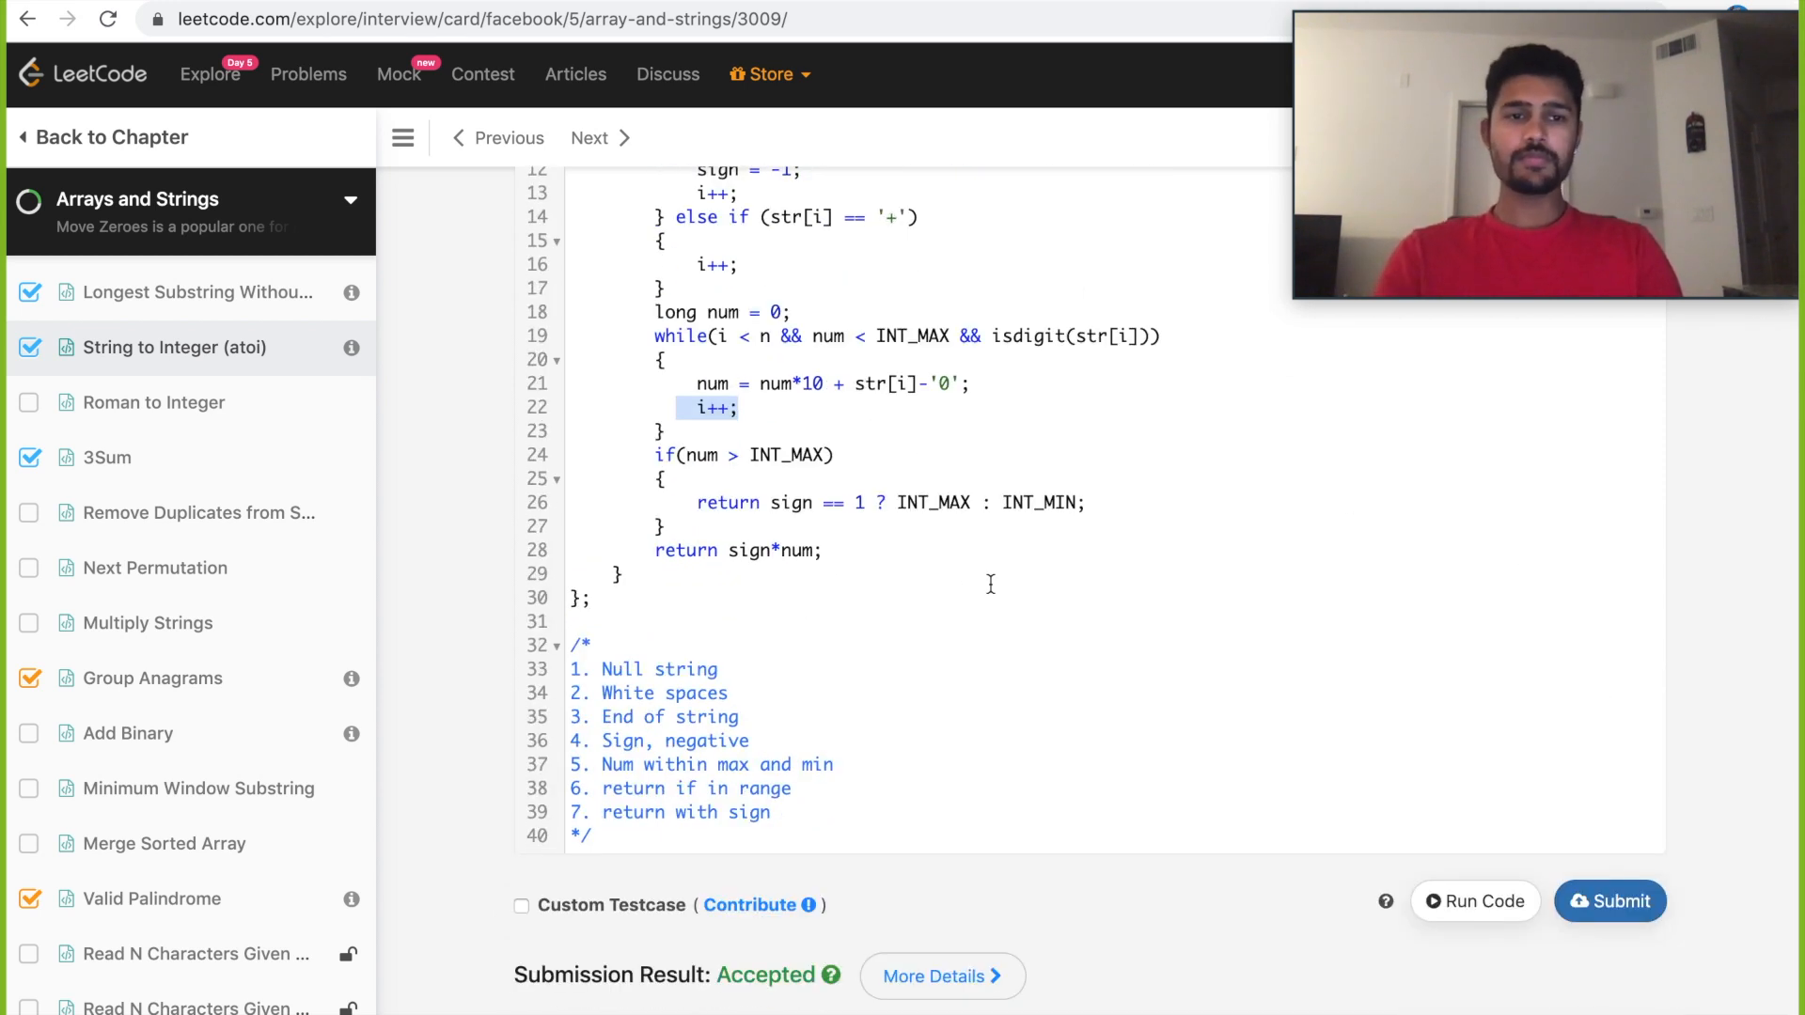
mouse_move(1017, 826)
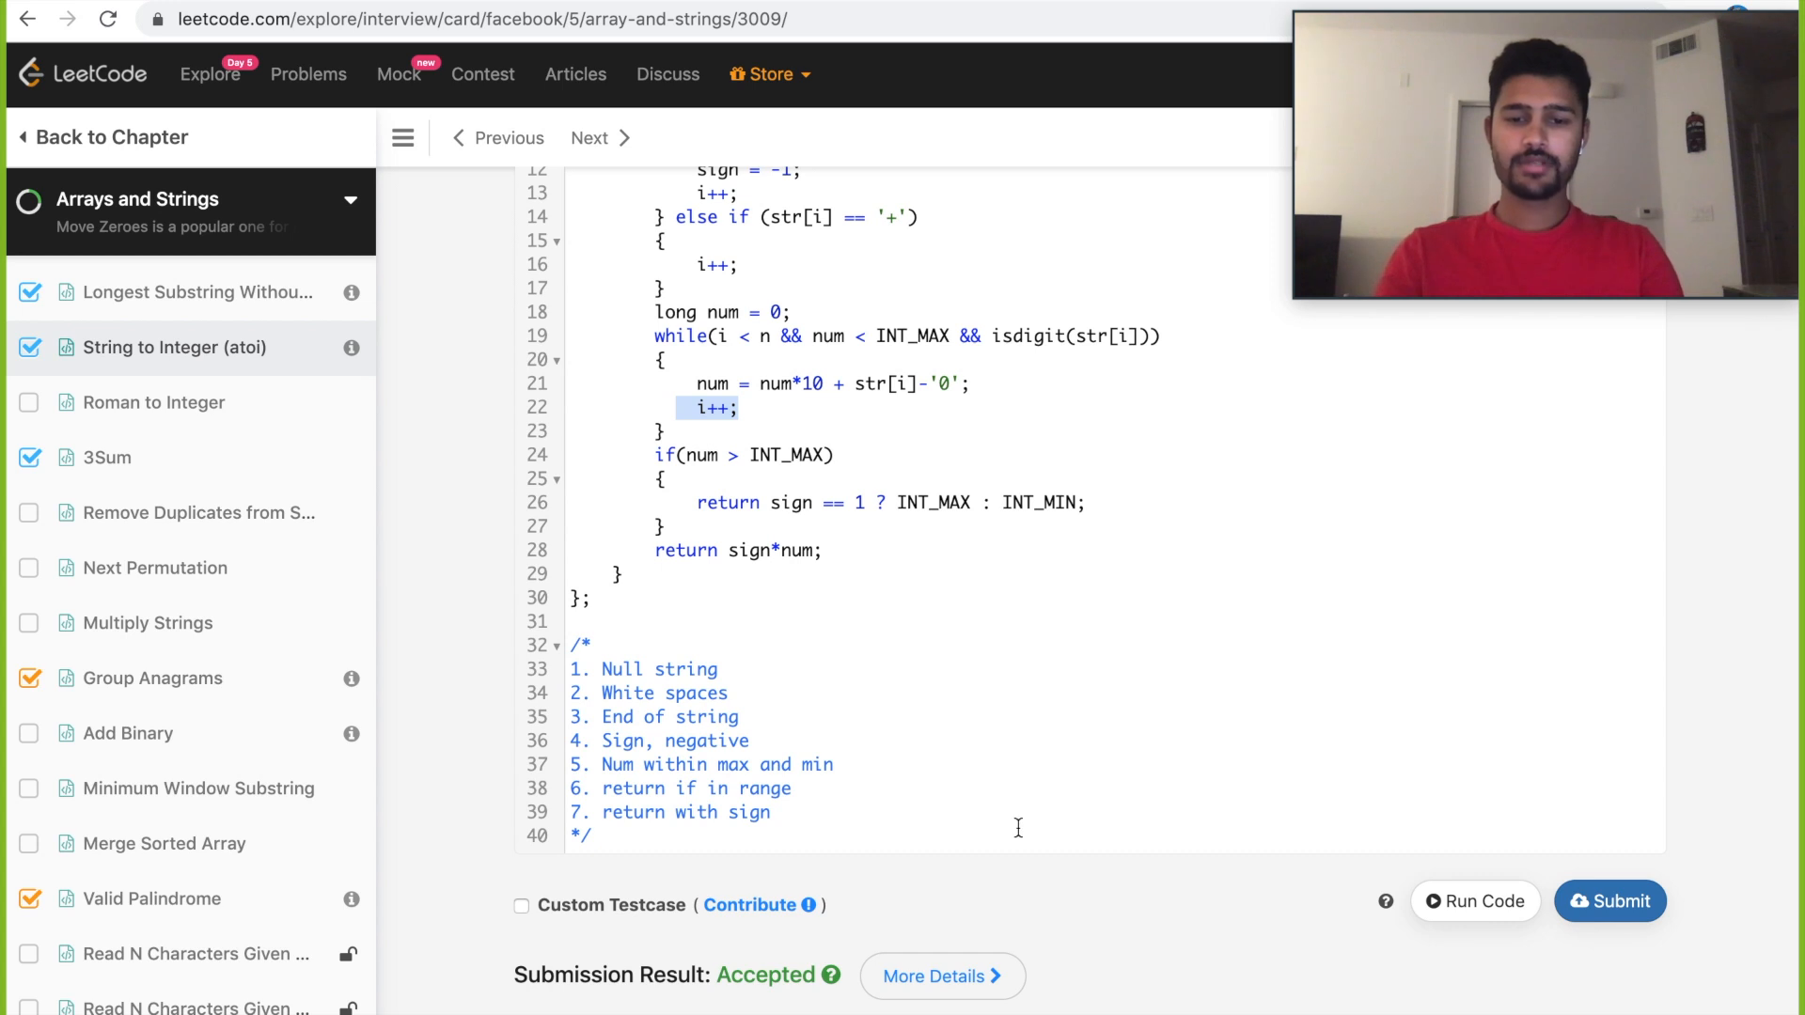
mouse_move(790, 993)
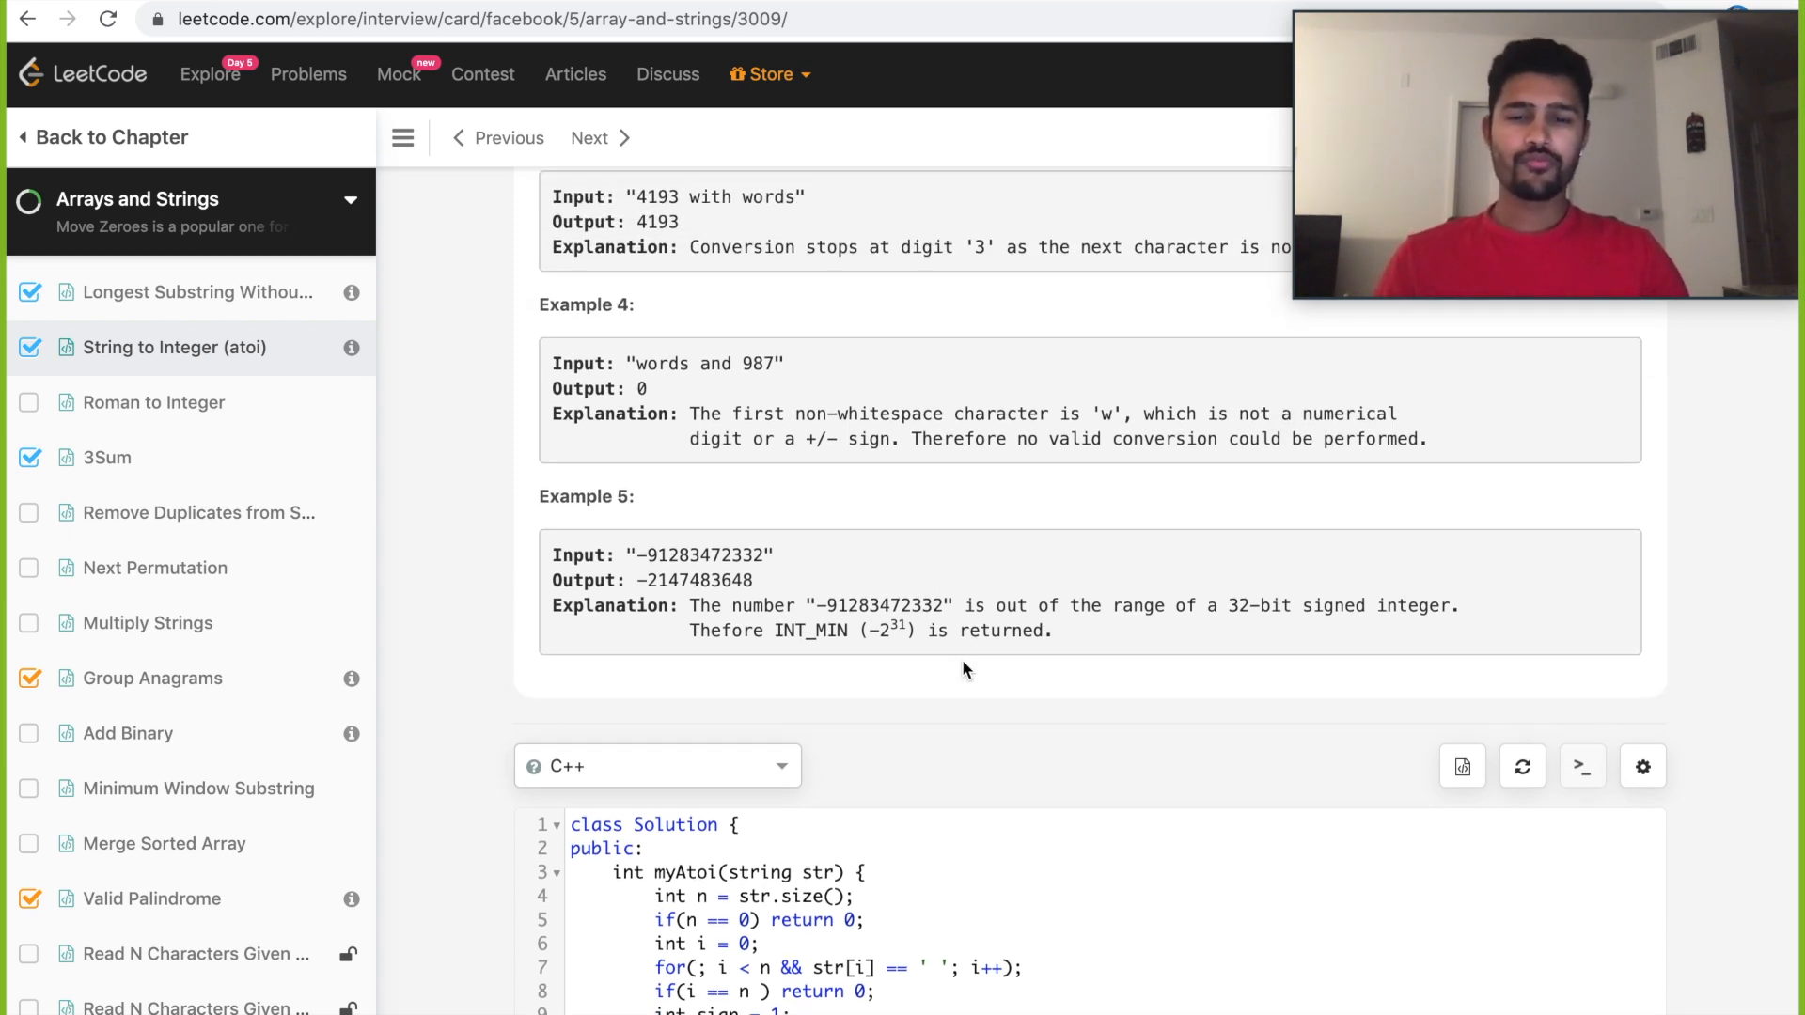
mouse_move(1050, 740)
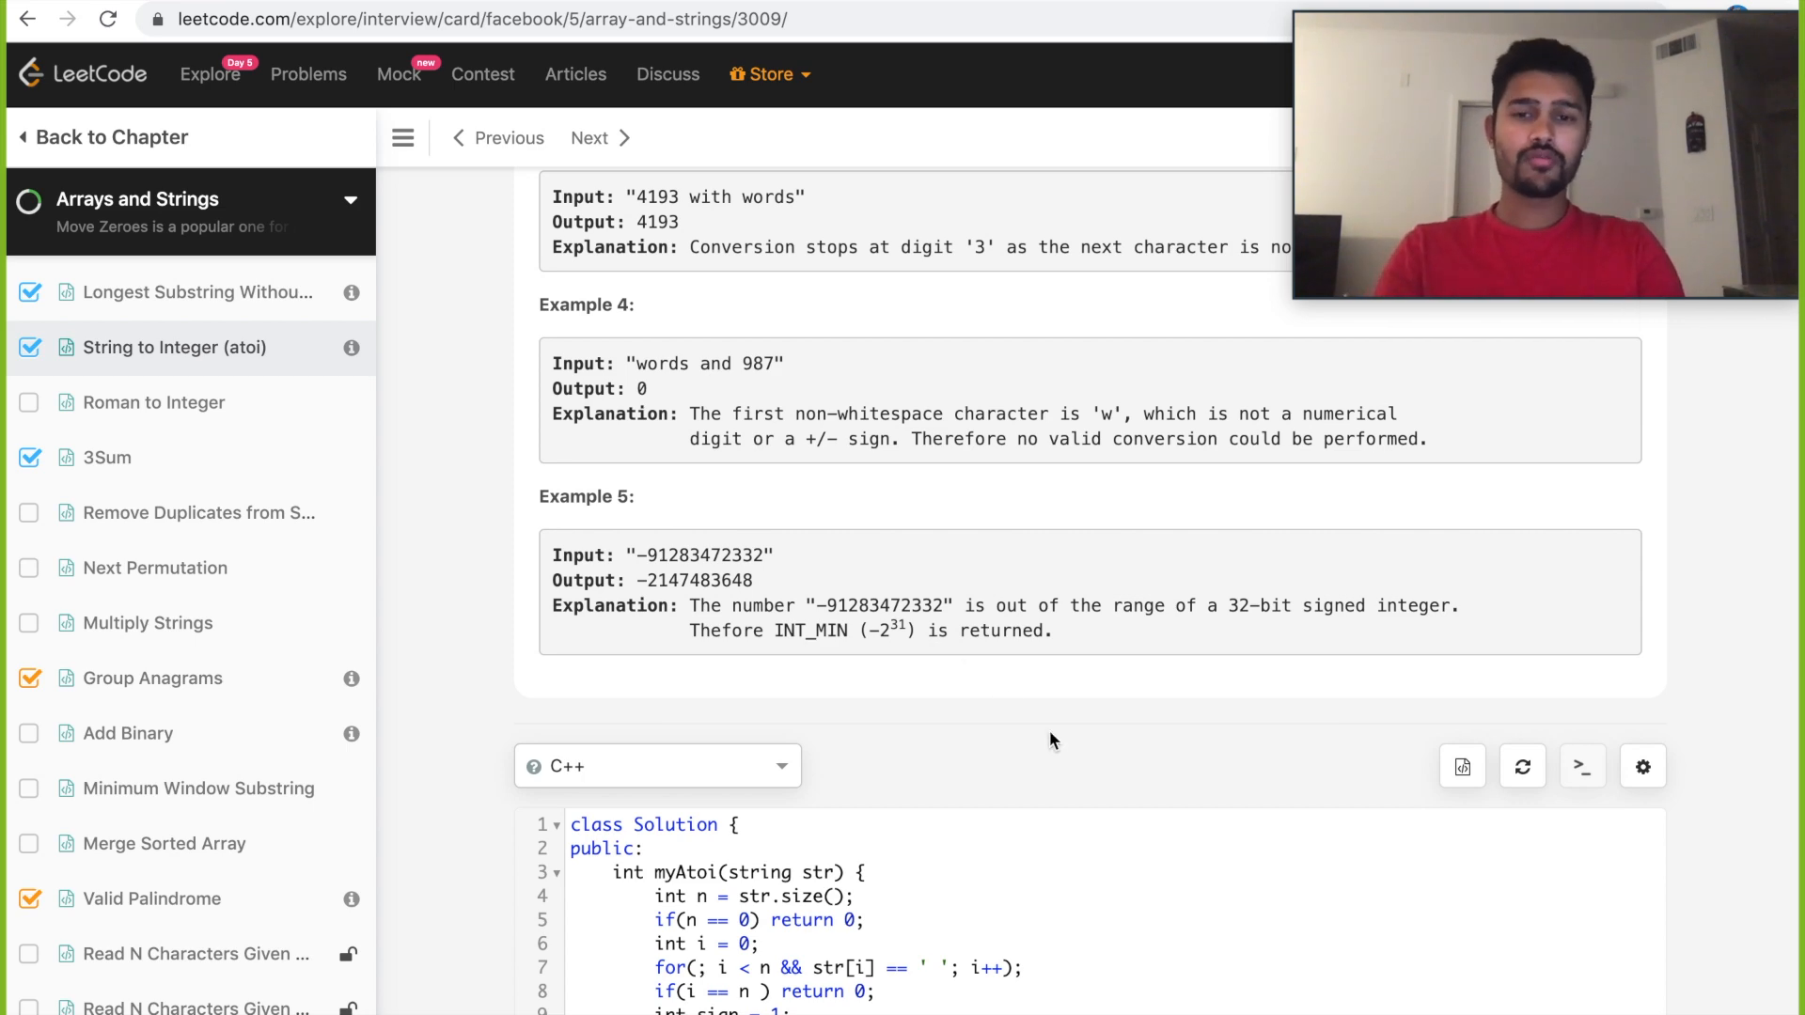
scroll("up", 3)
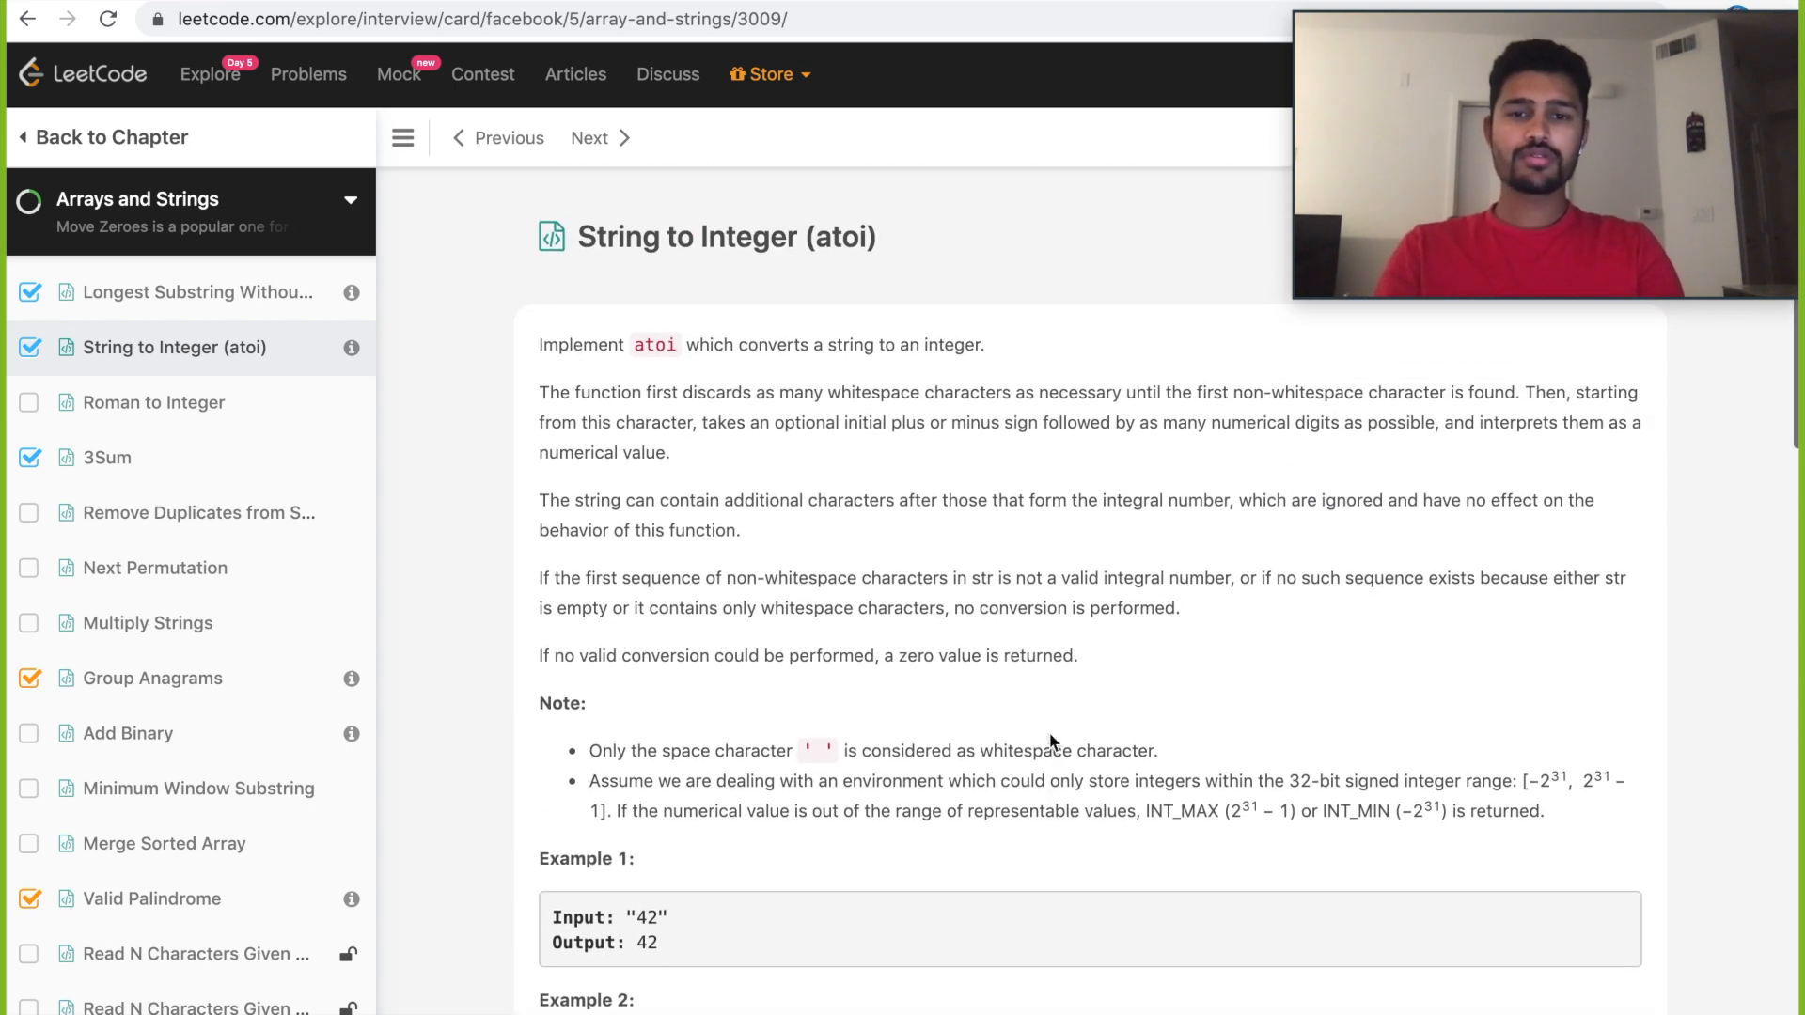
scroll("down", 3)
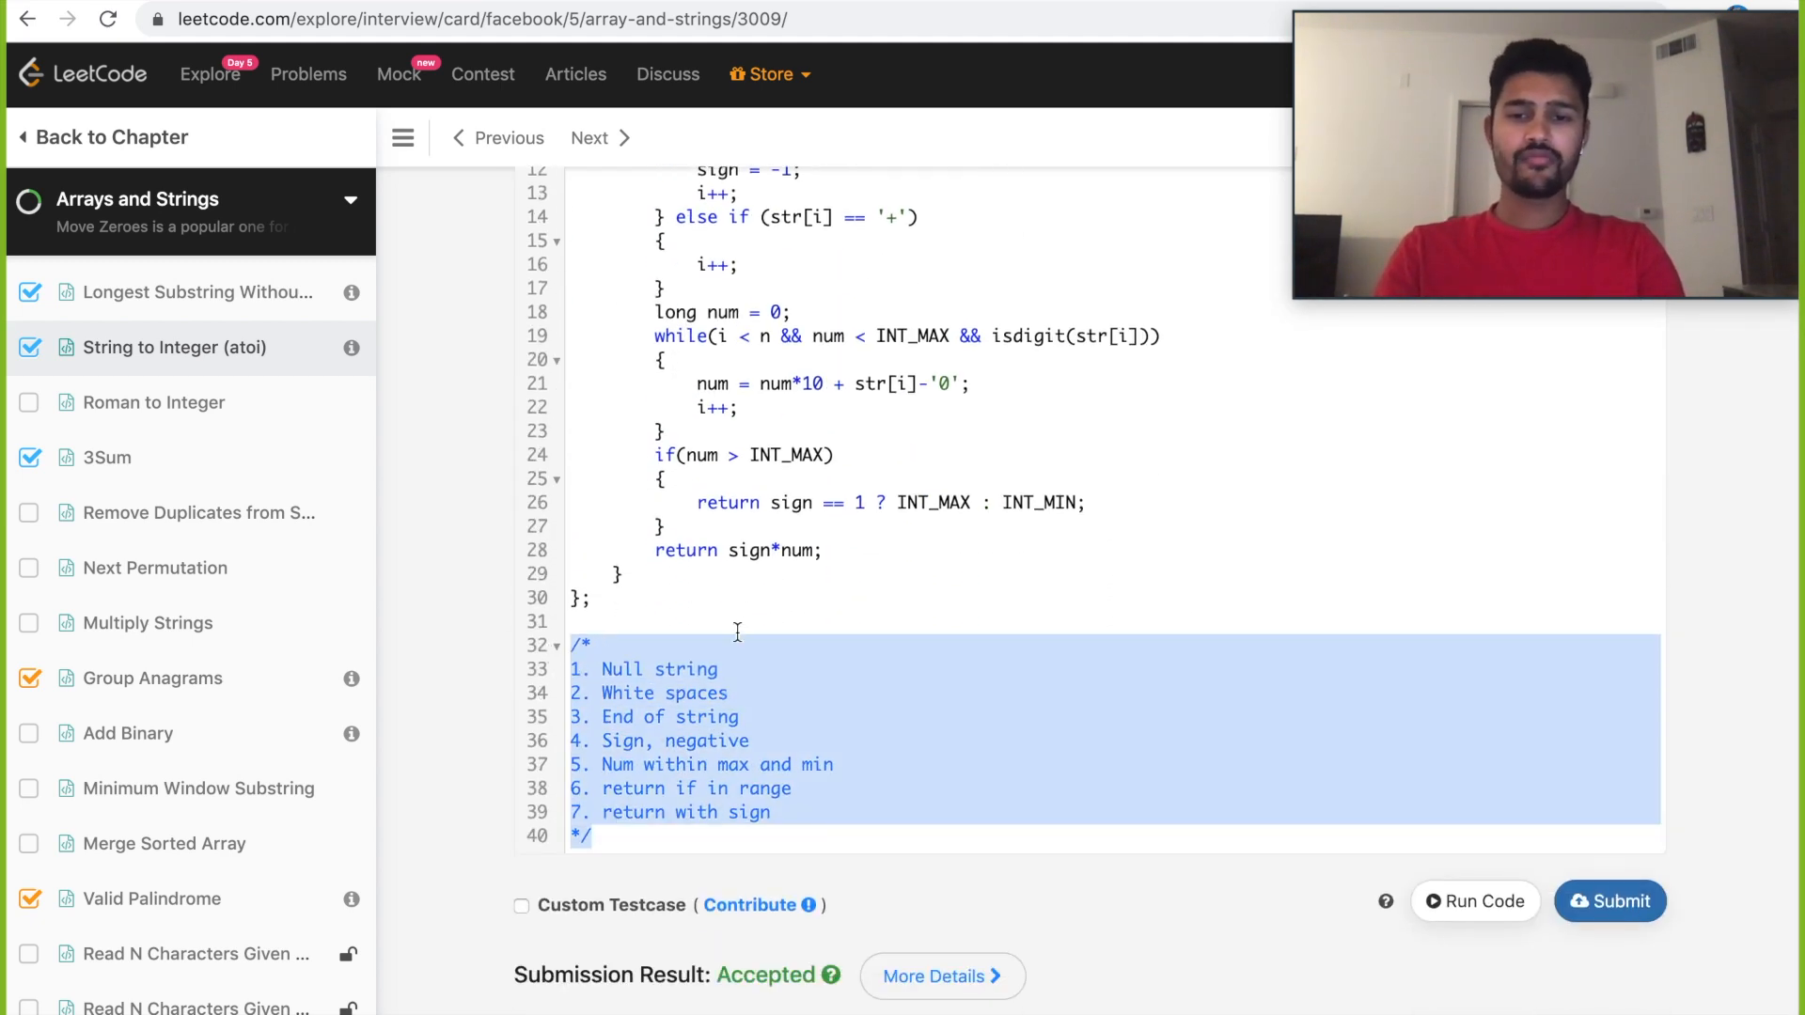
left_click(722, 669)
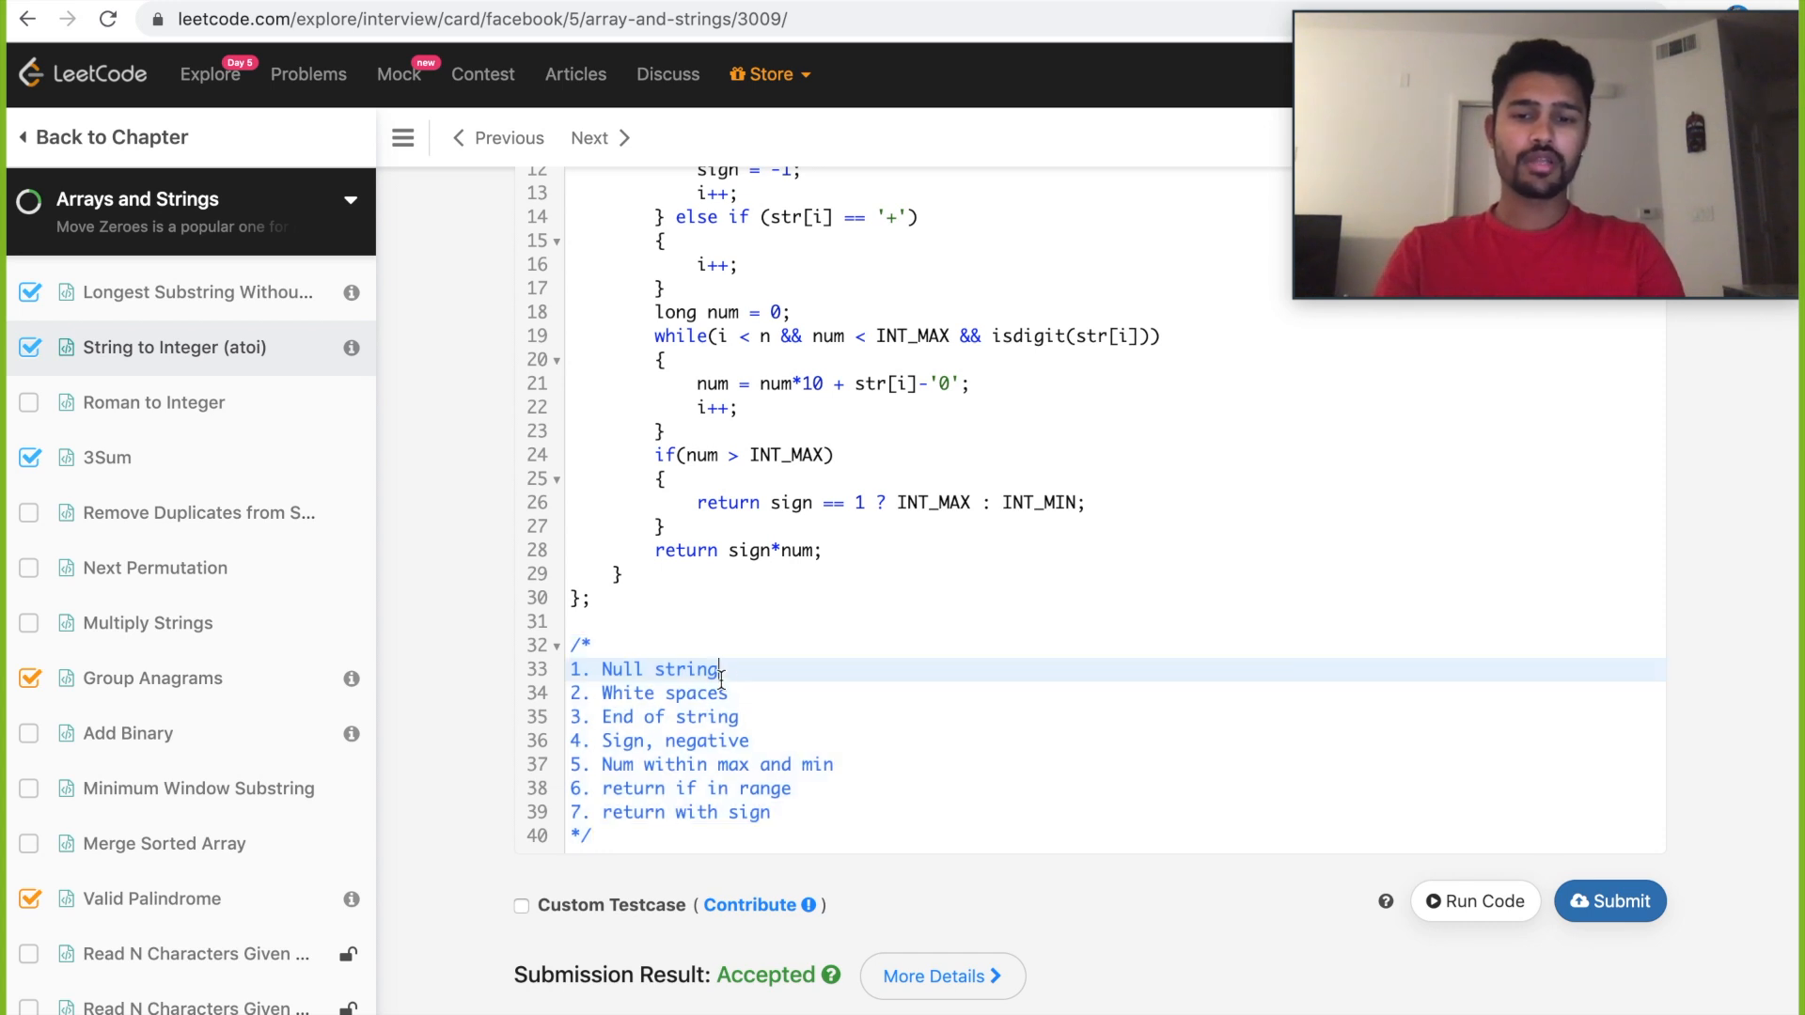